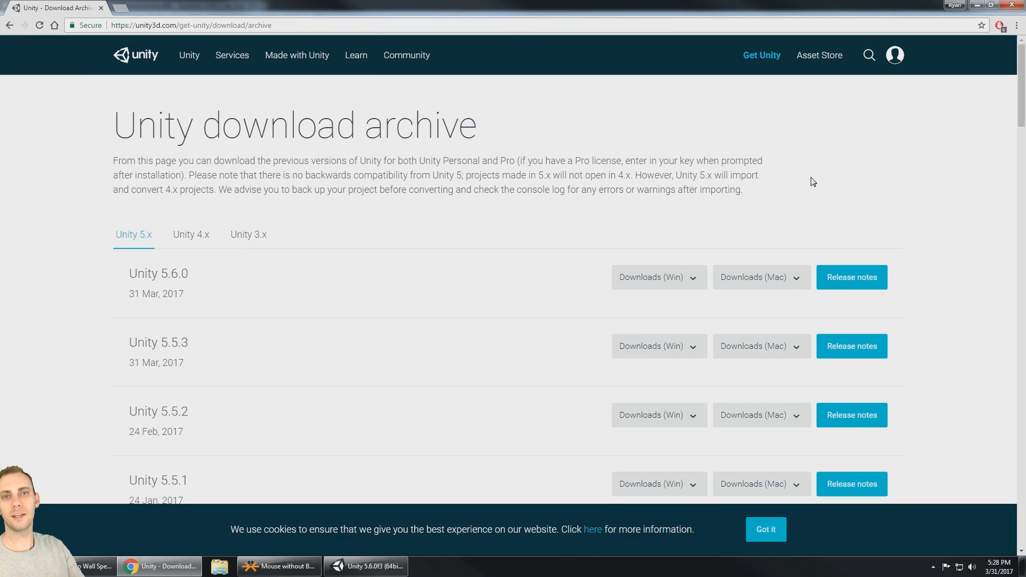
pyautogui.moveTo(713, 96)
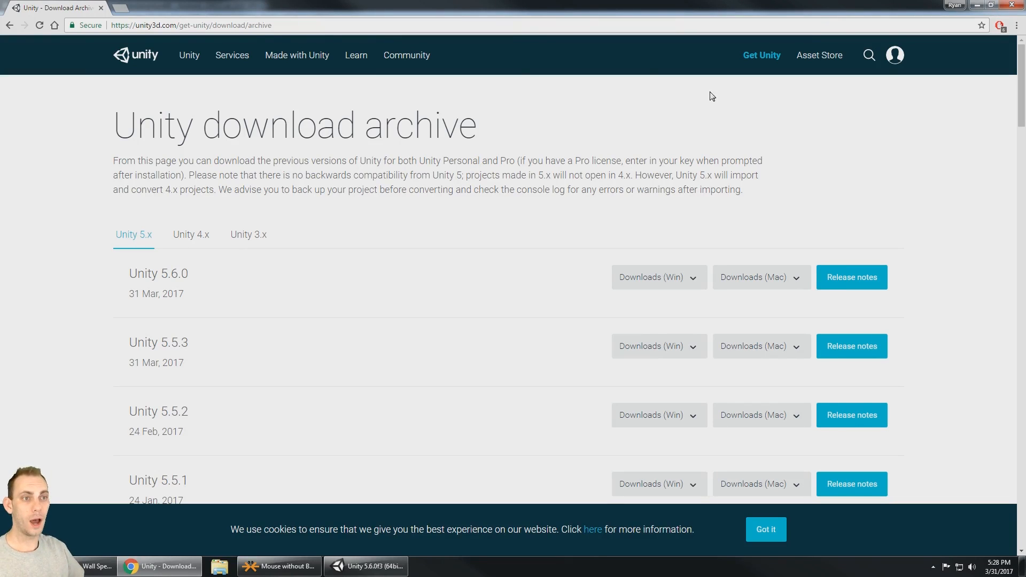
# - Open the Unity 5.6.0 release notes on the Unity website
pyautogui.click(193, 25)
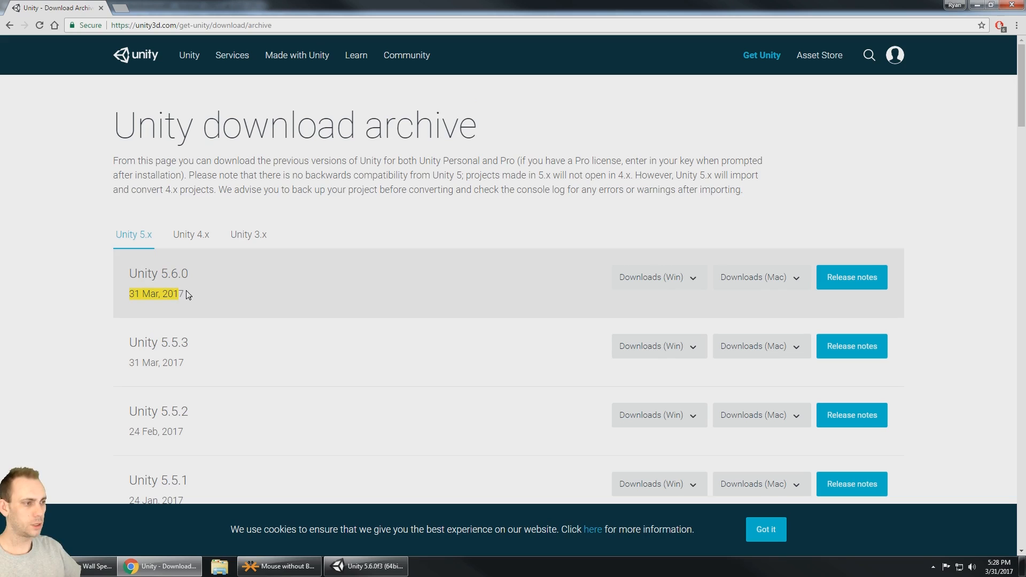
pyautogui.moveTo(372, 286)
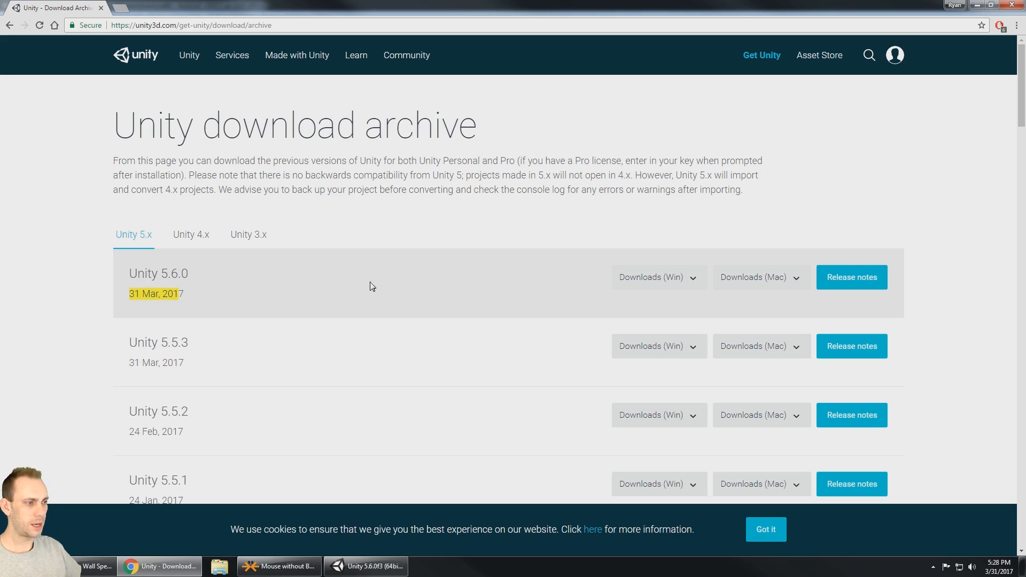
pyautogui.click(659, 277)
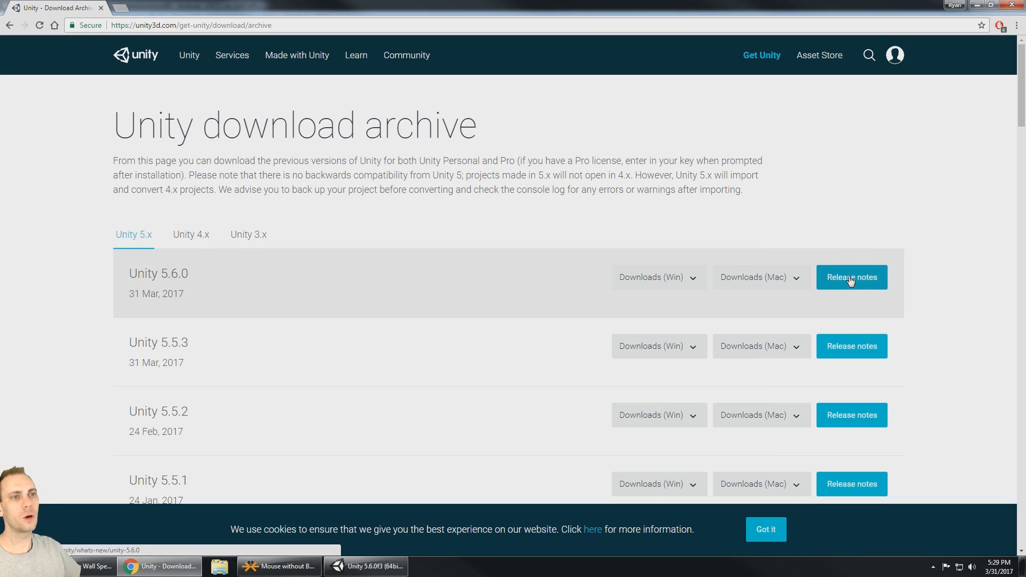
pyautogui.click(852, 277)
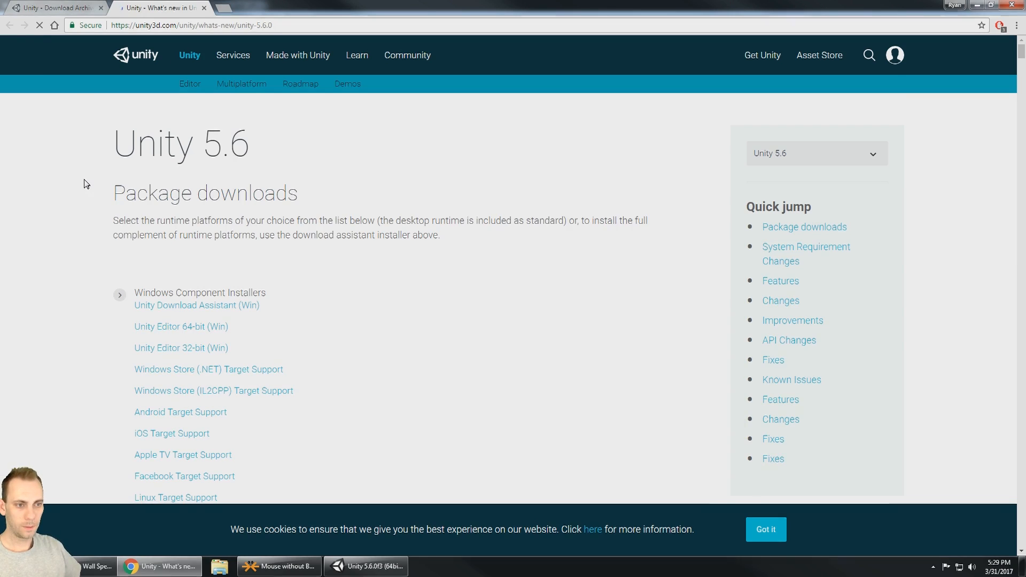
# - Scroll the 5.6.0 Features list through 2D sorting group, NavMesh API and editor additions
pyautogui.scroll(-3)
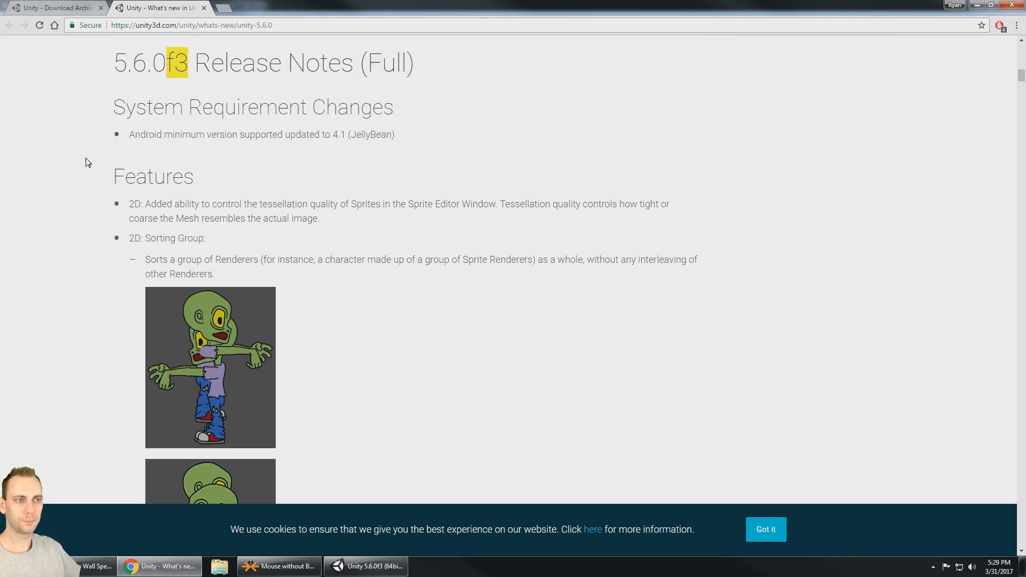
pyautogui.scroll(-3)
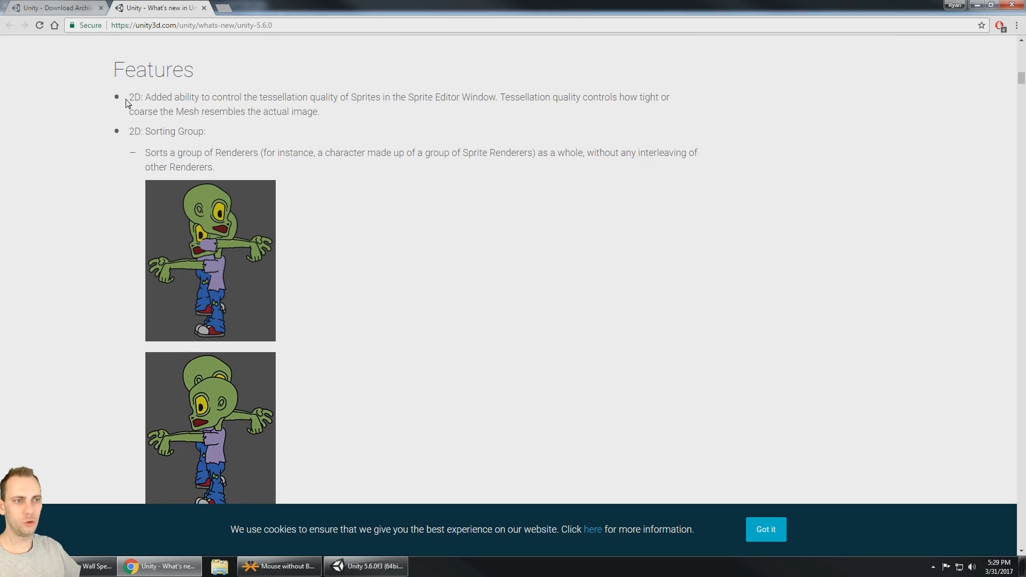
pyautogui.moveTo(134, 127)
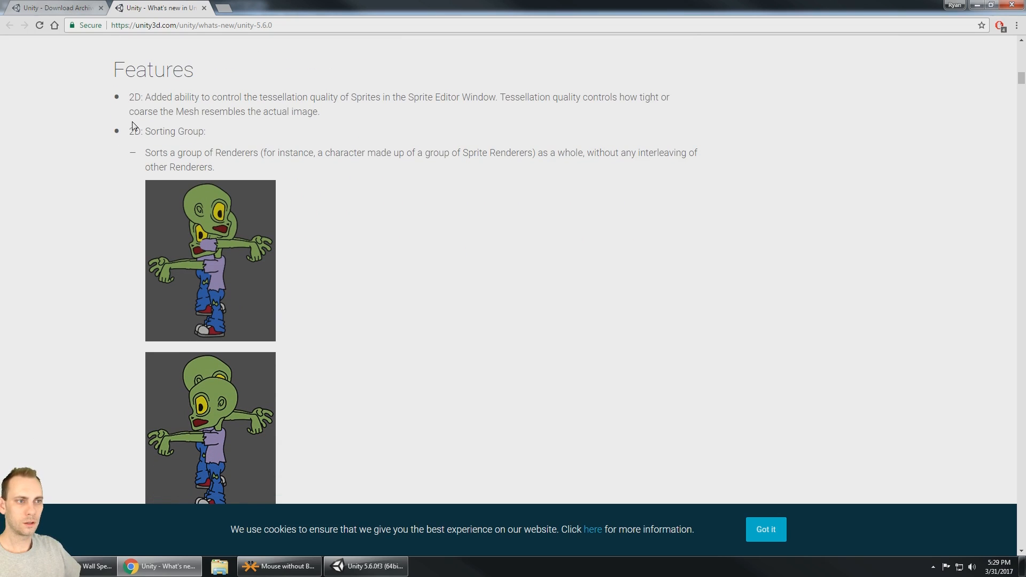
pyautogui.moveTo(306, 103)
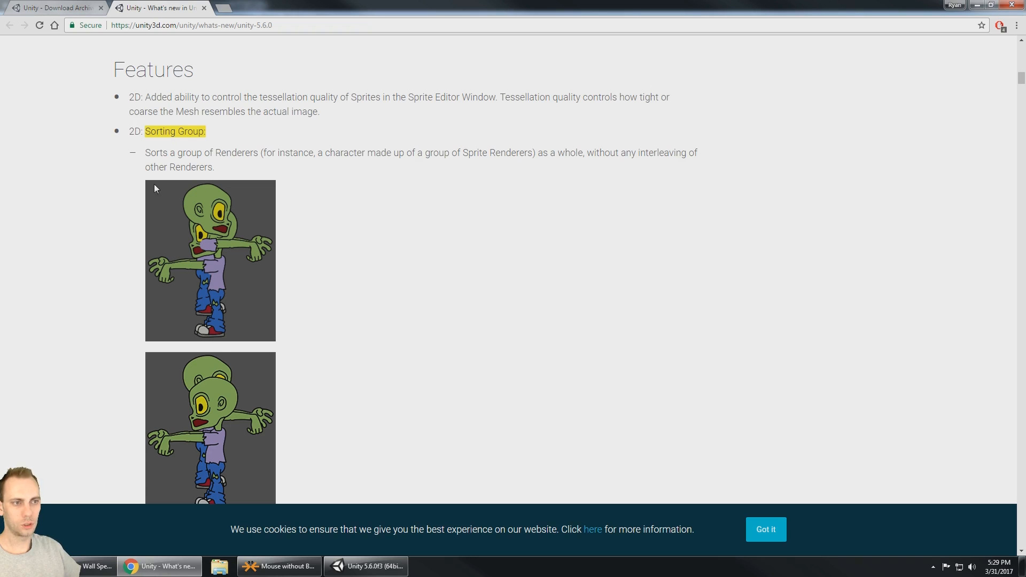
pyautogui.scroll(-3)
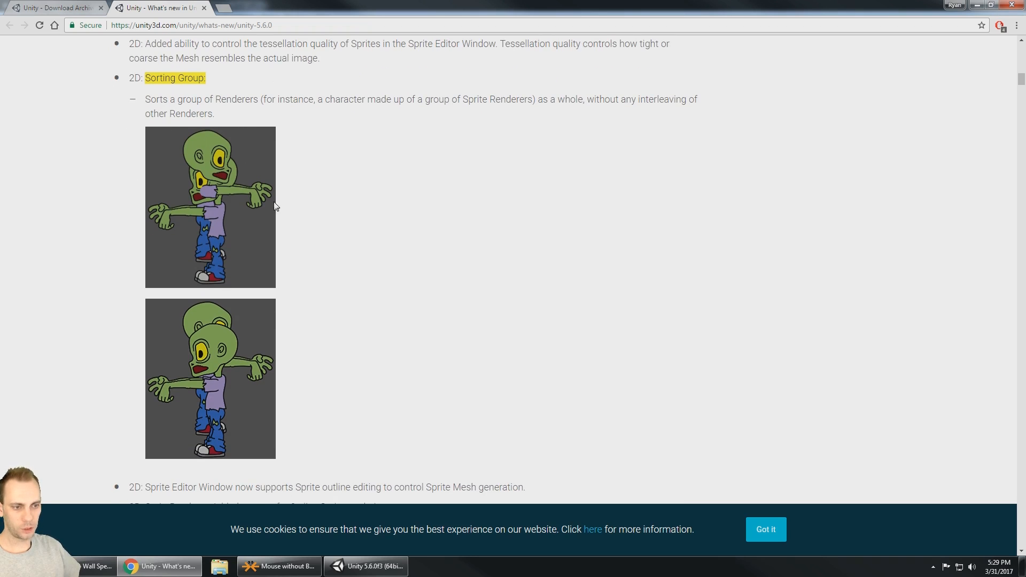
pyautogui.scroll(-3)
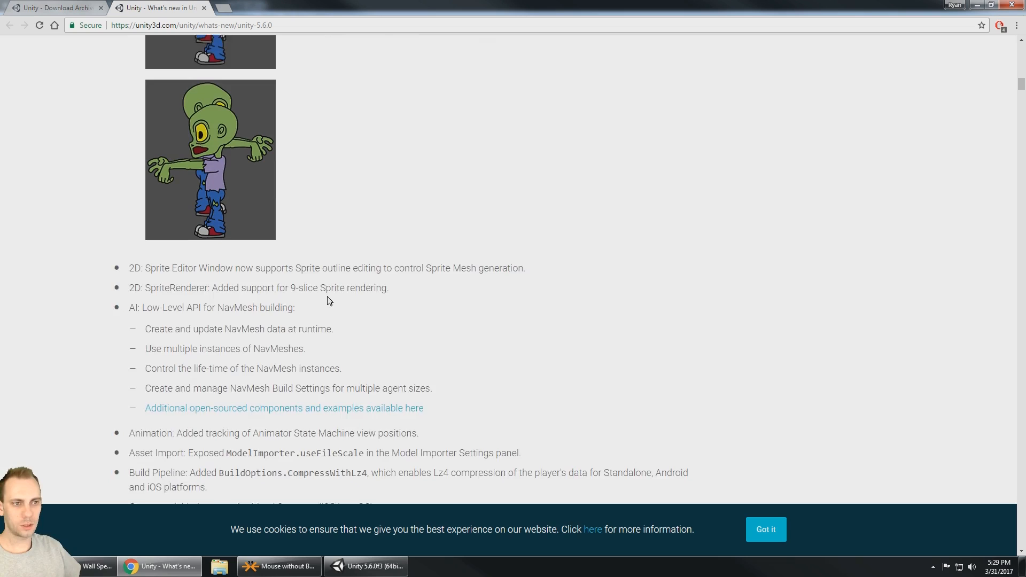
pyautogui.scroll(-3)
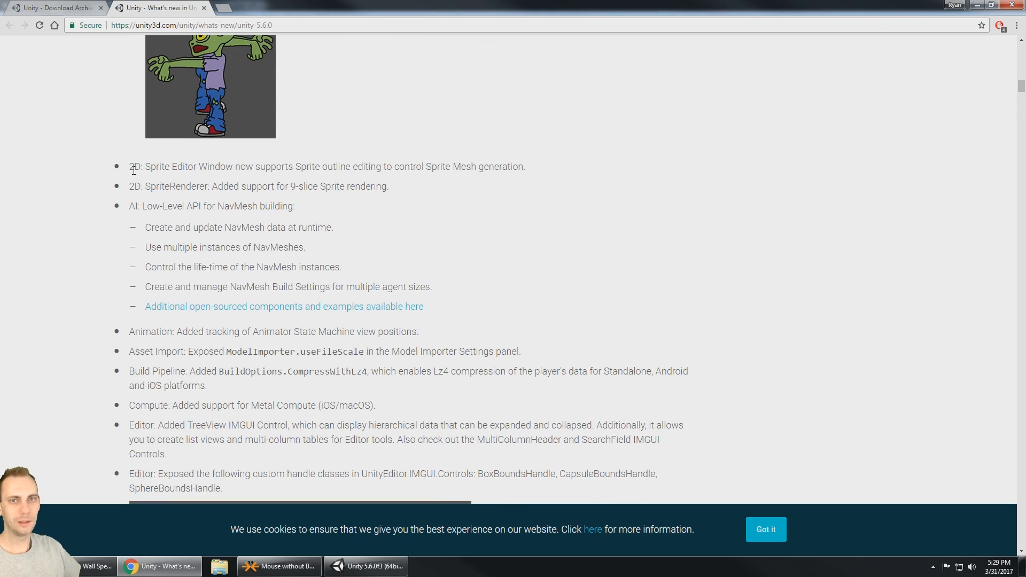
pyautogui.moveTo(183, 107)
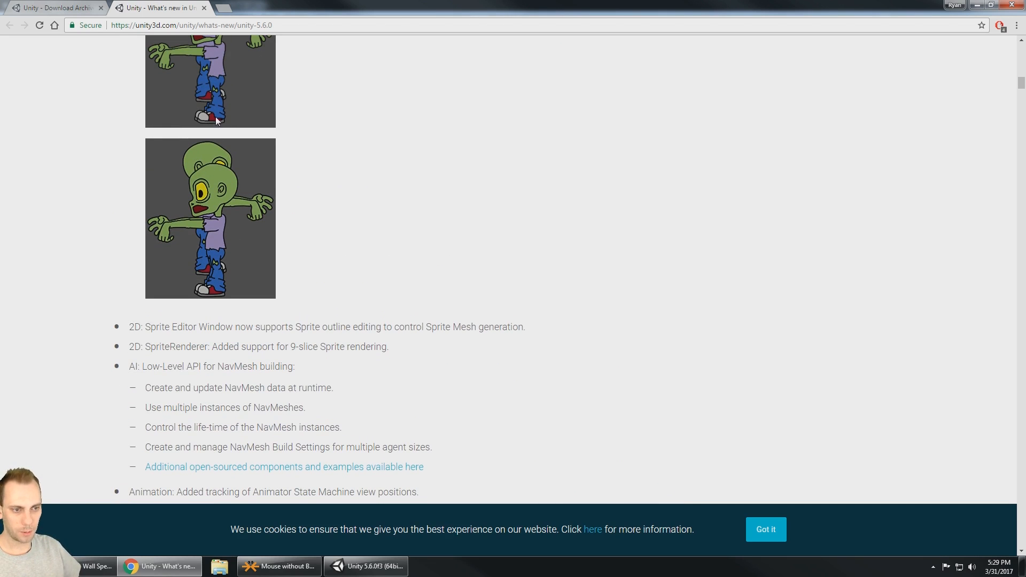
pyautogui.scroll(-3)
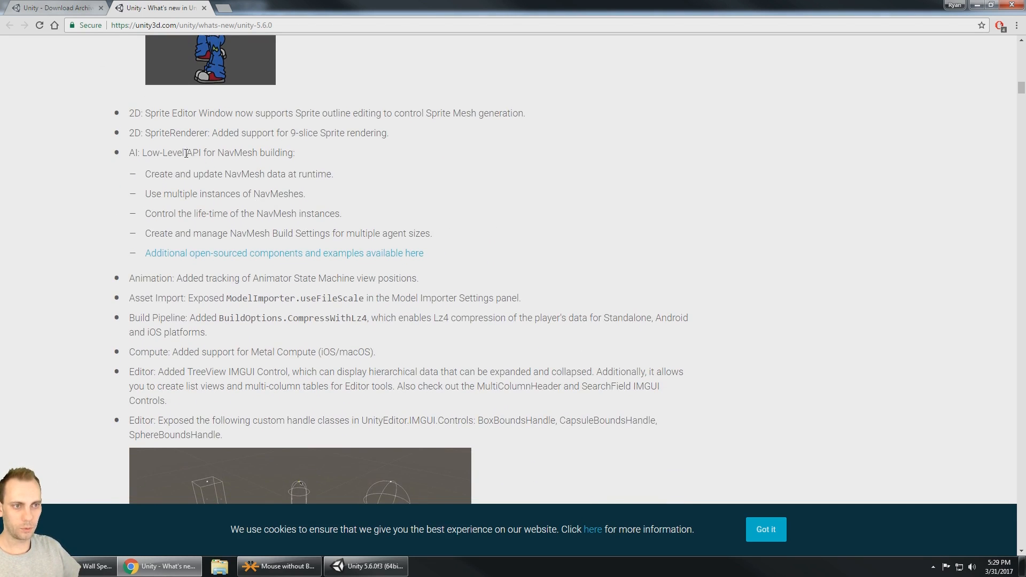
pyautogui.scroll(-3)
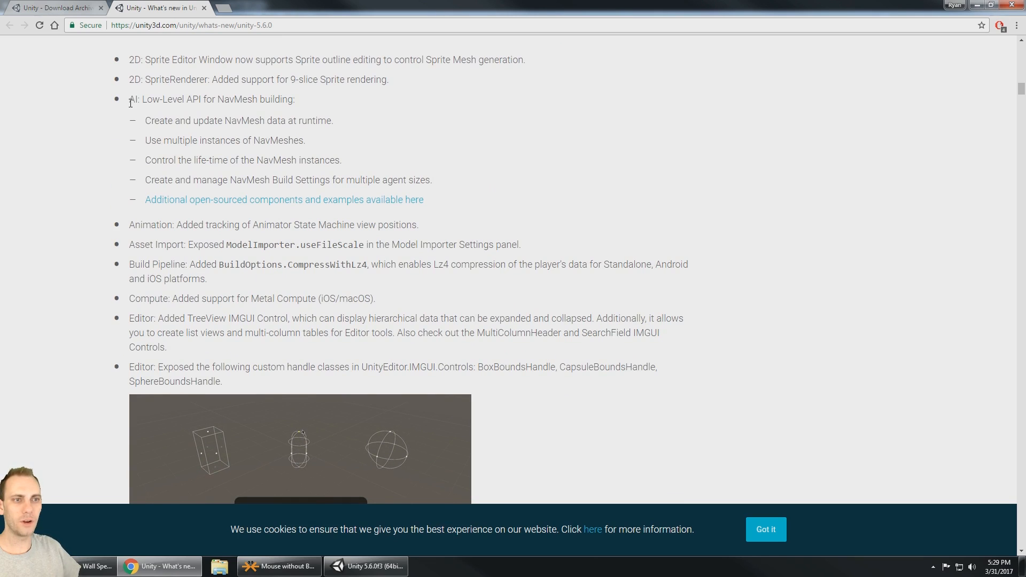
# - Highlight part of the NavMesh runtime-data line and scroll around that NavMesh entry
pyautogui.moveTo(144, 99); pyautogui.dragTo(210, 99)
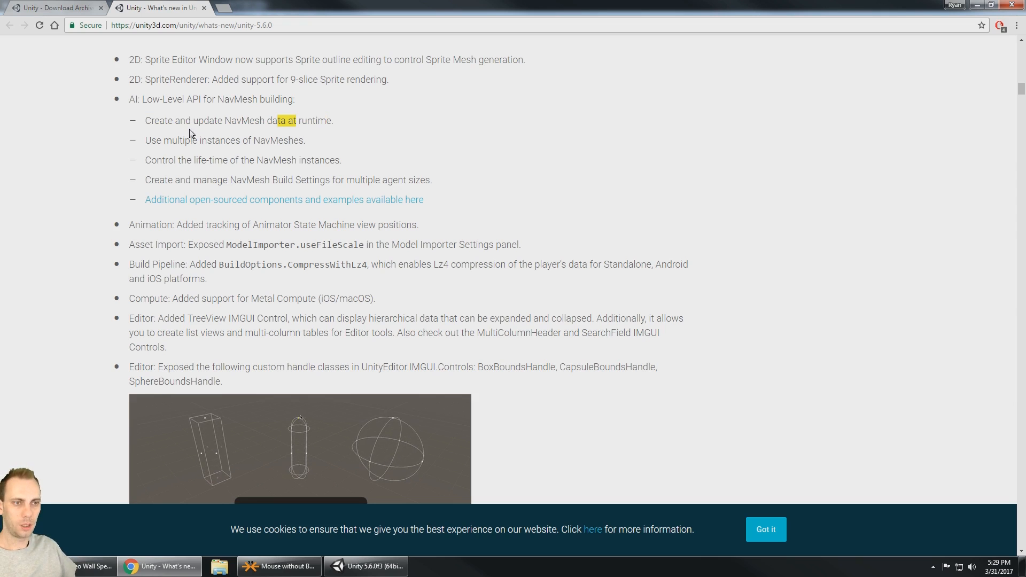
pyautogui.moveTo(239, 145)
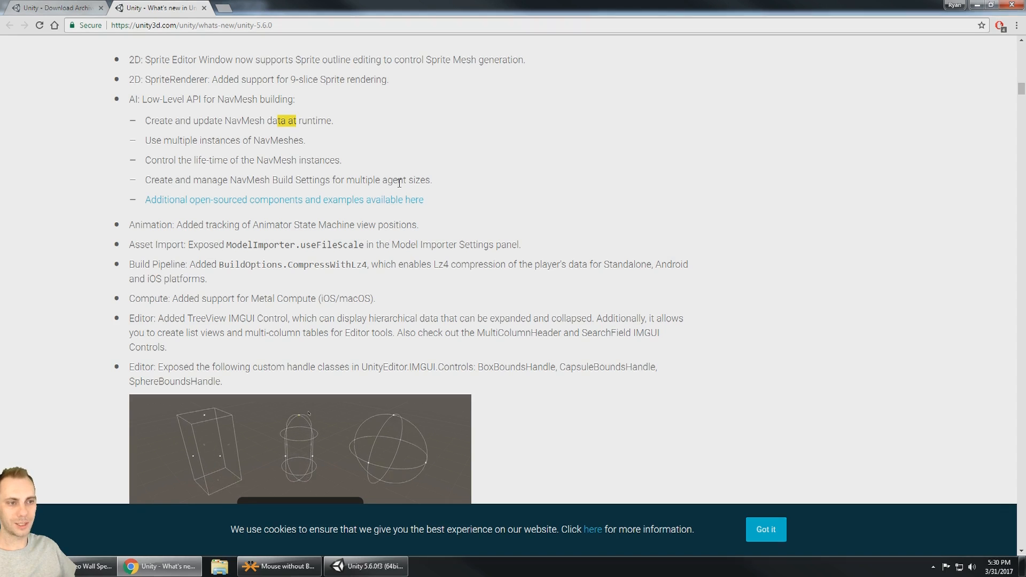
pyautogui.scroll(-3)
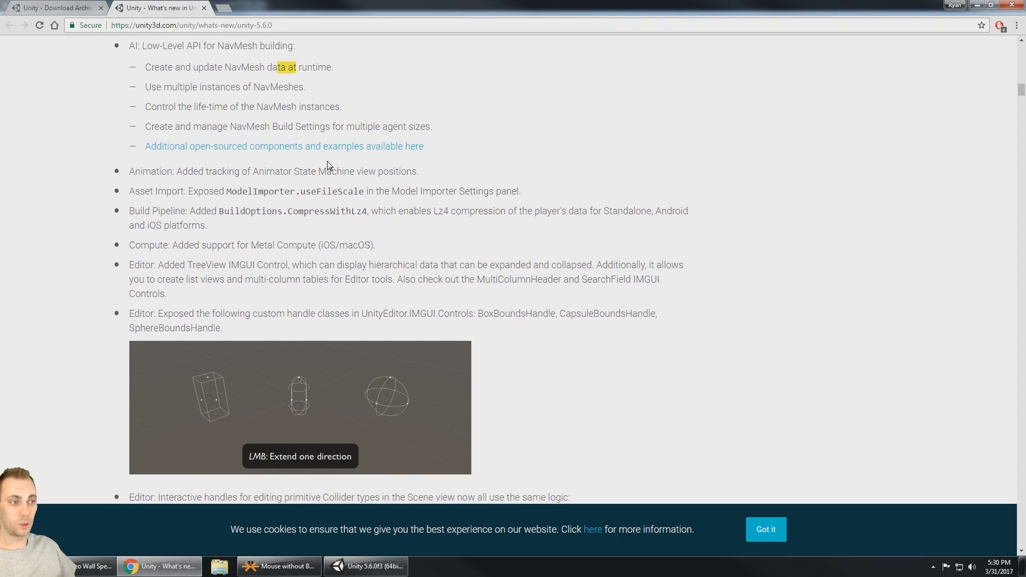
pyautogui.moveTo(223, 185)
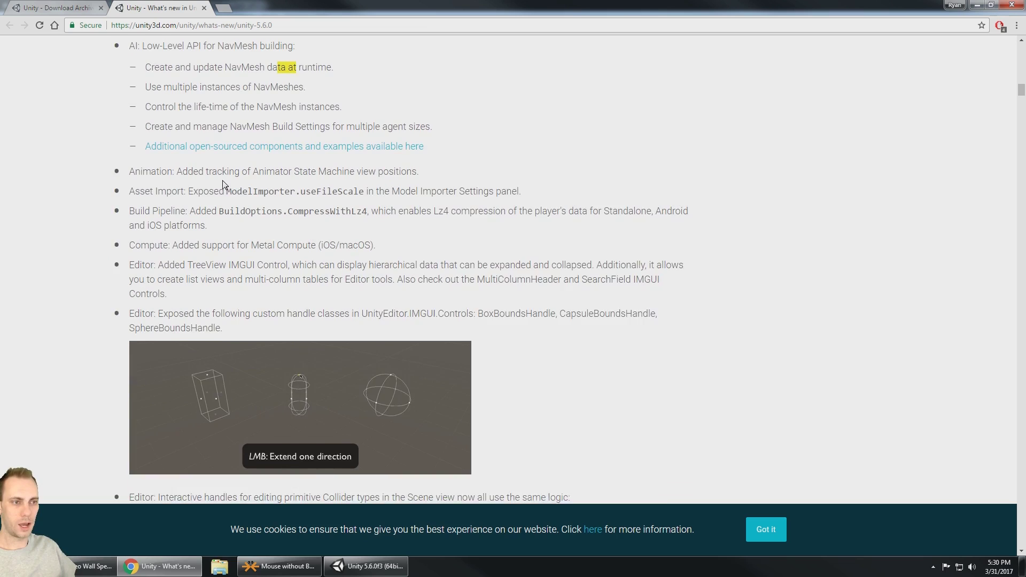
pyautogui.scroll(3)
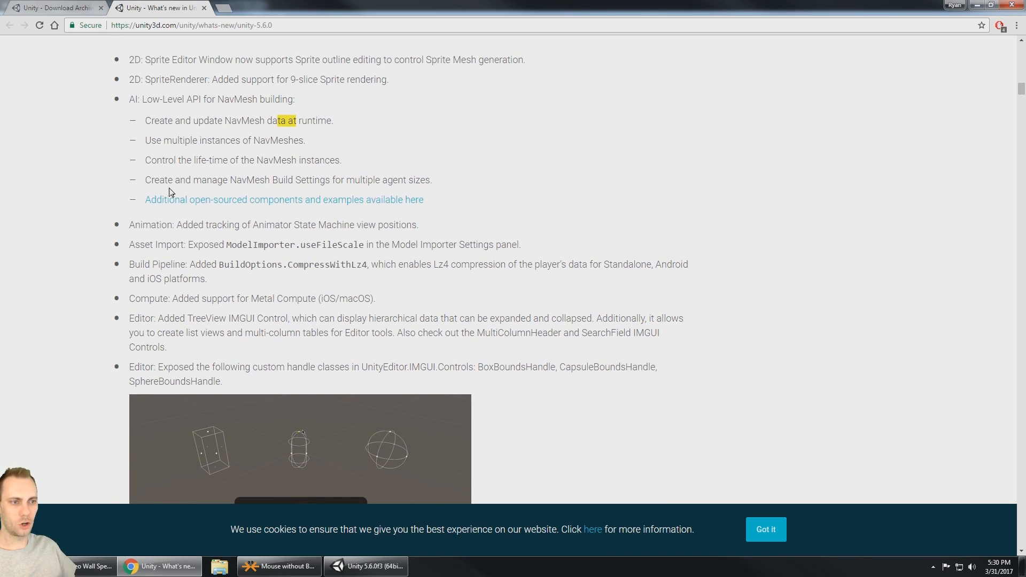
pyautogui.moveTo(234, 205)
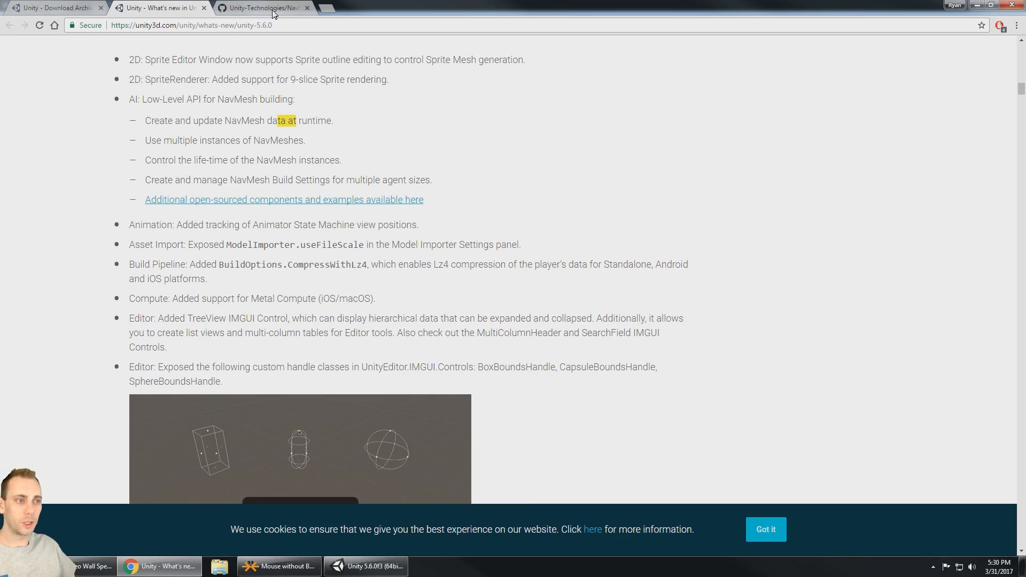
pyautogui.click(266, 8)
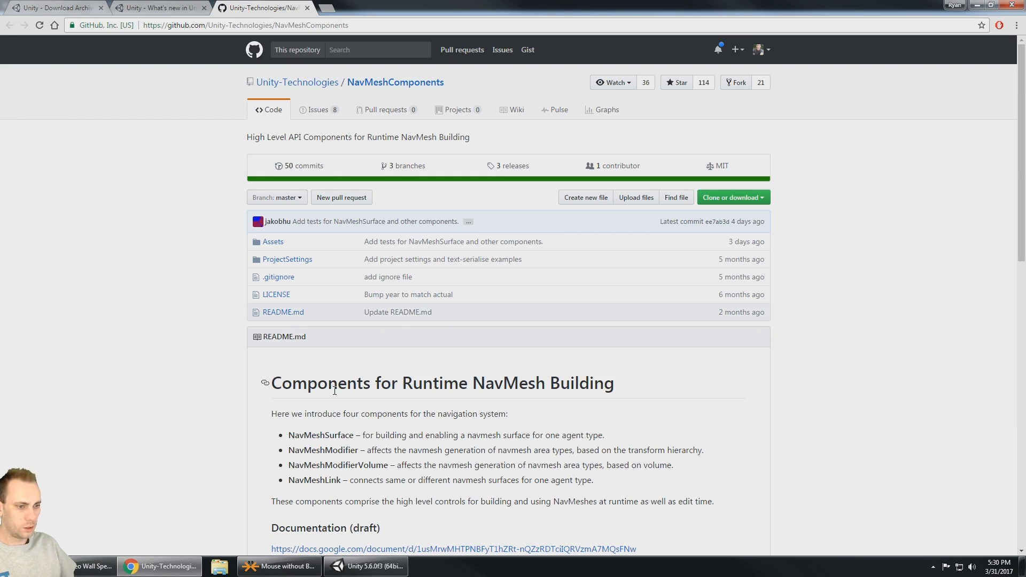
pyautogui.scroll(-3)
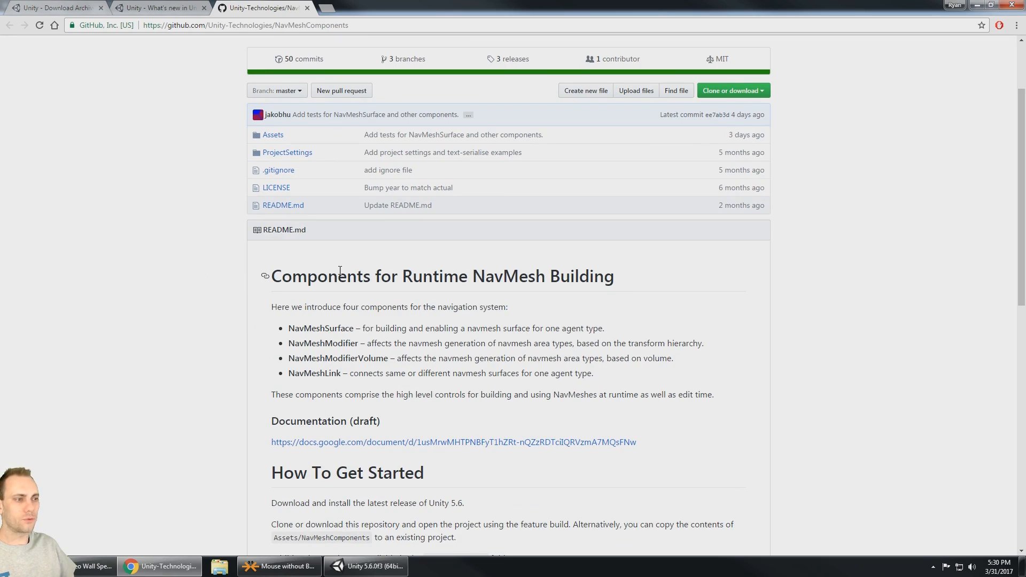
pyautogui.moveTo(565, 275)
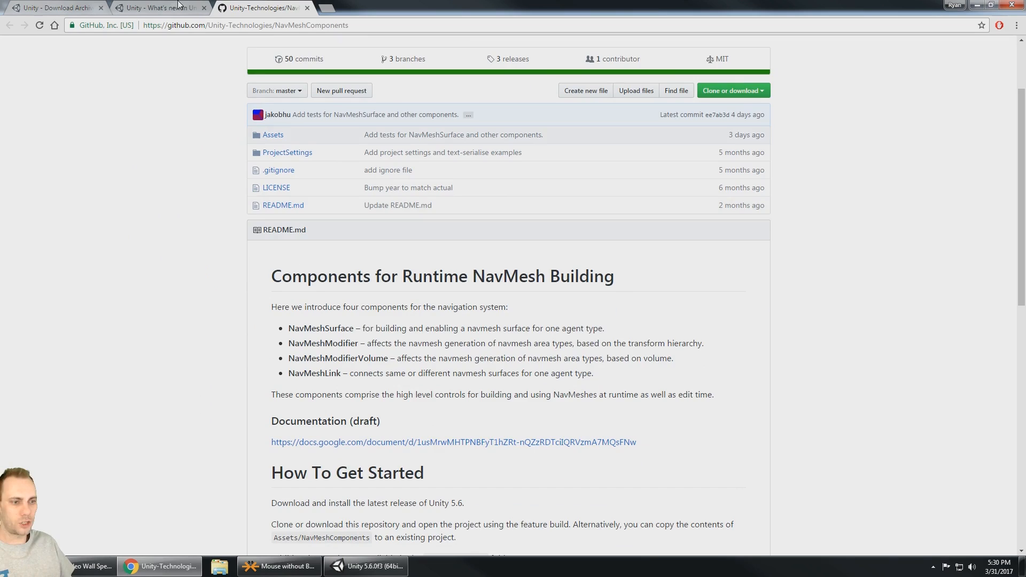
pyautogui.click(155, 8)
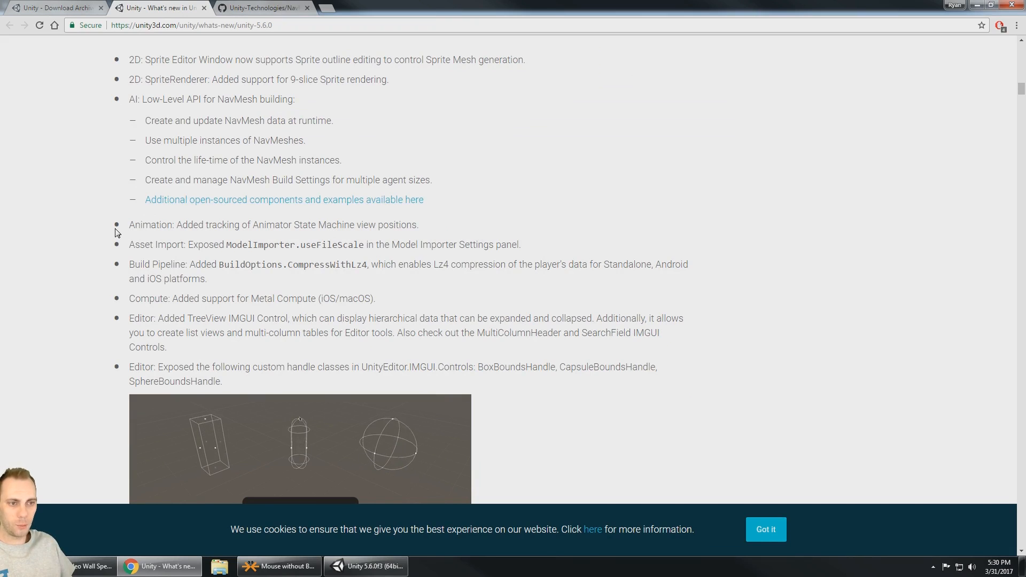
pyautogui.scroll(-3)
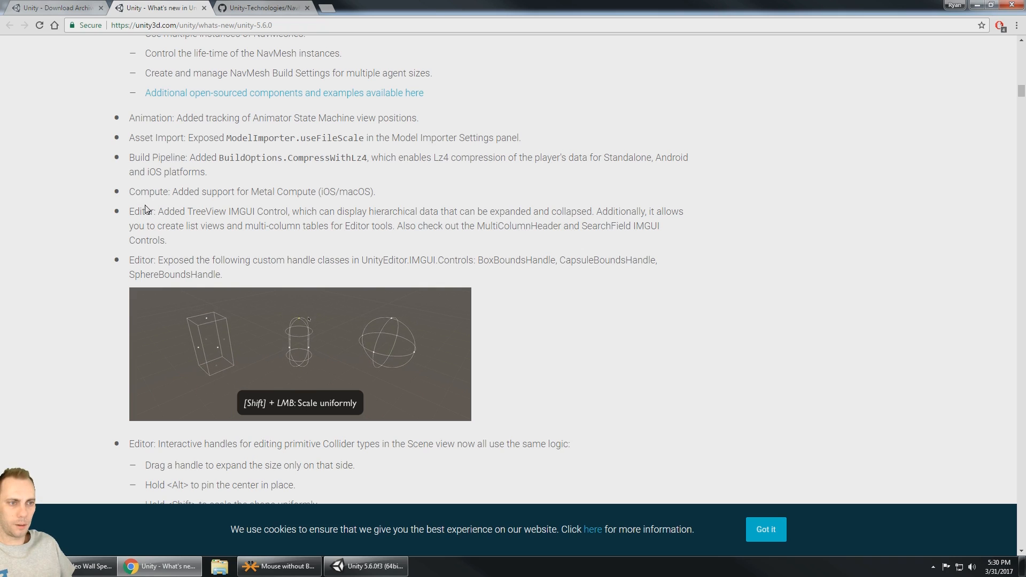
pyautogui.scroll(-3)
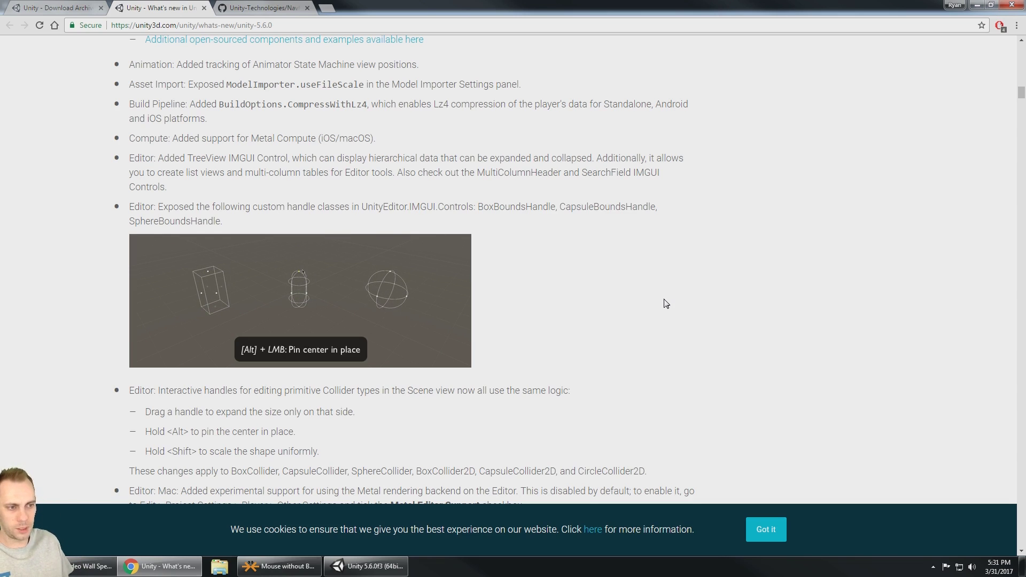
pyautogui.scroll(-3)
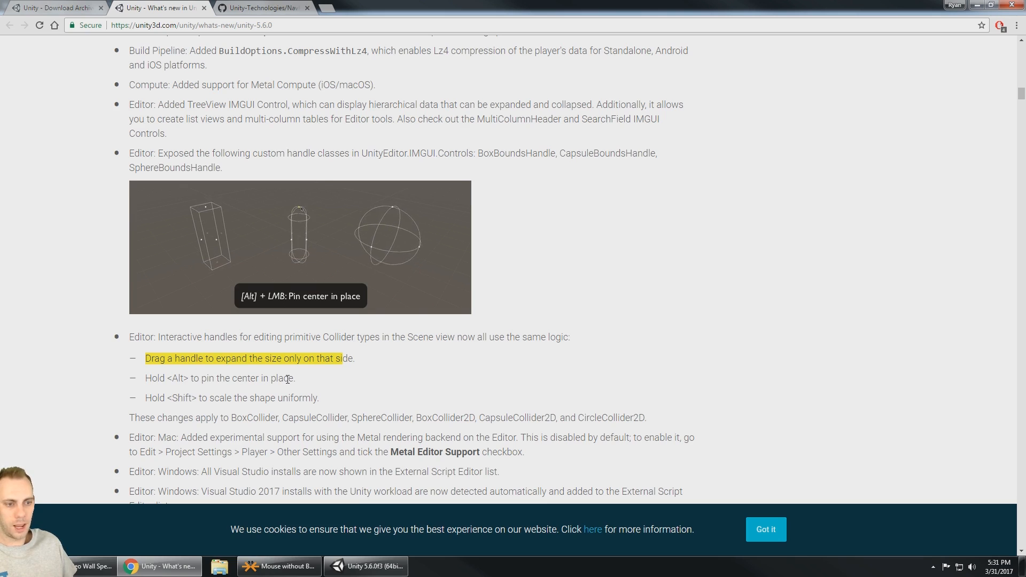
pyautogui.scroll(-3)
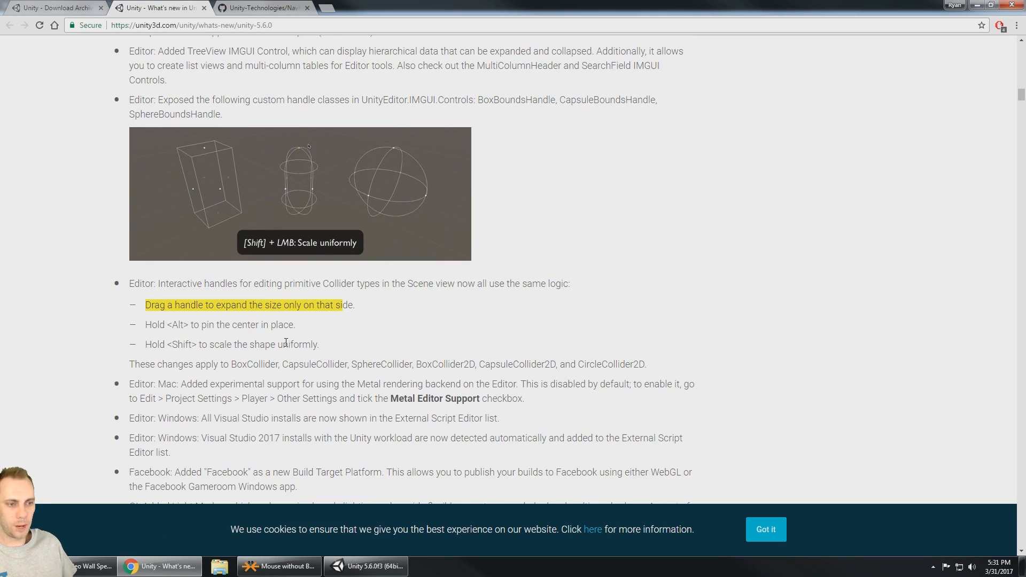
pyautogui.scroll(-3)
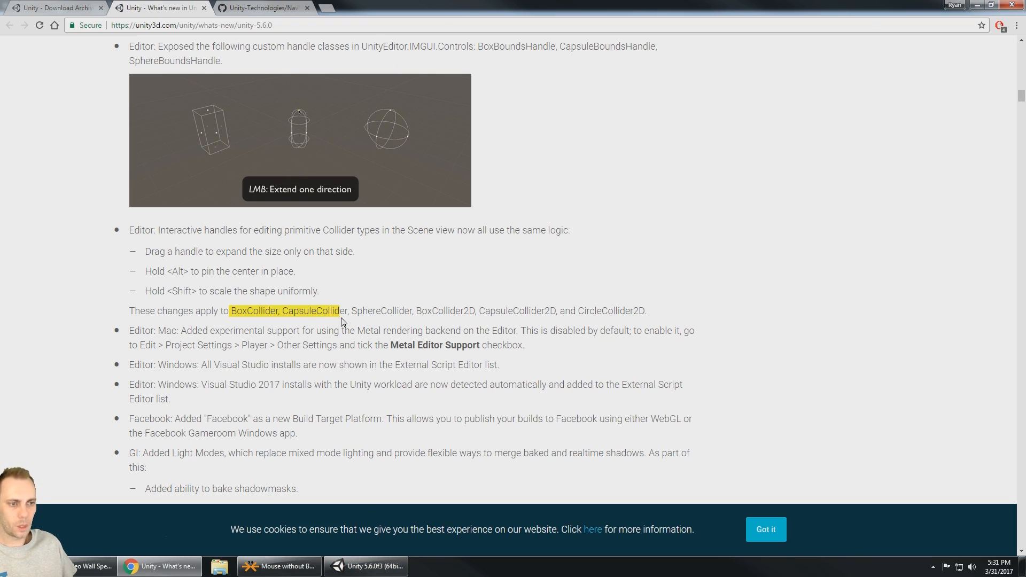
# - Scroll the 5.6.0 notes past the Facebook build target entry to GI Light Modes
pyautogui.scroll(-3)
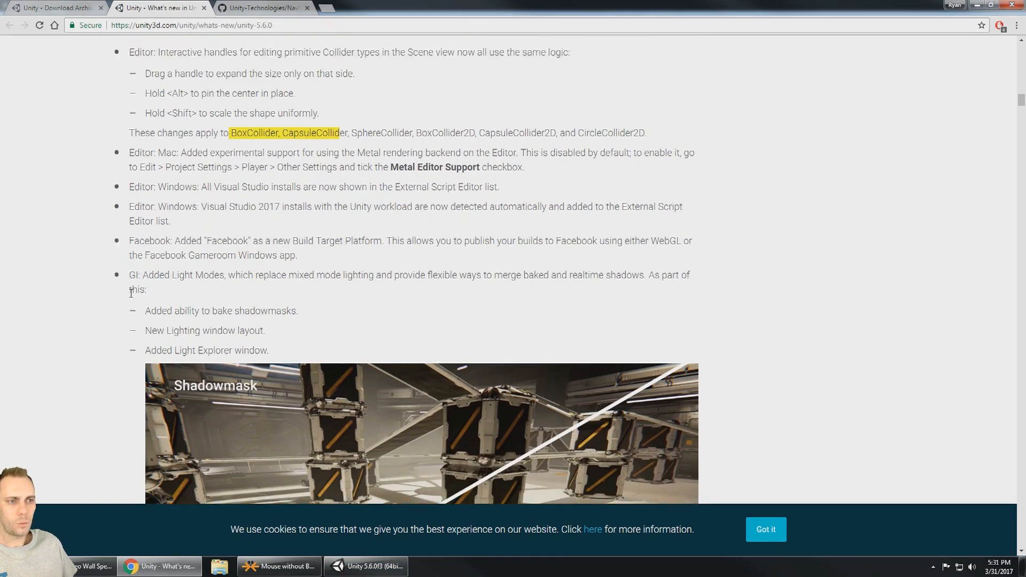
pyautogui.scroll(-3)
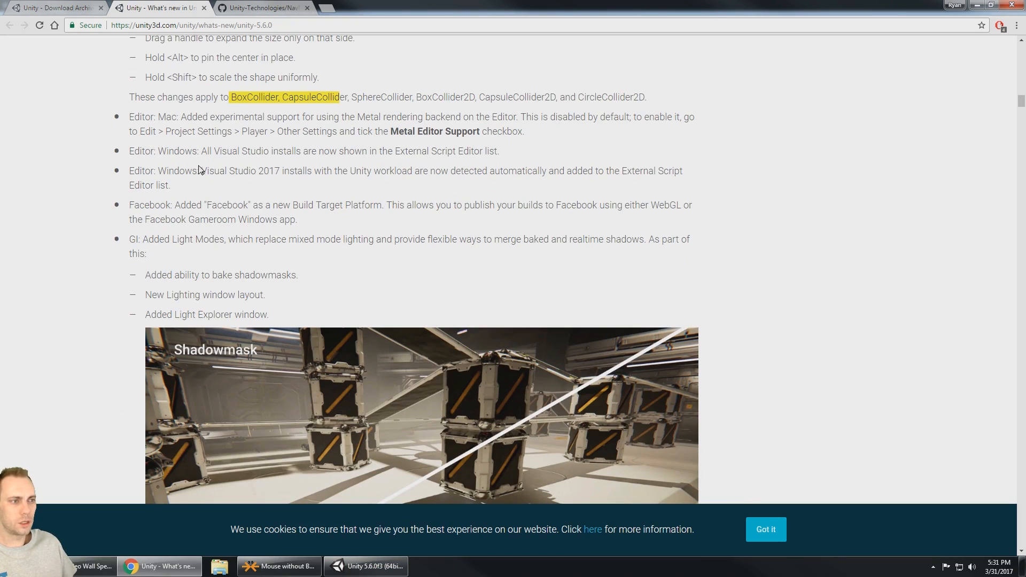
pyautogui.scroll(-3)
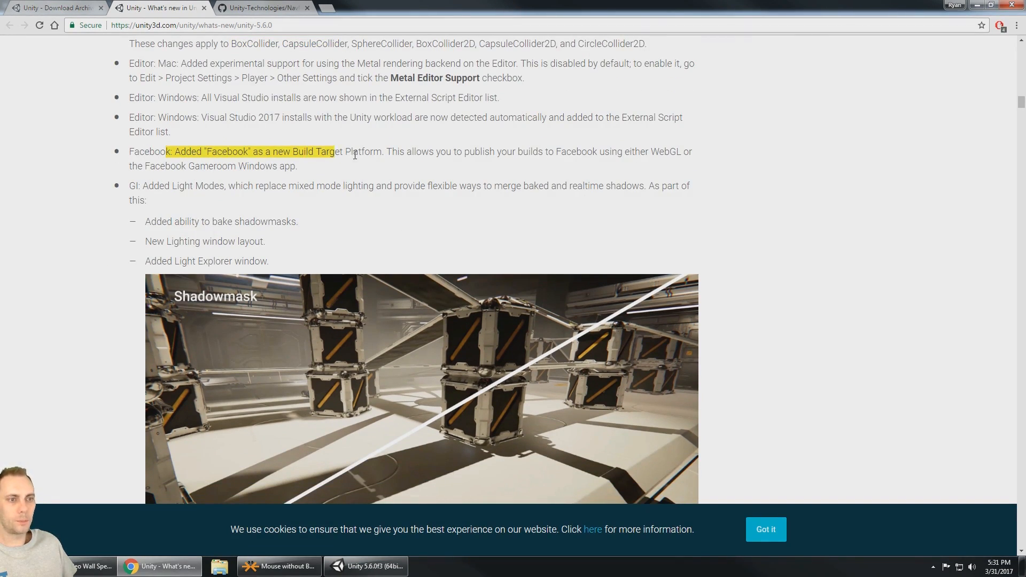
pyautogui.scroll(-3)
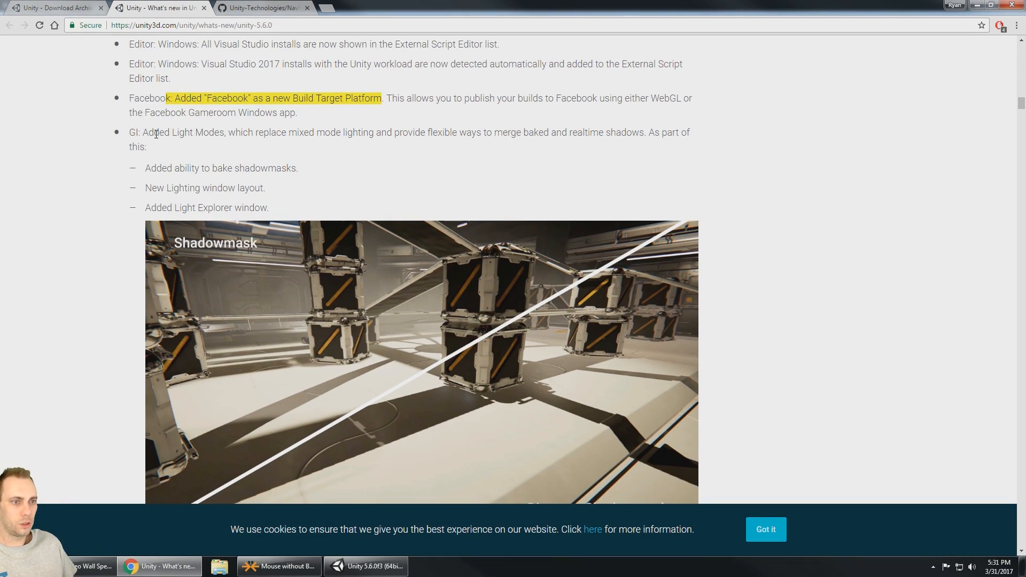
pyautogui.scroll(-3)
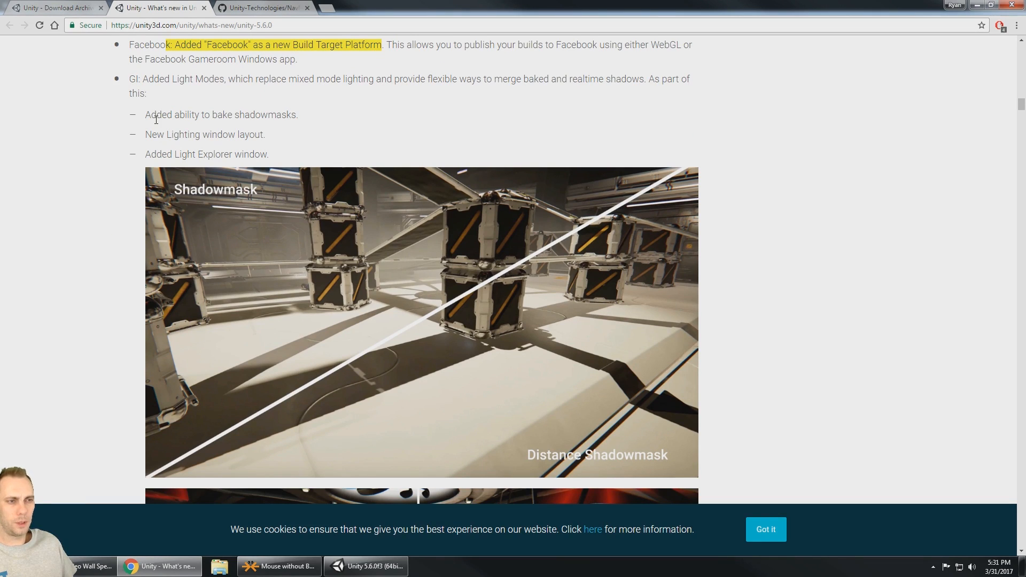
# - Scroll past the Shadowmask comparison images and Light Explorer screenshot to the Progressive Lightmapper entry
pyautogui.scroll(-3)
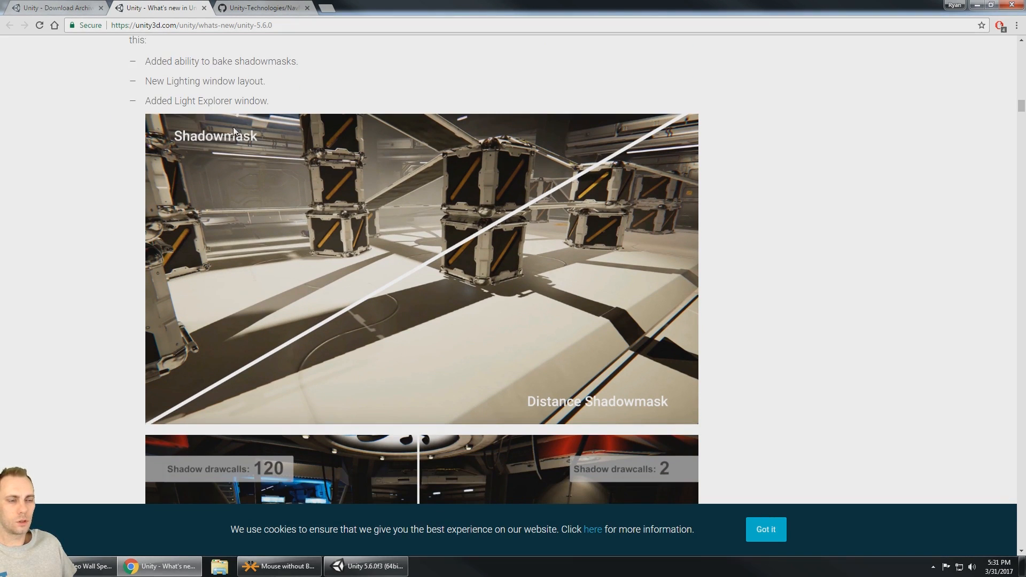
pyautogui.scroll(-3)
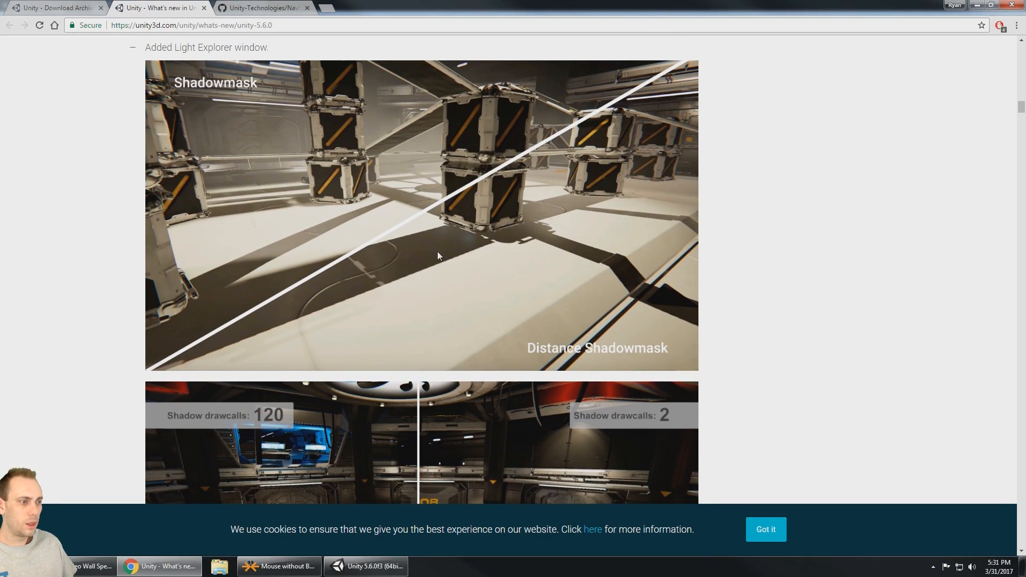
pyautogui.scroll(-3)
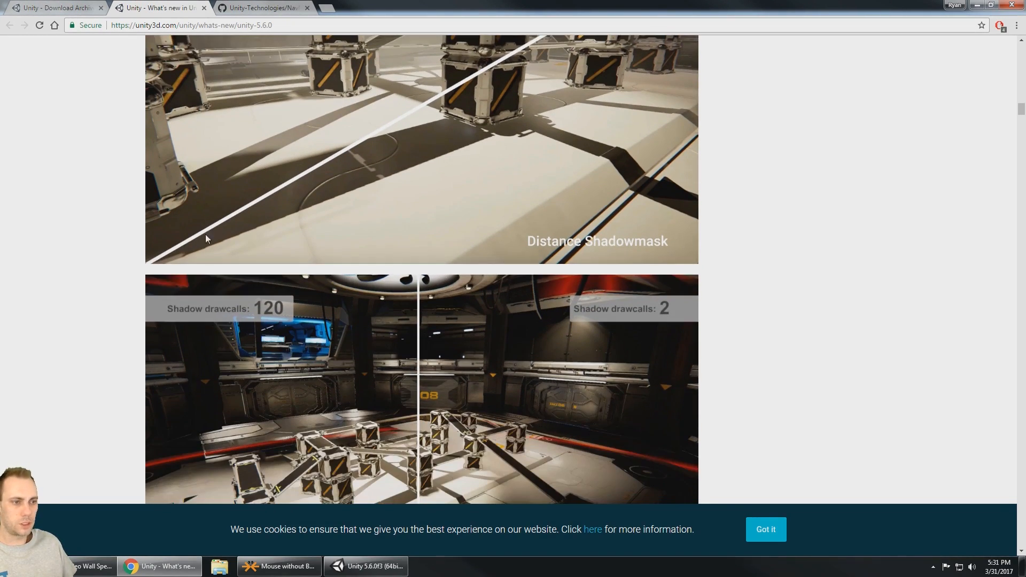
pyautogui.scroll(-3)
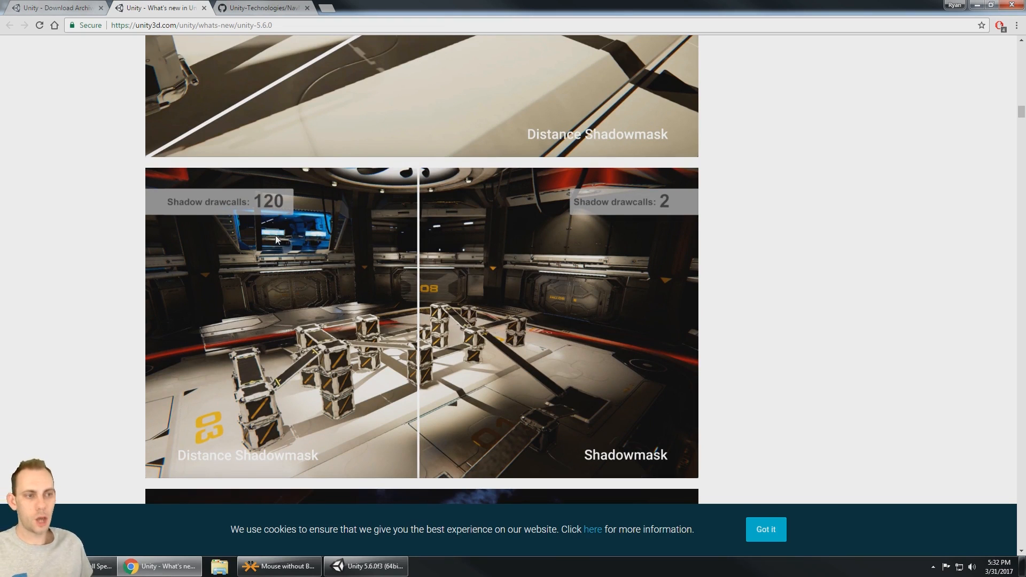
pyautogui.moveTo(264, 214)
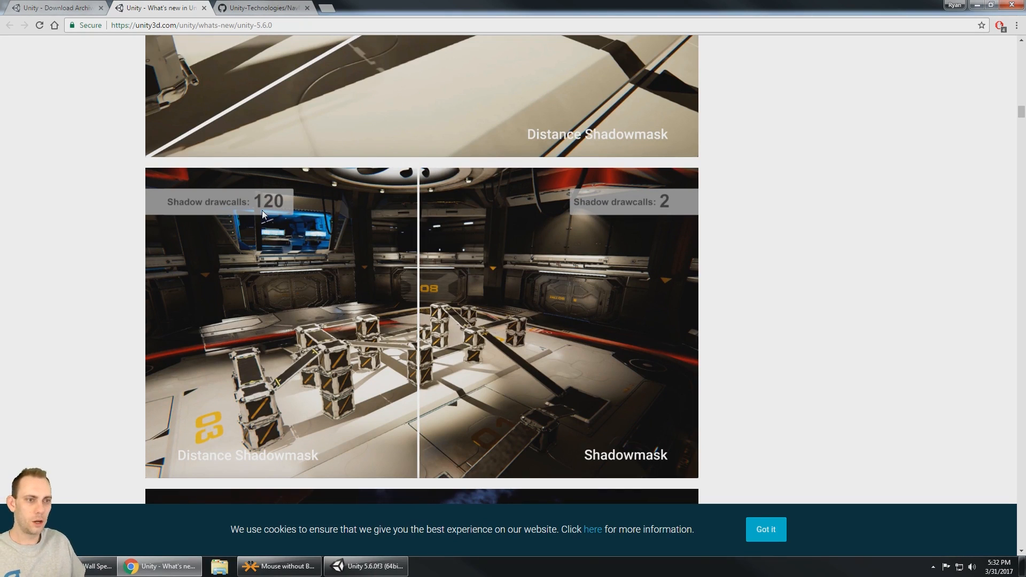
pyautogui.moveTo(276, 279)
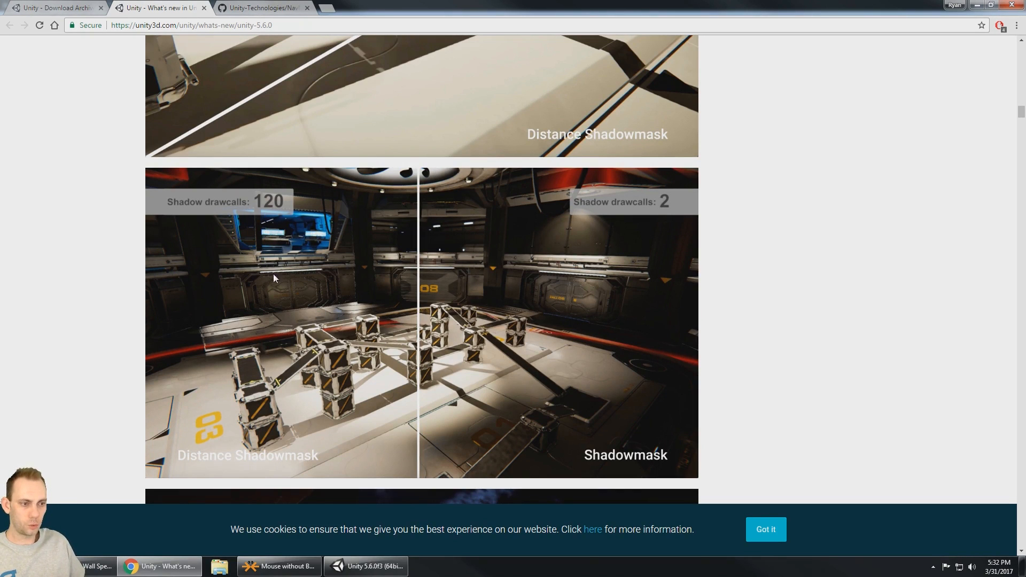
pyautogui.moveTo(624, 470)
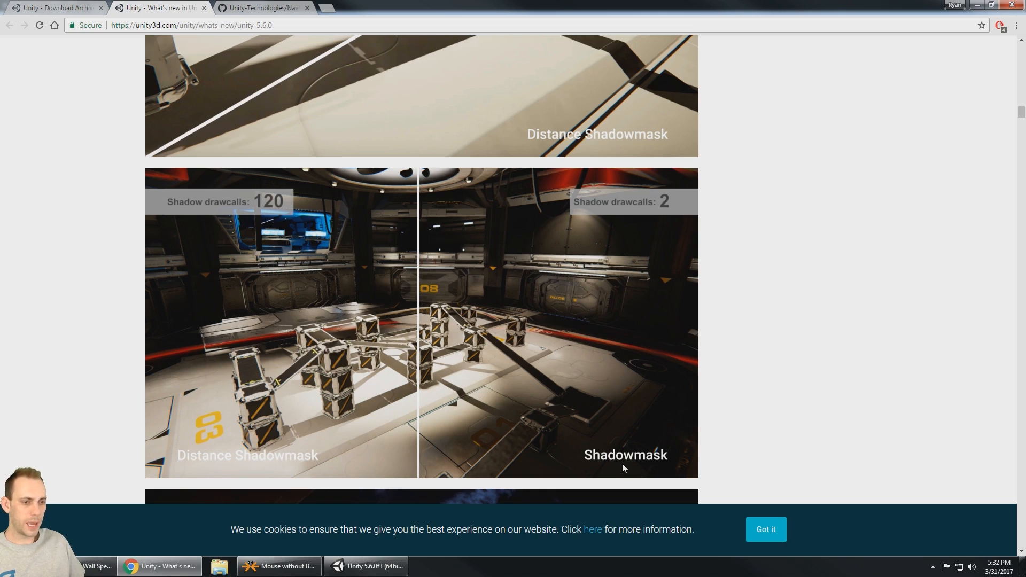
pyautogui.moveTo(670, 280)
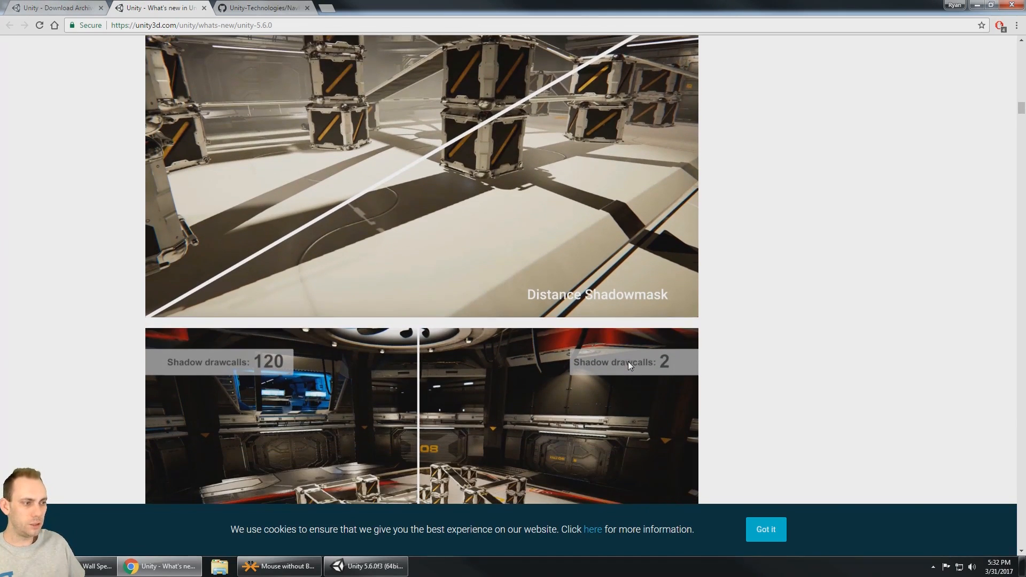
pyautogui.scroll(-3)
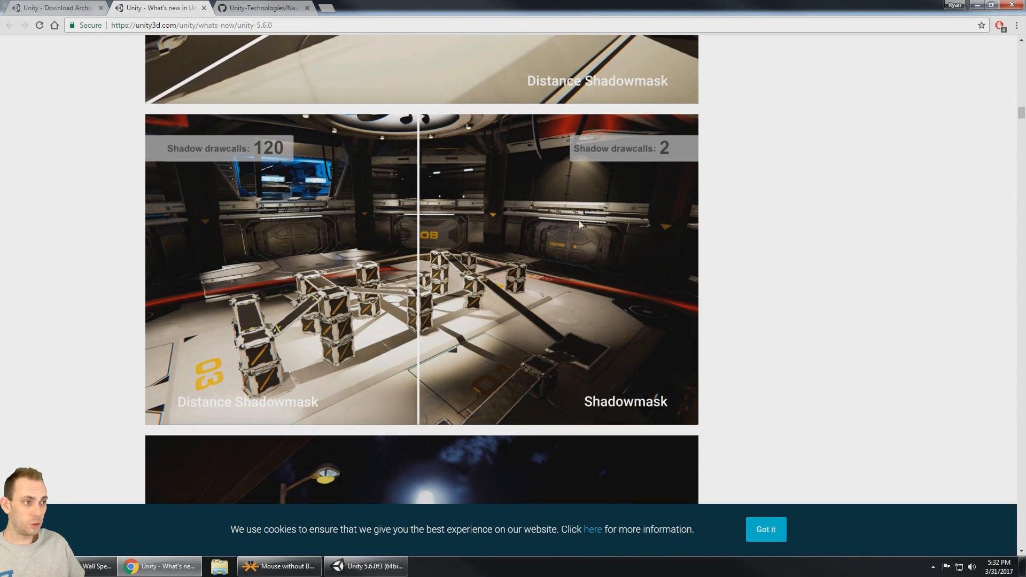
pyautogui.moveTo(647, 159)
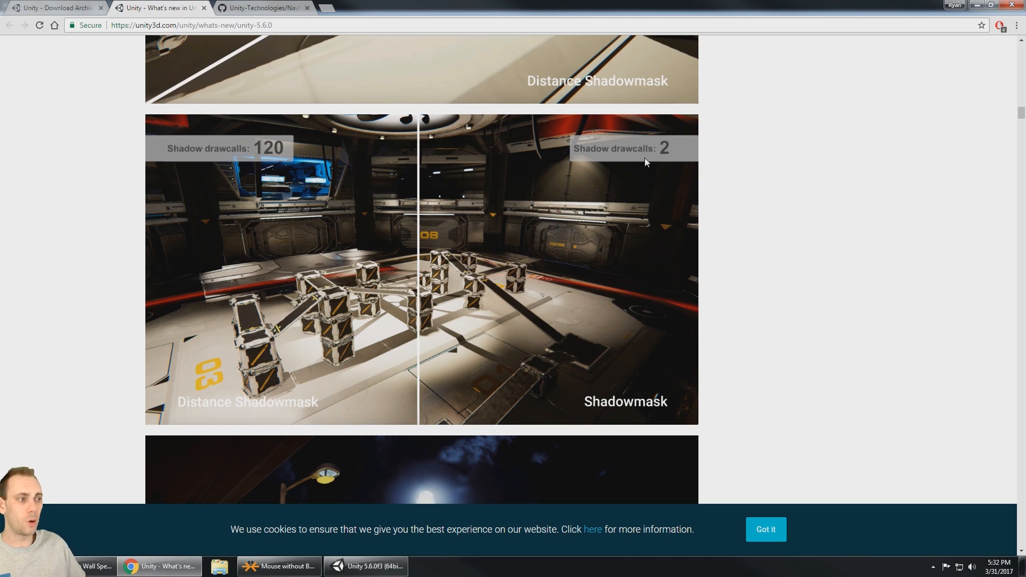
pyautogui.moveTo(777, 188)
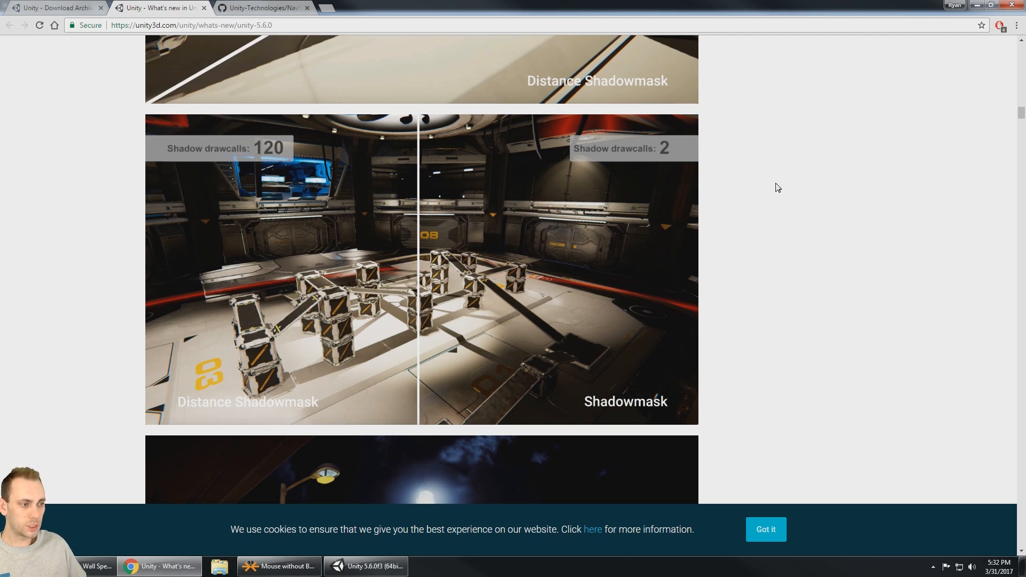
pyautogui.scroll(-3)
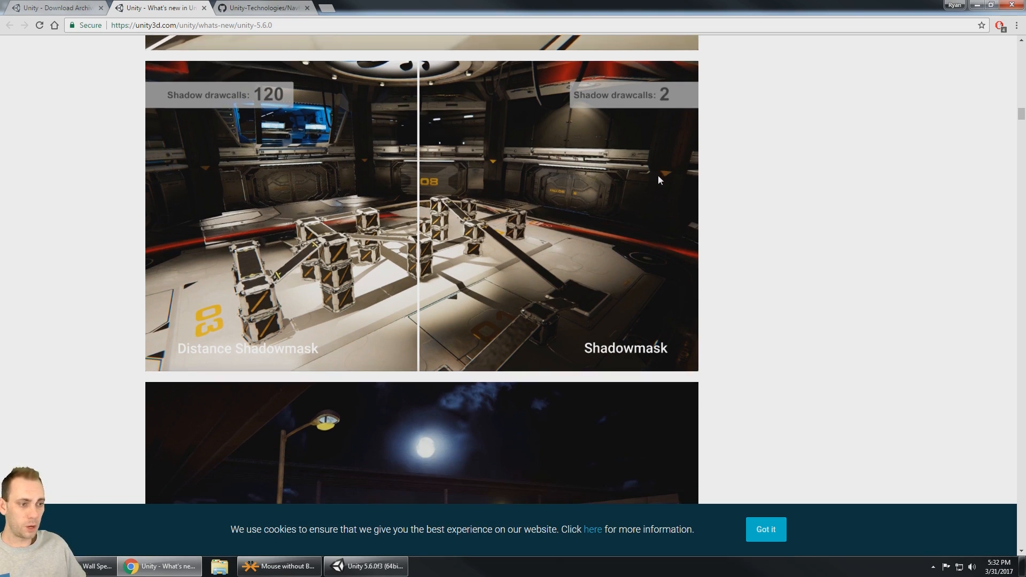
pyautogui.scroll(-3)
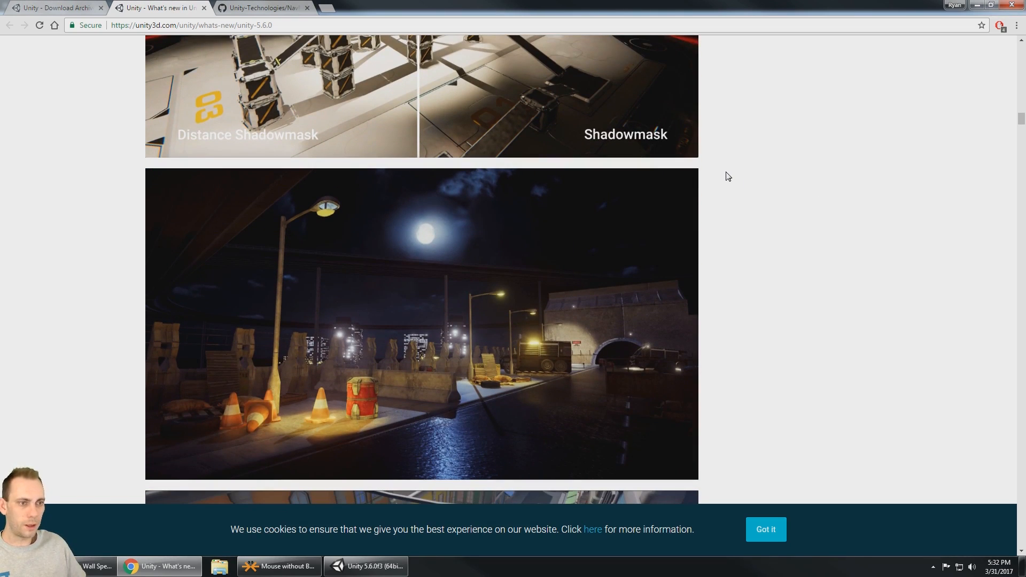
pyautogui.scroll(-3)
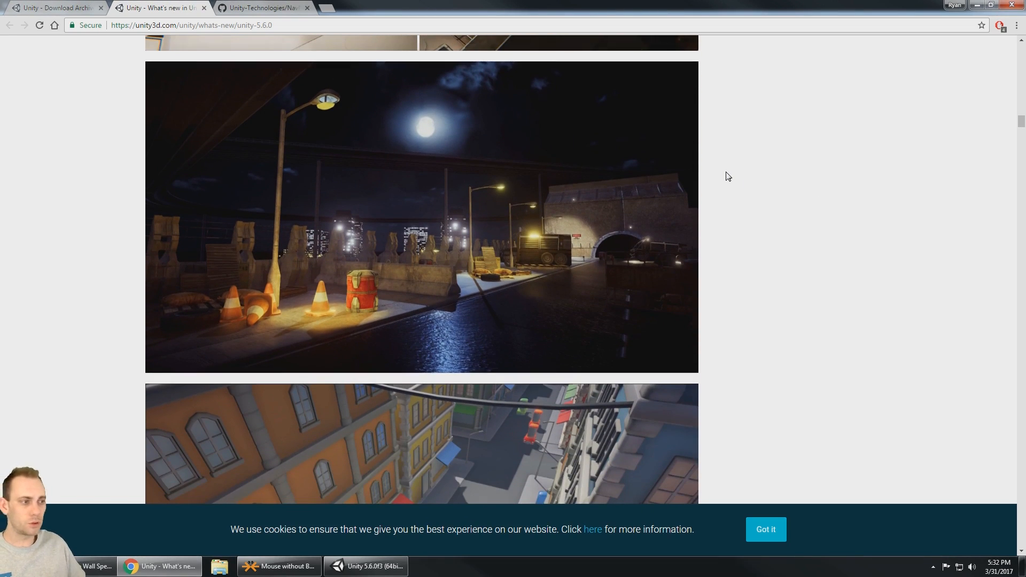
pyautogui.scroll(-3)
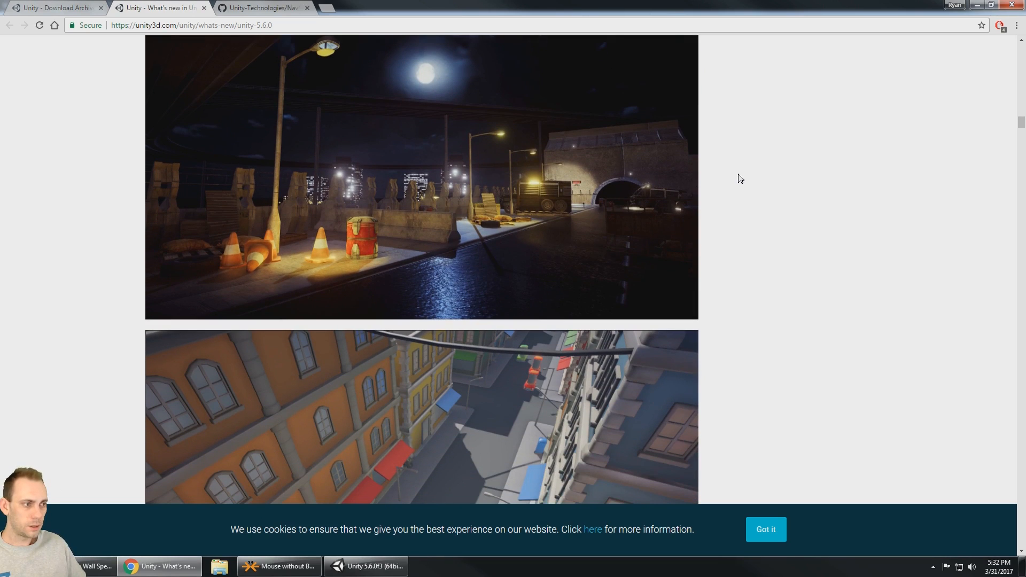
pyautogui.scroll(-3)
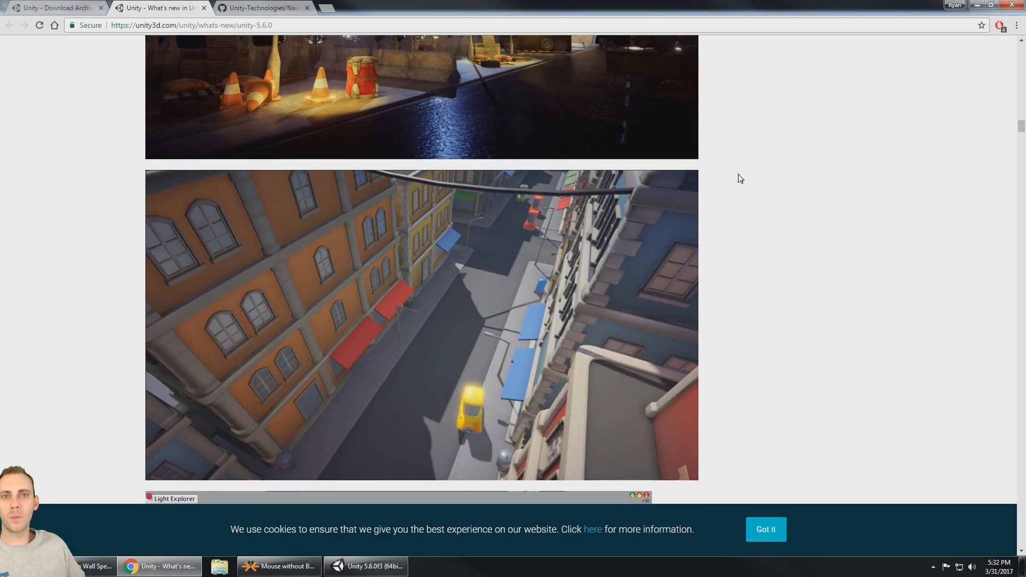
pyautogui.scroll(-3)
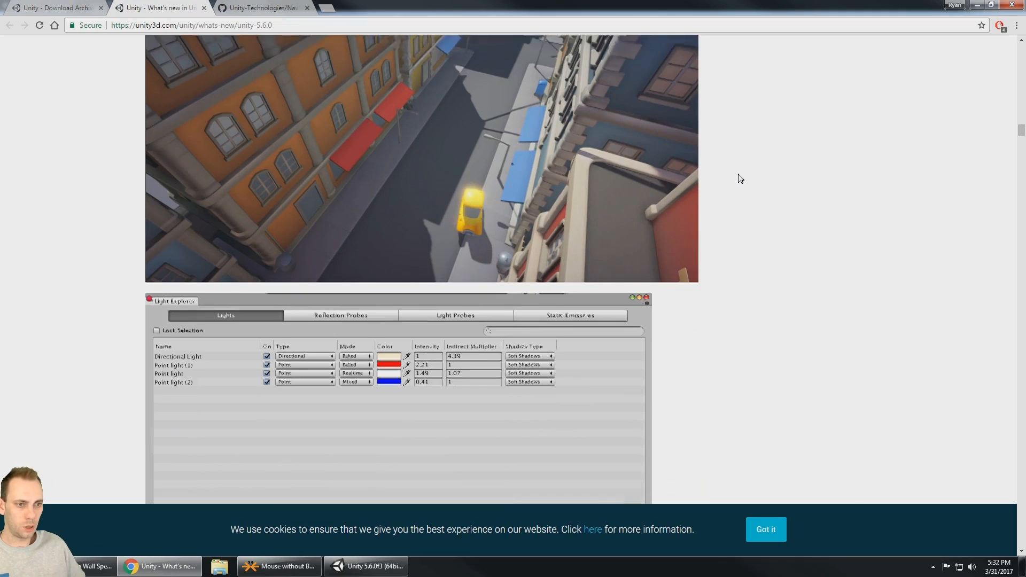
pyautogui.scroll(-3)
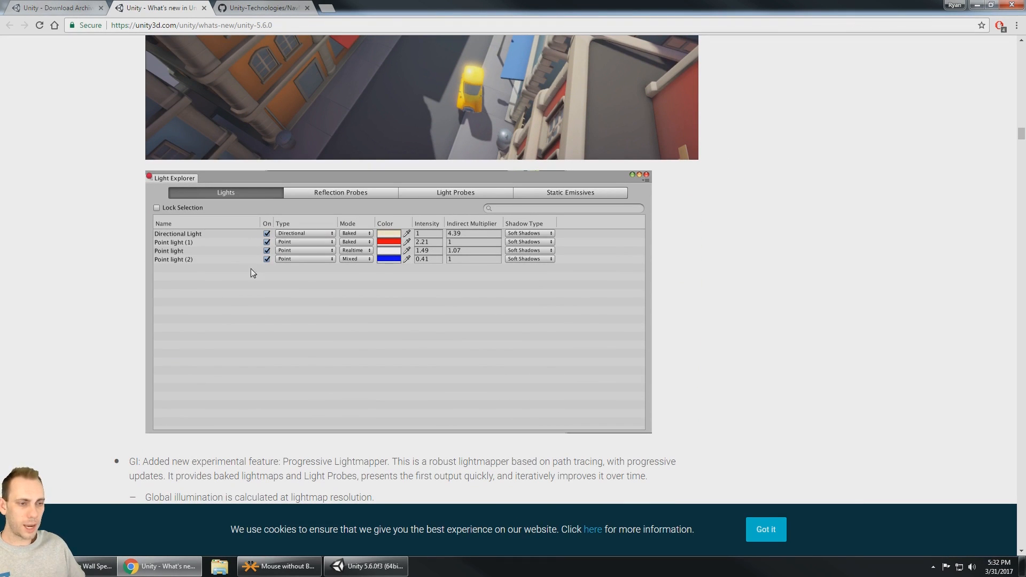
pyautogui.moveTo(213, 250)
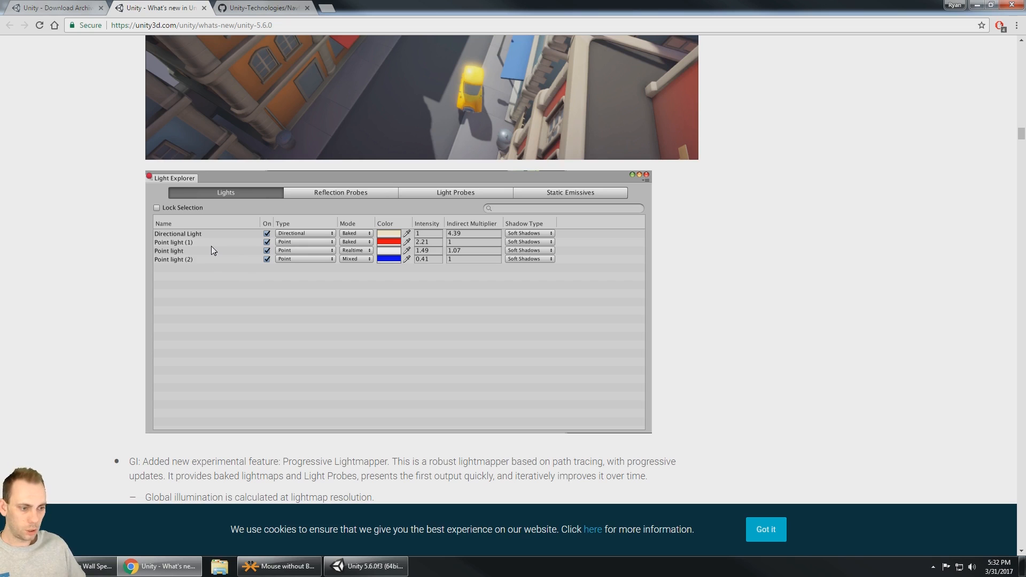
# - Switch to the Unity VR project and open Window > Lighting > Light Explorer
pyautogui.click(366, 567)
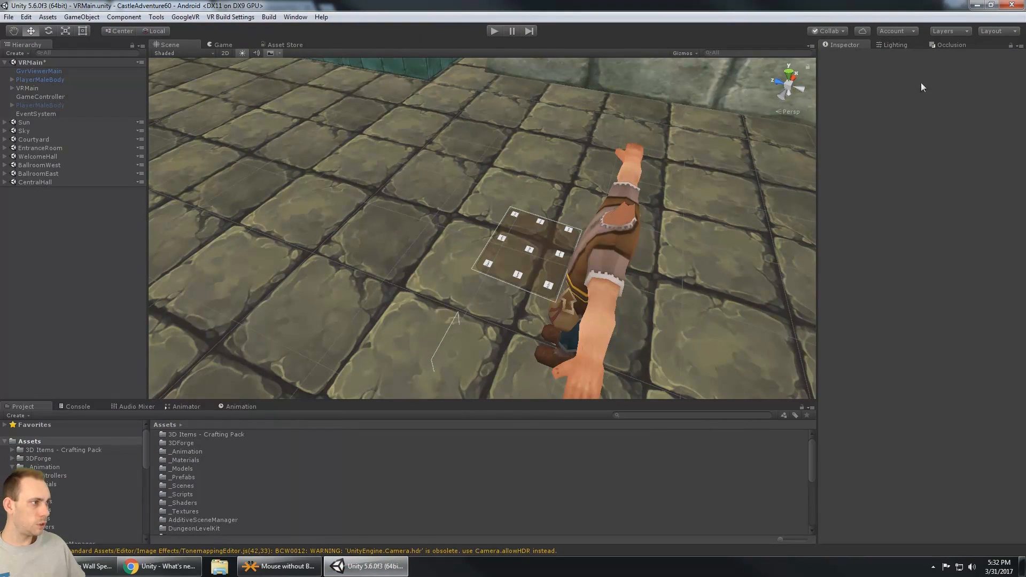
pyautogui.click(895, 45)
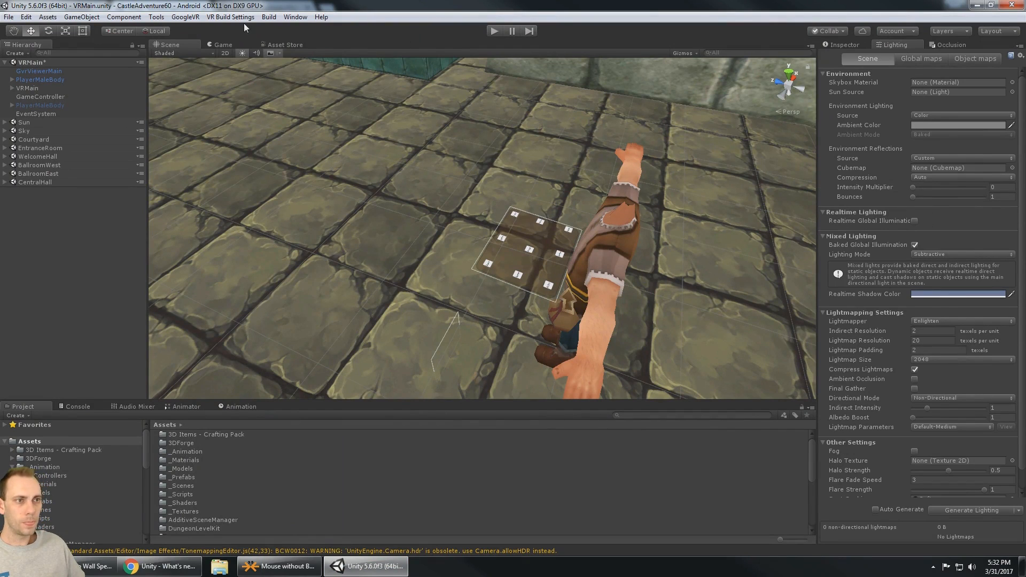
pyautogui.click(271, 17)
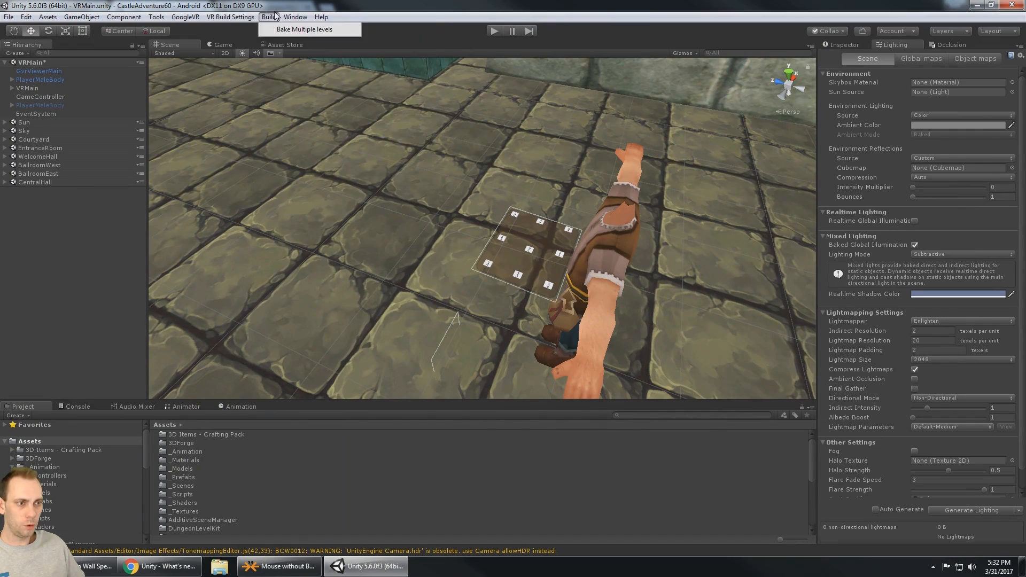
pyautogui.click(292, 17)
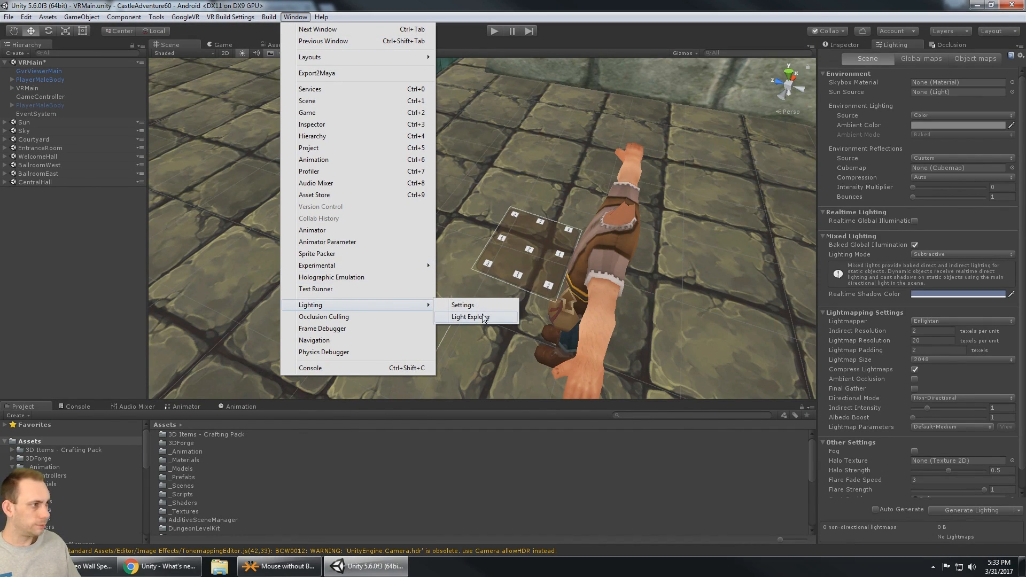
pyautogui.click(471, 316)
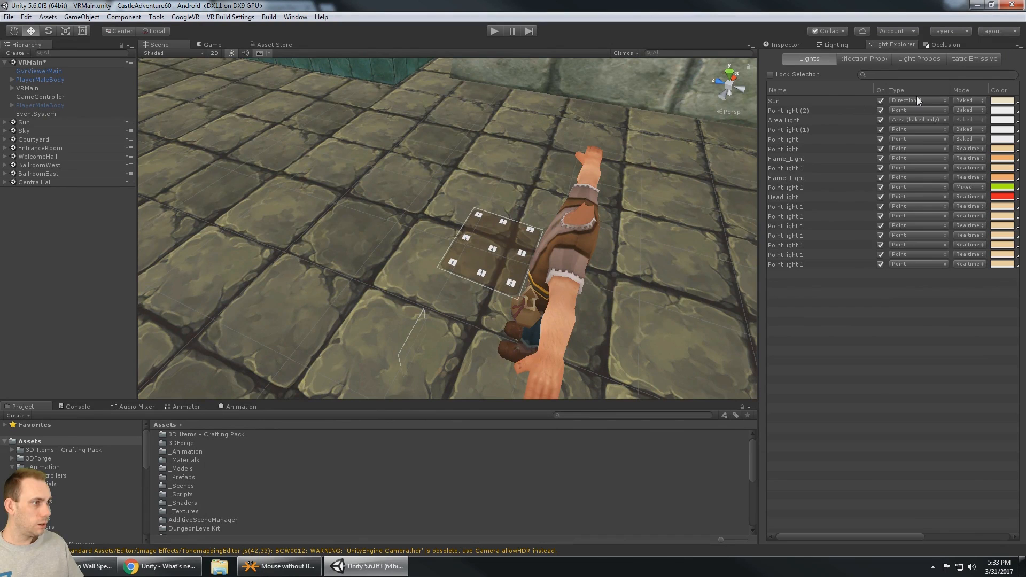
pyautogui.moveTo(500, 462)
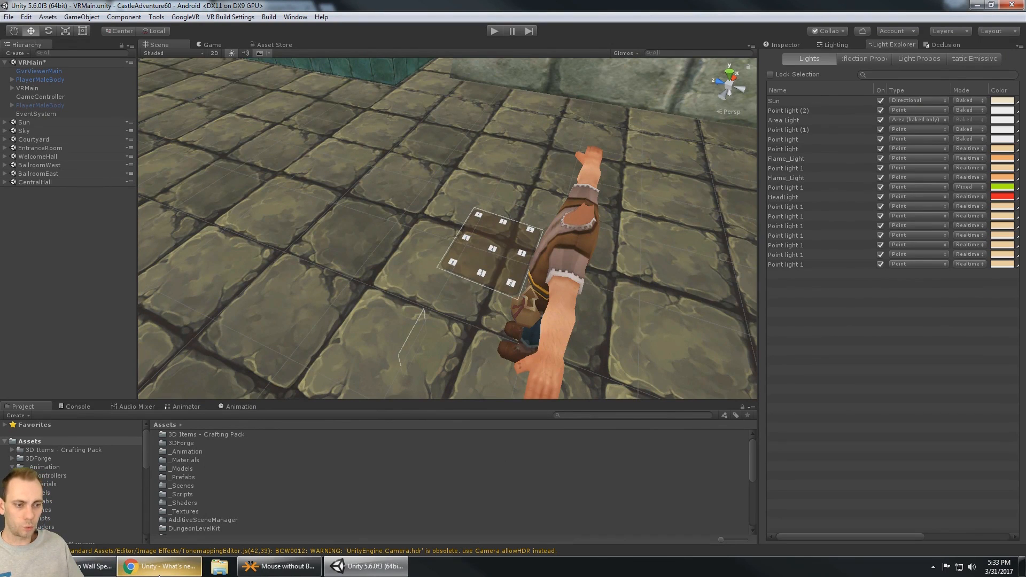
# - Return to Chrome and scroll the 5.6.0 notes down to the Progressive Lightmapper entry
pyautogui.click(161, 566)
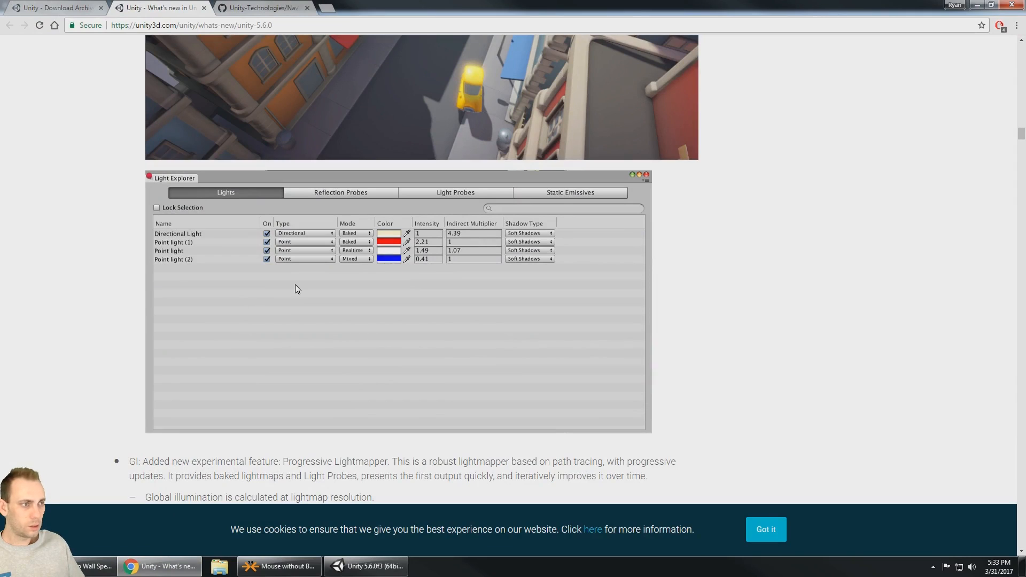
pyautogui.scroll(-3)
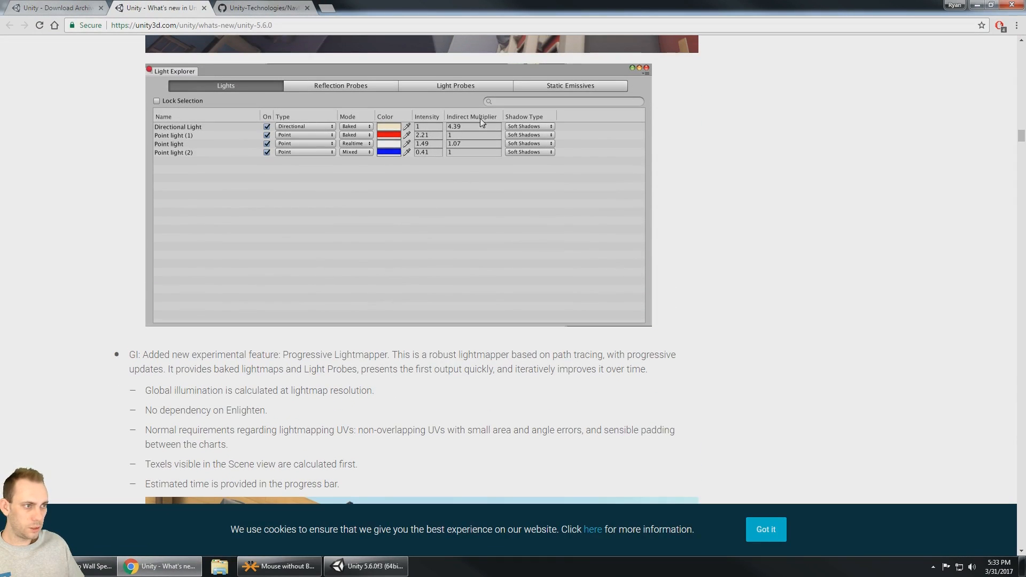
pyautogui.moveTo(554, 158)
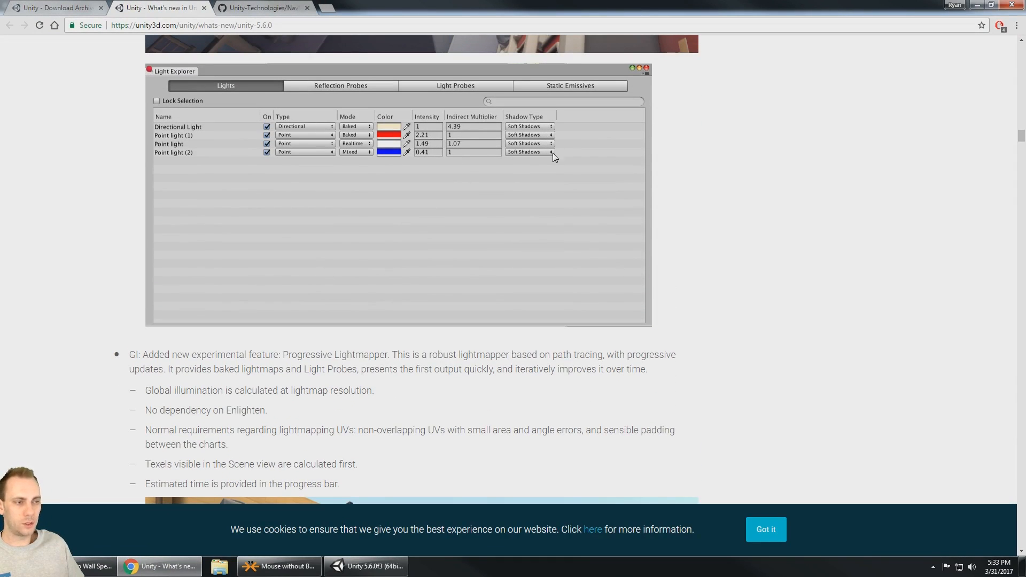
pyautogui.scroll(-3)
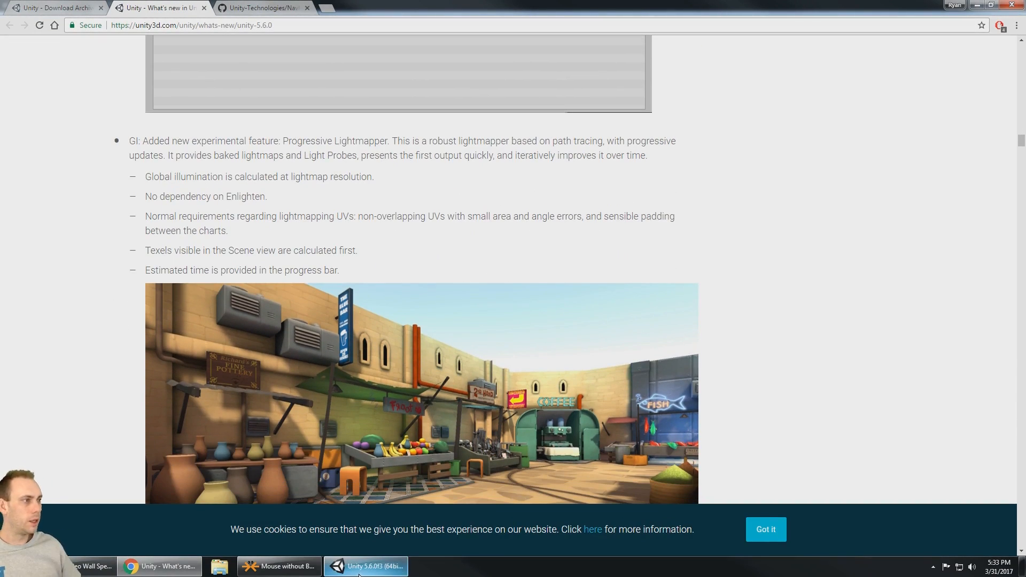
# - Back in Unity, set the Lighting window's Lightmapper to Progressive (Preview)
pyautogui.click(369, 566)
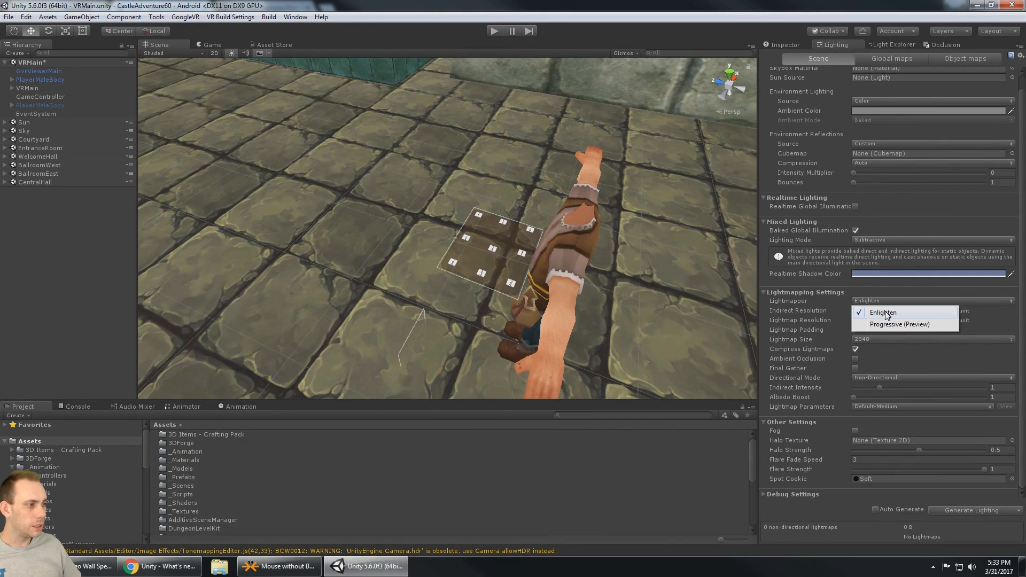
pyautogui.moveTo(889, 326)
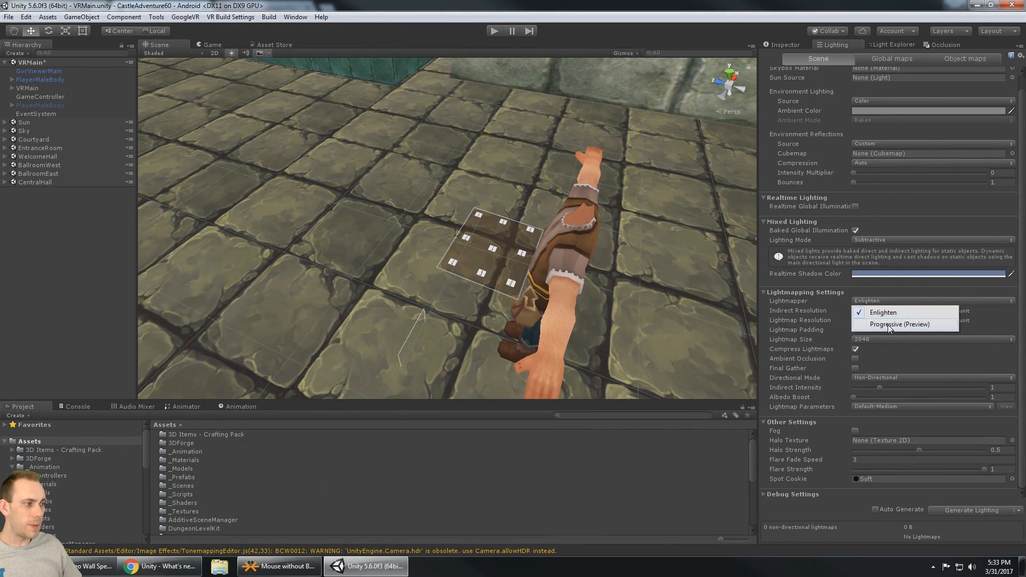
pyautogui.click(899, 324)
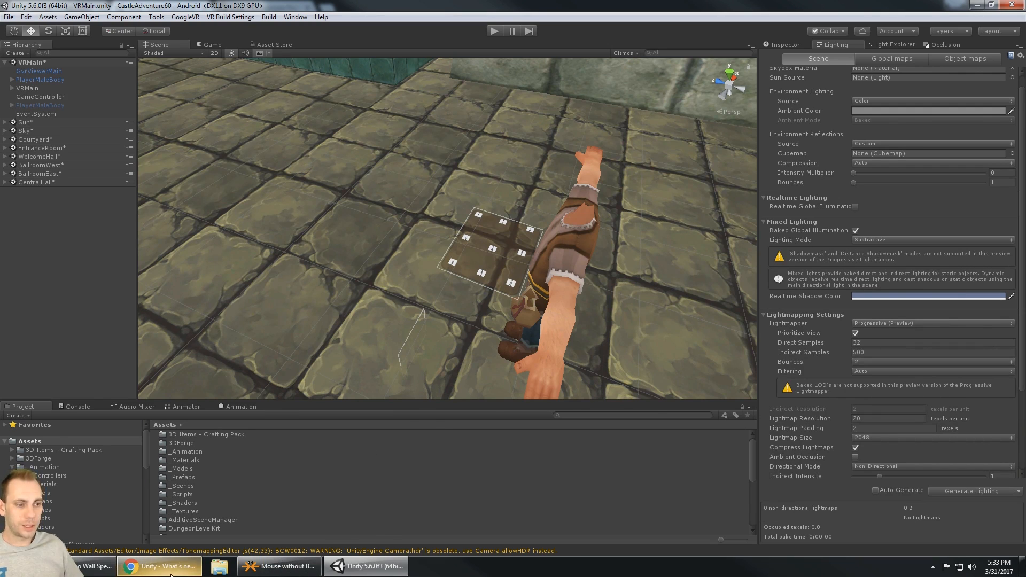
# - Return to Chrome and highlight 'Lightmapper. This is a robust' in the notes
pyautogui.click(159, 566)
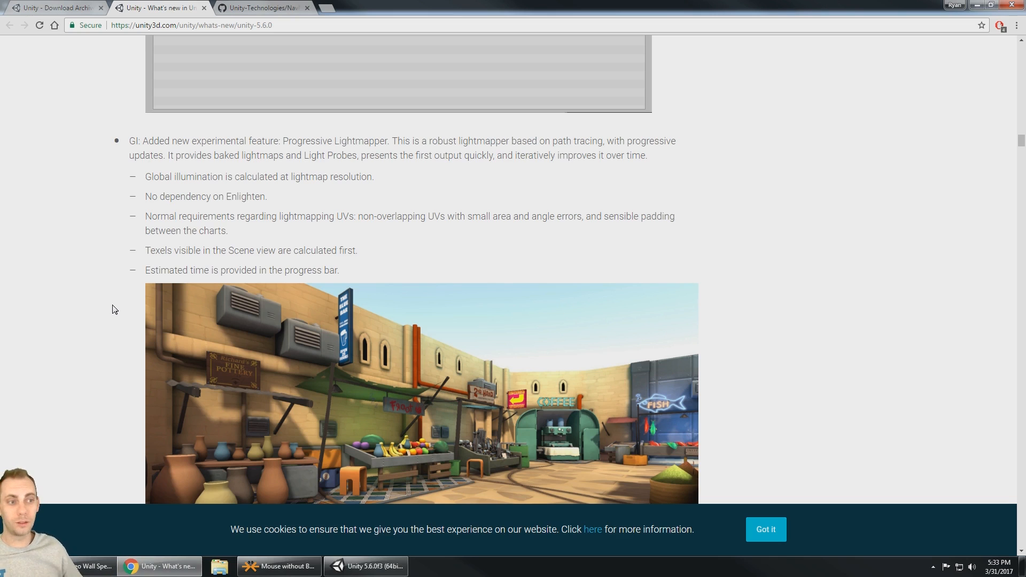
pyautogui.moveTo(102, 260)
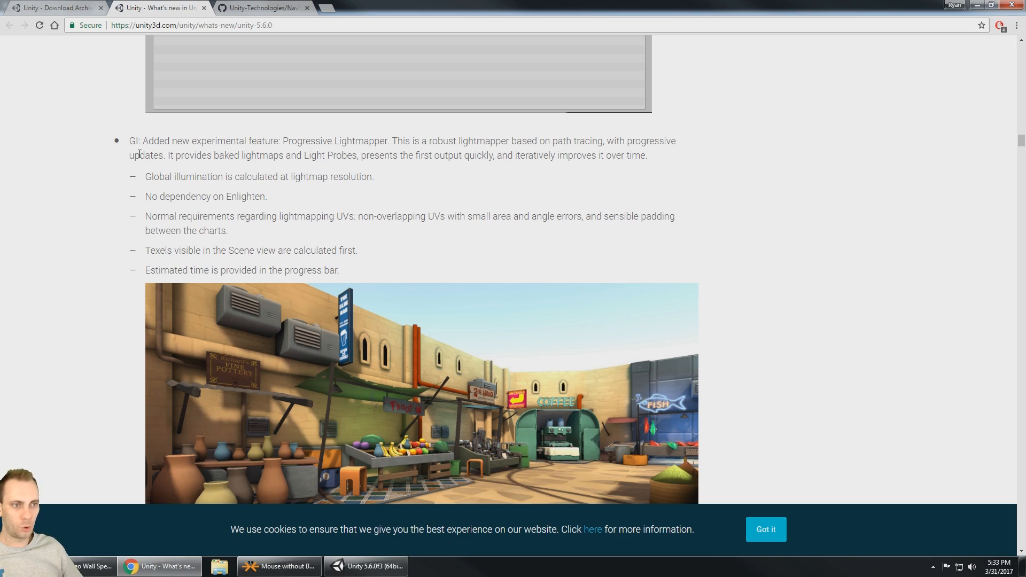
pyautogui.moveTo(335, 140); pyautogui.dragTo(449, 141)
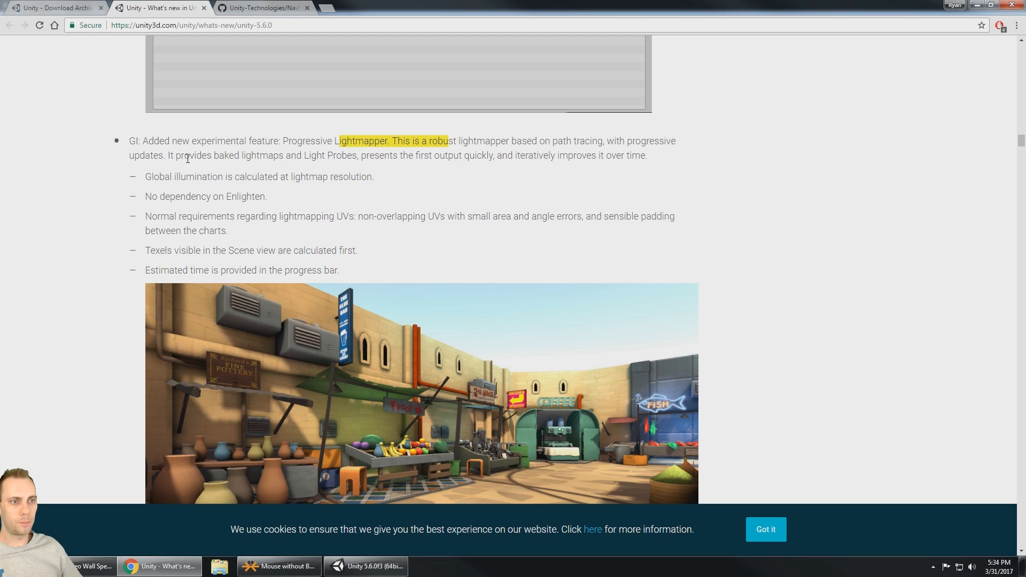
pyautogui.moveTo(297, 164)
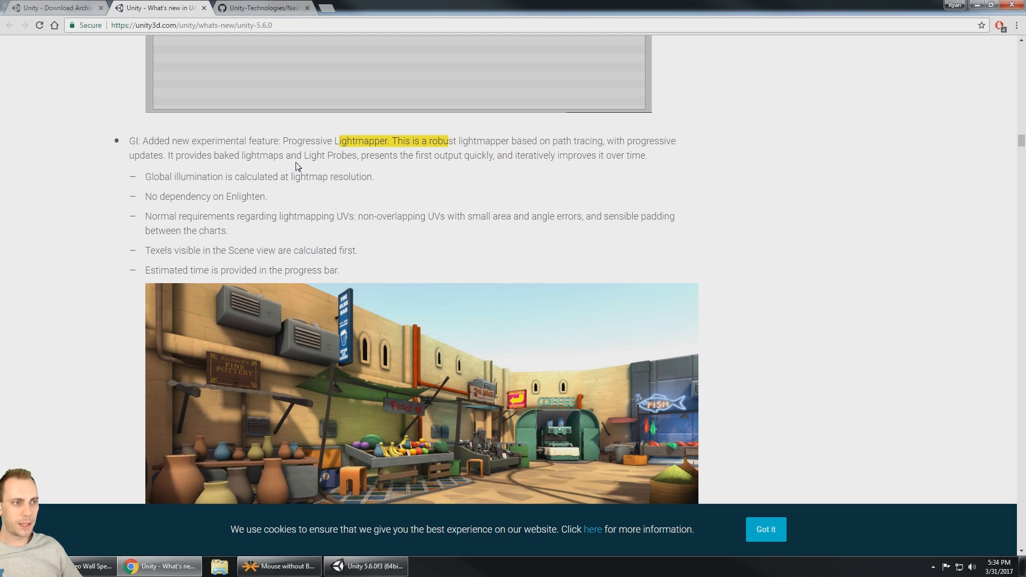
pyautogui.moveTo(438, 169)
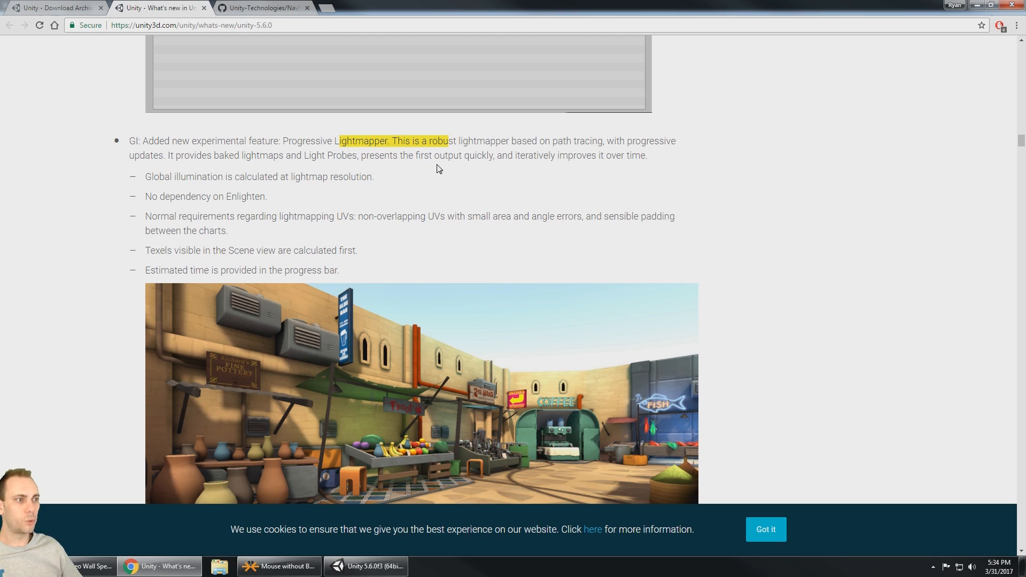
pyautogui.moveTo(531, 166)
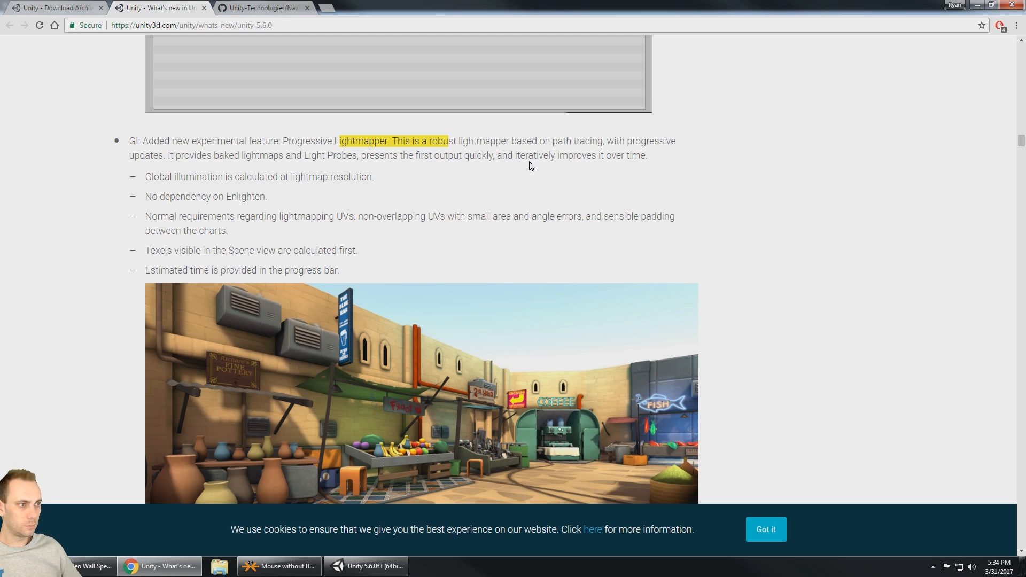
pyautogui.moveTo(655, 170)
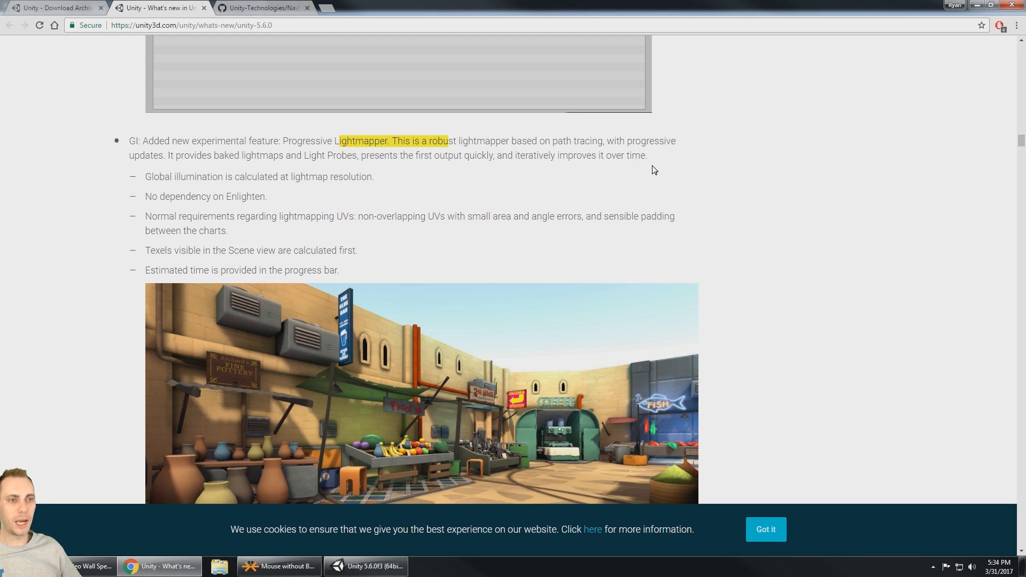
pyautogui.moveTo(119, 190)
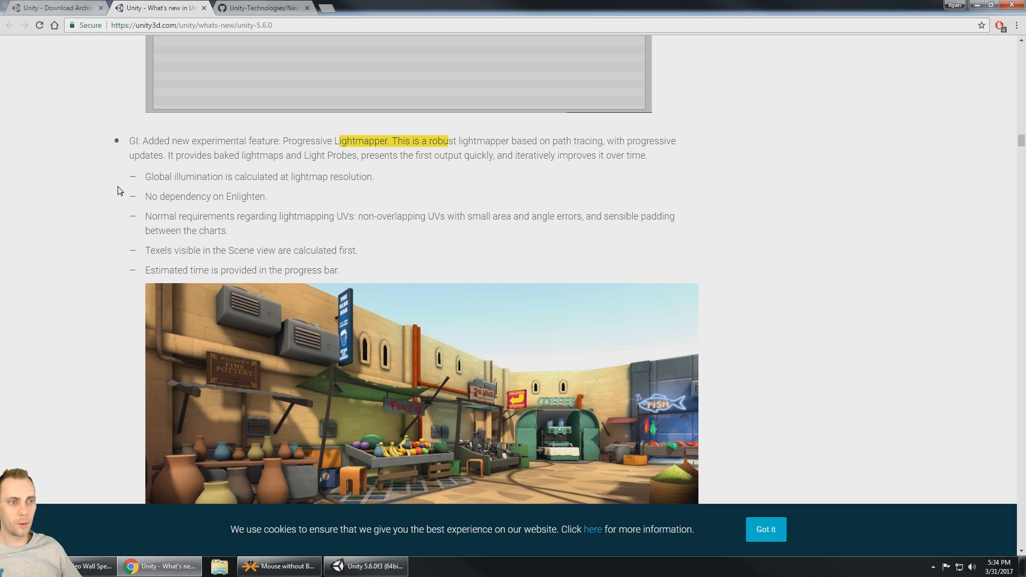
pyautogui.moveTo(307, 190)
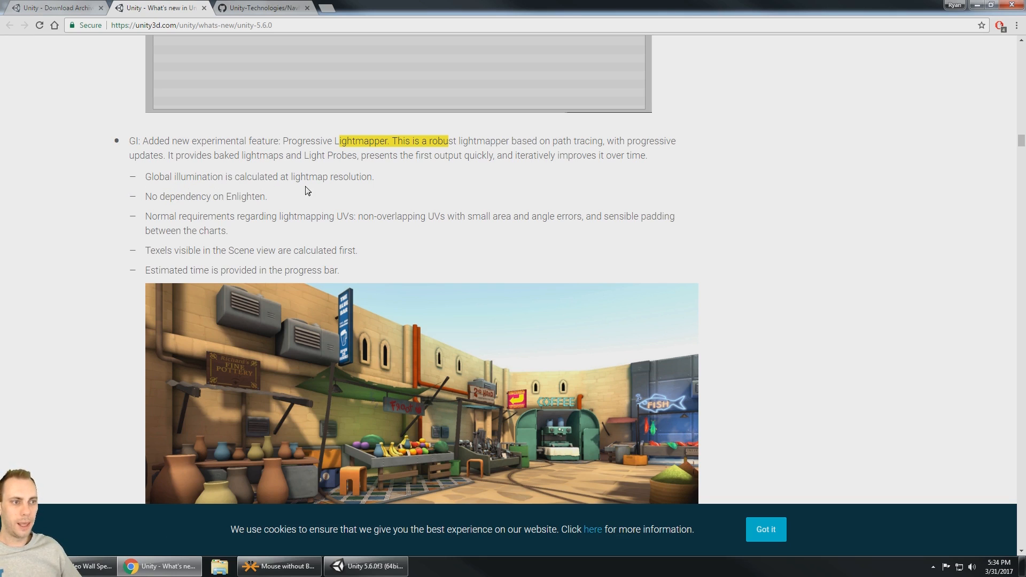
pyautogui.moveTo(379, 191)
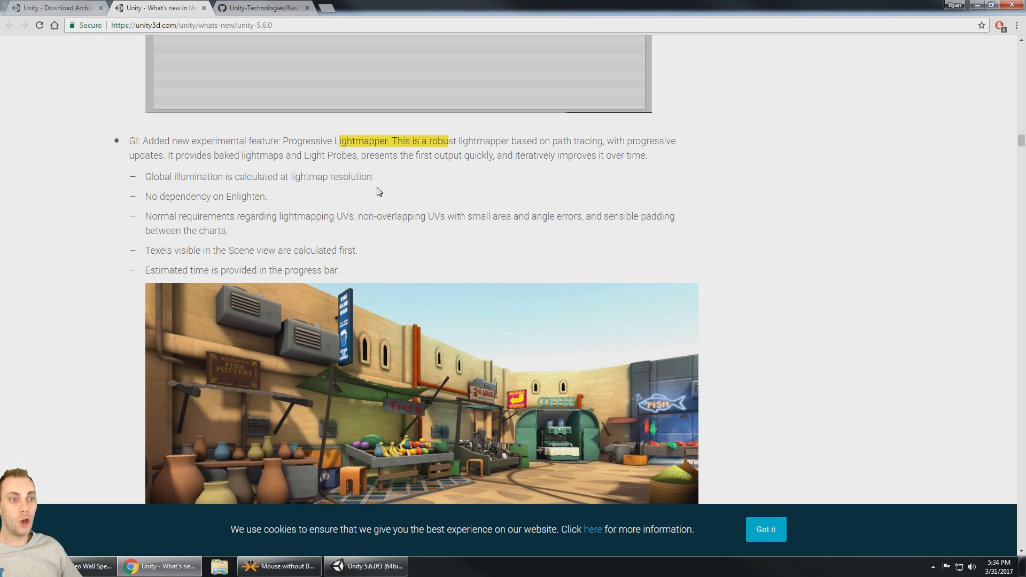
pyautogui.moveTo(99, 227)
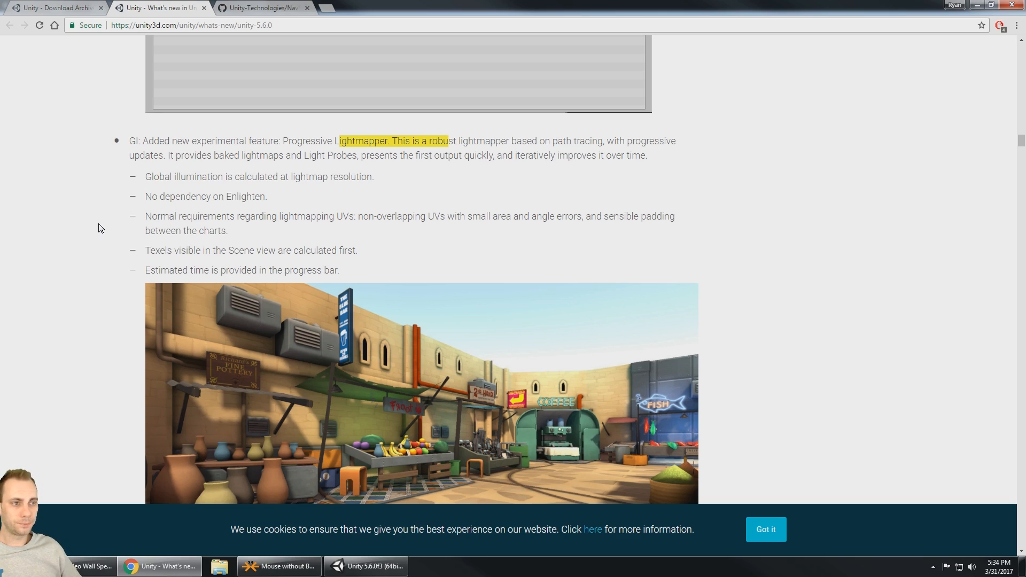
# - Scroll past the Progressive Lightmapper example images to the Graphics entries starting with EncodeToEXR
pyautogui.scroll(-3)
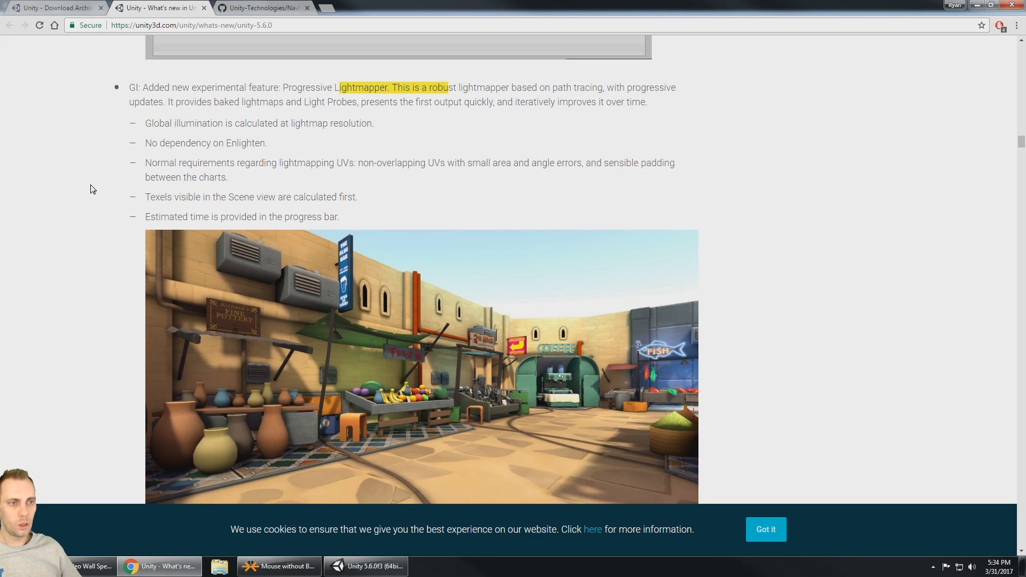
pyautogui.scroll(-3)
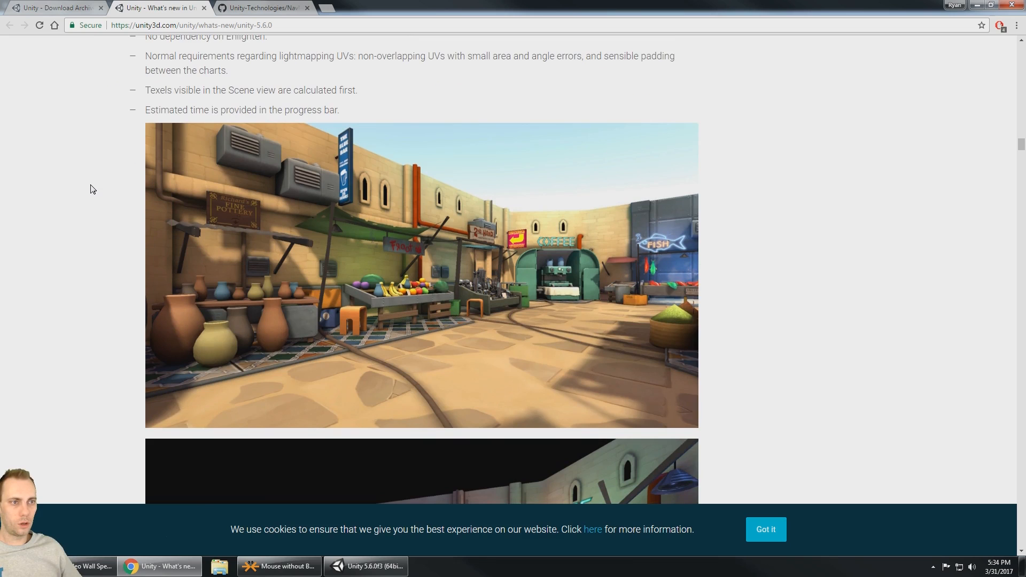
pyautogui.scroll(-3)
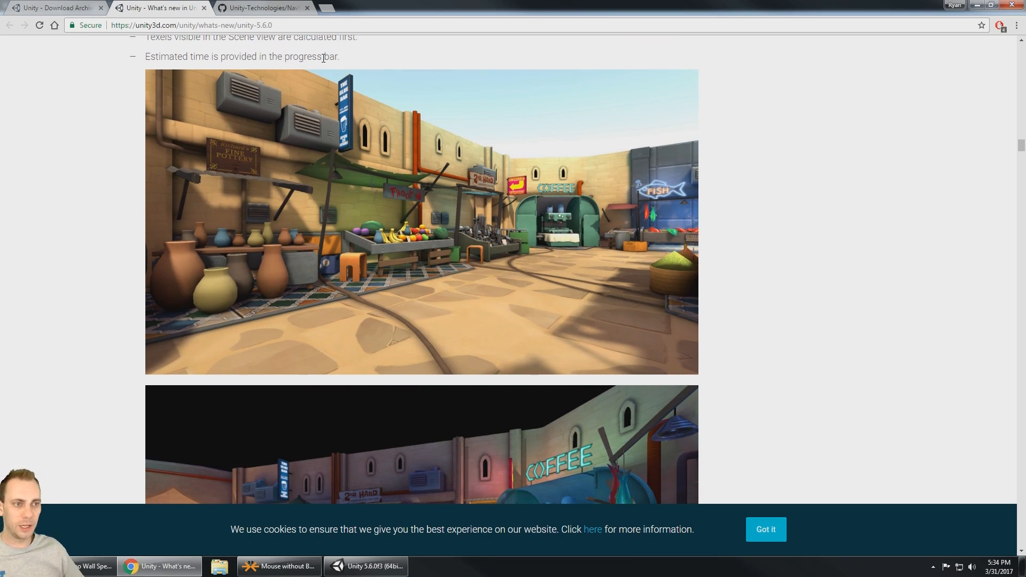
pyautogui.moveTo(90, 137)
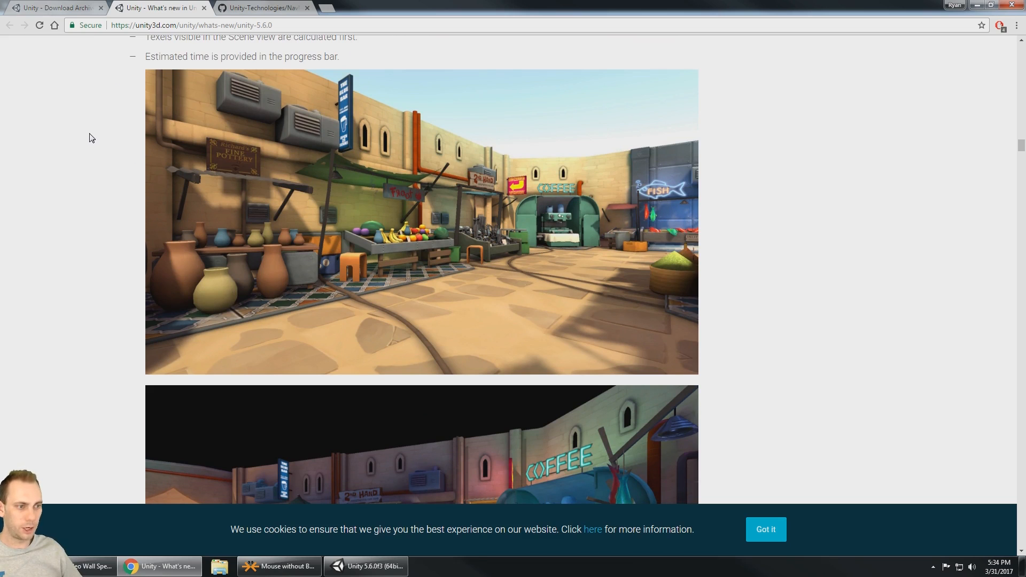
pyautogui.moveTo(94, 211)
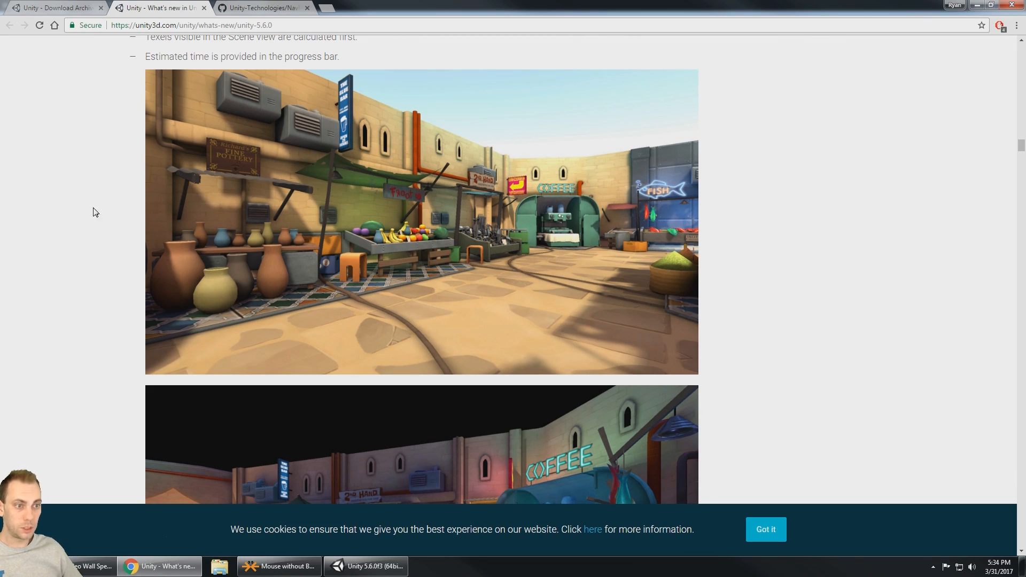
pyautogui.scroll(-3)
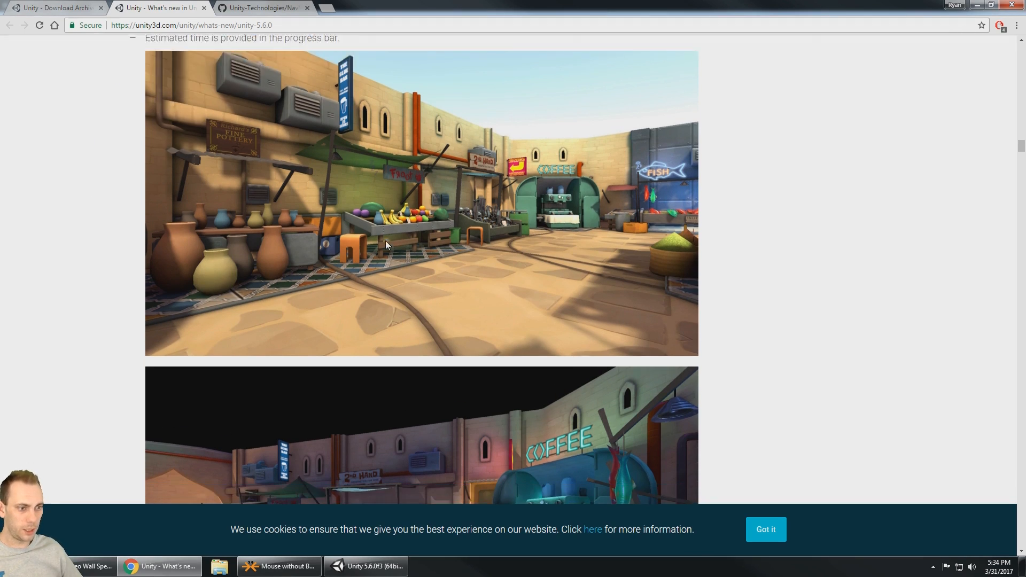
pyautogui.scroll(-3)
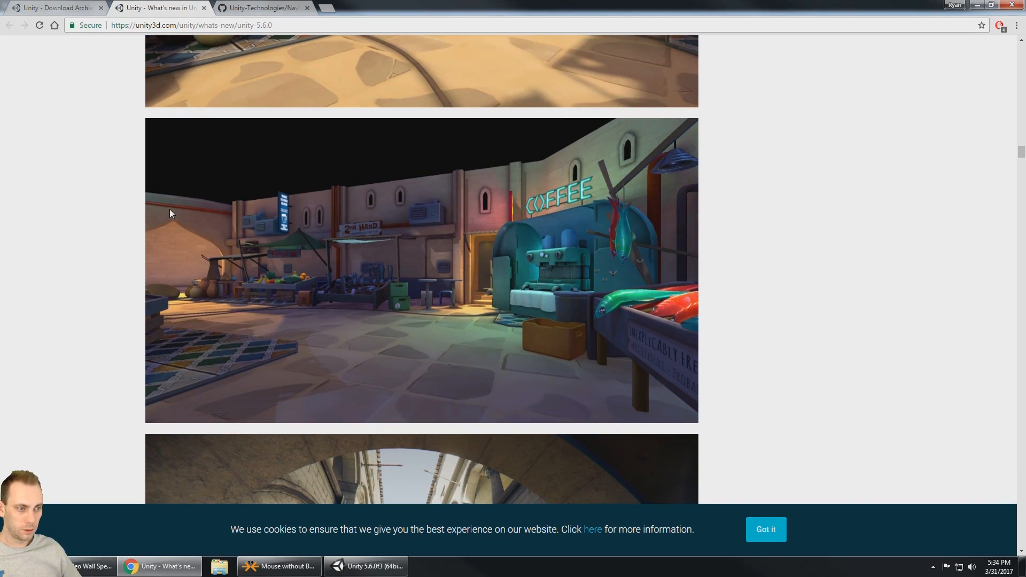
pyautogui.scroll(-3)
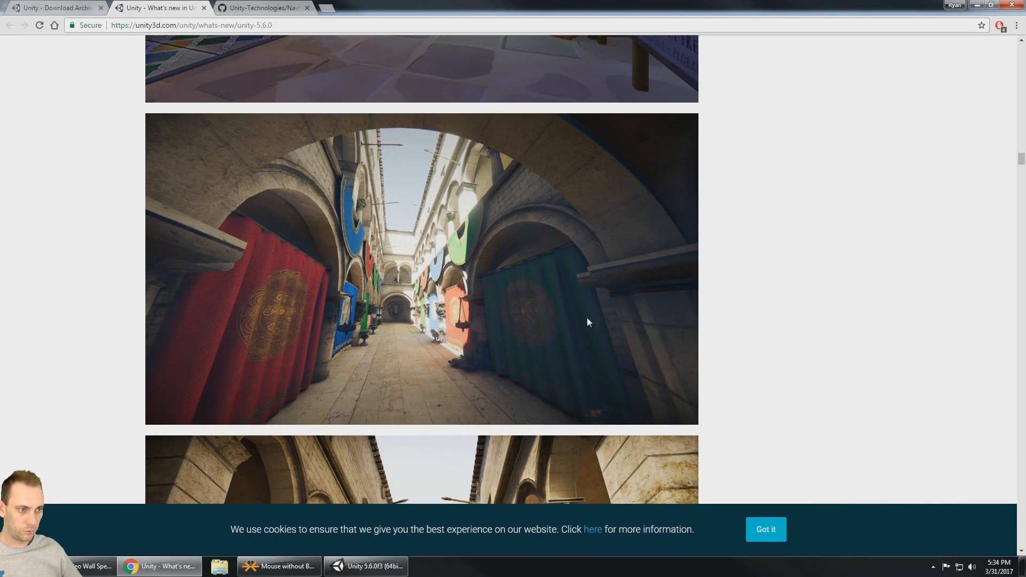
pyautogui.moveTo(118, 323)
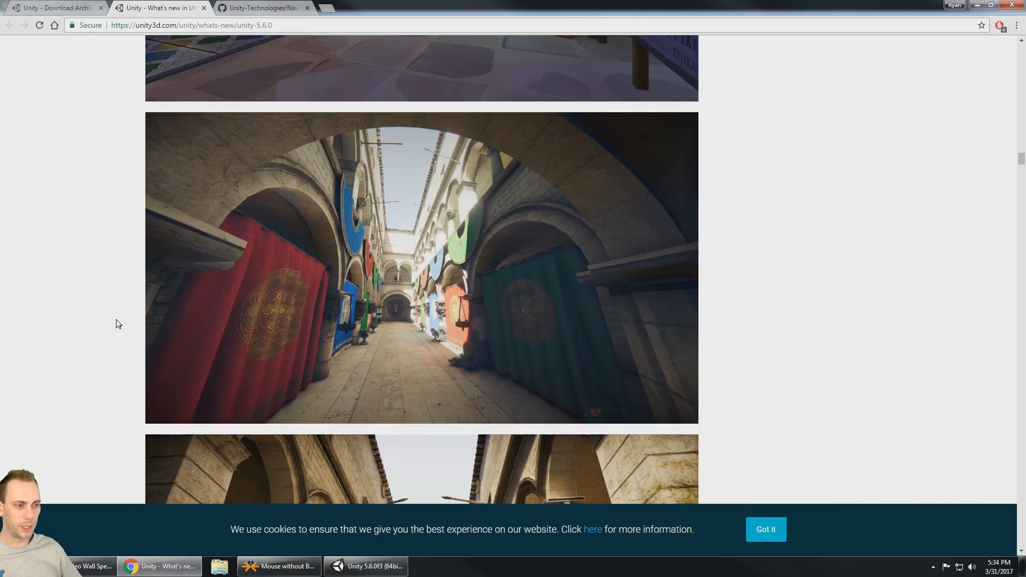
pyautogui.scroll(-3)
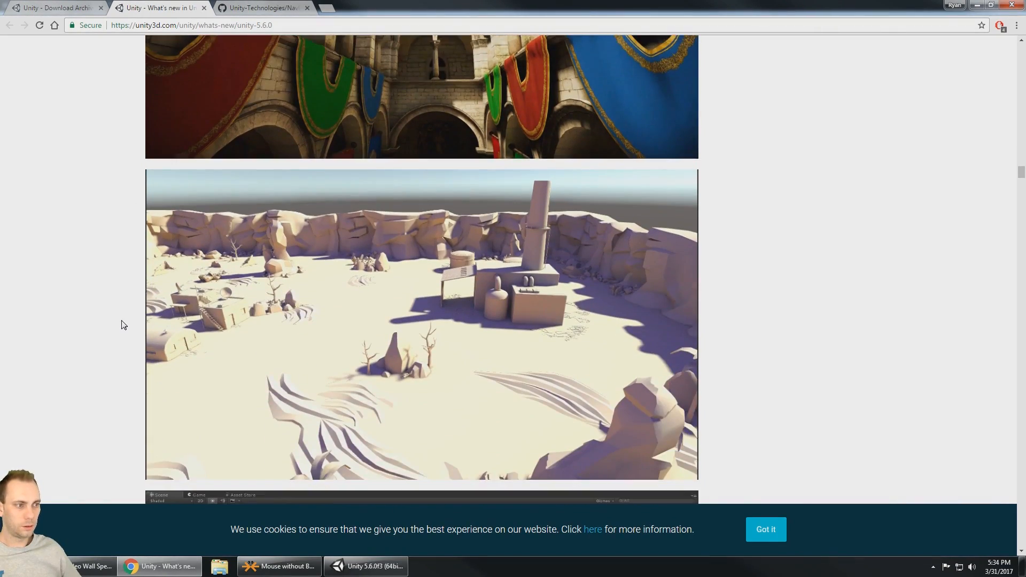
pyautogui.scroll(-3)
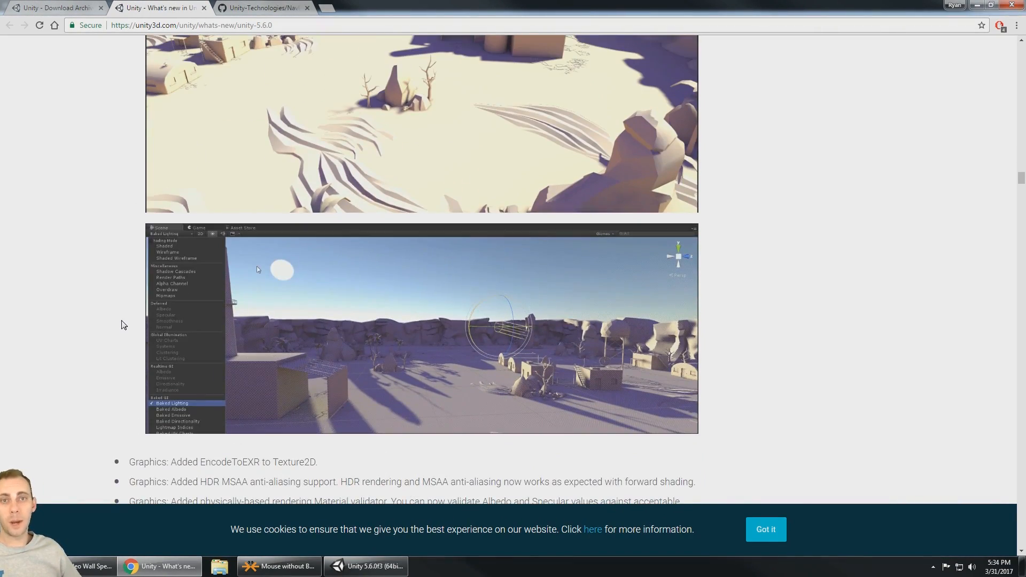
pyautogui.scroll(-3)
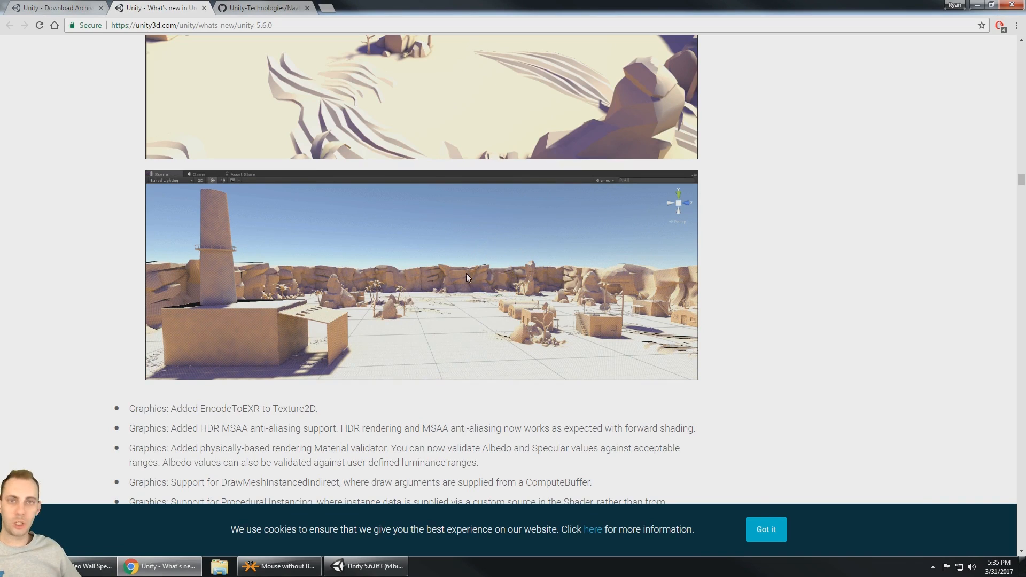
# - Scroll through the Vulkan and IL2CPP entries, highlighting the word IL2CPP
pyautogui.scroll(-3)
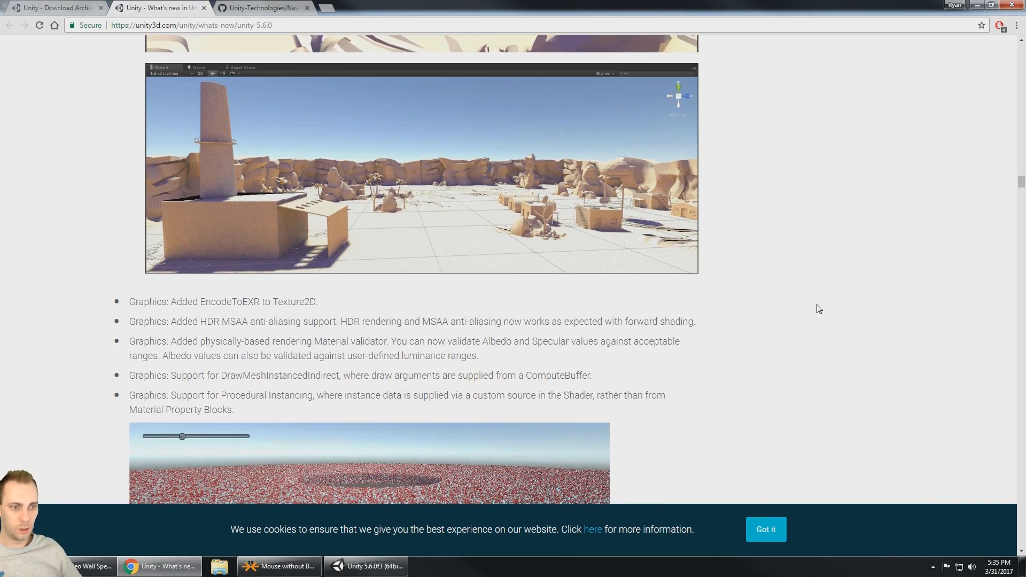
pyautogui.scroll(-3)
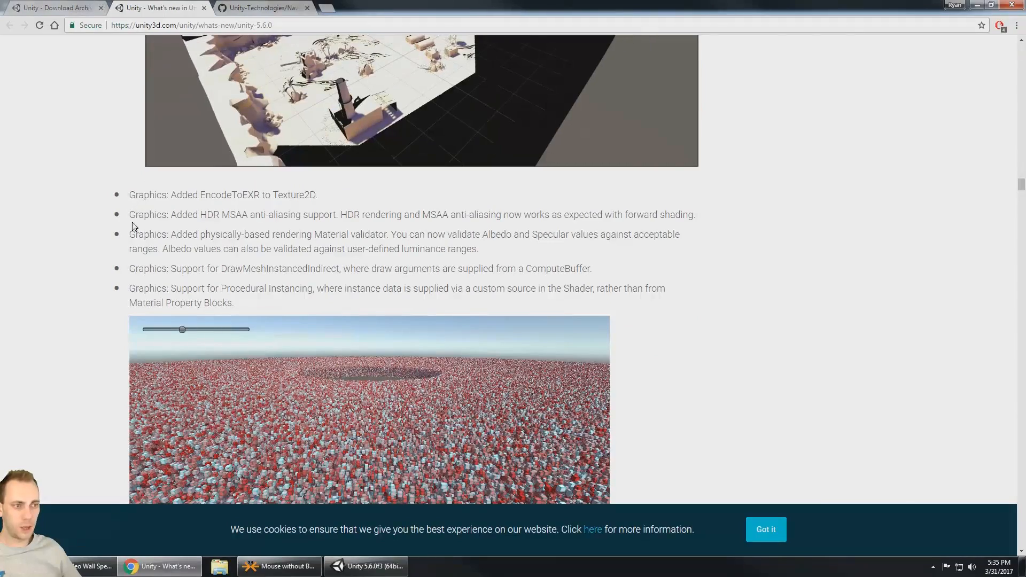
pyautogui.scroll(-3)
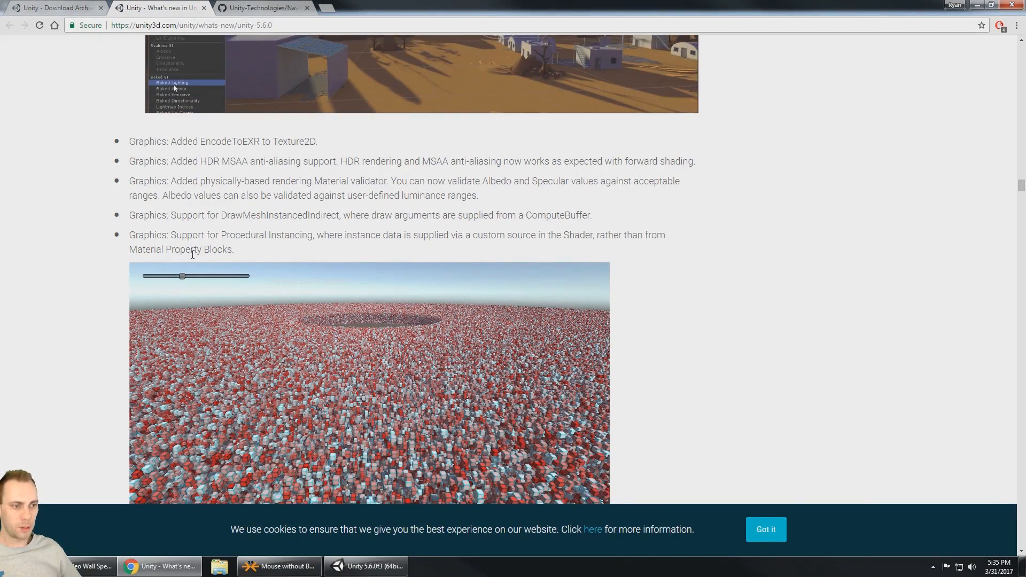
pyautogui.scroll(-3)
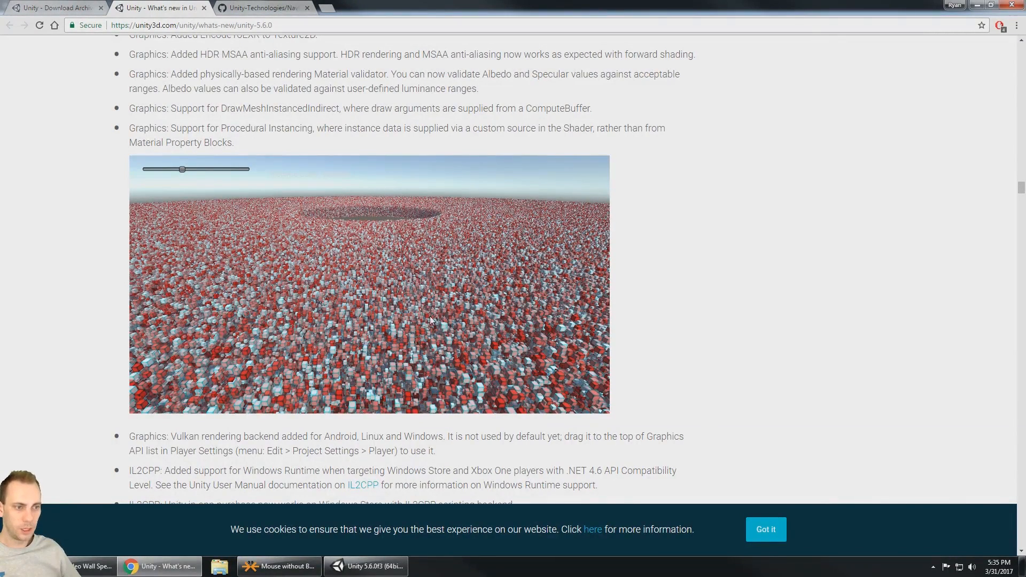
pyautogui.moveTo(471, 264)
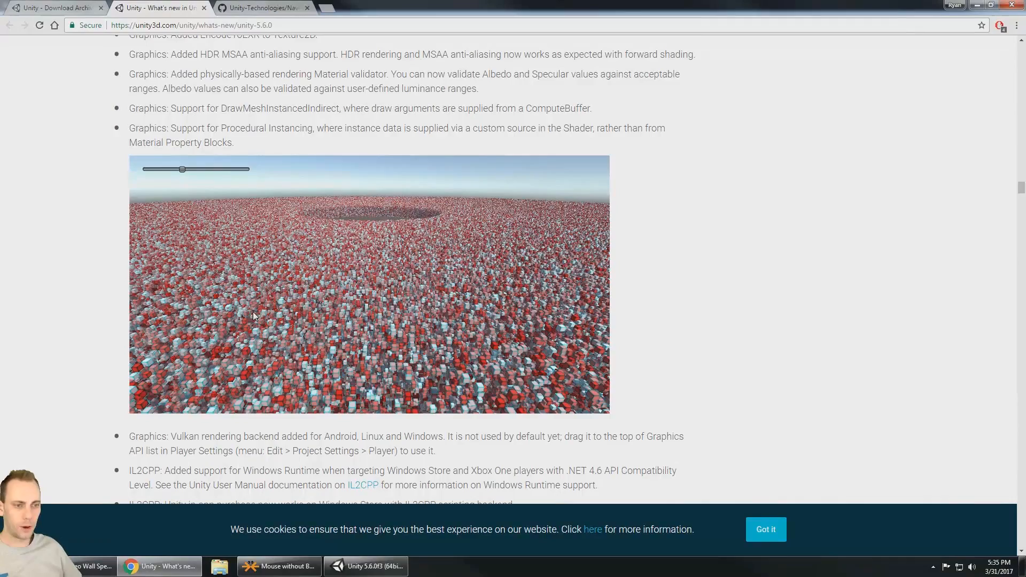
pyautogui.scroll(-3)
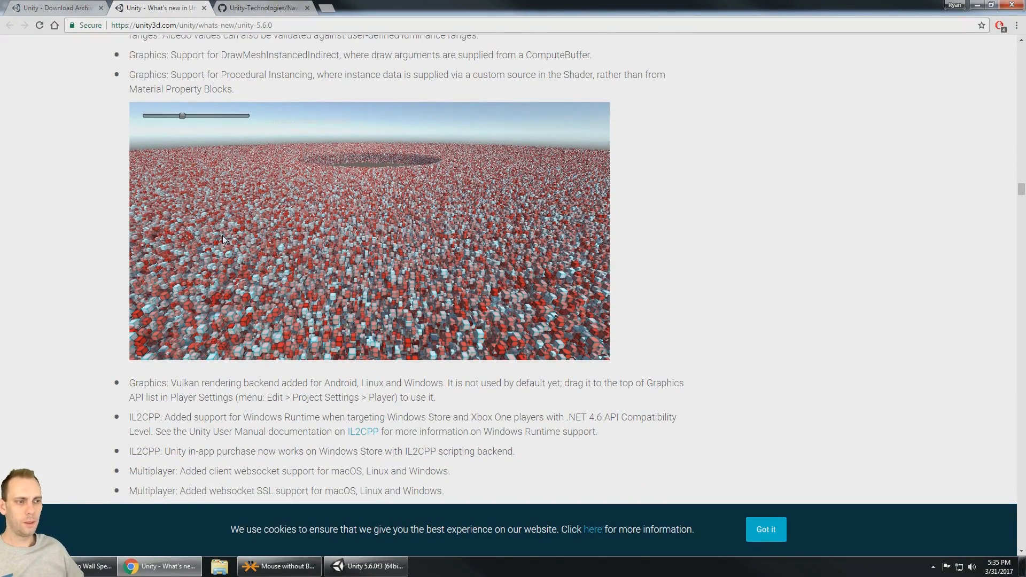
pyautogui.scroll(-3)
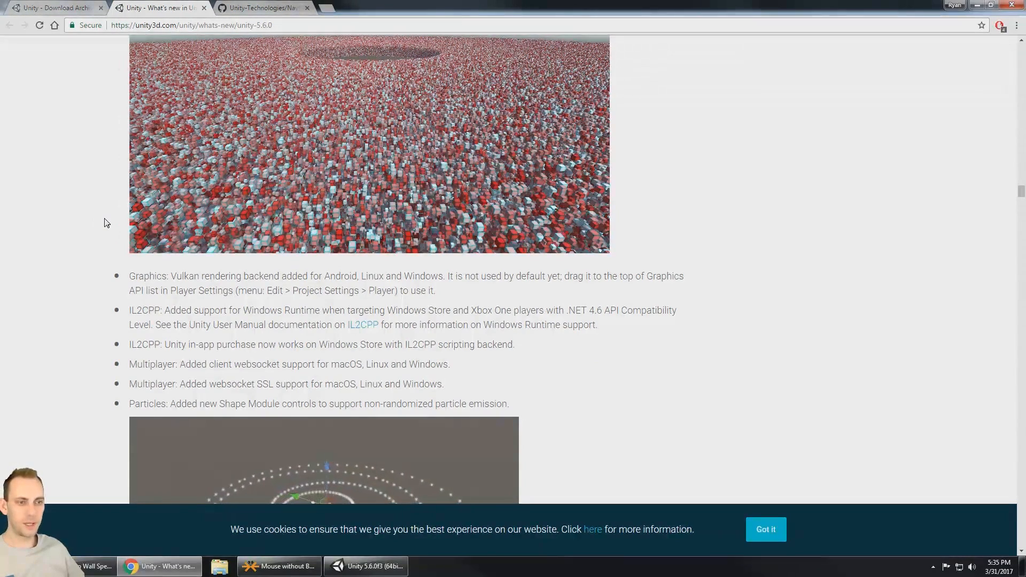
pyautogui.scroll(-3)
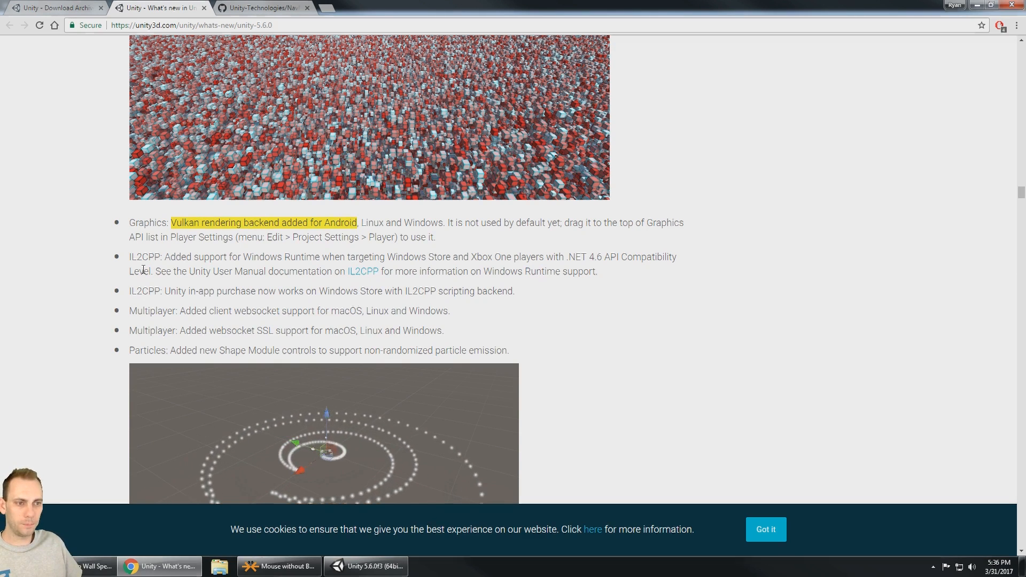
pyautogui.scroll(-3)
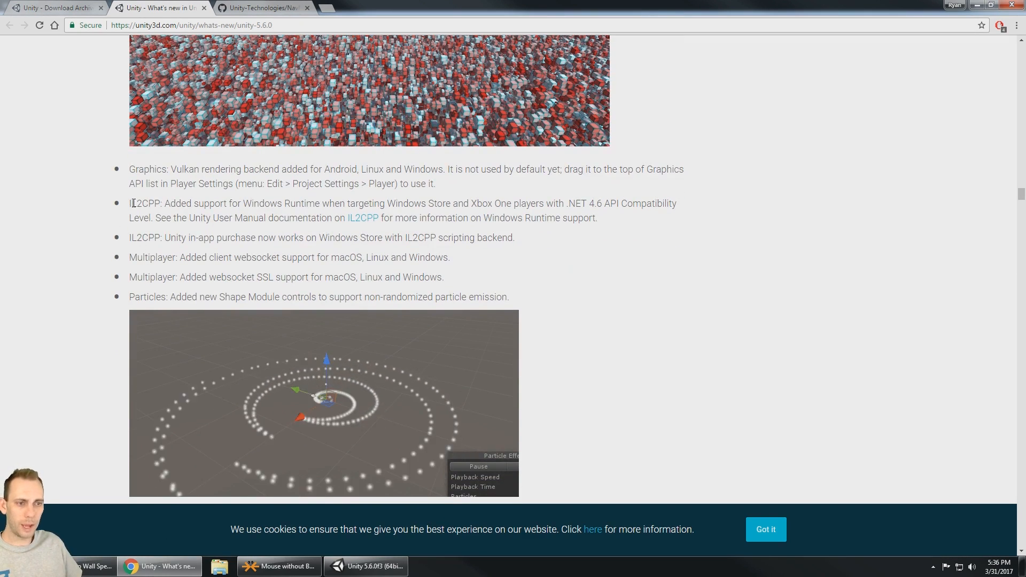
pyautogui.doubleClick(146, 238)
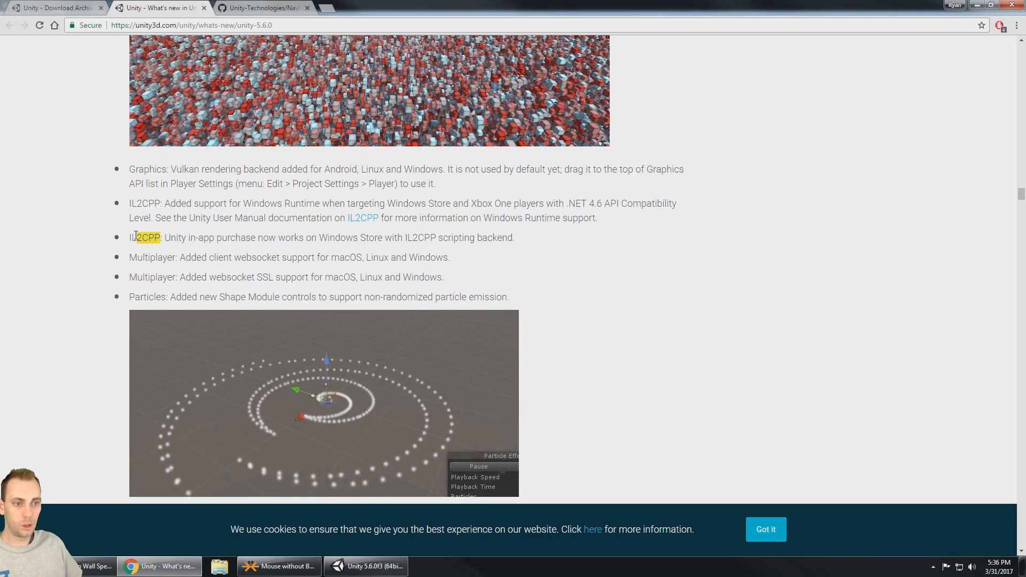
# - Scroll through the Multiplayer and Particles entries down to Physics CompositeCollider2D
pyautogui.scroll(-3)
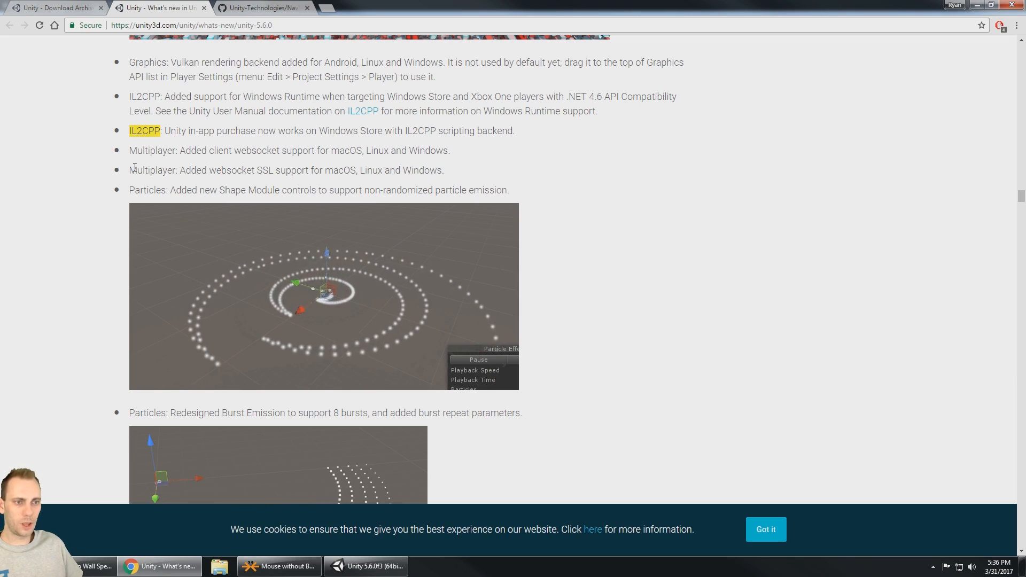
pyautogui.scroll(-3)
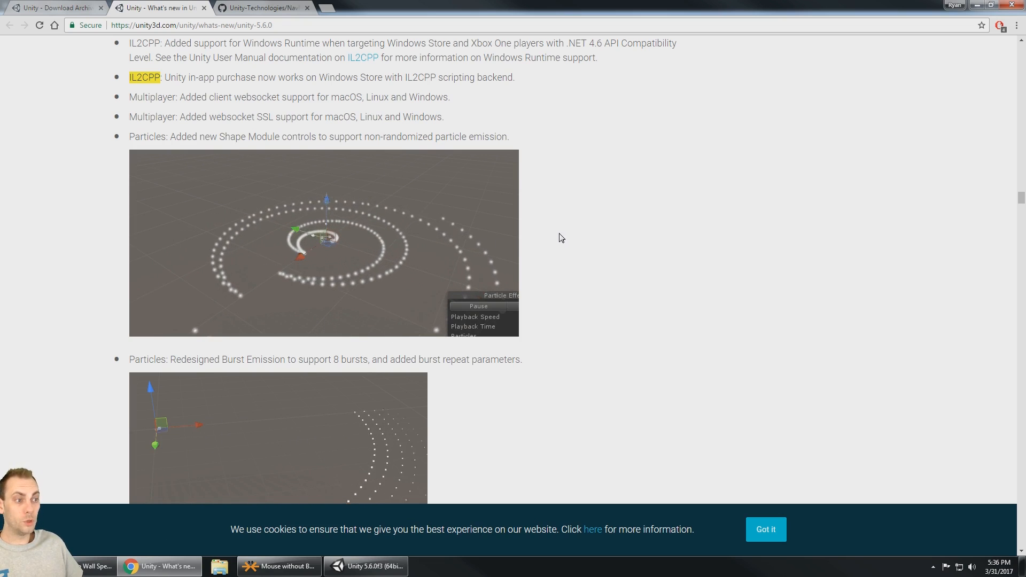
pyautogui.scroll(-3)
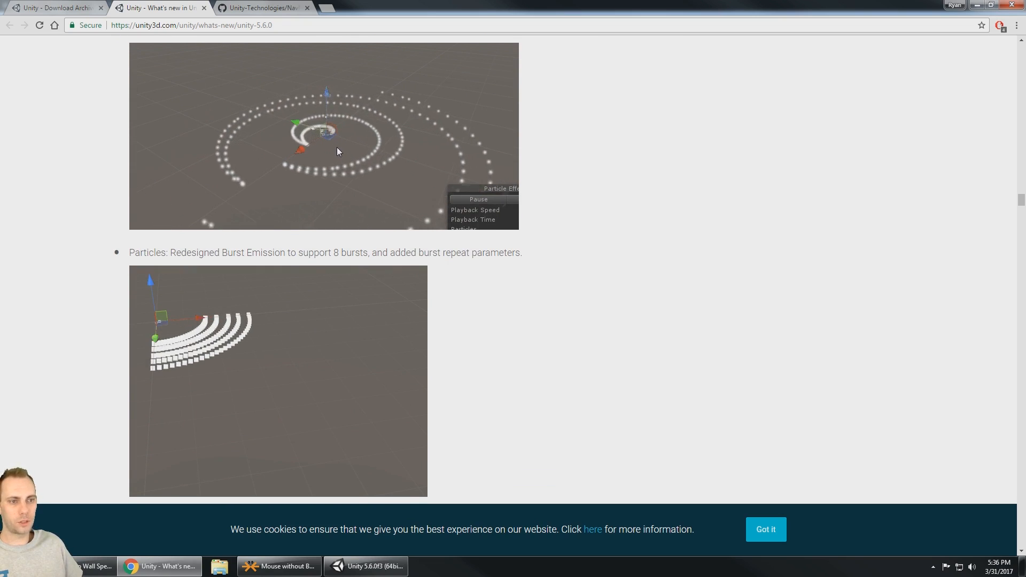
pyautogui.scroll(-3)
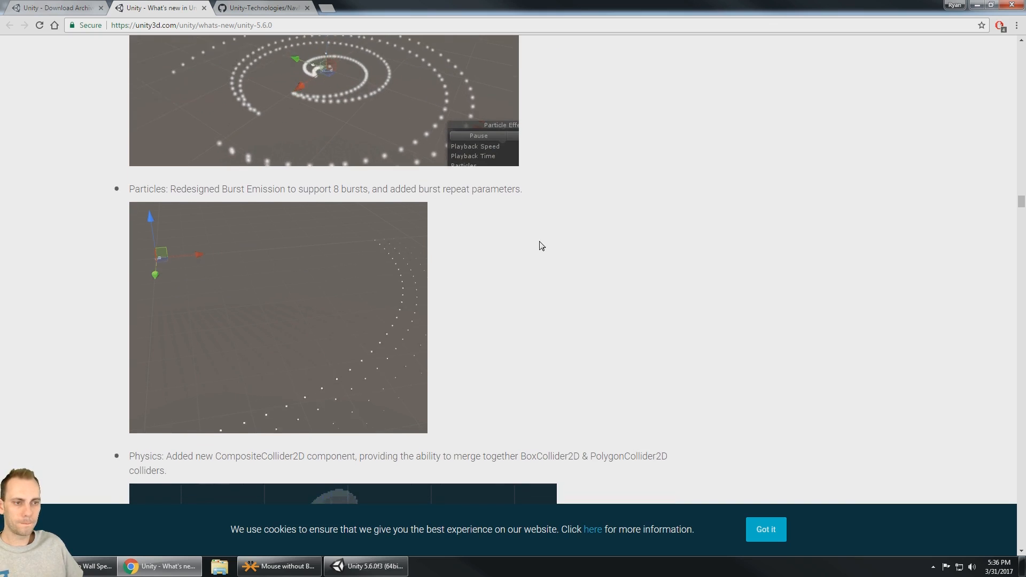
pyautogui.scroll(-3)
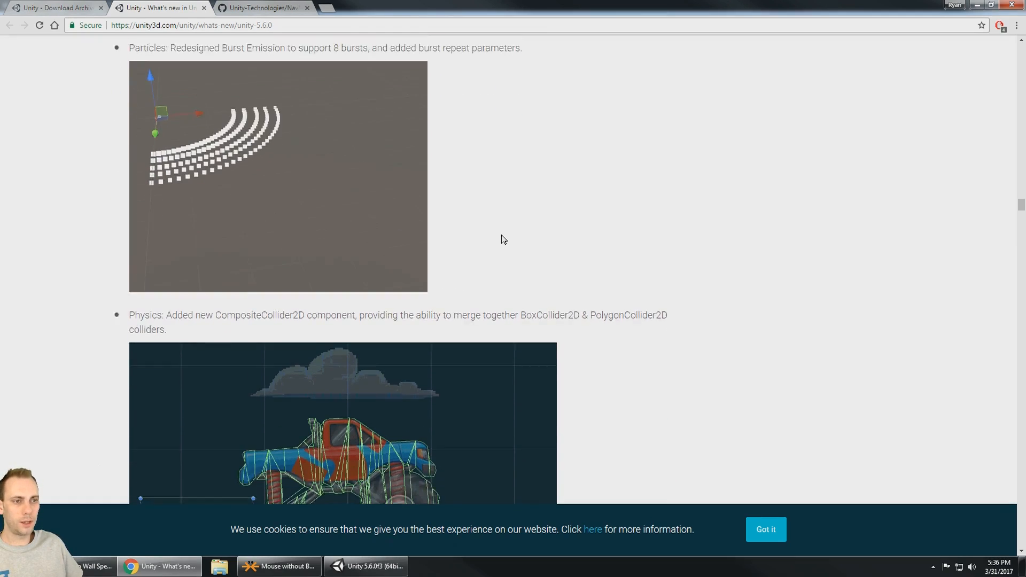
# - Scroll through the 2D physics additions in the Unity 5.6 release notes
pyautogui.scroll(-3)
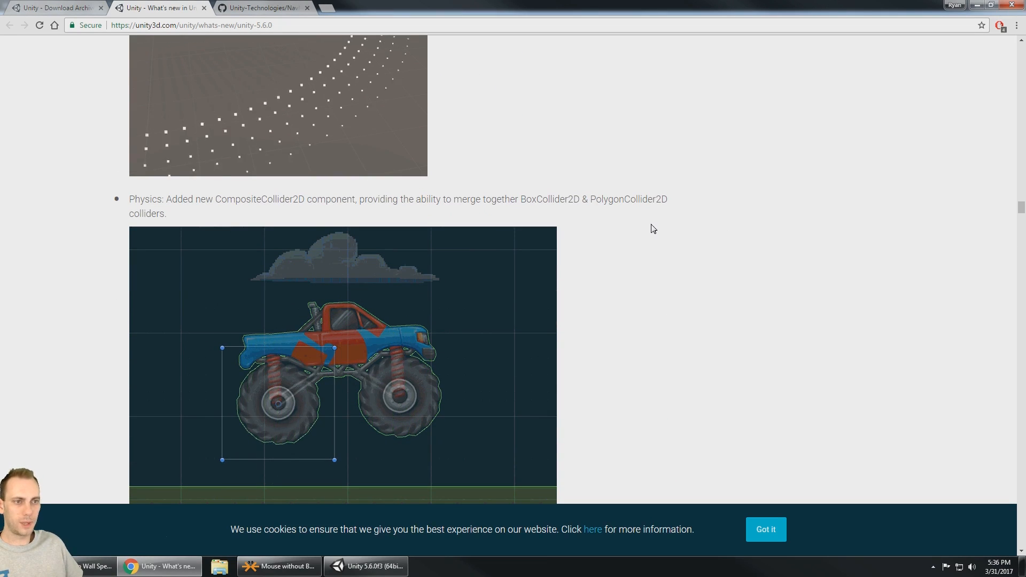
pyautogui.scroll(-3)
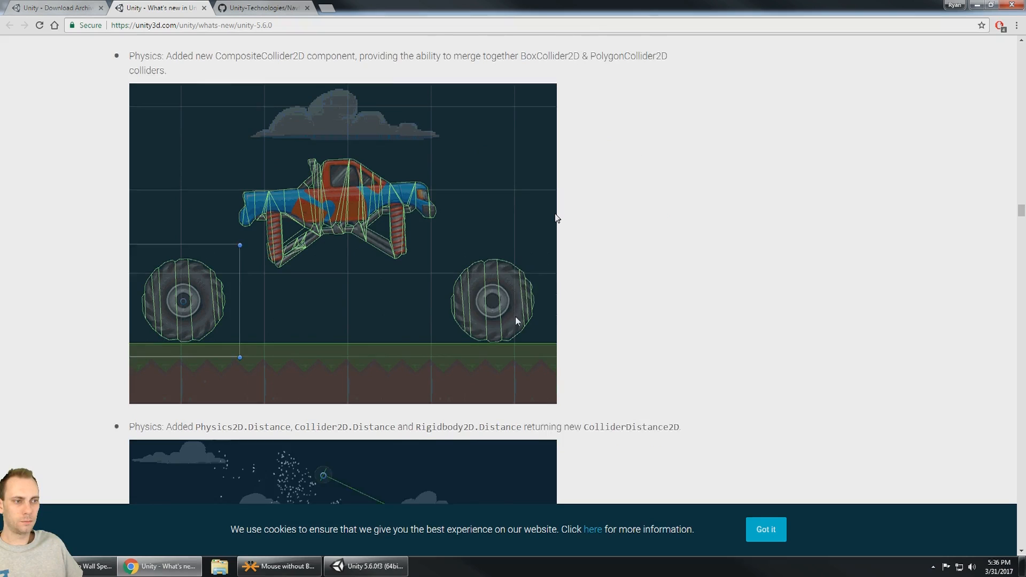
pyautogui.scroll(-3)
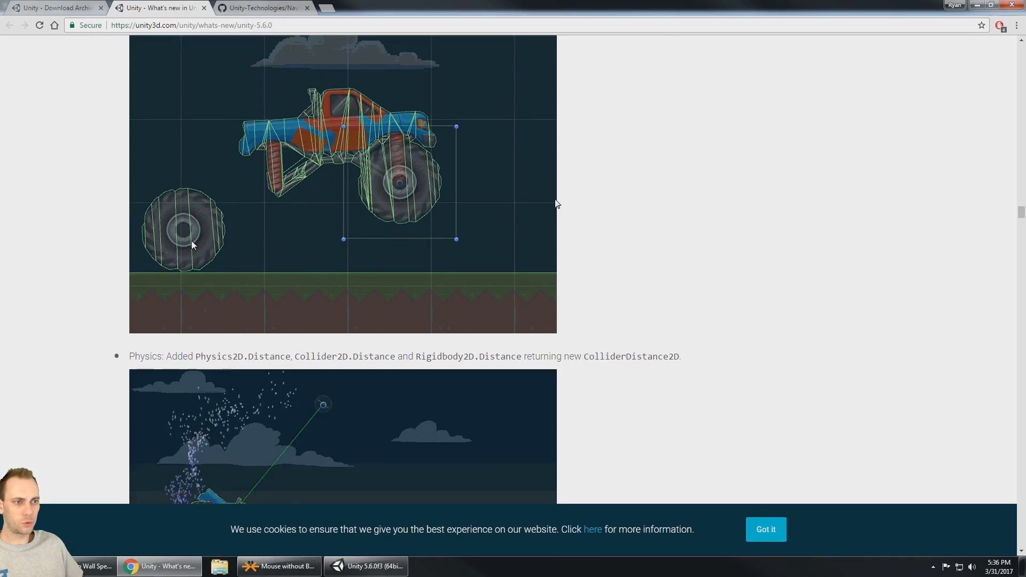
pyautogui.scroll(-3)
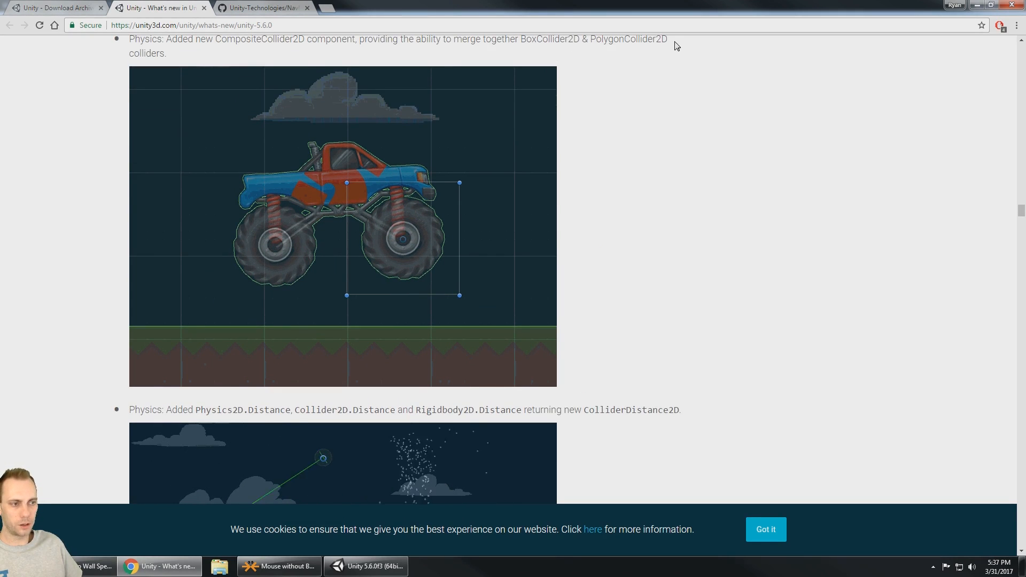
pyautogui.scroll(-3)
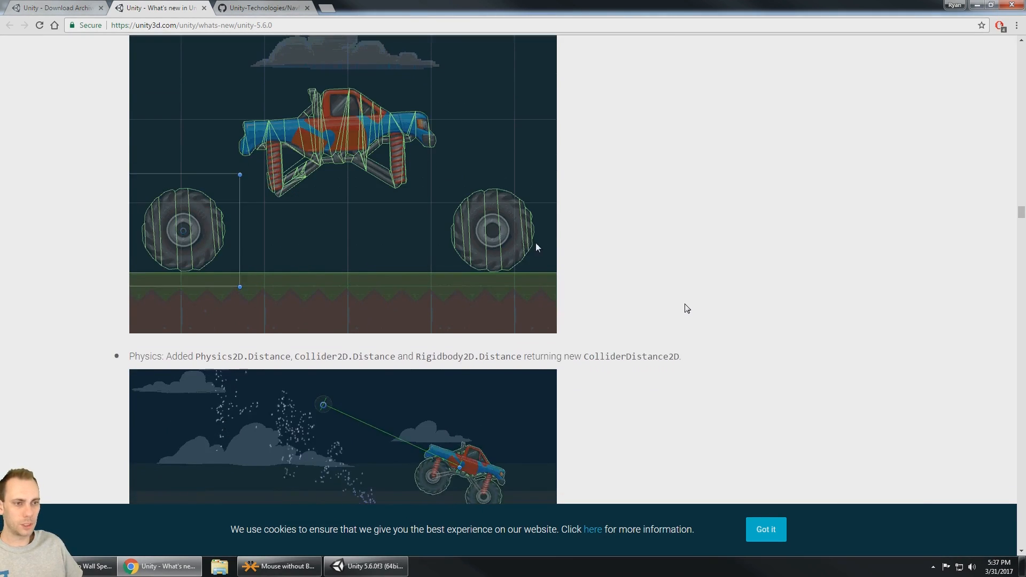
pyautogui.scroll(-3)
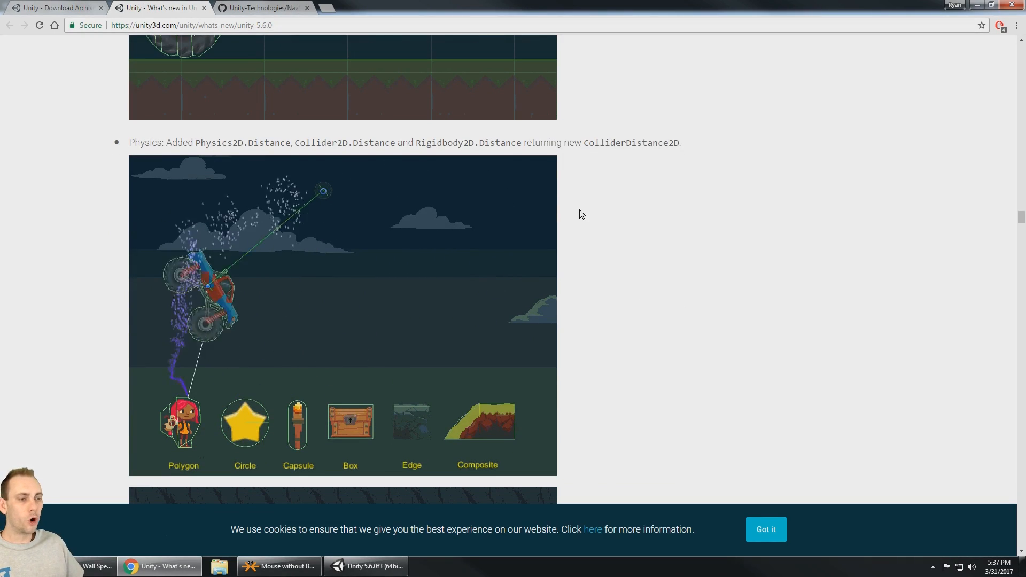
pyautogui.scroll(-3)
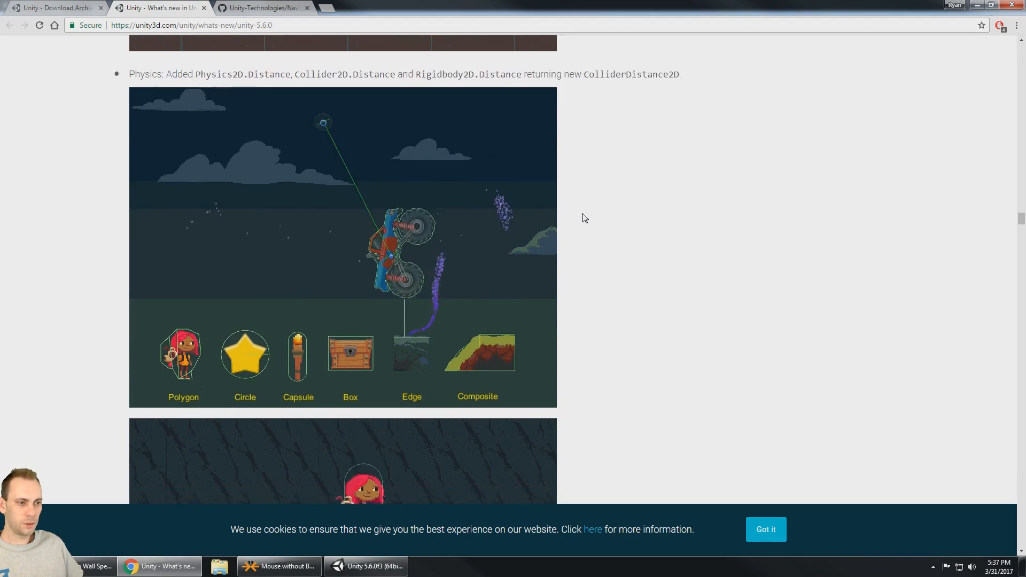
pyautogui.scroll(-3)
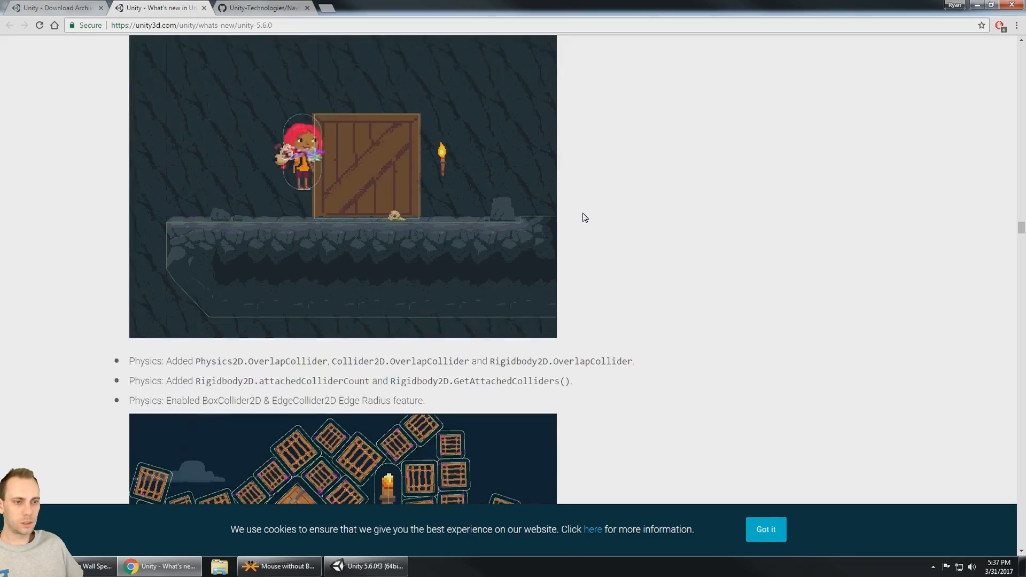
# - Highlight the 'Physics Debug' entry, then bring the Unity editor to the front
pyautogui.scroll(-3)
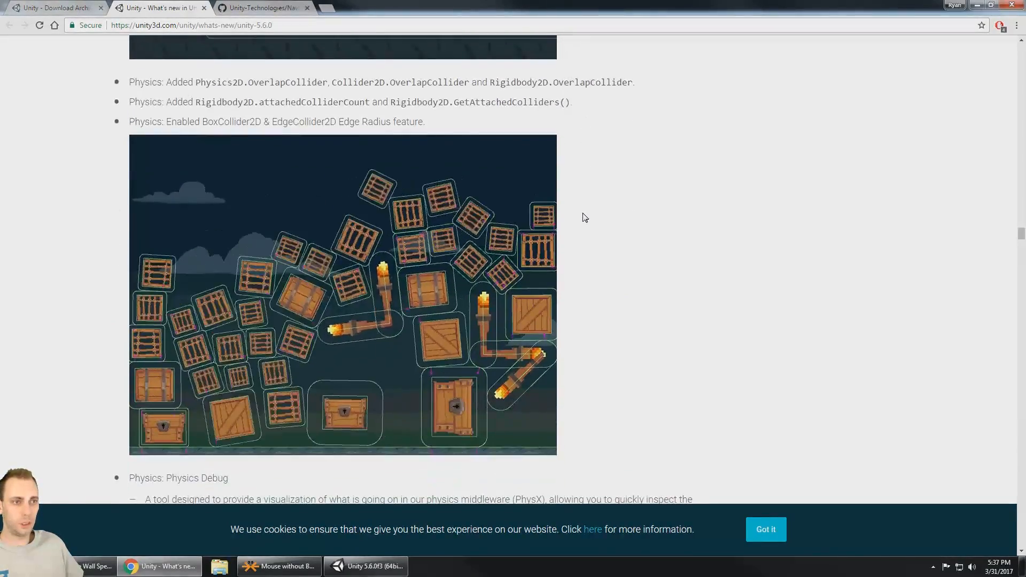
pyautogui.scroll(-3)
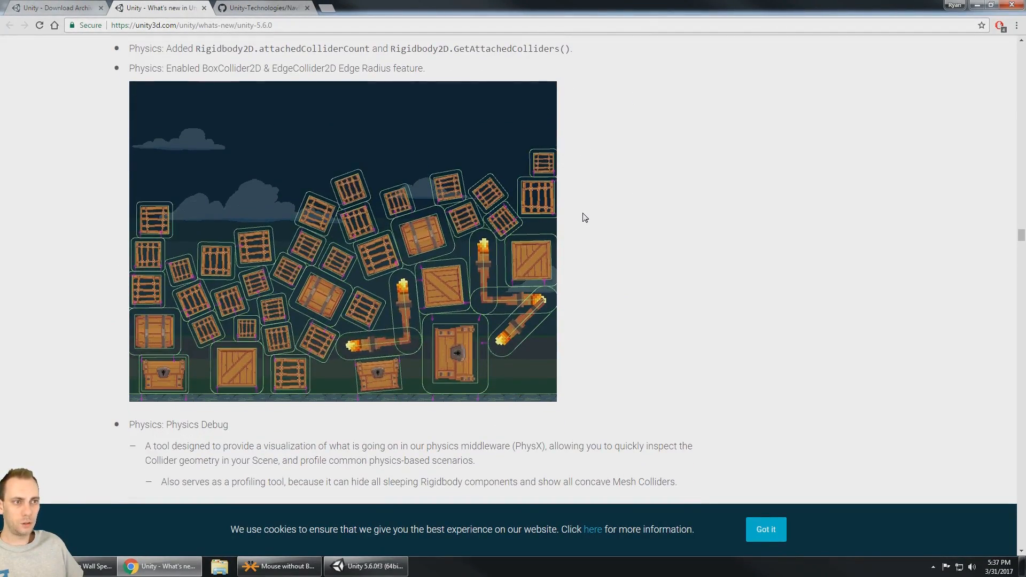
pyautogui.scroll(3)
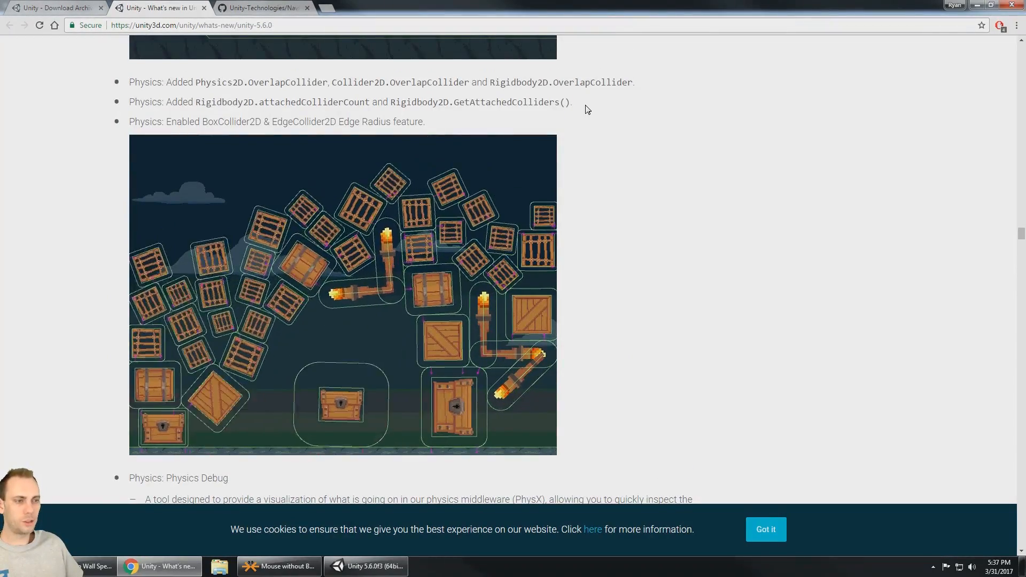
pyautogui.scroll(-3)
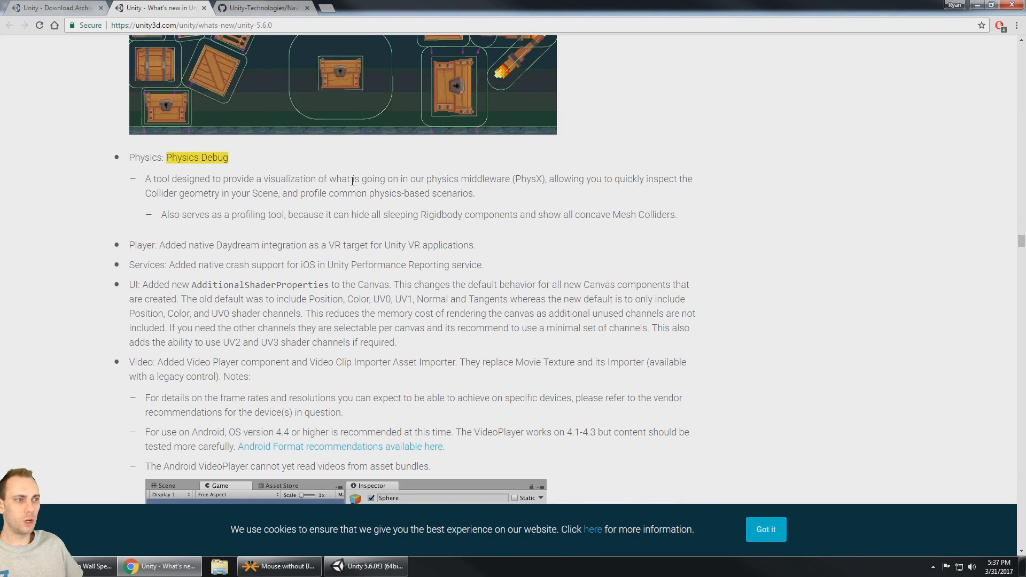
pyautogui.scroll(3)
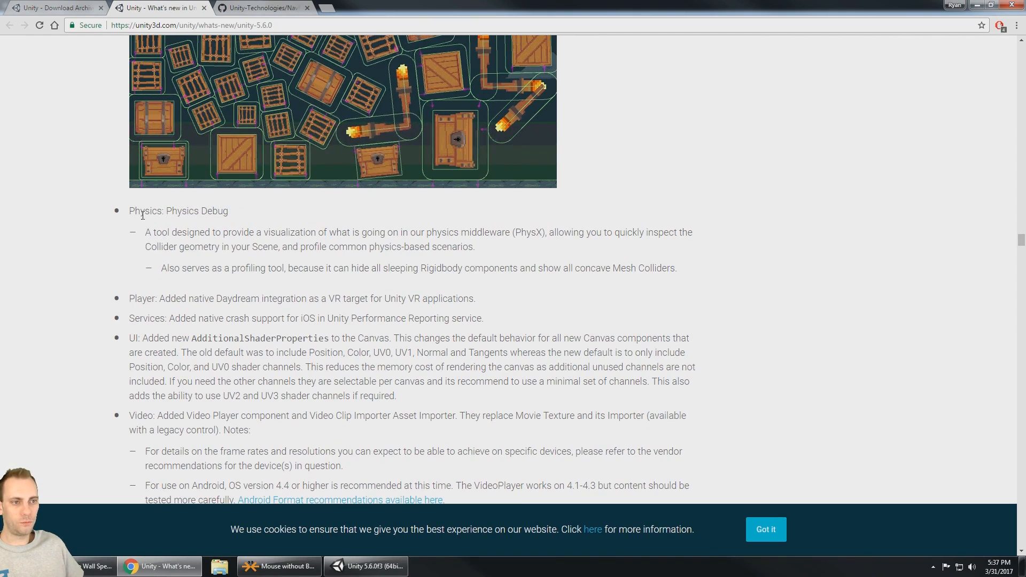
pyautogui.doubleClick(197, 211)
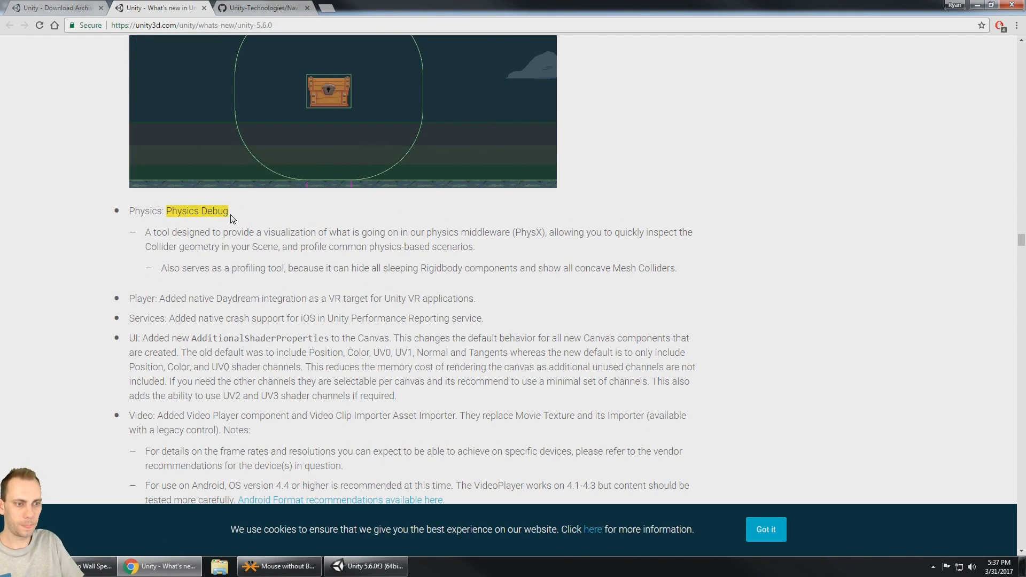
pyautogui.click(309, 17)
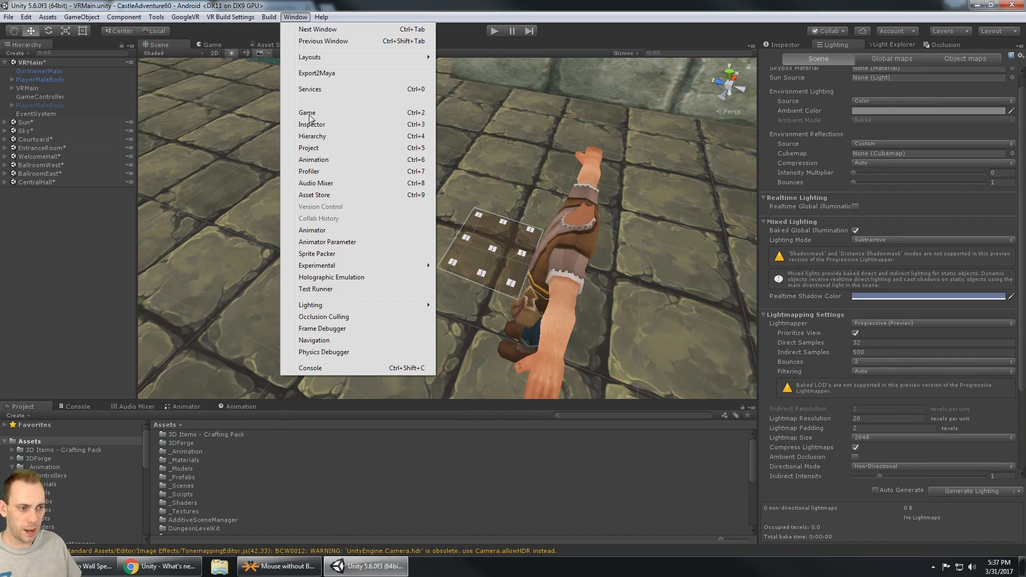
pyautogui.moveTo(341, 356)
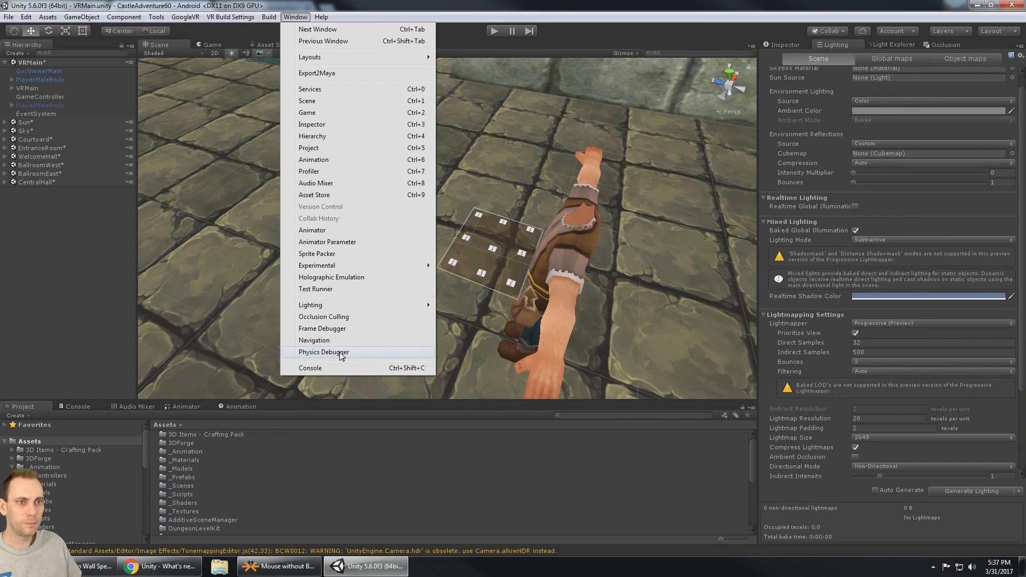
# - Open the Physics Debug window to view its hide-layer options
pyautogui.click(324, 352)
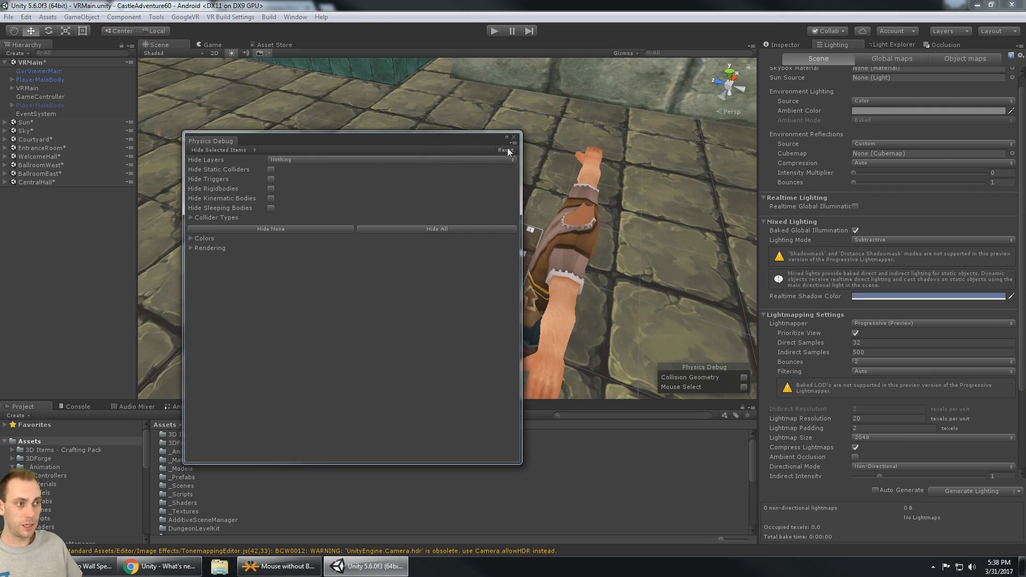
pyautogui.click(513, 137)
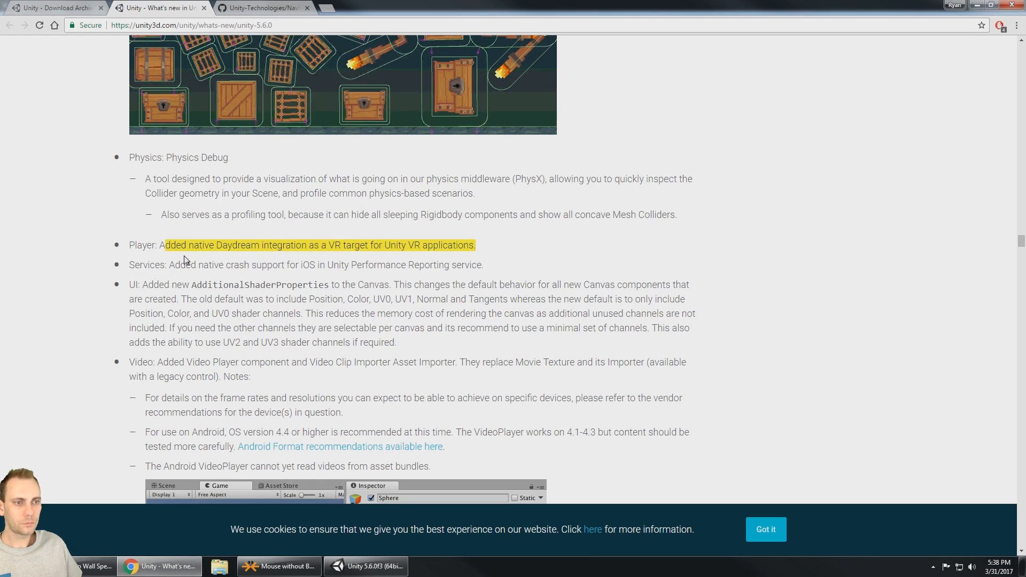
pyautogui.scroll(-3)
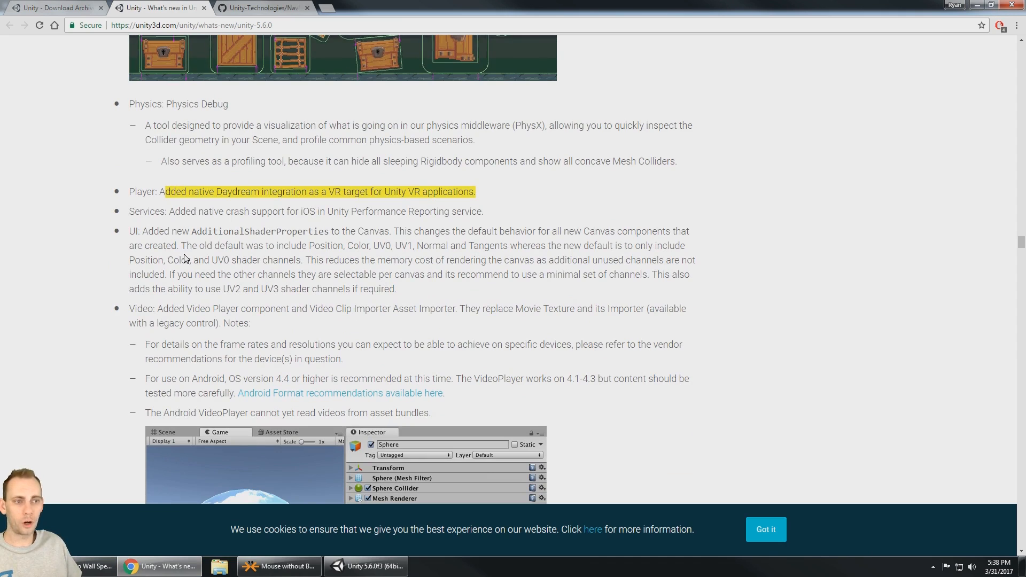
pyautogui.scroll(-3)
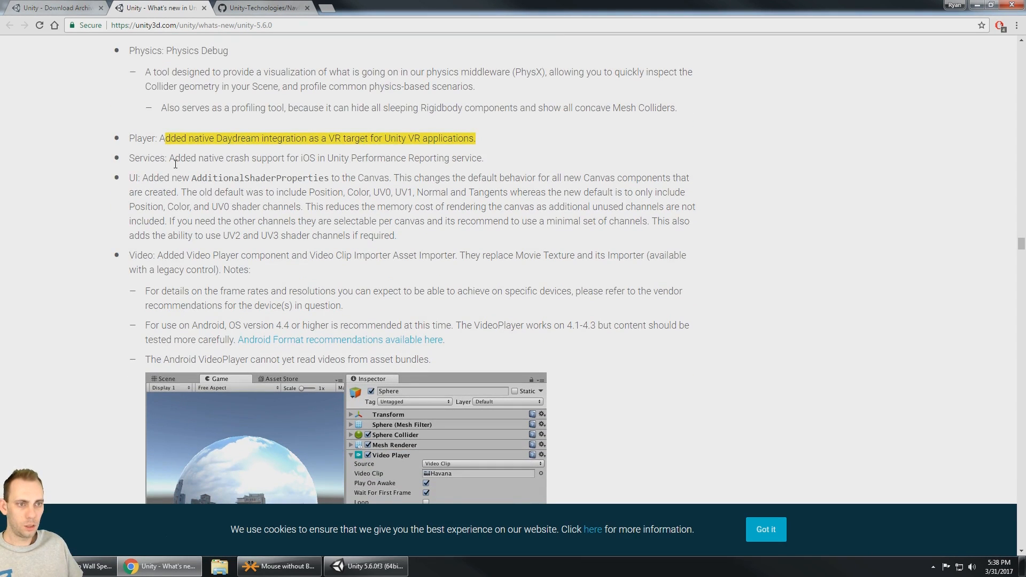
pyautogui.scroll(-3)
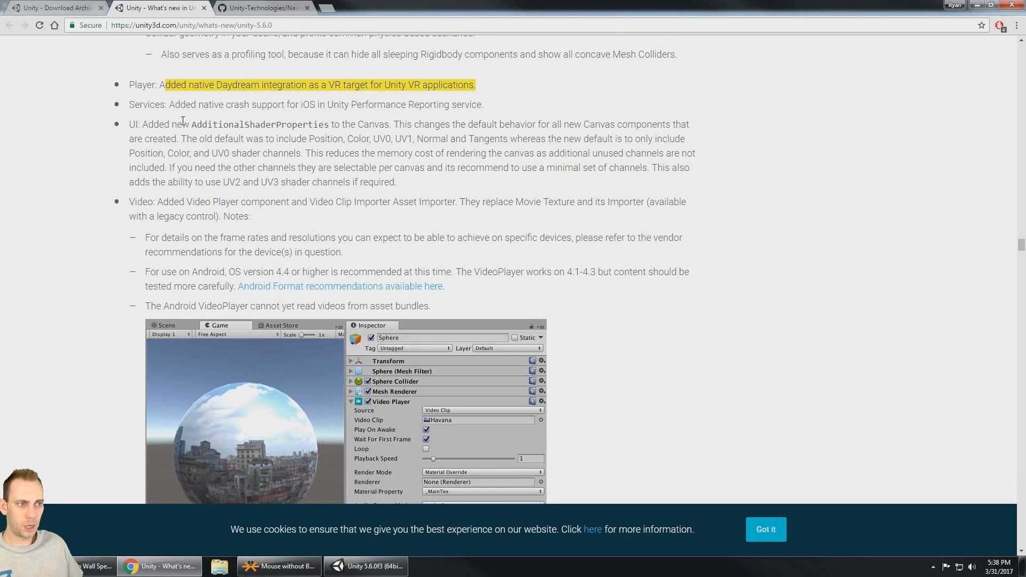
pyautogui.scroll(-3)
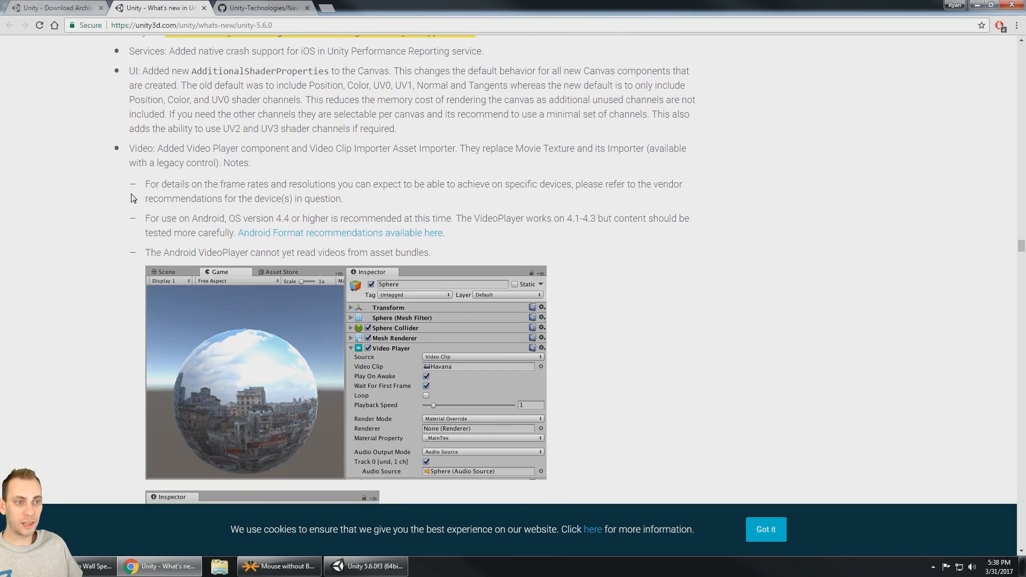
pyautogui.moveTo(157, 149); pyautogui.dragTo(308, 148)
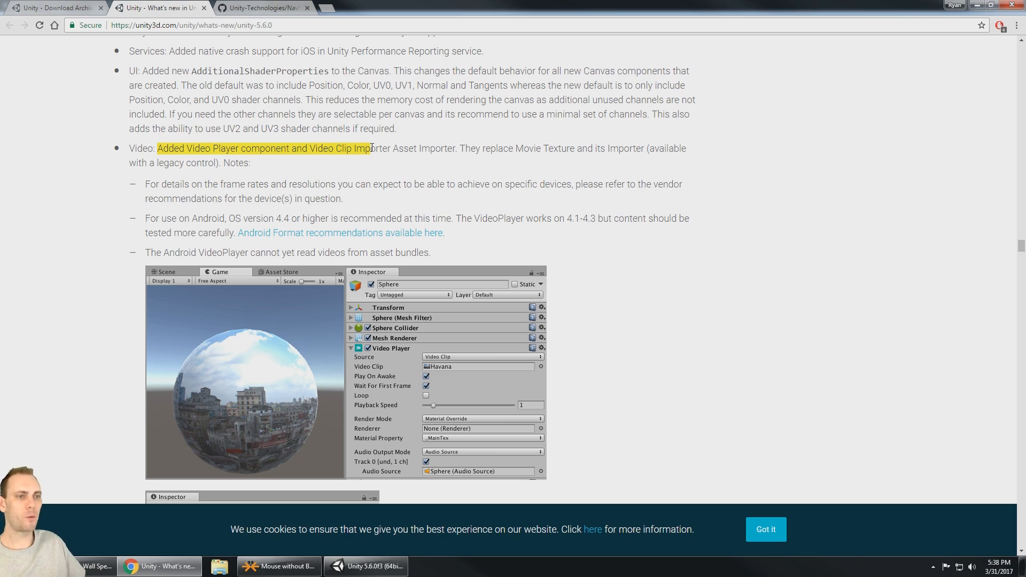
pyautogui.moveTo(192, 398)
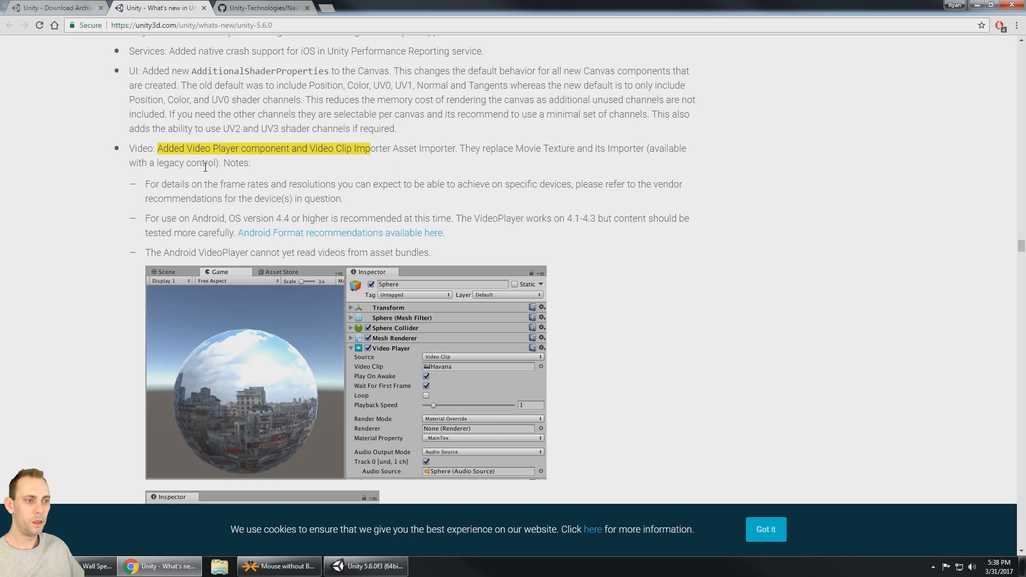
pyautogui.moveTo(199, 154)
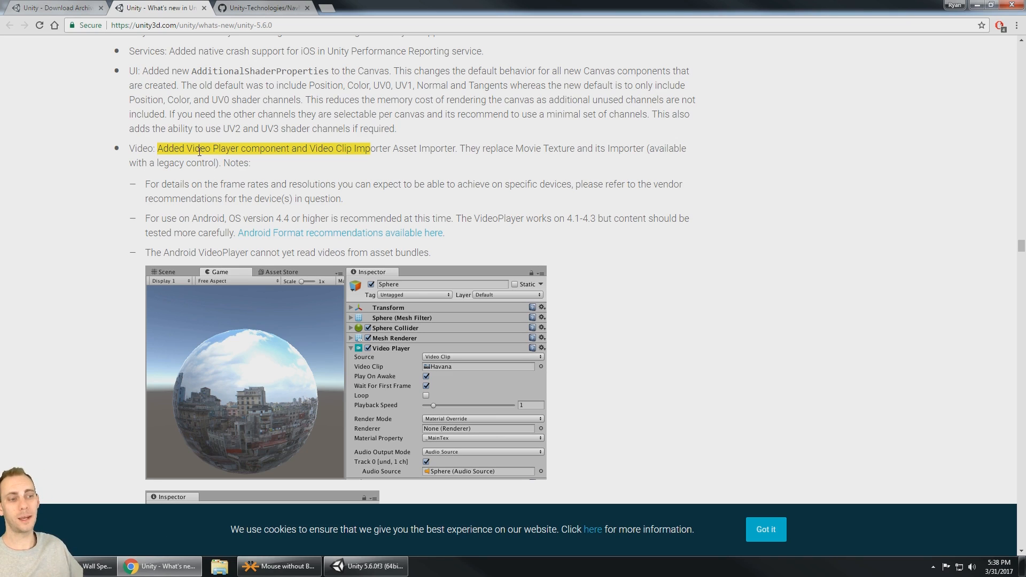
pyautogui.moveTo(303, 406)
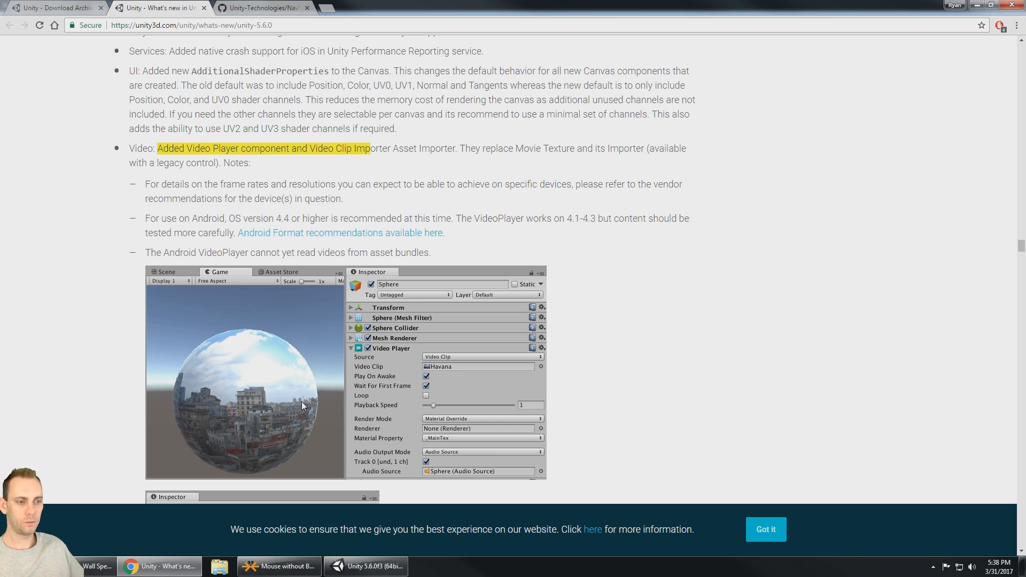
pyautogui.moveTo(216, 198)
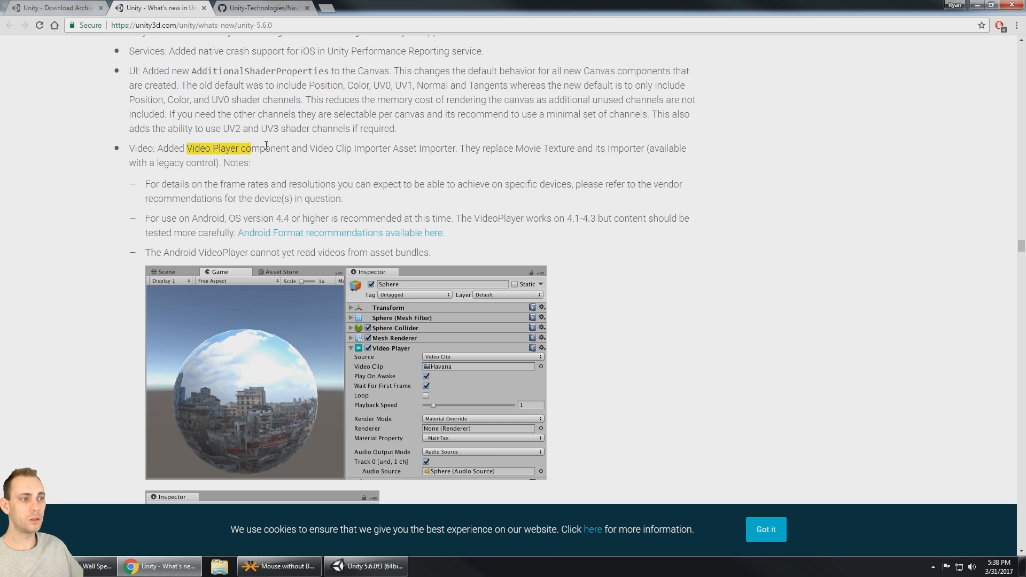
pyautogui.scroll(-3)
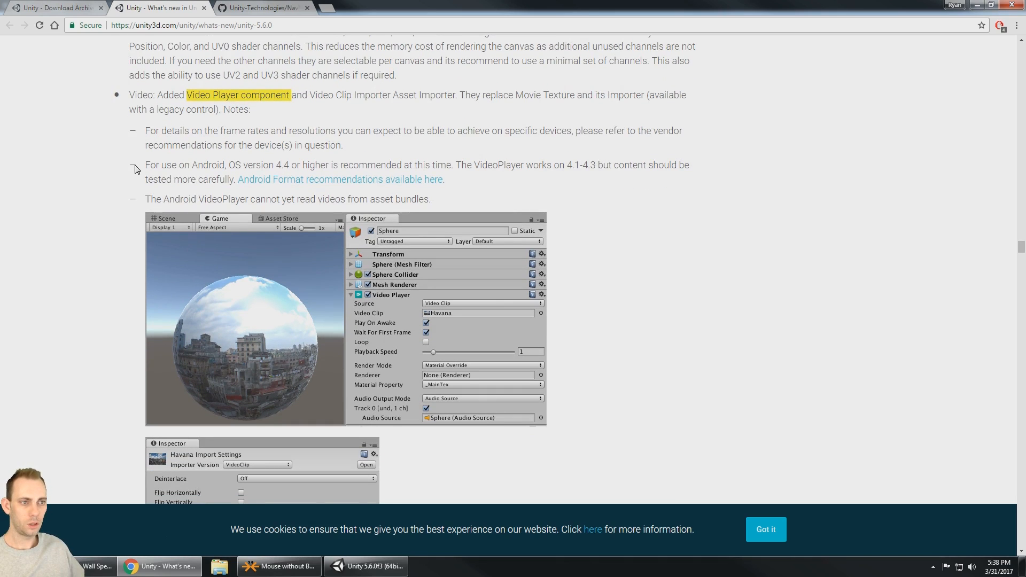
pyautogui.scroll(-3)
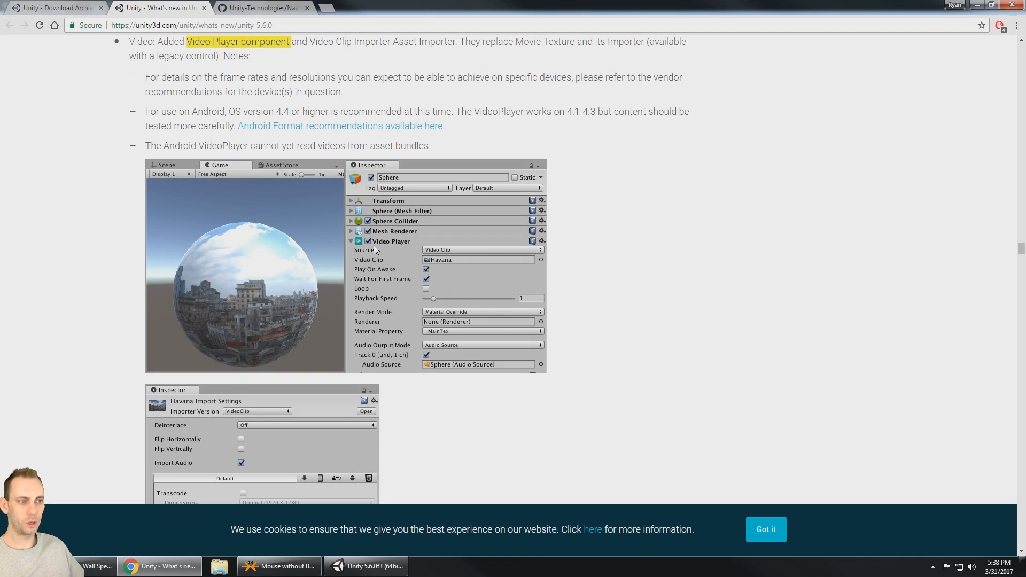
pyautogui.scroll(-3)
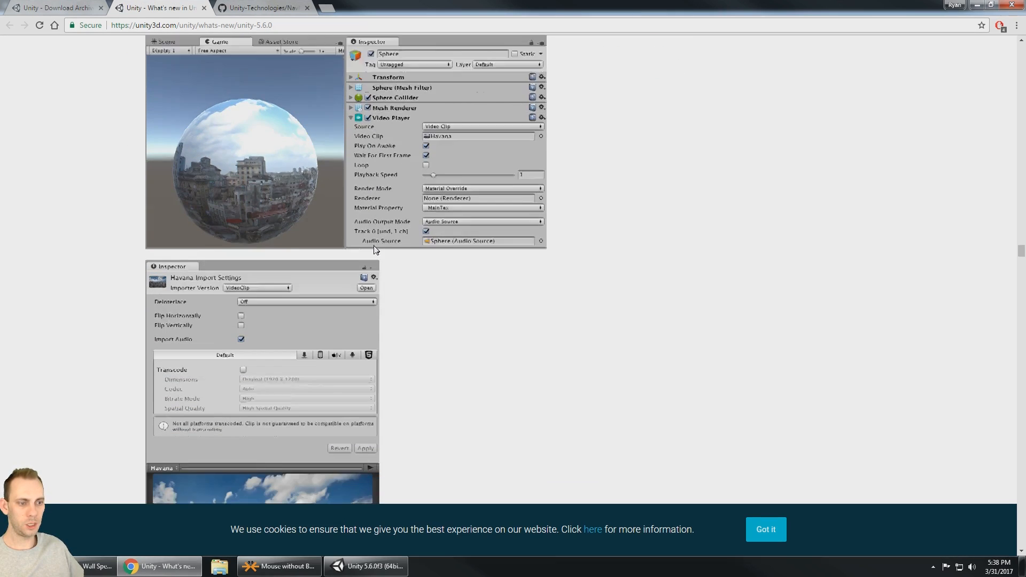
pyautogui.scroll(-3)
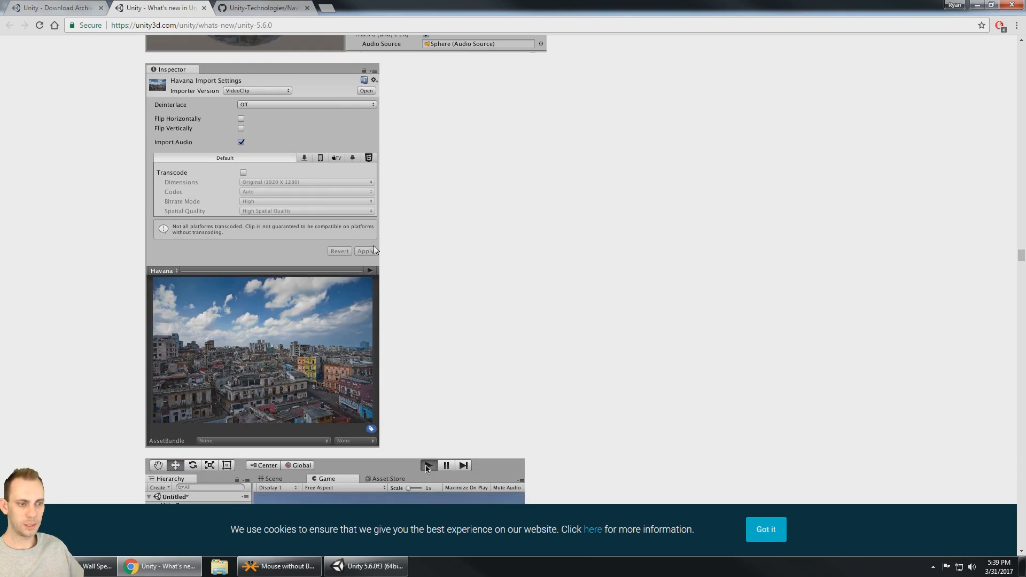
pyautogui.scroll(-3)
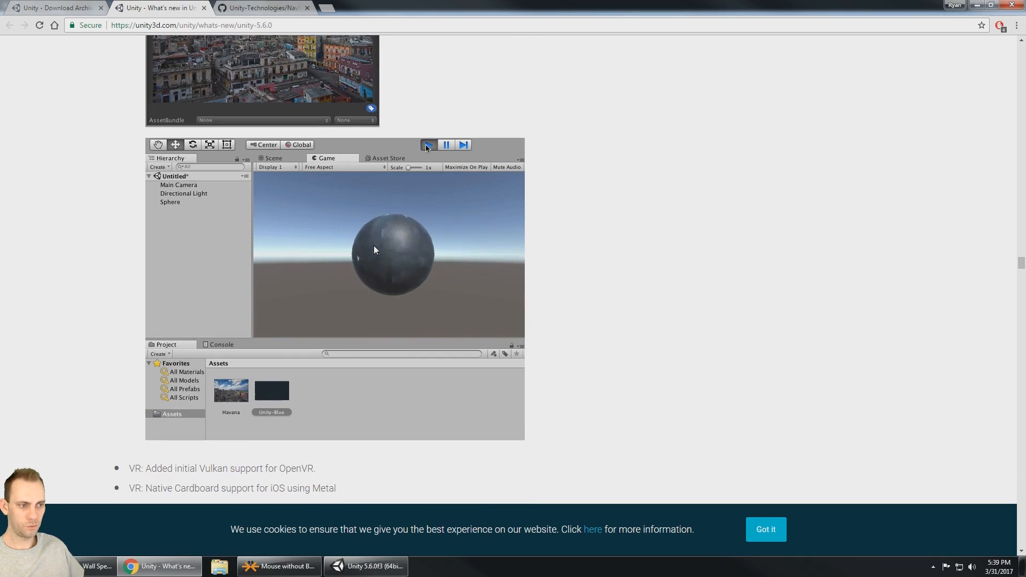
pyautogui.click(231, 391)
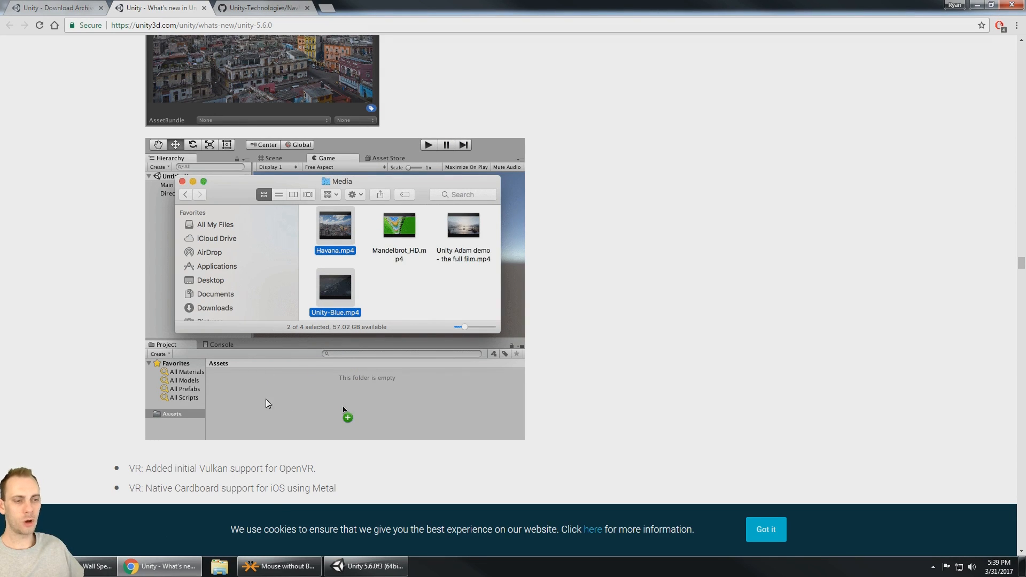
pyautogui.rightClick(206, 237)
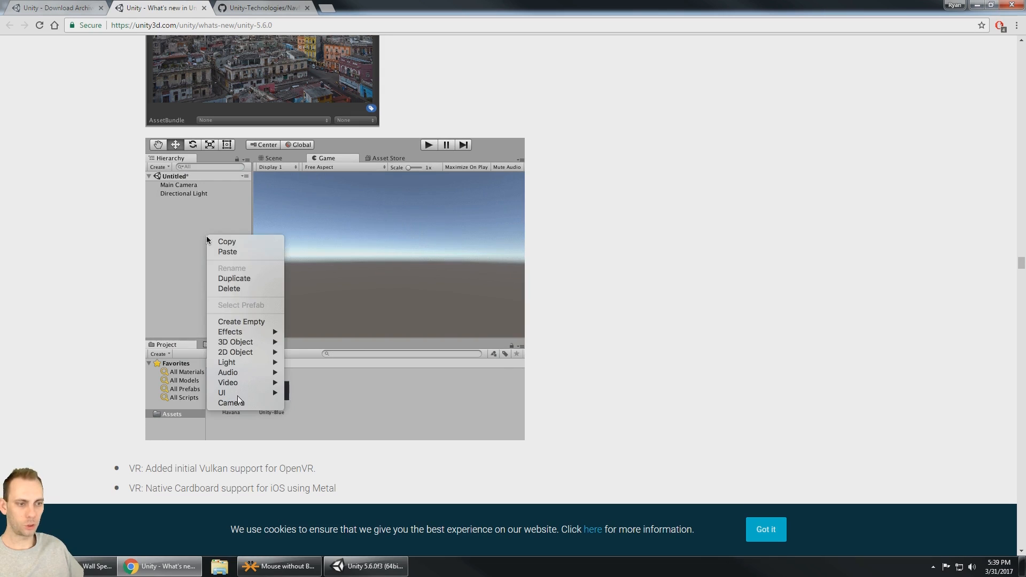
pyautogui.click(292, 353)
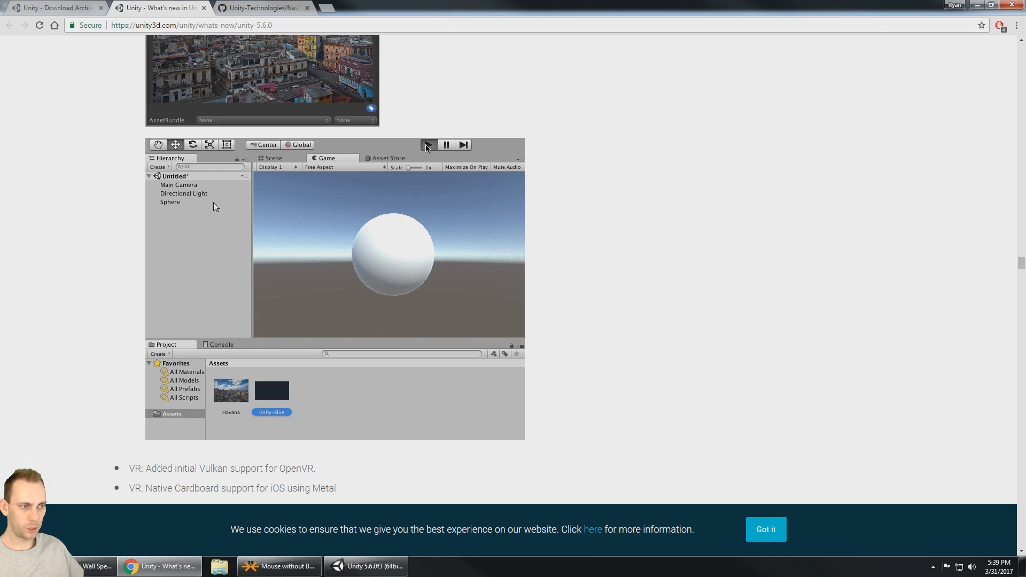
pyautogui.click(428, 144)
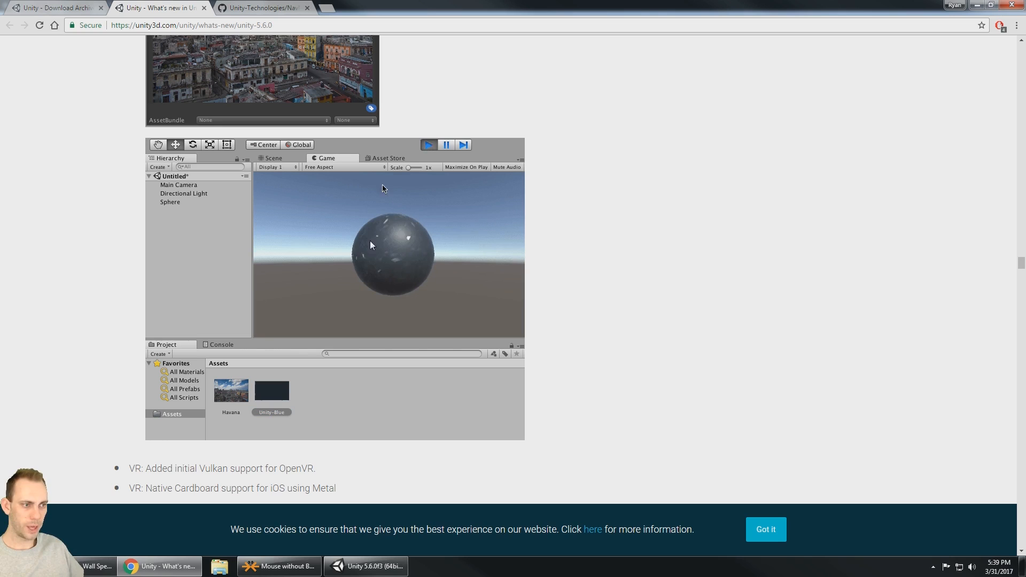
pyautogui.scroll(-3)
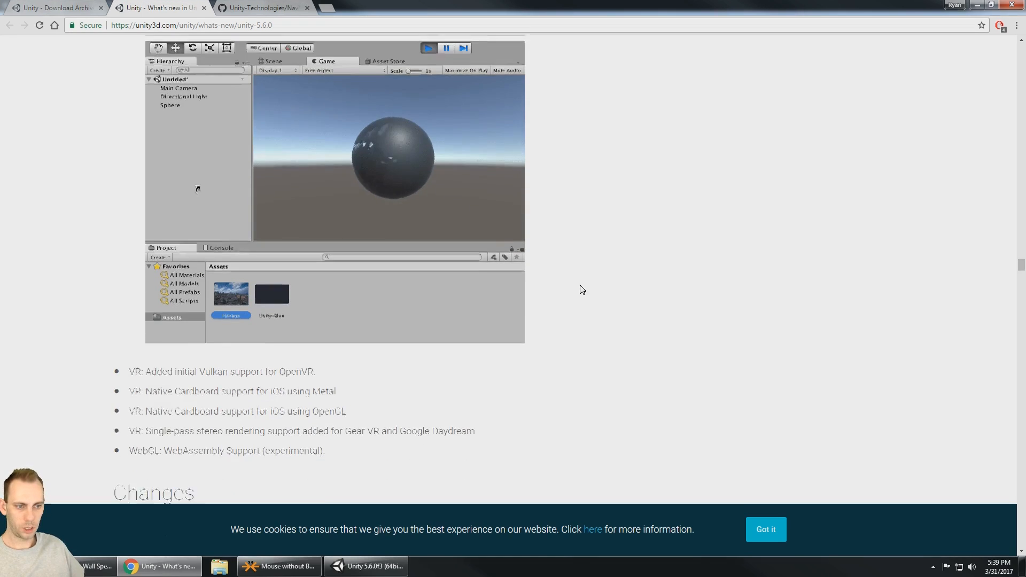
pyautogui.scroll(-3)
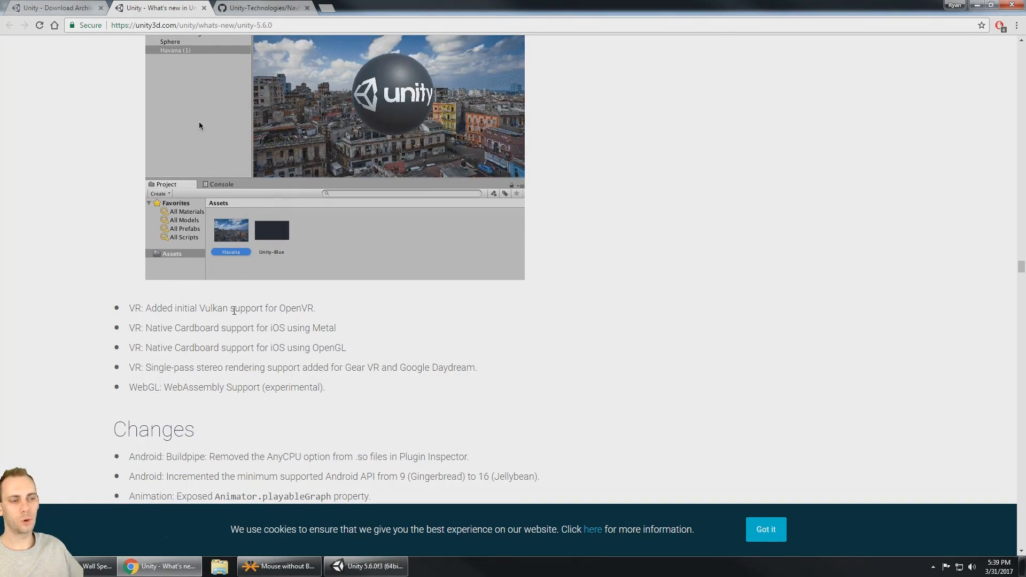
pyautogui.moveTo(198, 309); pyautogui.dragTo(314, 308)
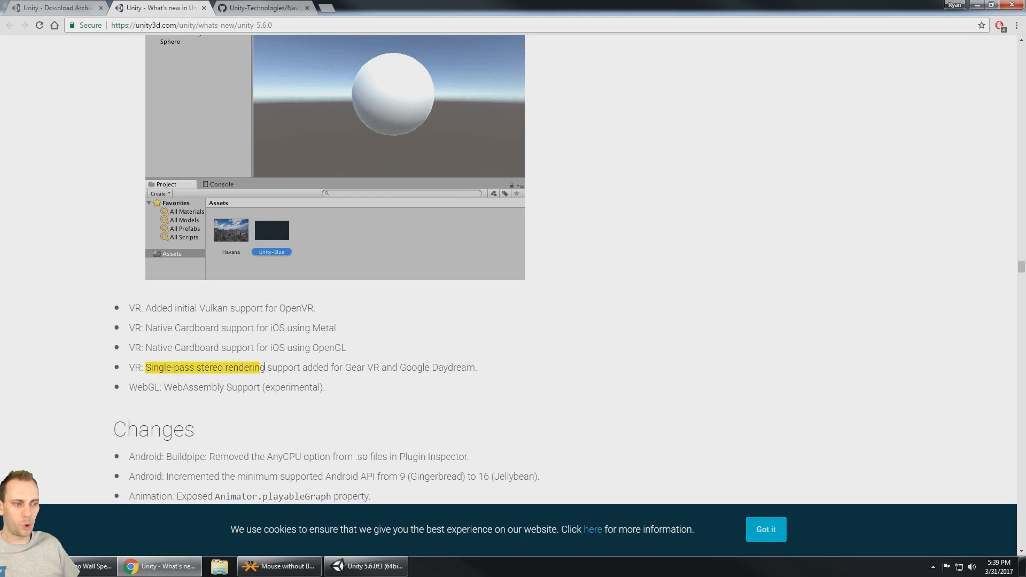
pyautogui.moveTo(145, 367); pyautogui.dragTo(477, 367)
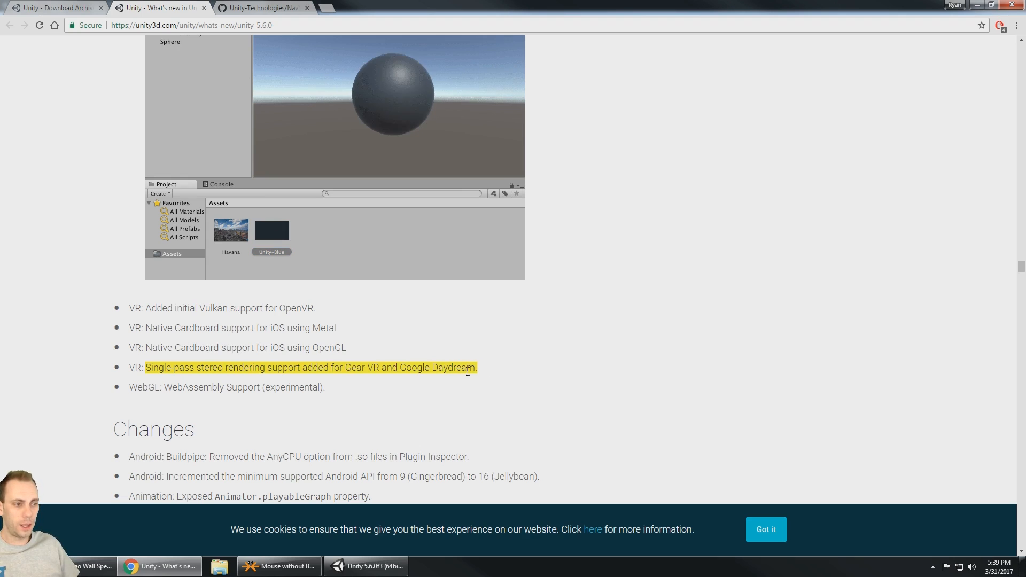
pyautogui.moveTo(342, 378)
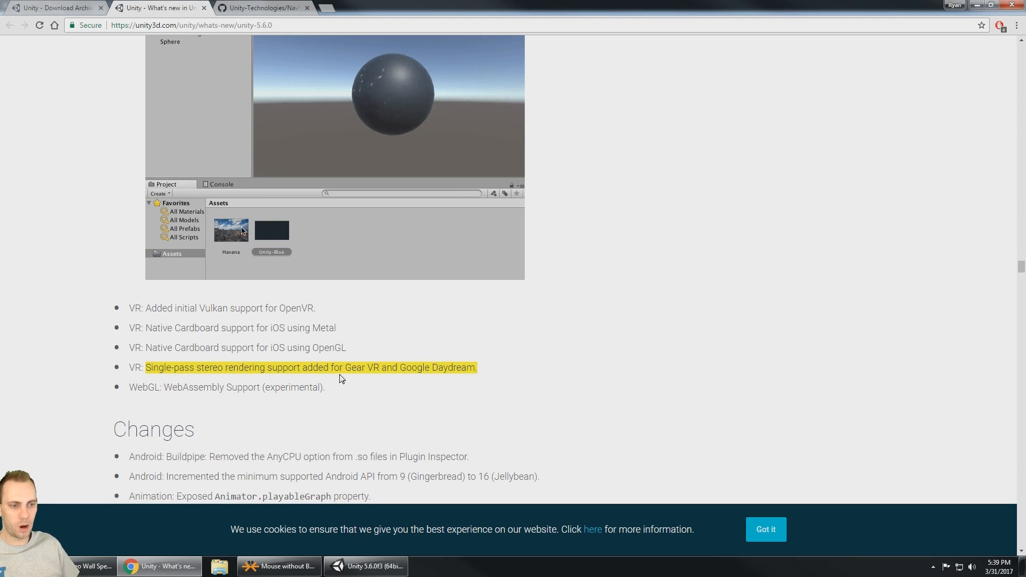
pyautogui.click(231, 230)
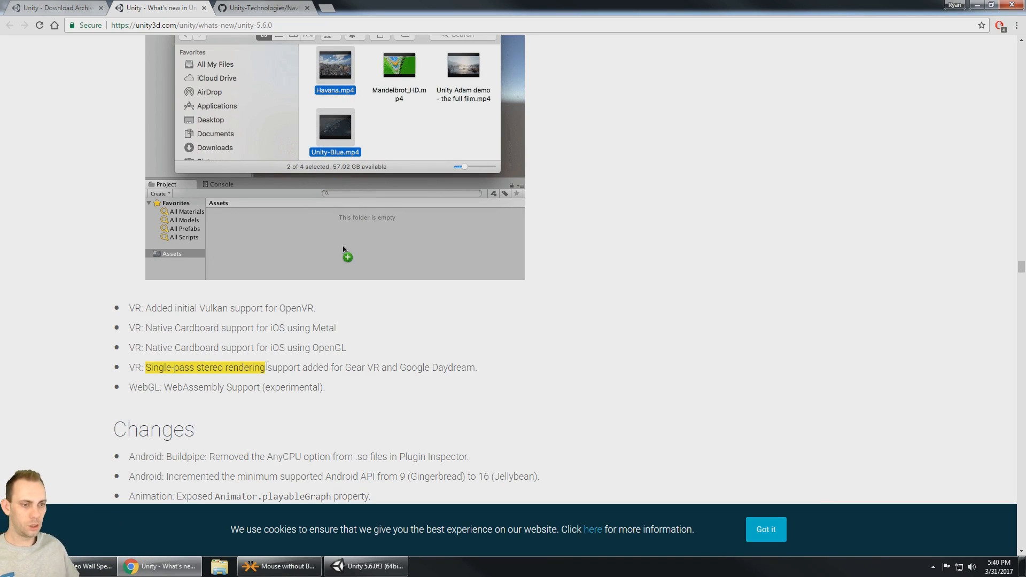
# - In Unity, bring up Build Settings and the virtual reality SDK list
pyautogui.click(366, 566)
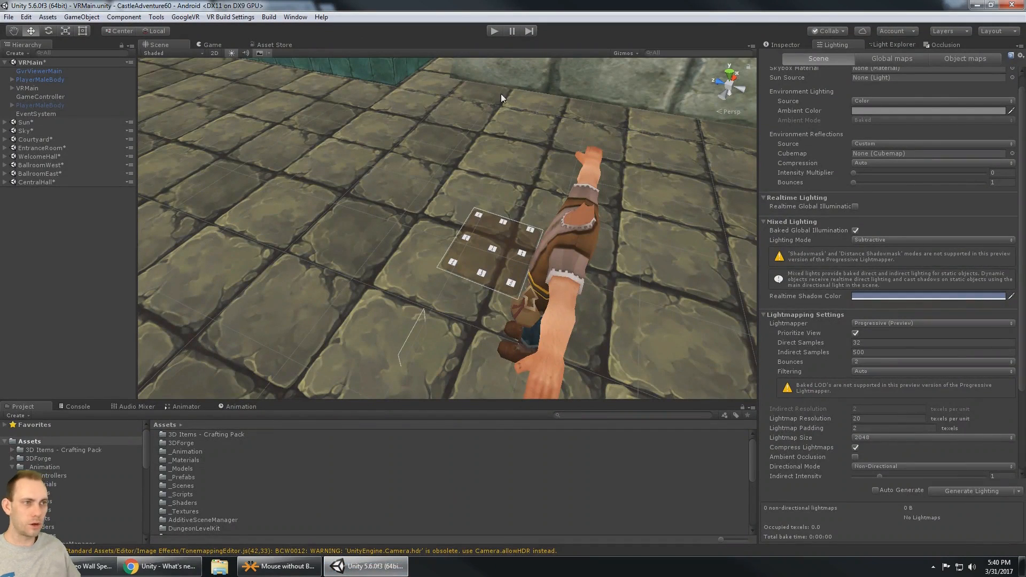
pyautogui.click(9, 18)
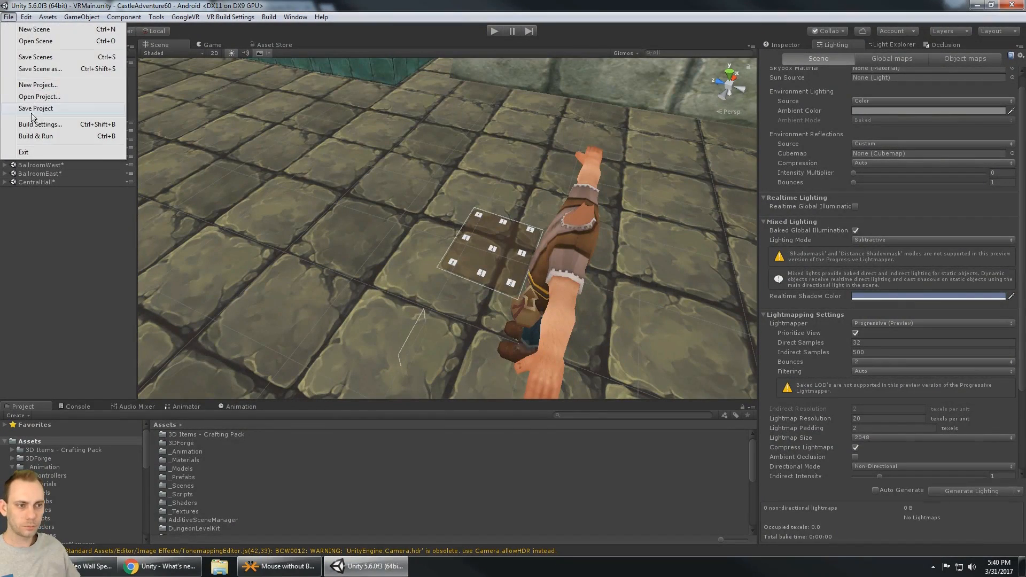
pyautogui.click(41, 124)
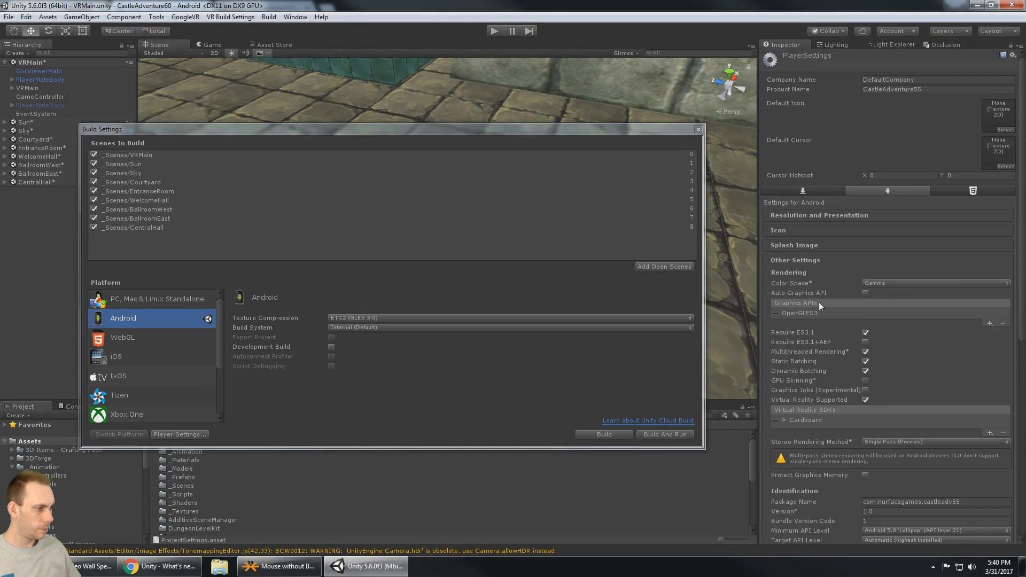
pyautogui.scroll(-3)
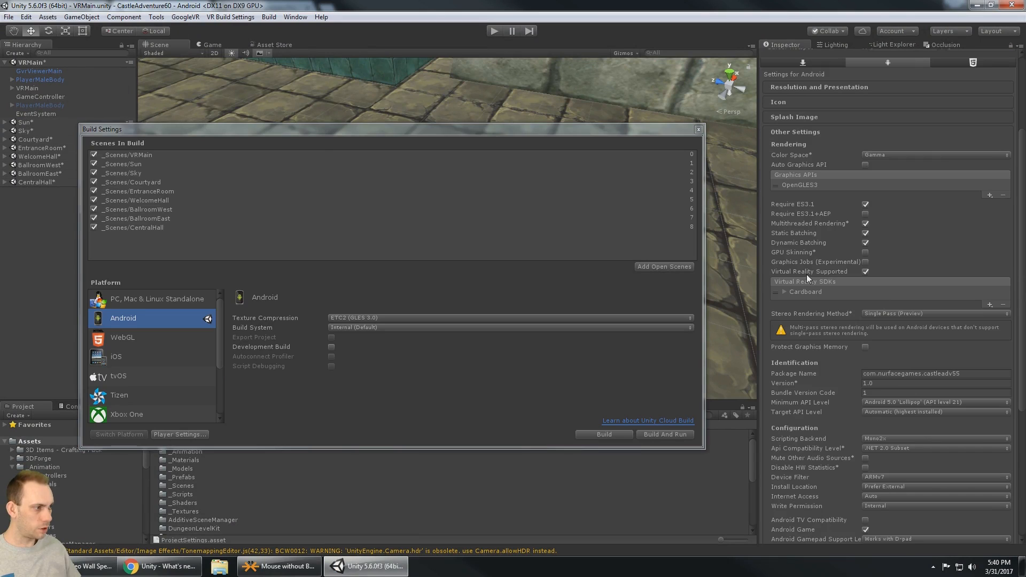
pyautogui.click(989, 301)
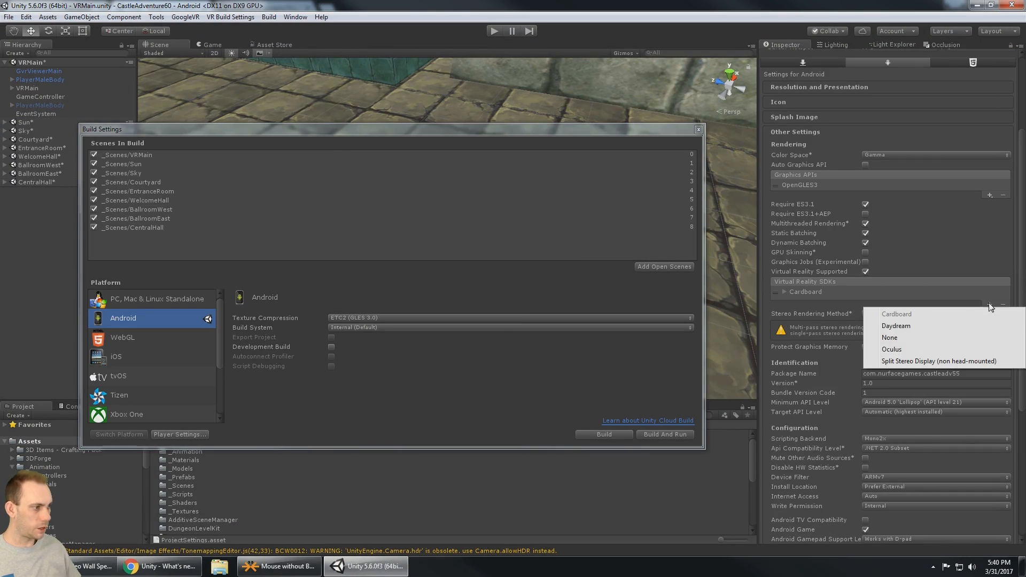
pyautogui.moveTo(891, 349)
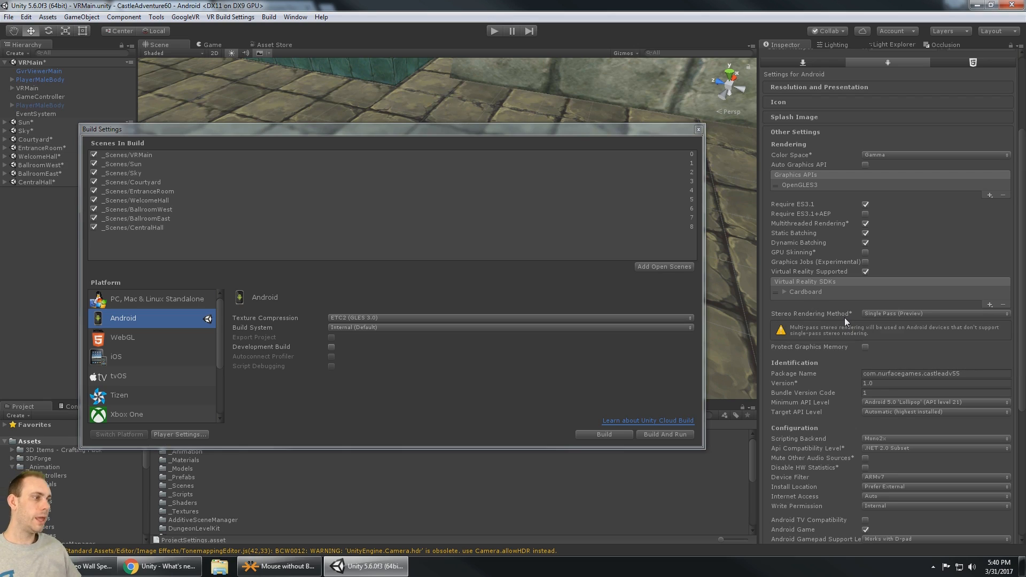
# - Compare Single Pass and Multi Pass stereo rendering, choose Multi Pass, return to the notes
pyautogui.click(936, 313)
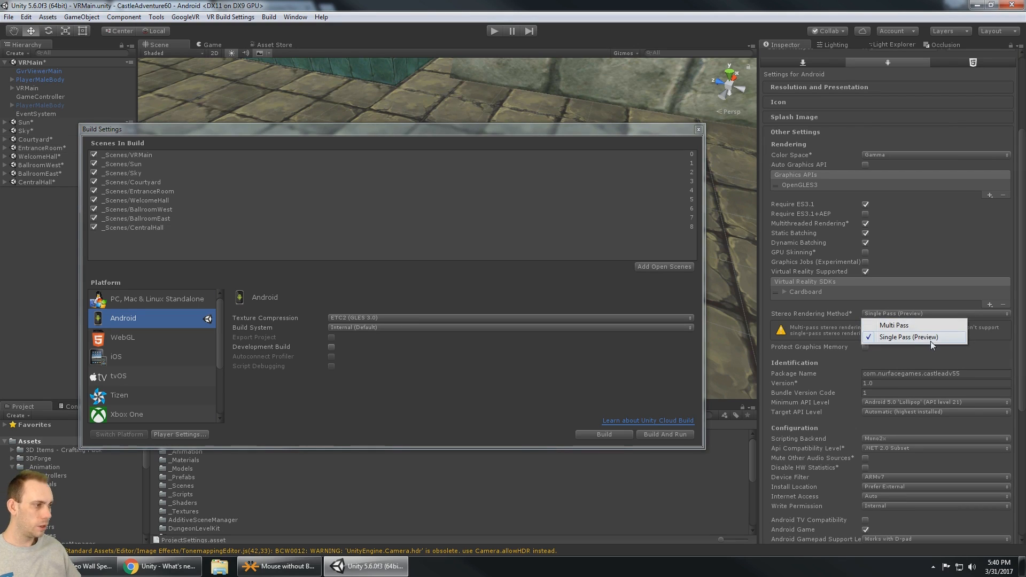
pyautogui.click(920, 338)
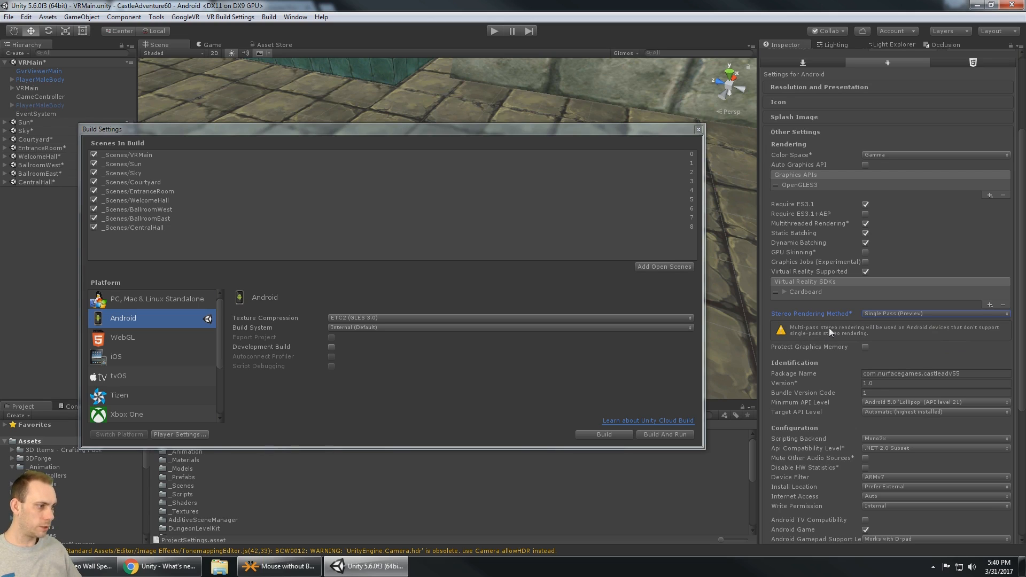
pyautogui.moveTo(955, 333)
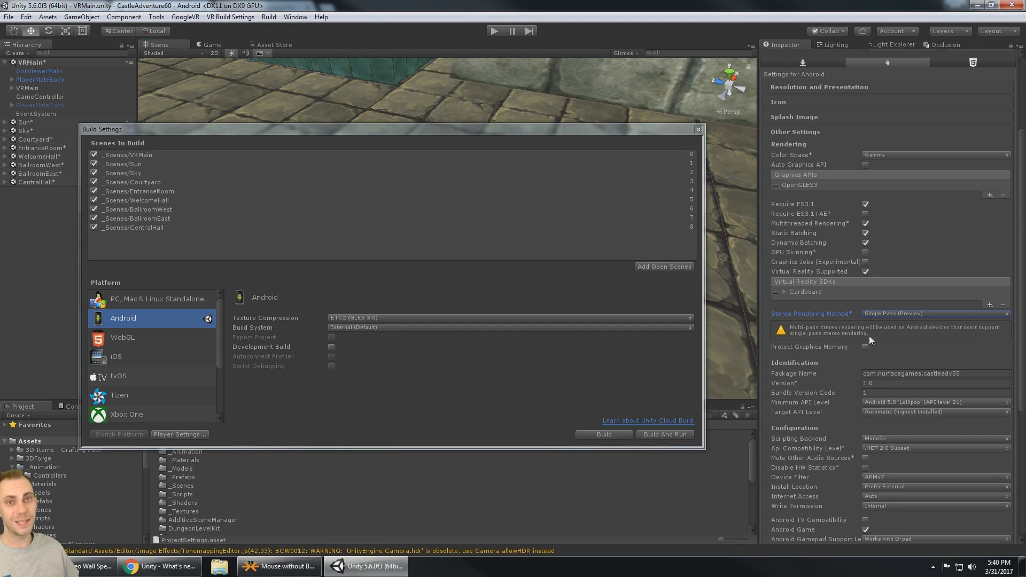
pyautogui.moveTo(841, 335)
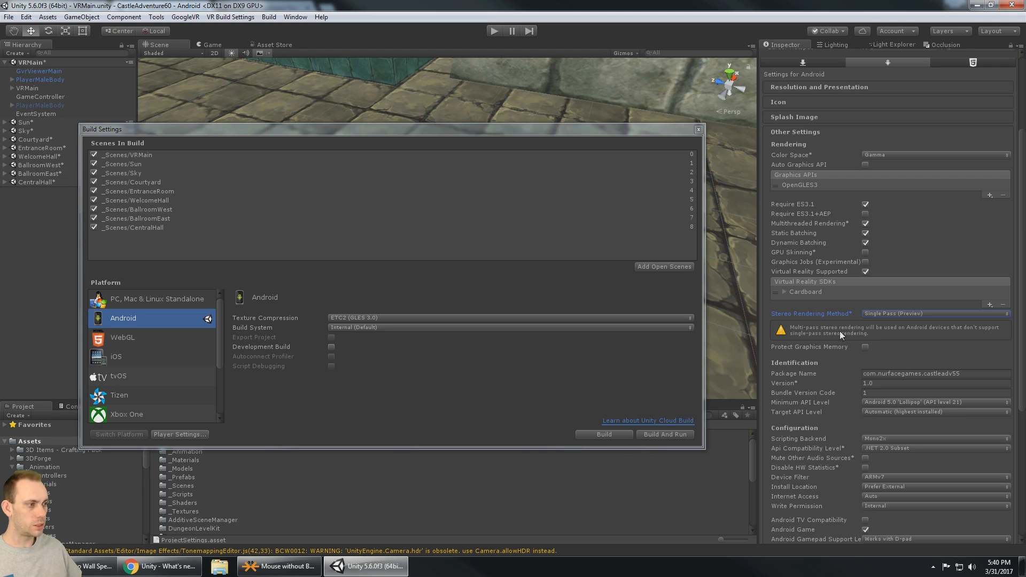
pyautogui.click(936, 313)
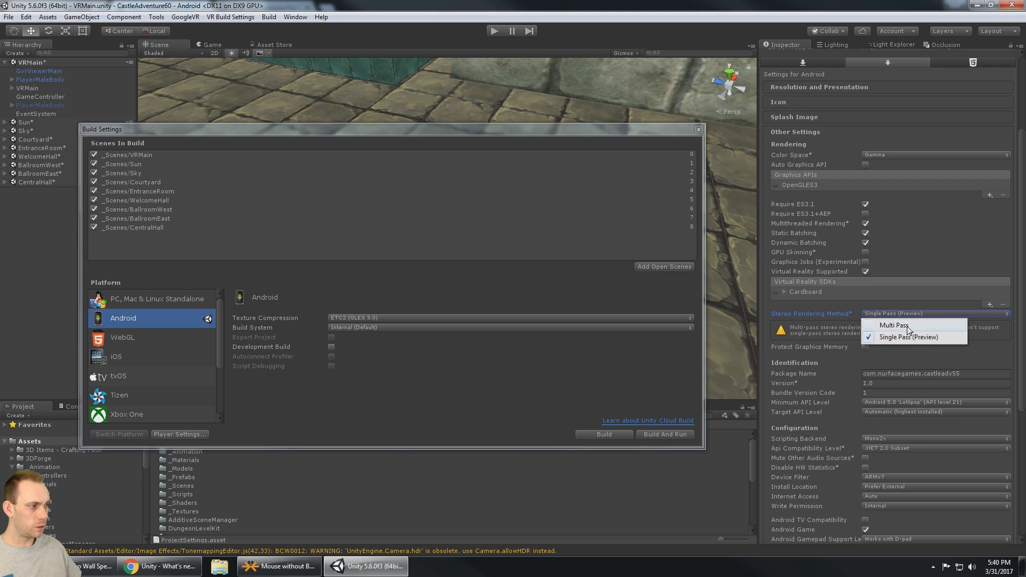
pyautogui.click(894, 325)
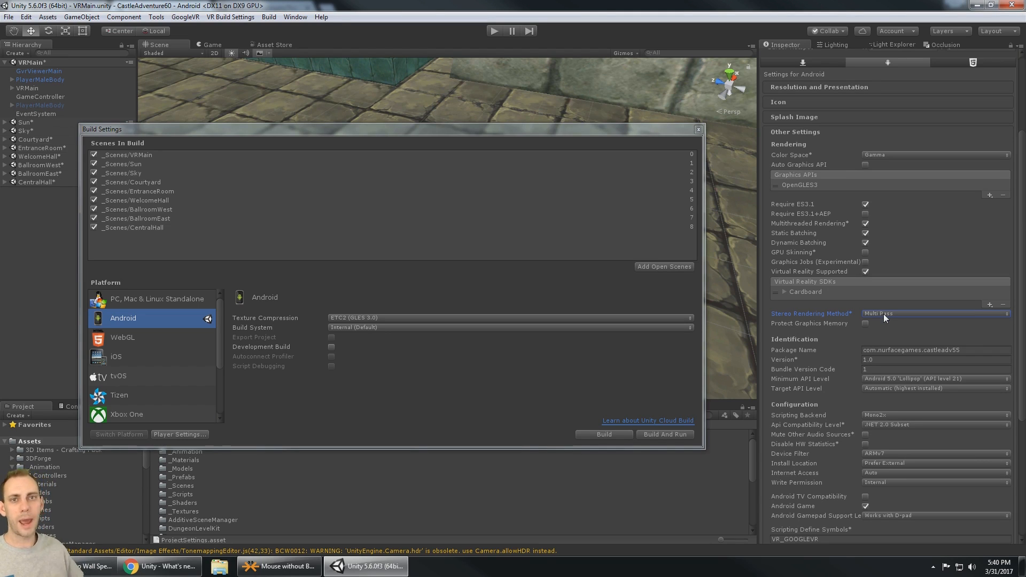
pyautogui.click(935, 313)
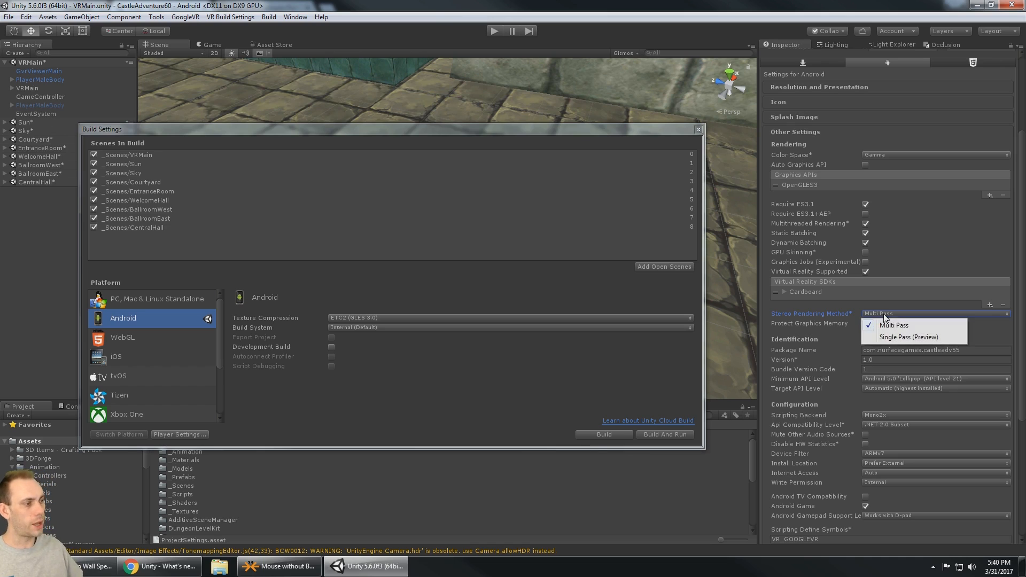
pyautogui.click(911, 336)
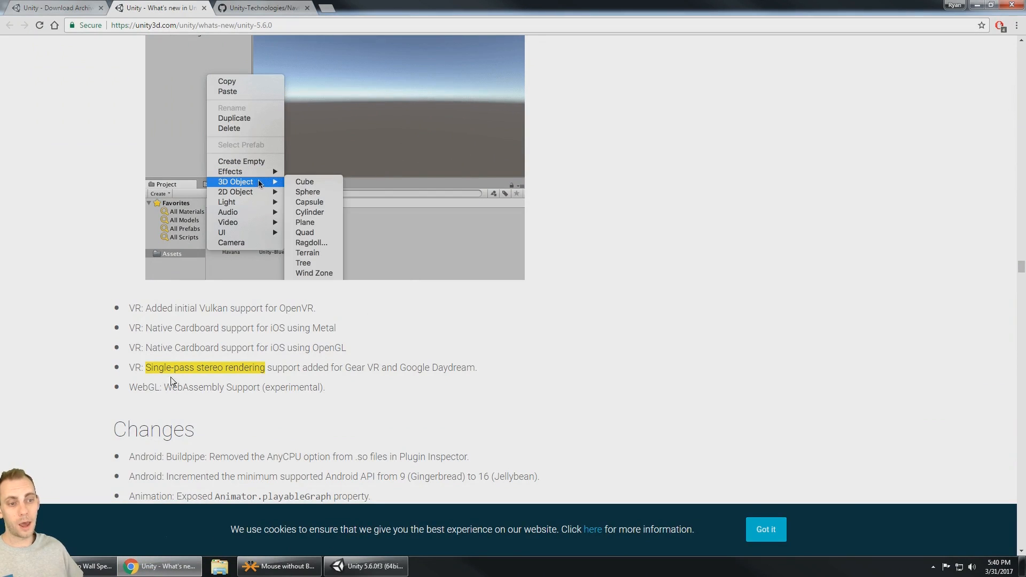
# - Highlight the single-pass stereo rendering note and start reading the Changes list
pyautogui.click(305, 192)
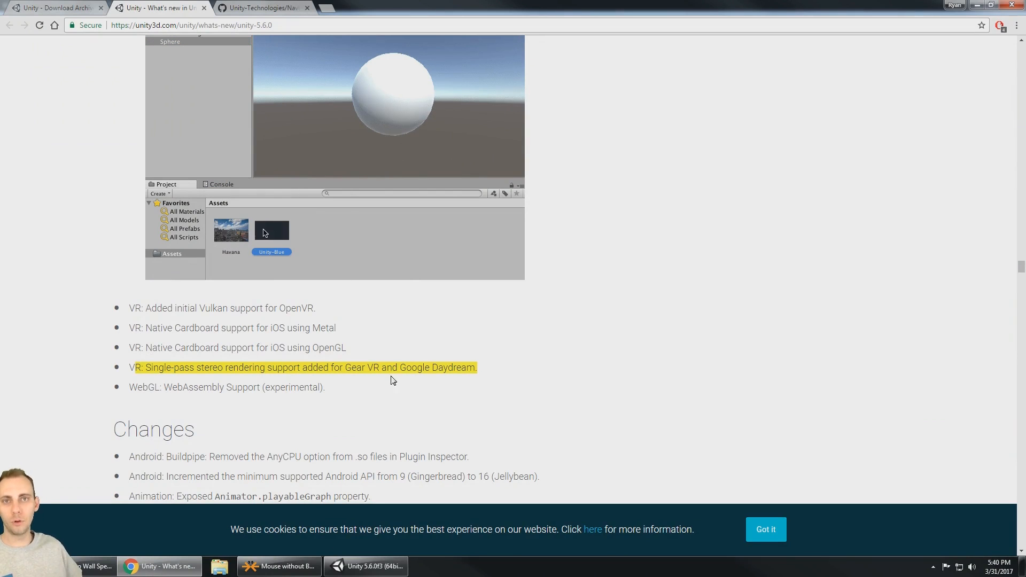
pyautogui.moveTo(289, 400)
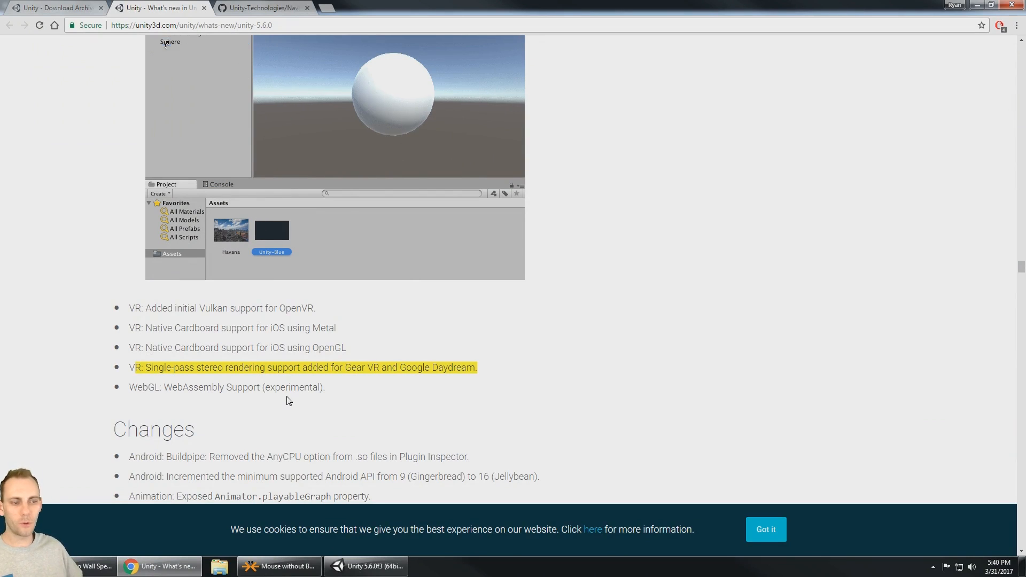
pyautogui.scroll(-3)
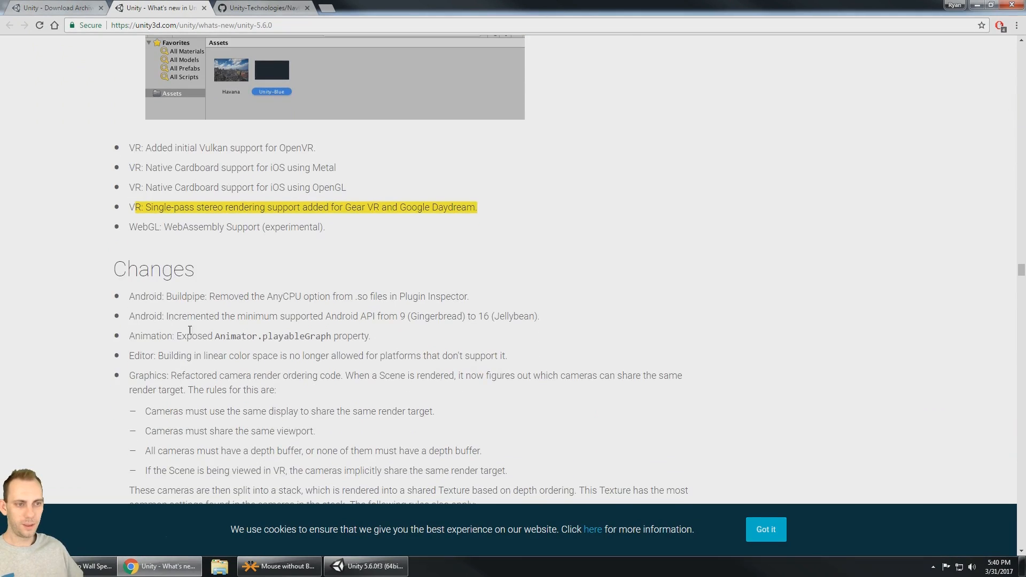
pyautogui.scroll(-3)
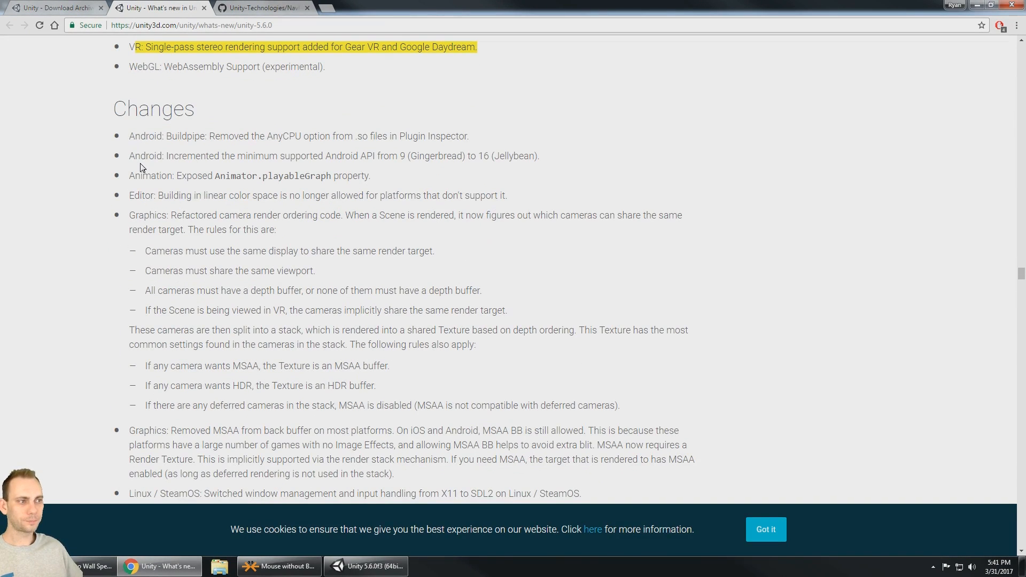
pyautogui.scroll(-3)
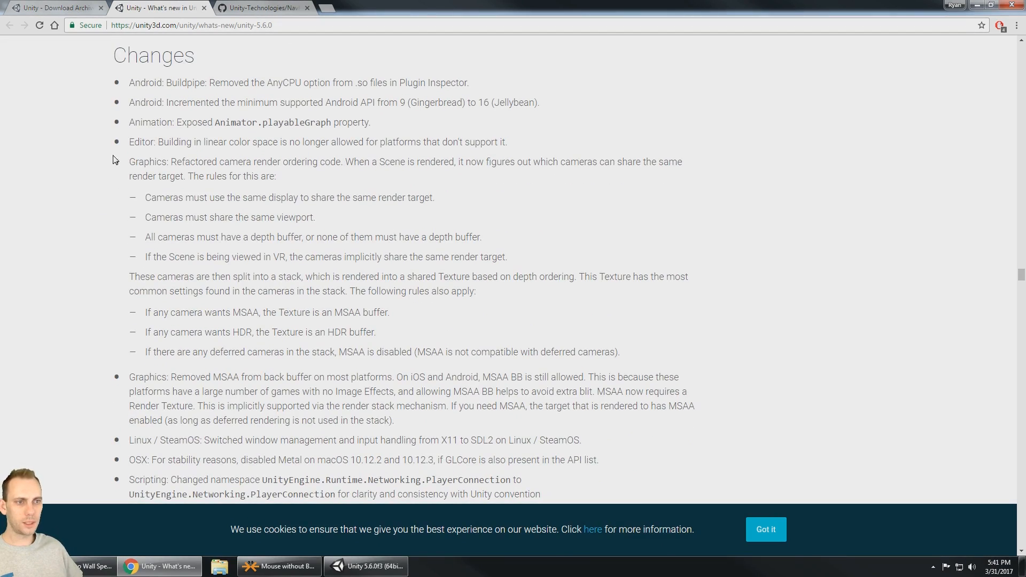
# - Scroll on past Changes into Improvements, reaching the Animation items
pyautogui.scroll(-3)
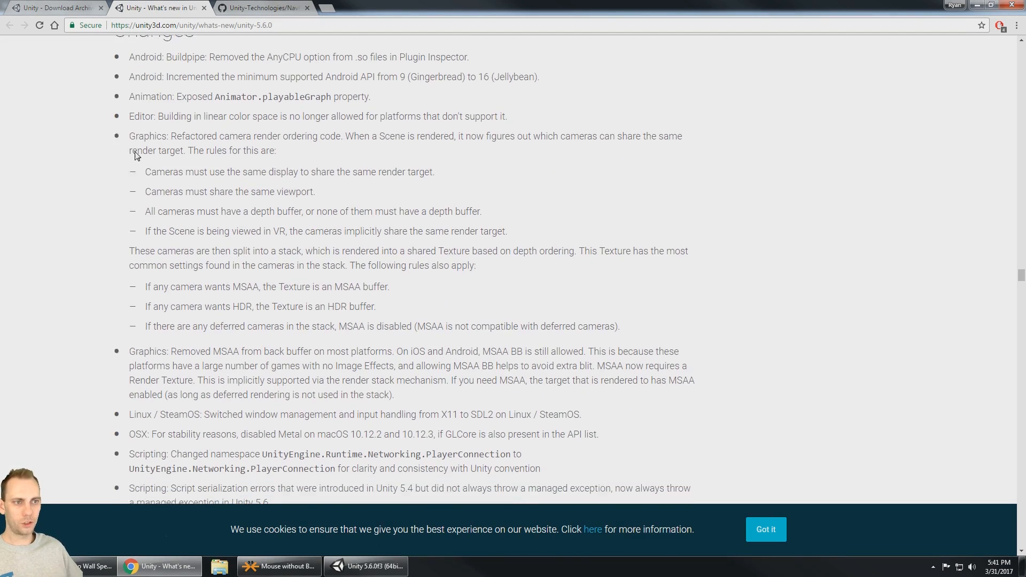
pyautogui.scroll(-3)
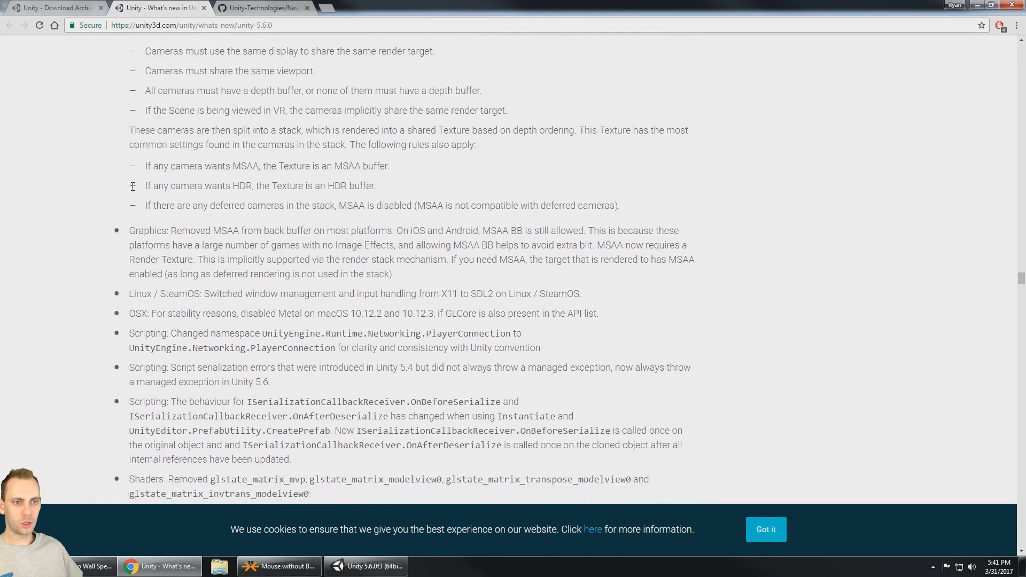
pyautogui.scroll(-3)
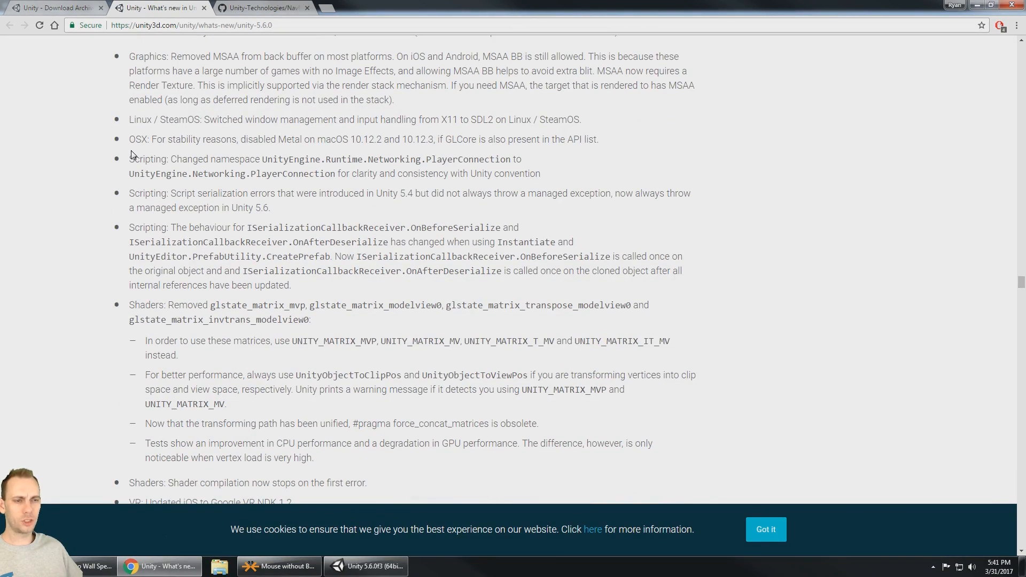
pyautogui.scroll(-3)
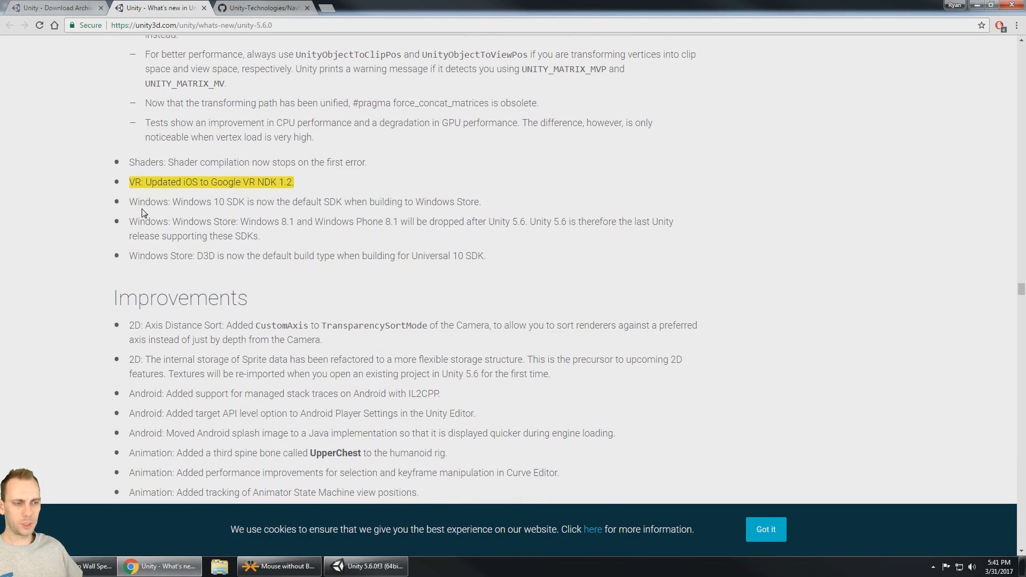
pyautogui.scroll(-3)
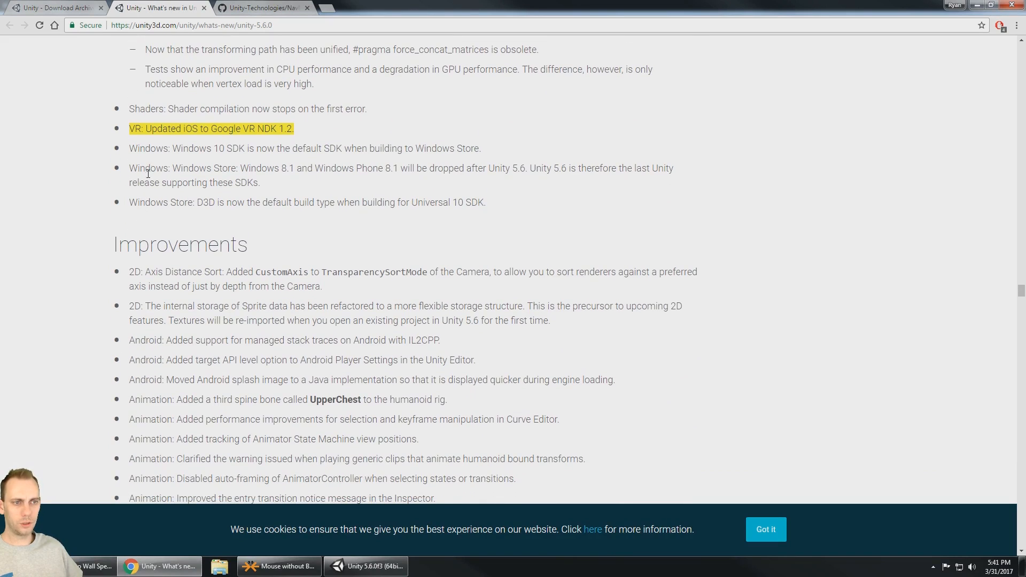
pyautogui.scroll(-3)
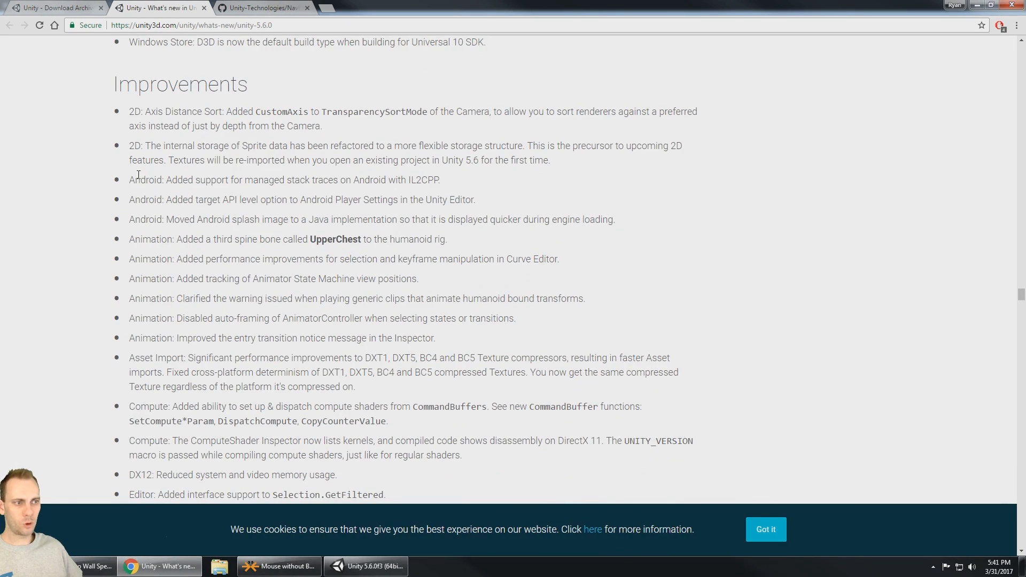
pyautogui.moveTo(437, 180)
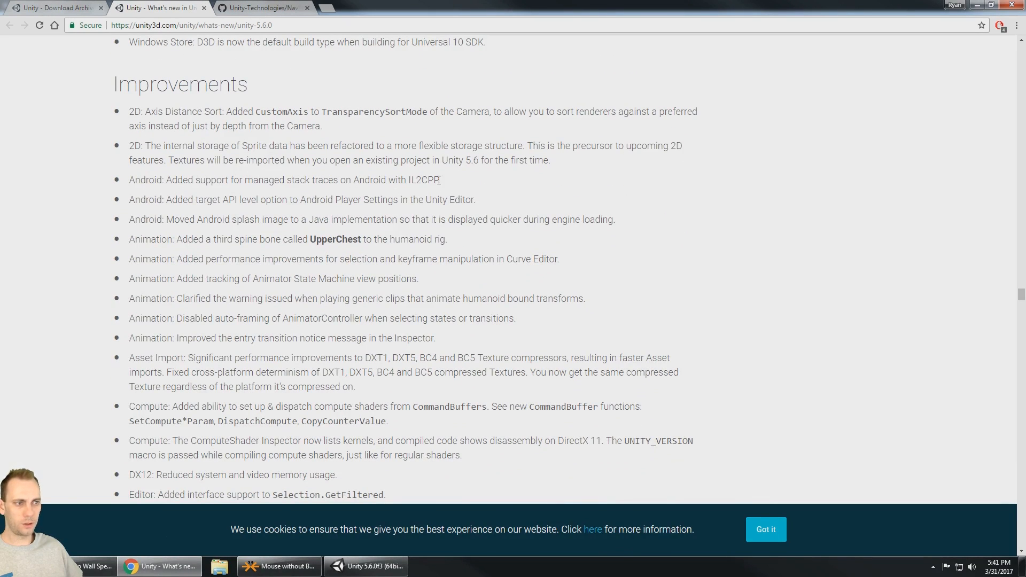
pyautogui.moveTo(127, 207)
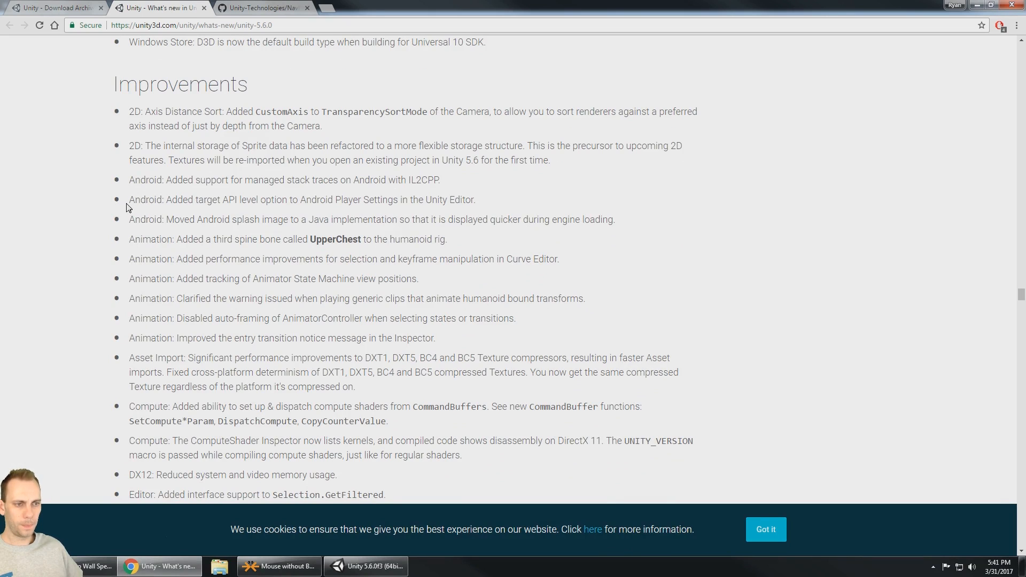
pyautogui.moveTo(135, 240)
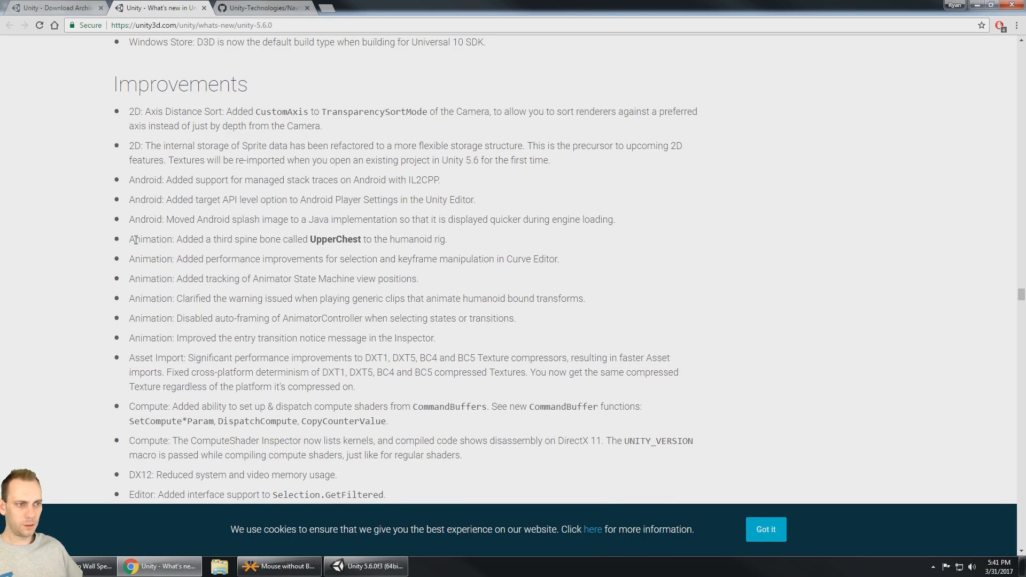
pyautogui.scroll(-3)
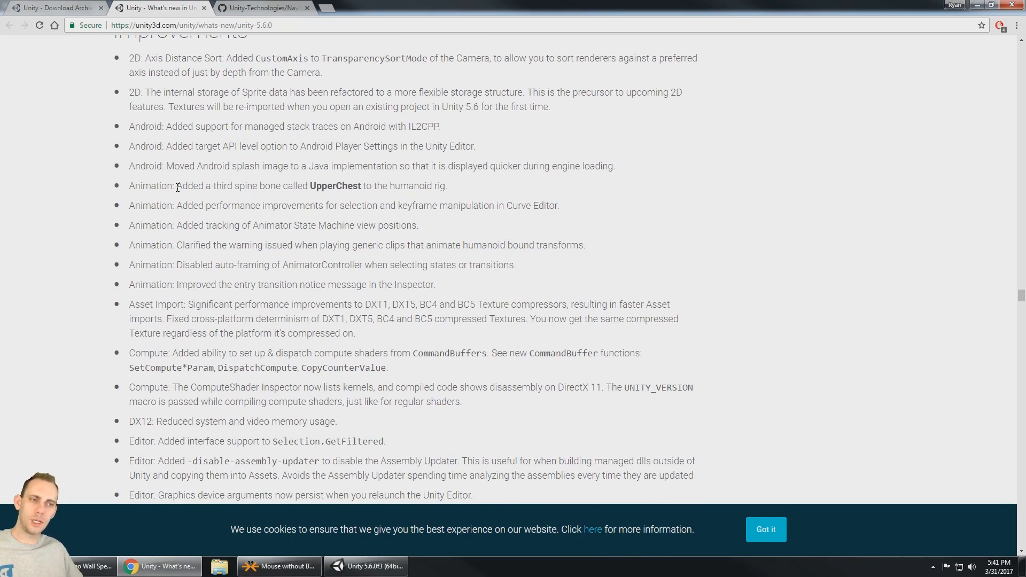
pyautogui.moveTo(177, 186); pyautogui.dragTo(361, 186)
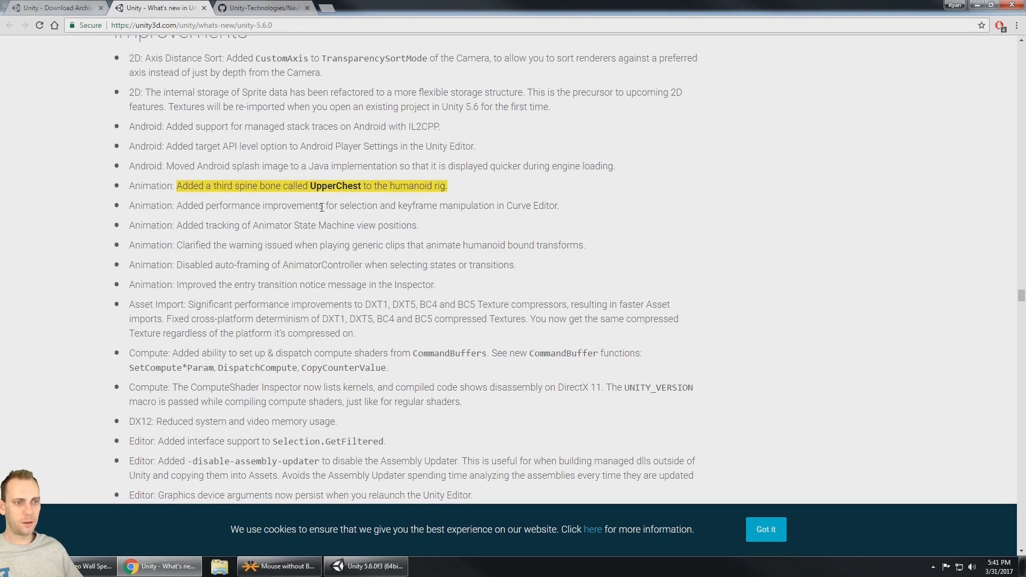
pyautogui.moveTo(234, 199)
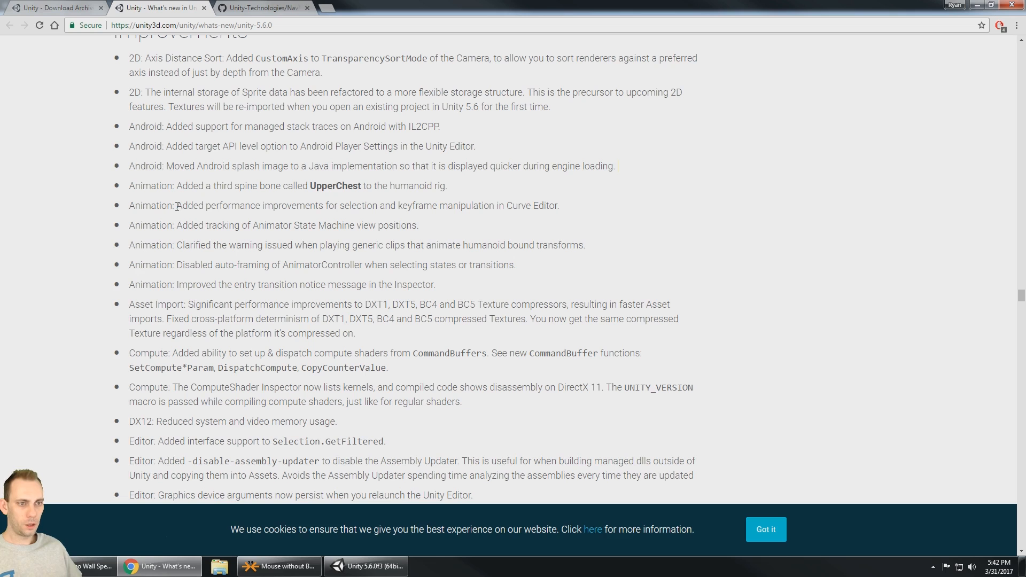
pyautogui.moveTo(150, 224)
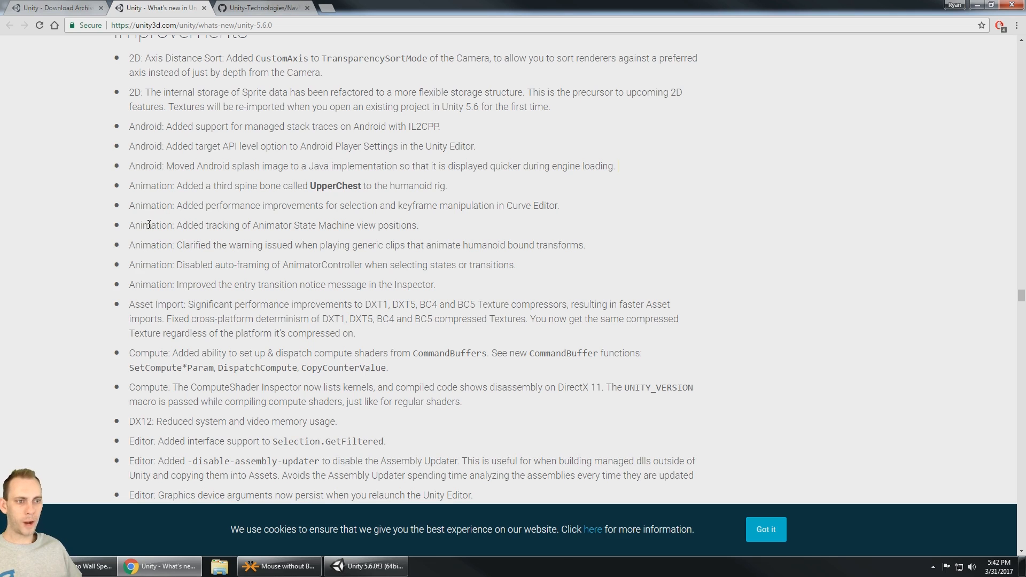
# - Scroll through the particle and physics improvements in the Unity 5.6 notes
pyautogui.scroll(-3)
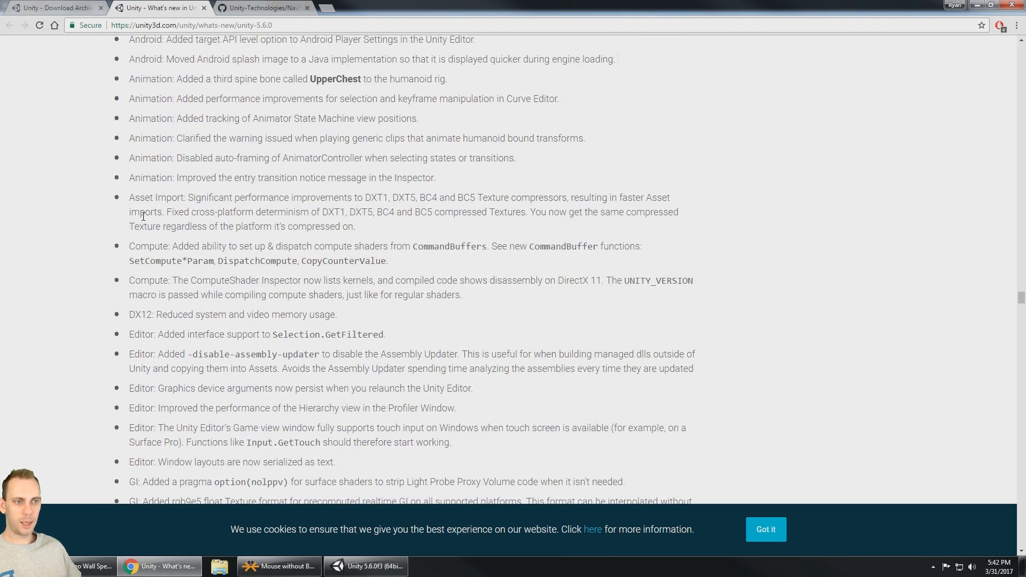
pyautogui.scroll(-3)
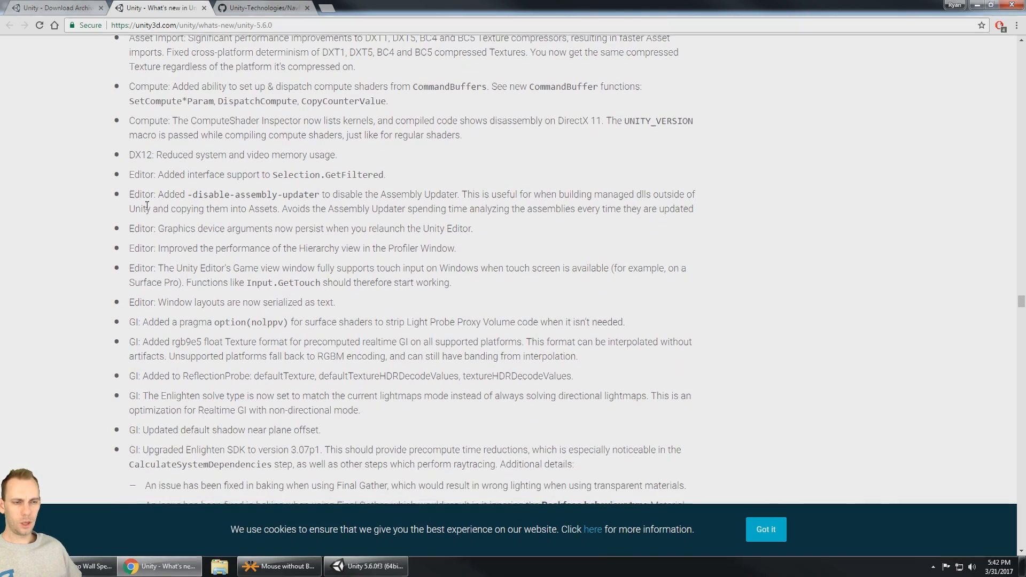
pyautogui.scroll(-3)
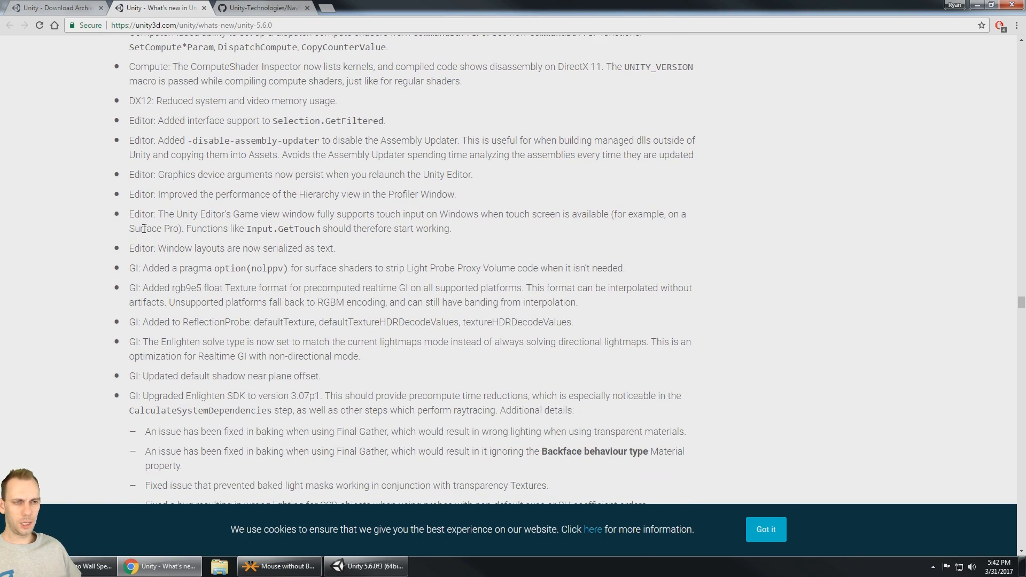
pyautogui.scroll(-3)
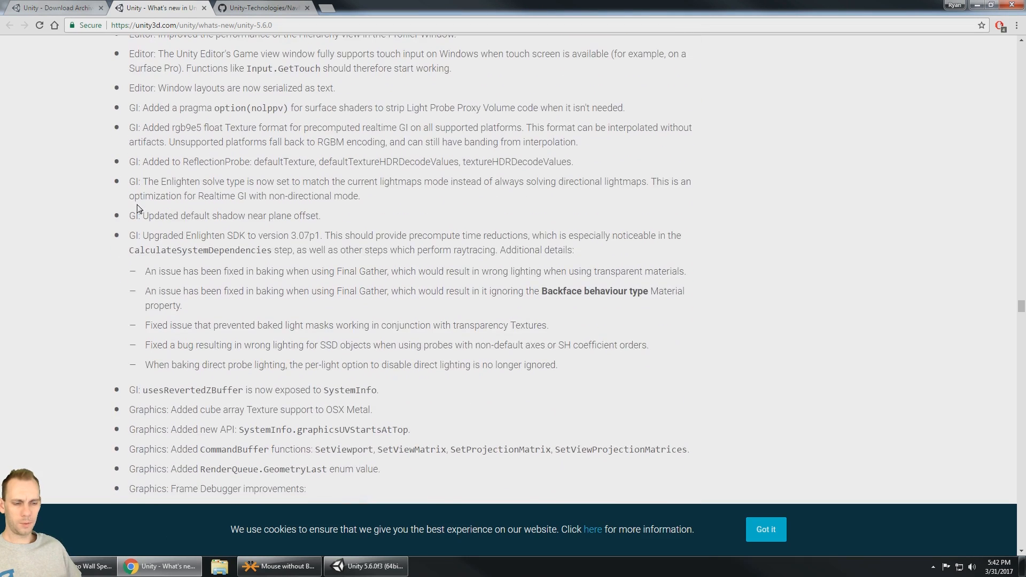
pyautogui.scroll(-3)
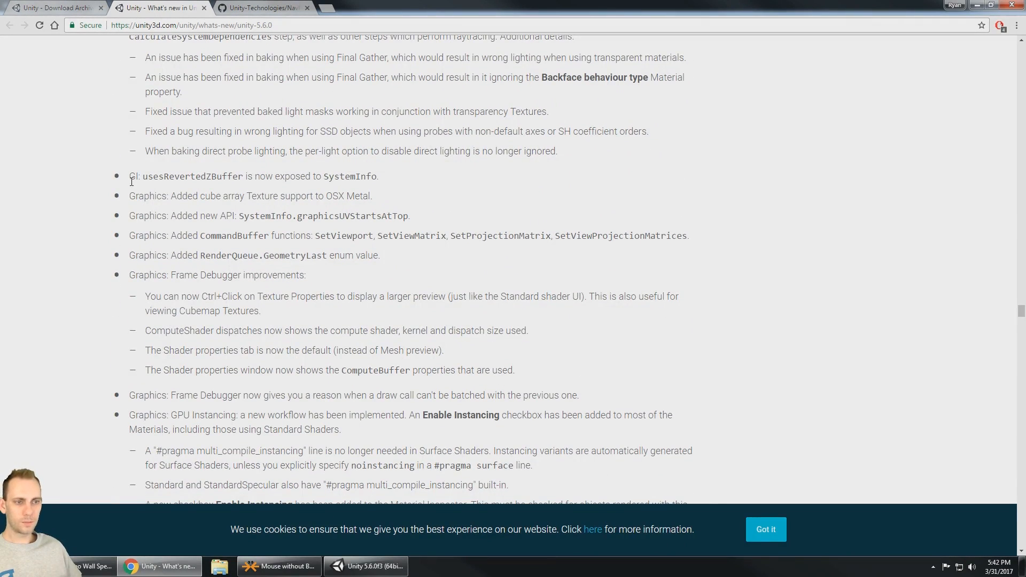
pyautogui.scroll(-3)
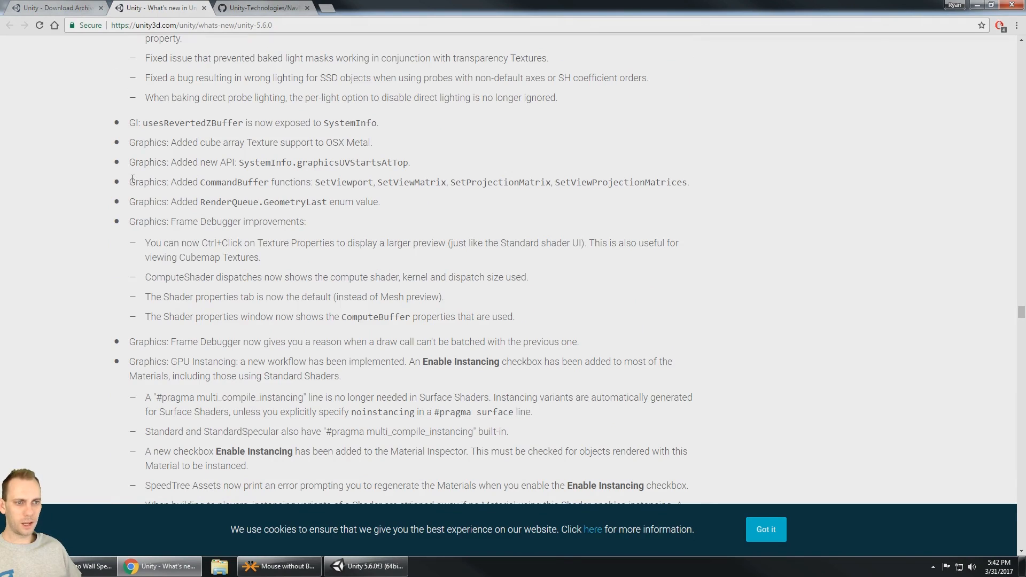
pyautogui.scroll(-3)
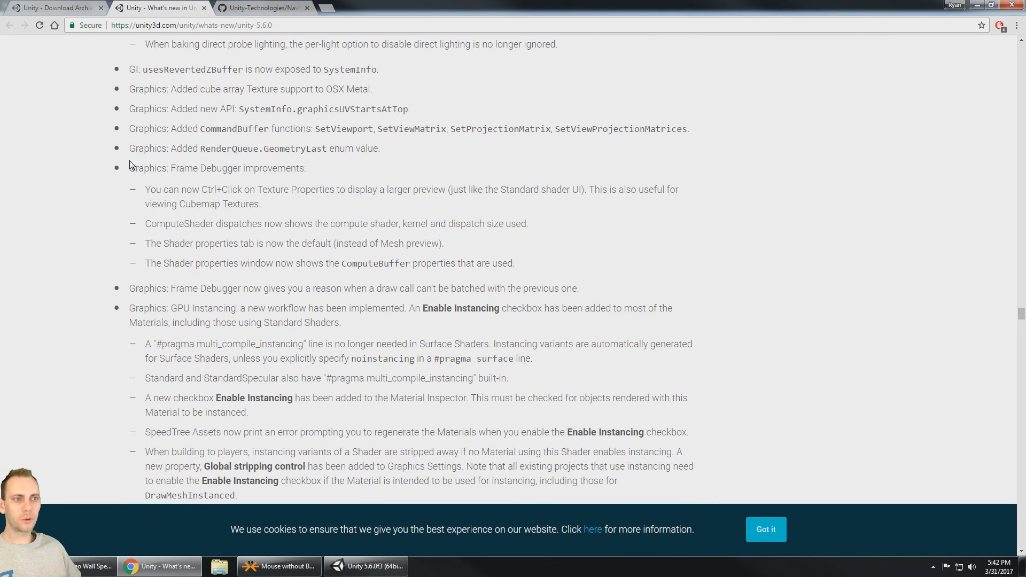
pyautogui.moveTo(129, 177)
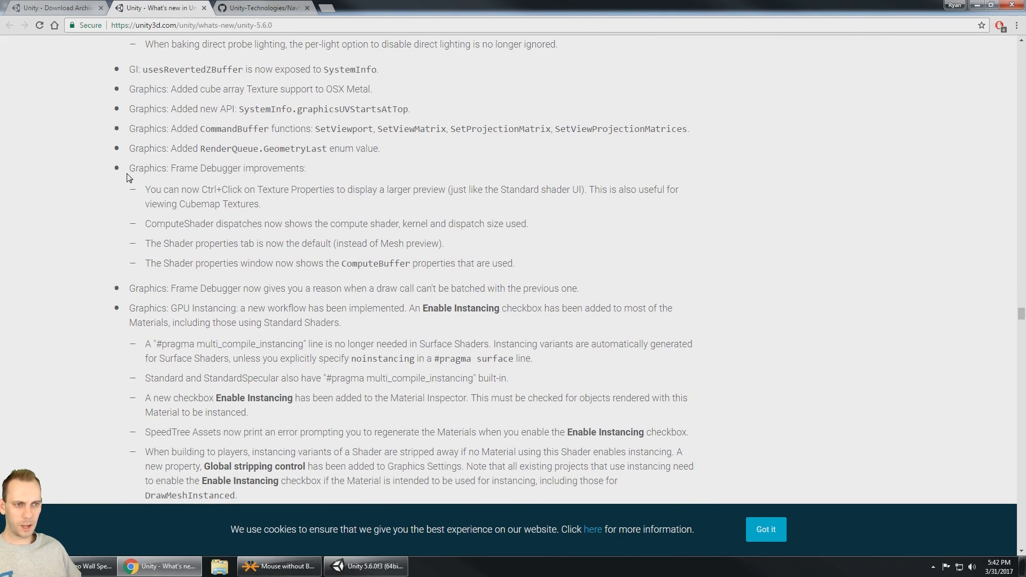
pyautogui.scroll(-3)
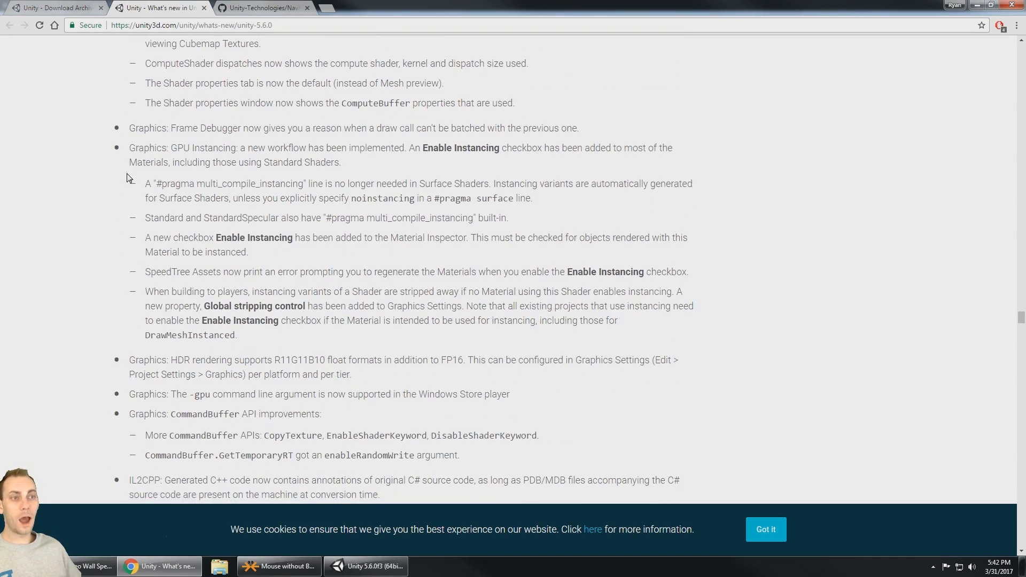
pyautogui.scroll(-3)
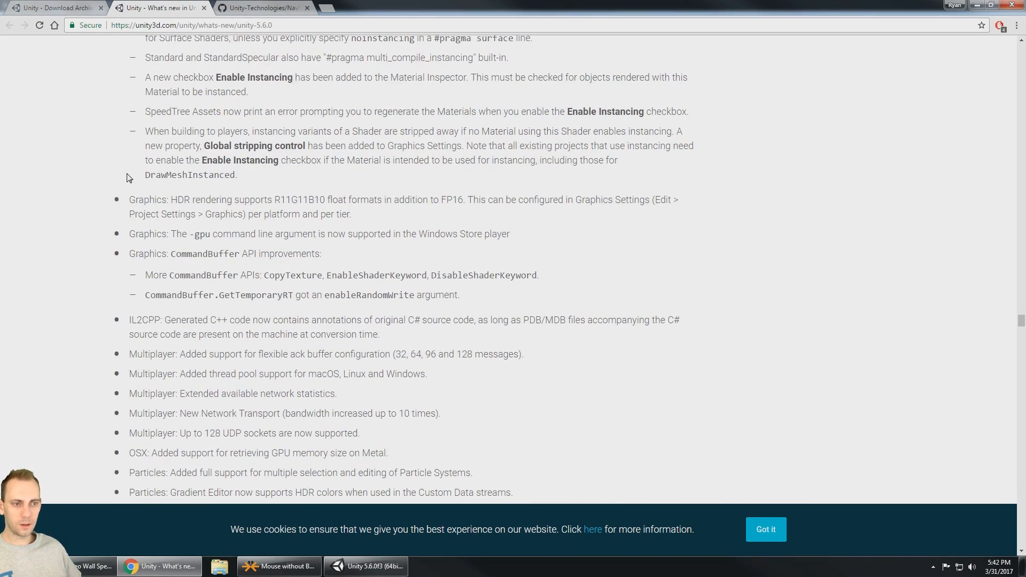
pyautogui.scroll(-3)
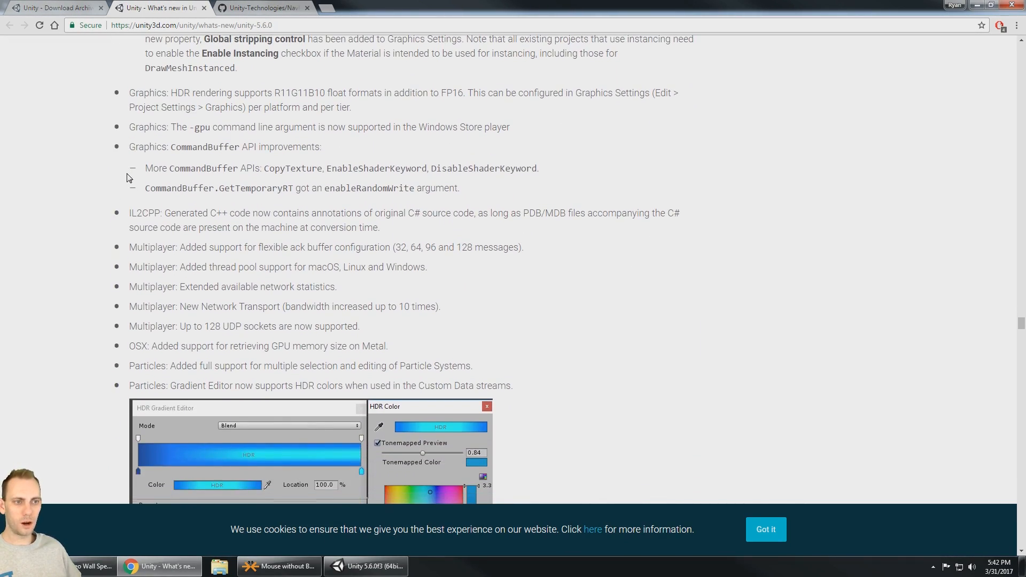
pyautogui.scroll(-3)
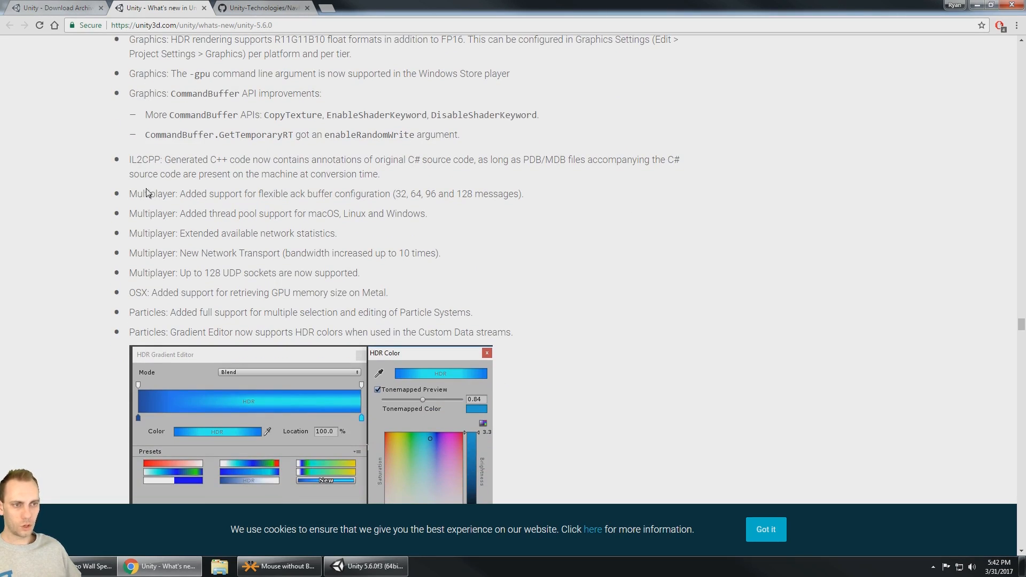
pyautogui.scroll(-3)
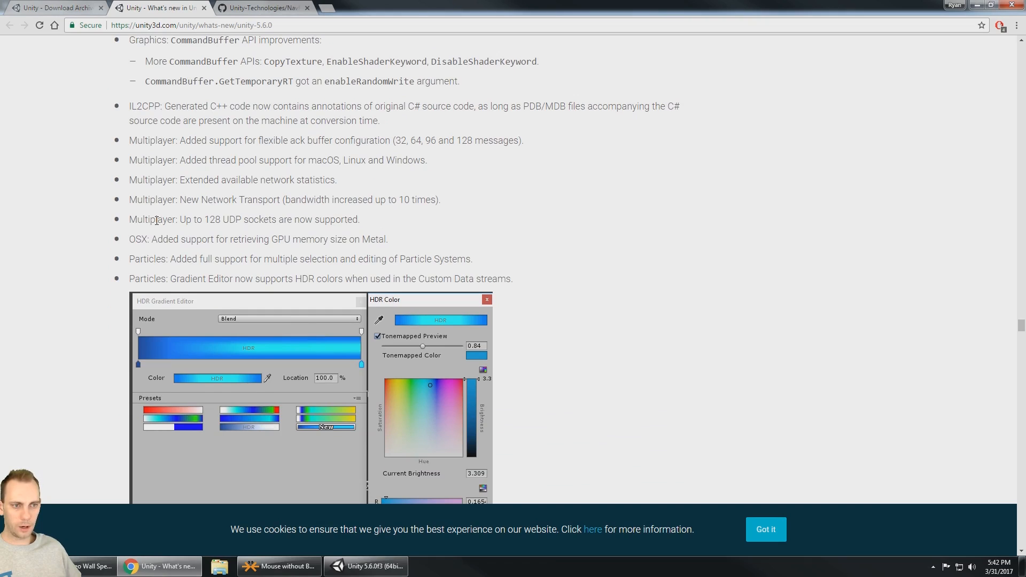
pyautogui.scroll(-3)
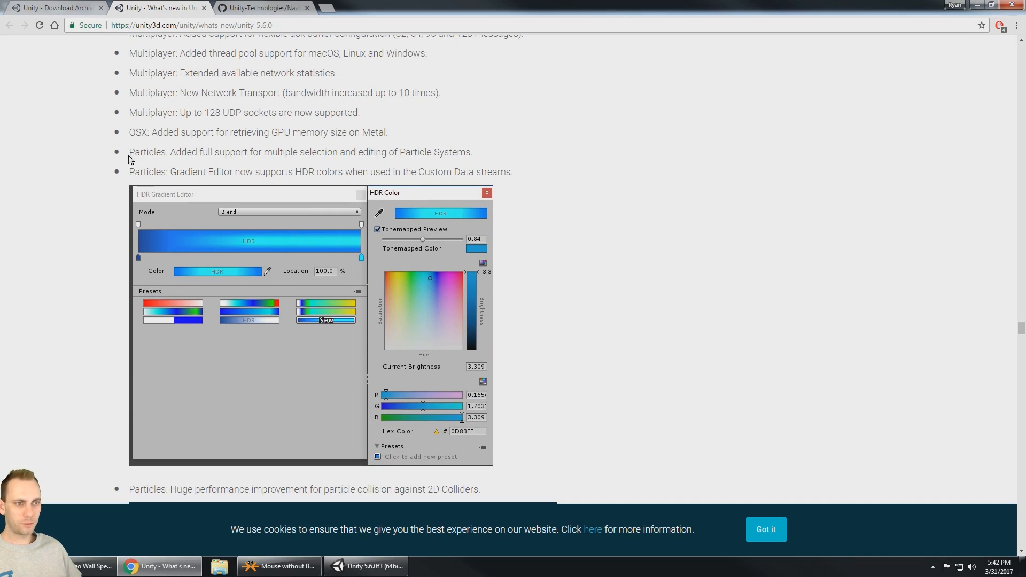
pyautogui.moveTo(188, 154)
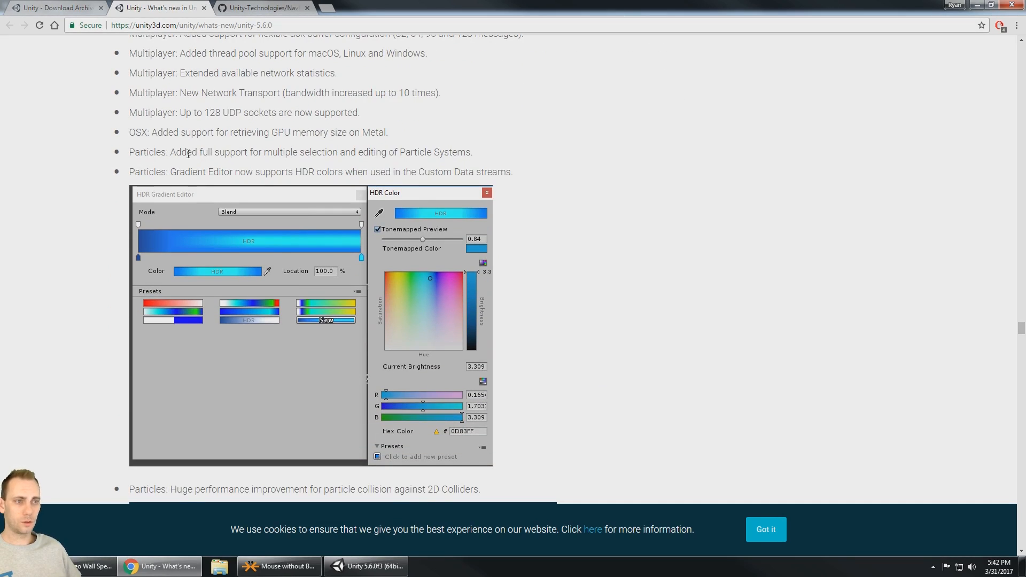
# - Continue past Shaders, Terrain and Windows Store improvements to the API Changes heading
pyautogui.scroll(-3)
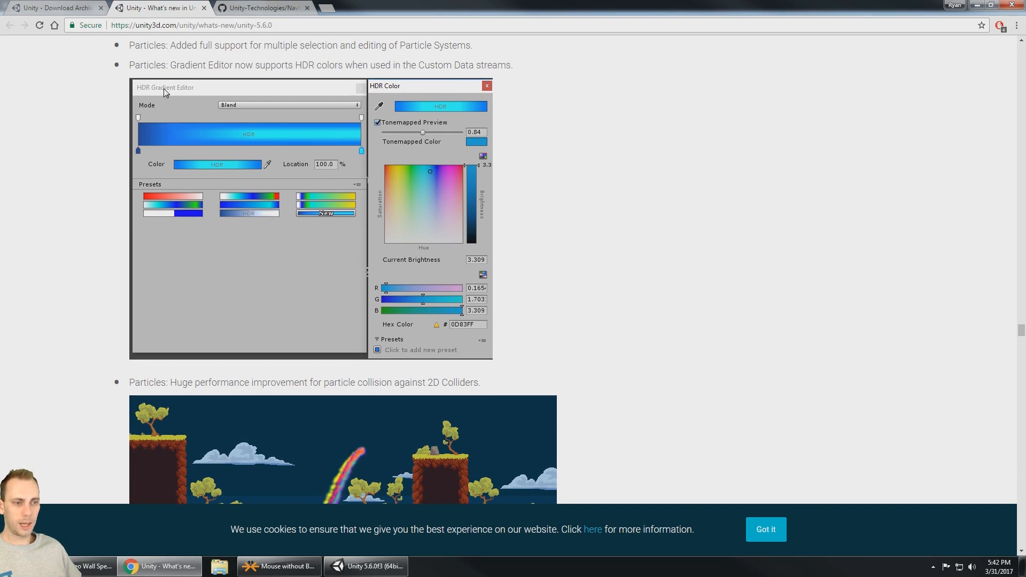
pyautogui.scroll(-3)
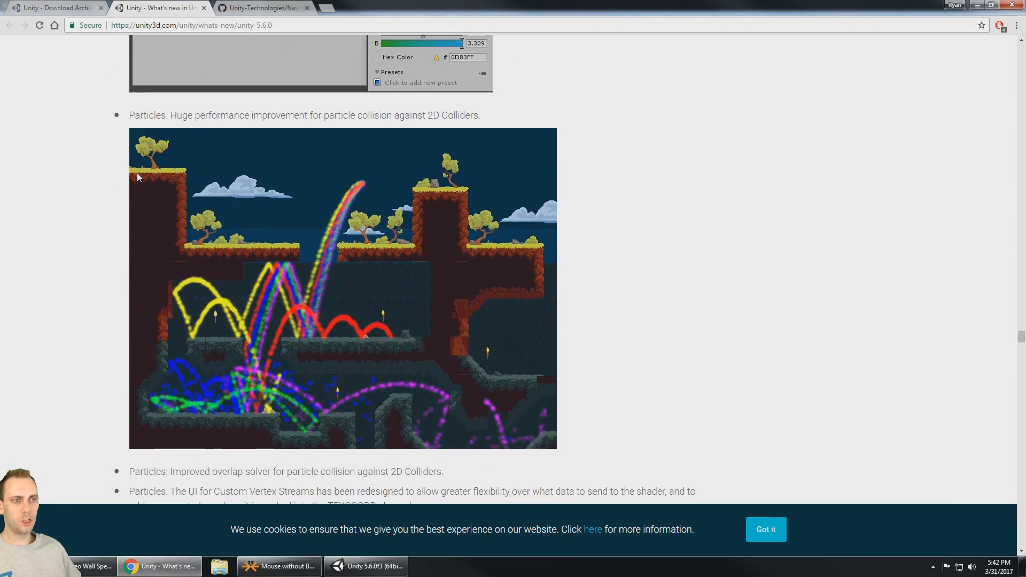
pyautogui.scroll(-3)
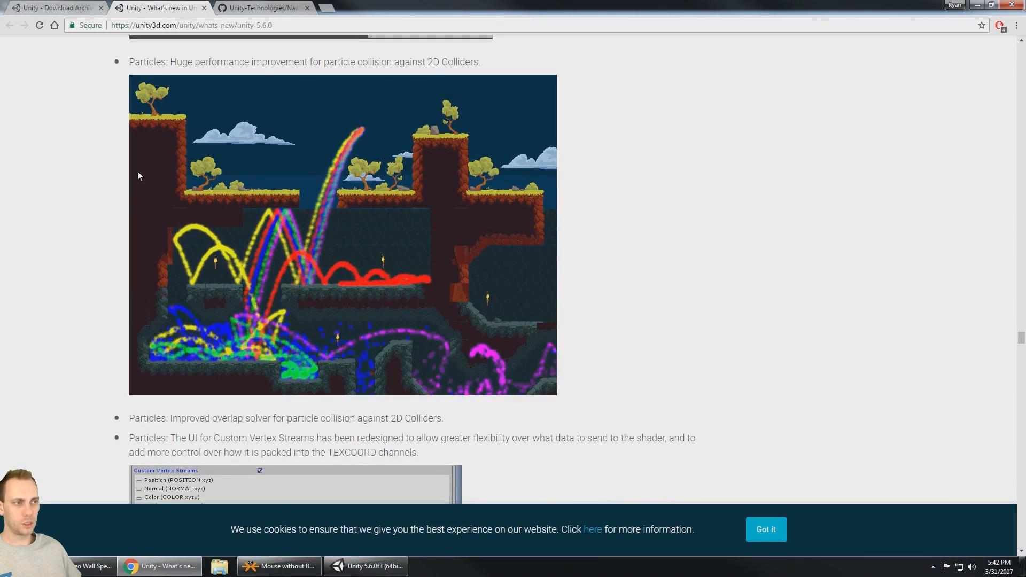
pyautogui.scroll(-3)
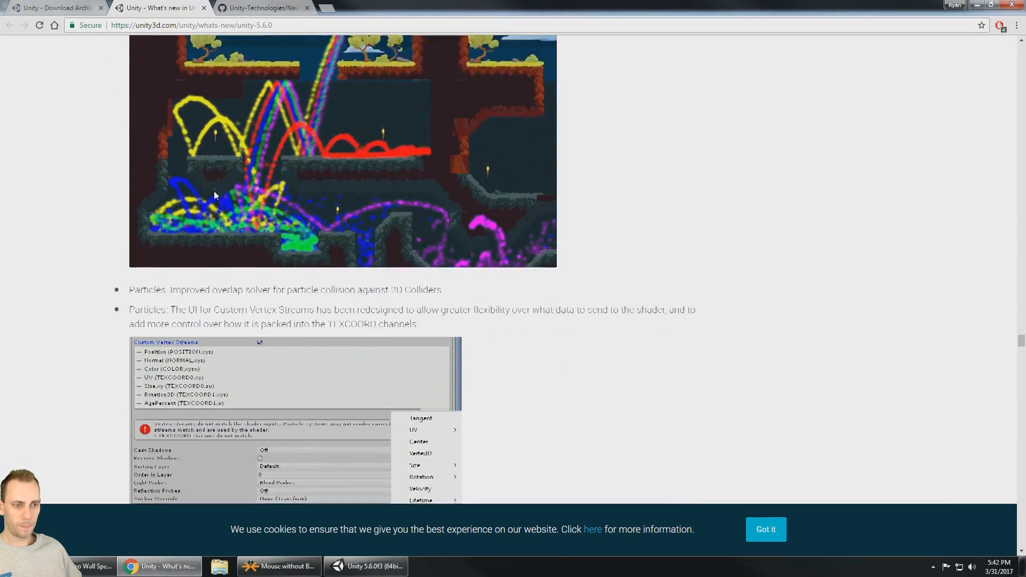
pyautogui.scroll(-3)
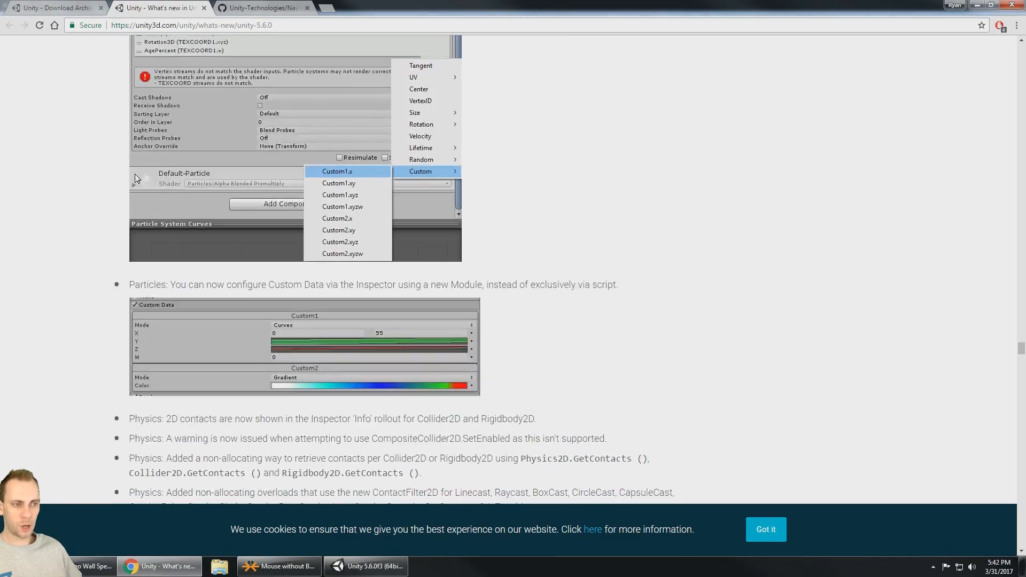
pyautogui.scroll(-3)
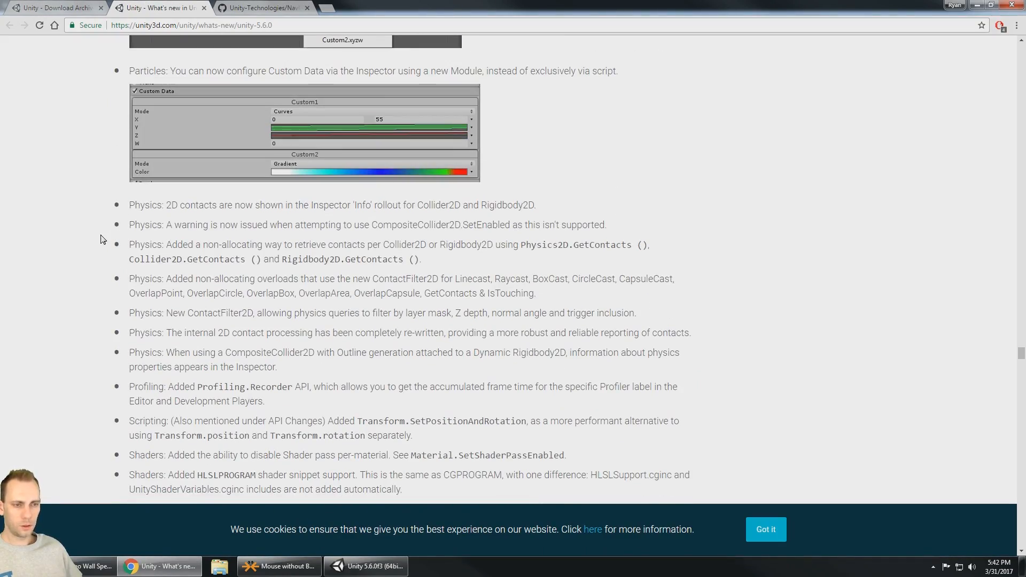
pyautogui.scroll(-3)
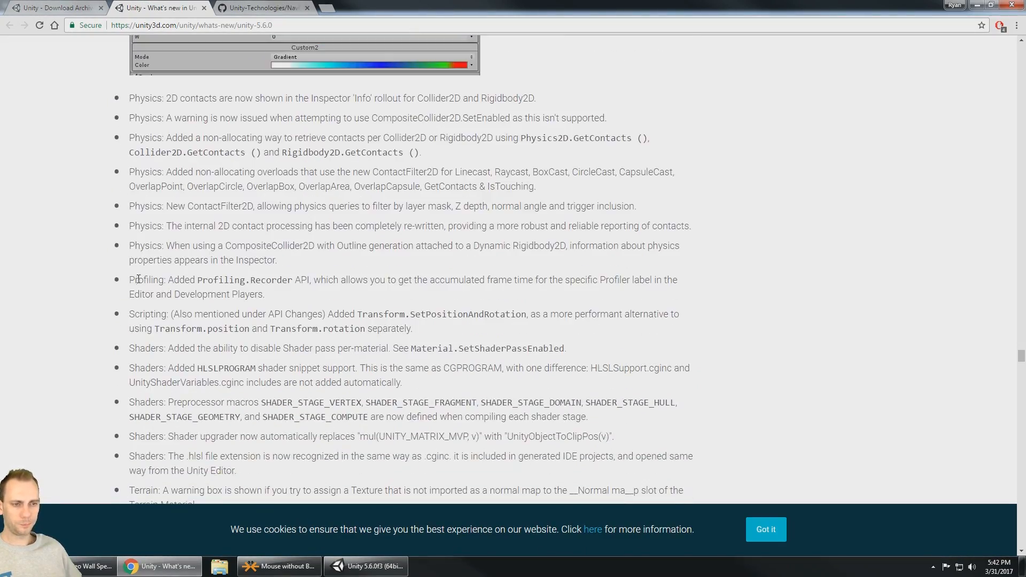
pyautogui.scroll(-3)
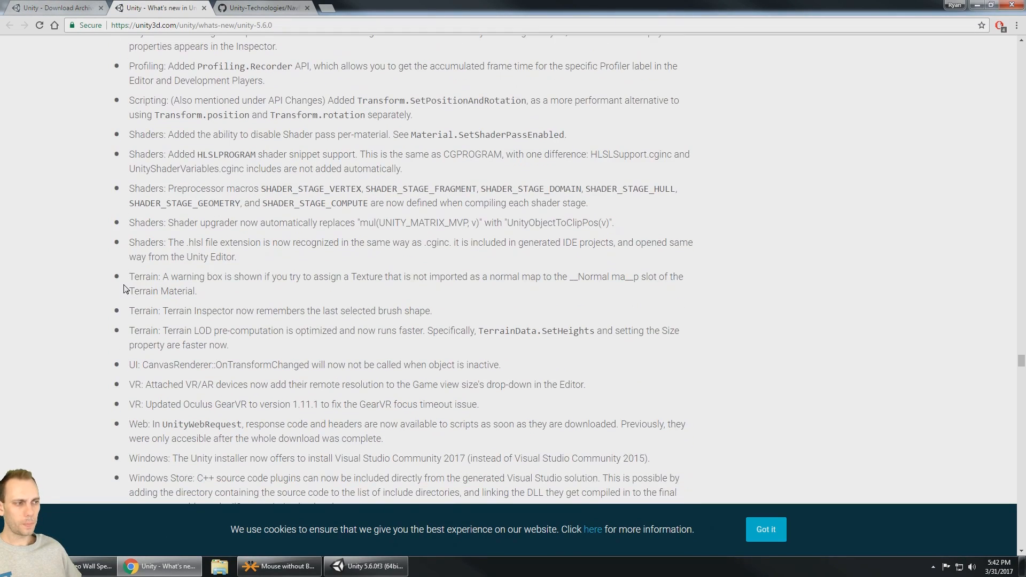
pyautogui.scroll(-3)
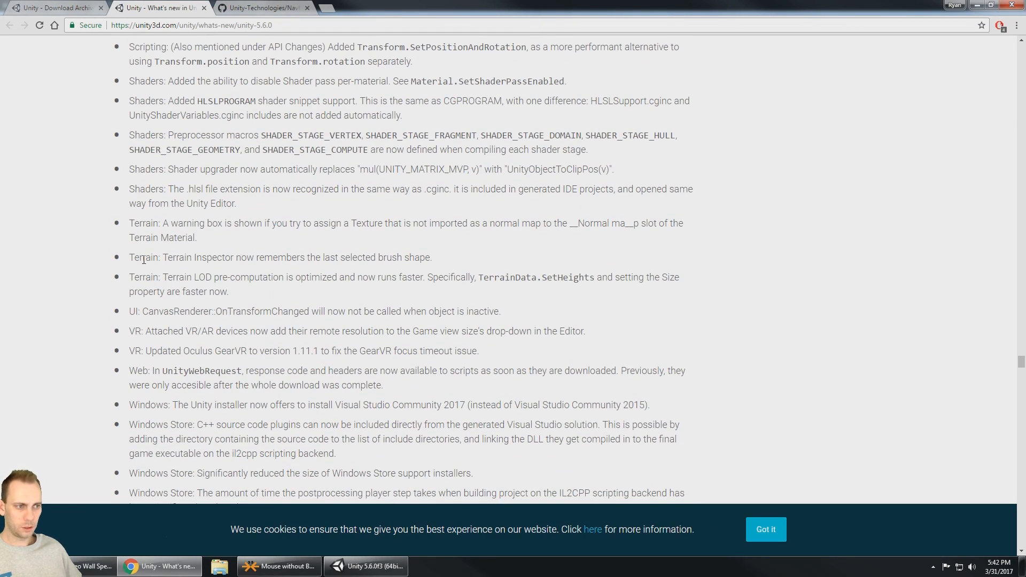
pyautogui.scroll(-3)
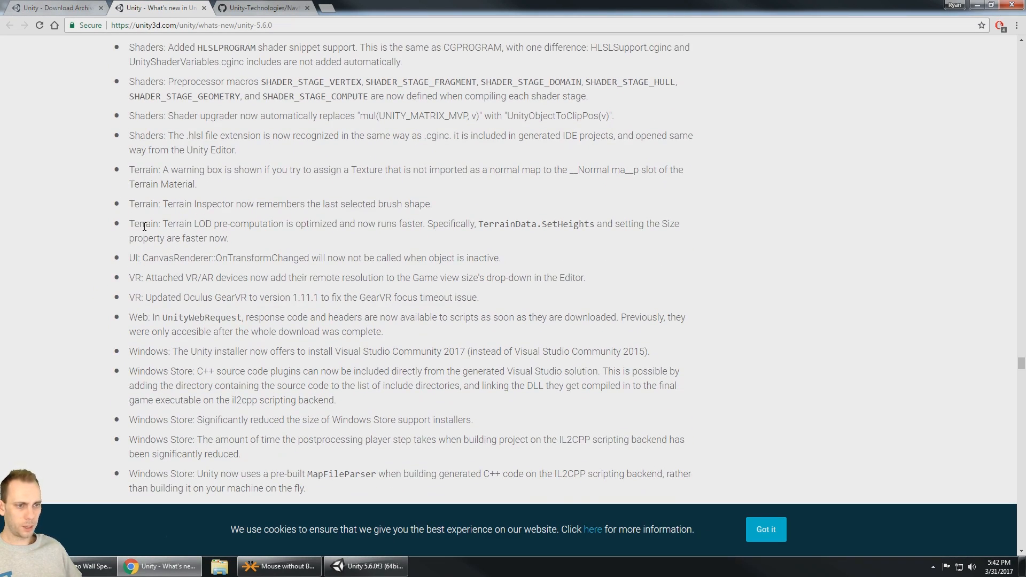
pyautogui.scroll(-3)
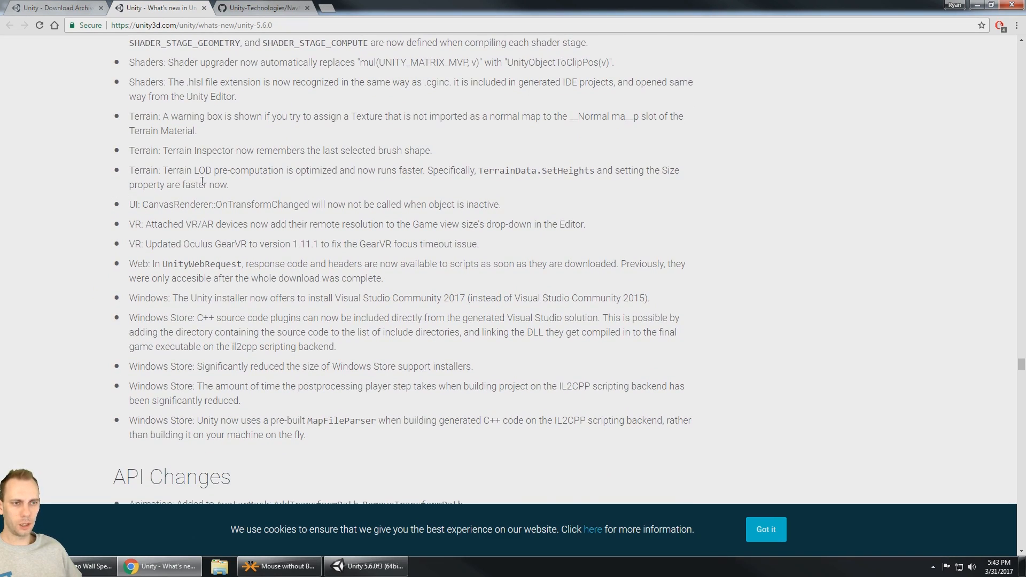
pyautogui.scroll(-3)
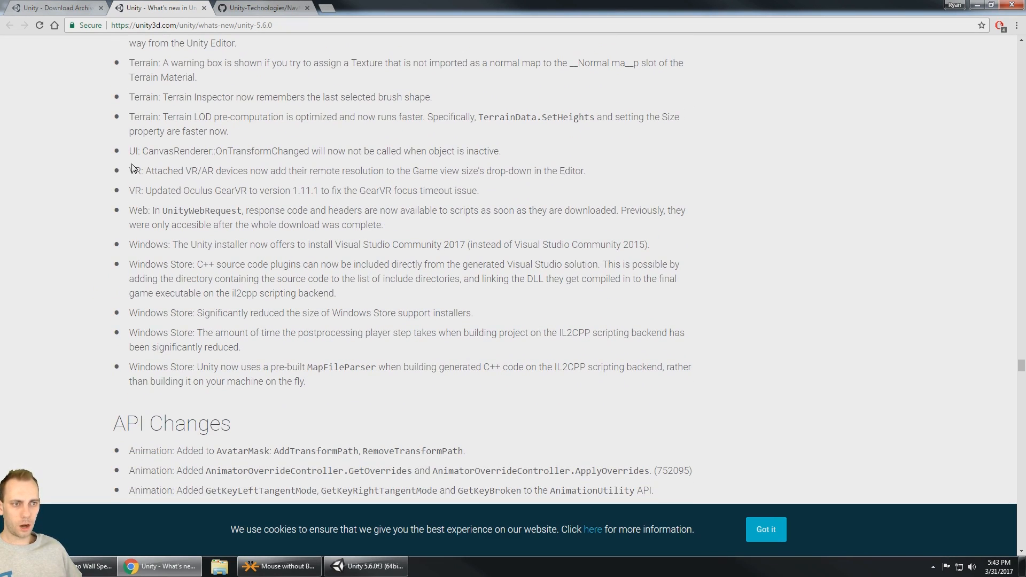
pyautogui.moveTo(251, 173)
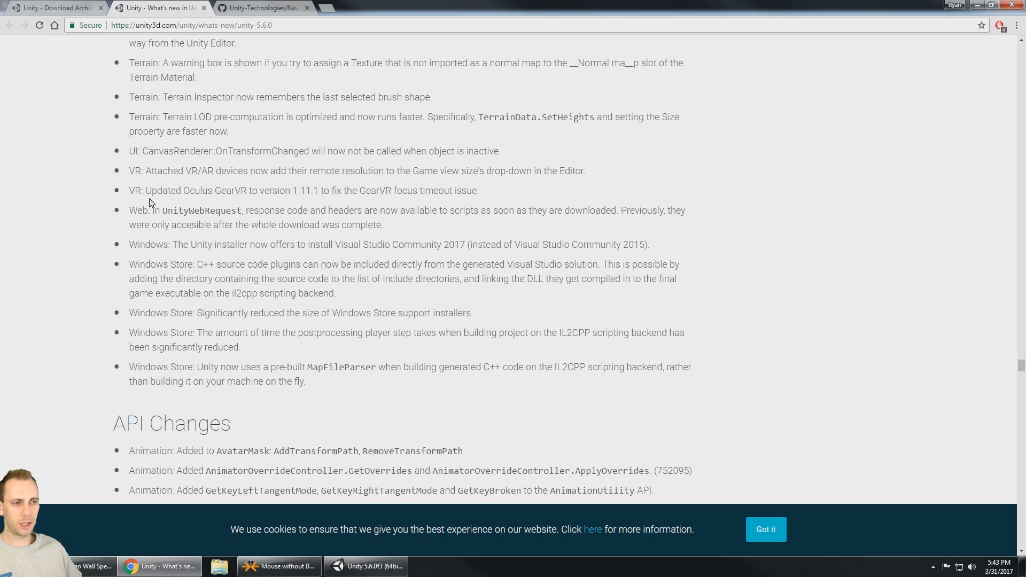
pyautogui.moveTo(302, 193)
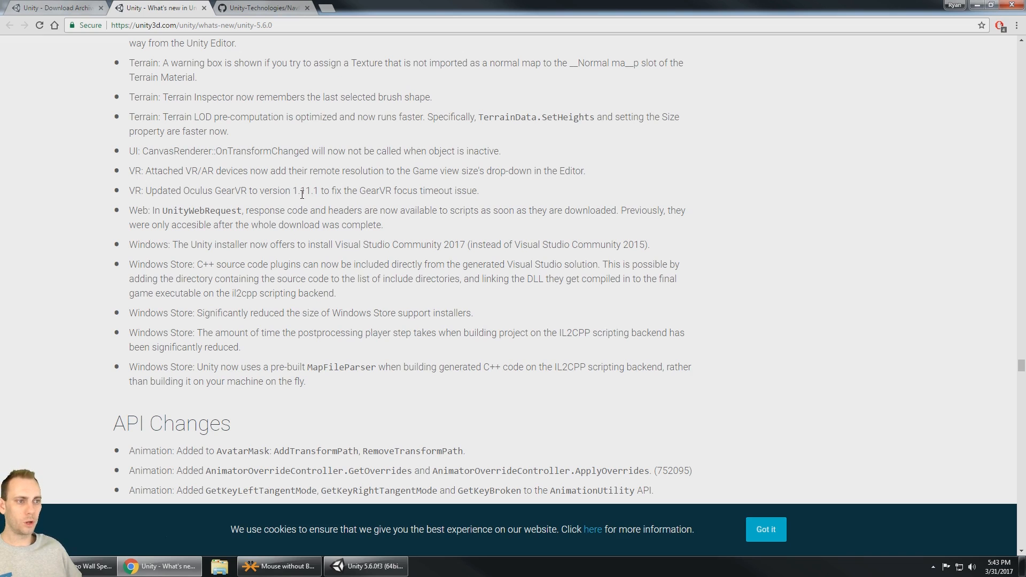
pyautogui.moveTo(482, 198)
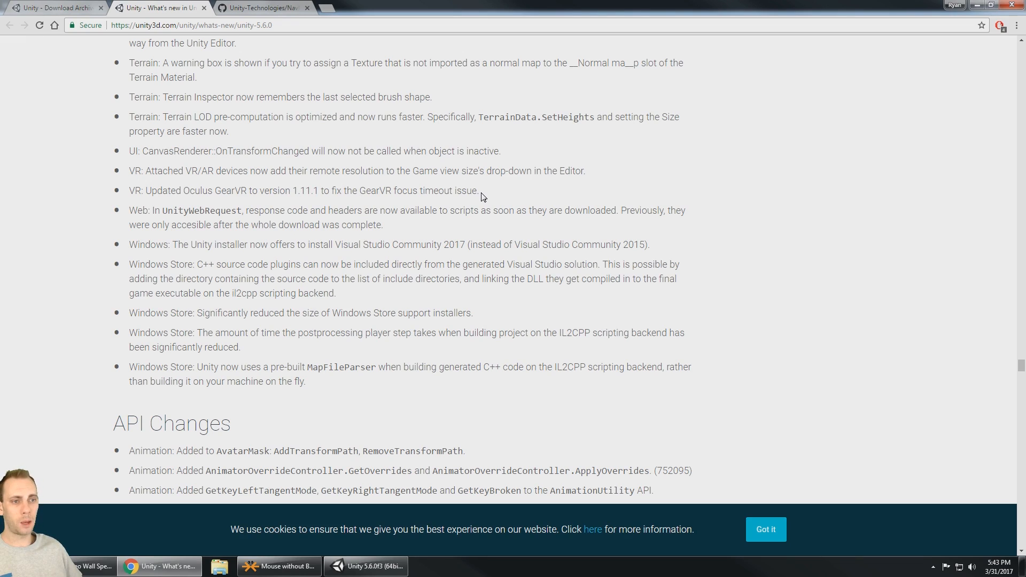
# - Scroll API Changes to the Physics, SceneManager and Scripting entries near Fixes
pyautogui.scroll(-3)
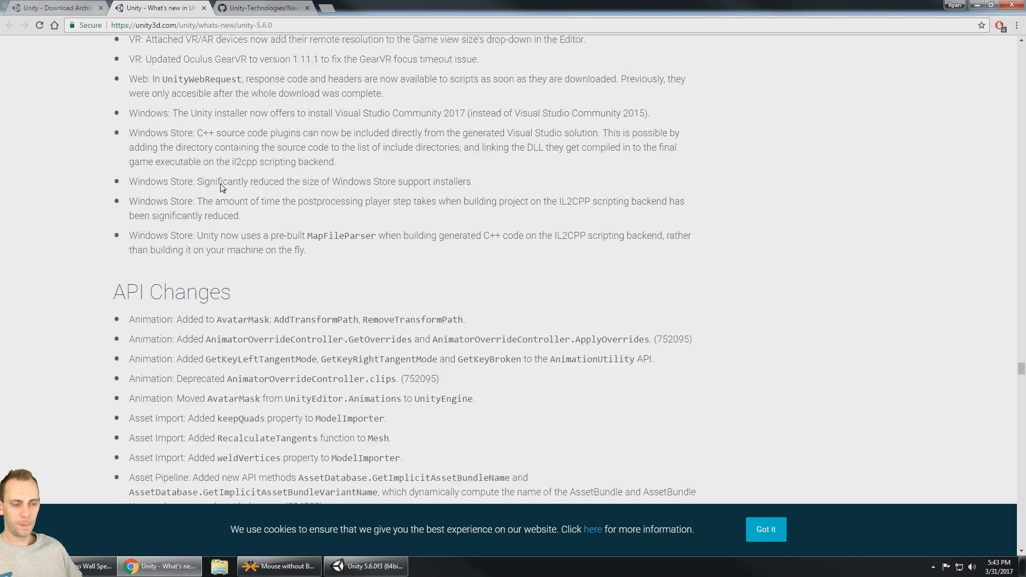
pyautogui.scroll(-3)
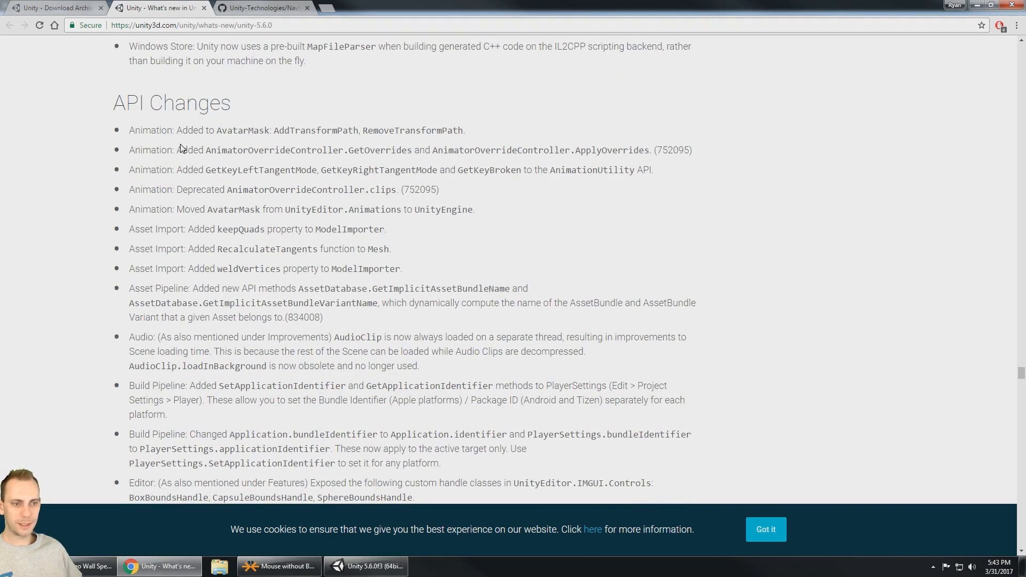
pyautogui.scroll(-3)
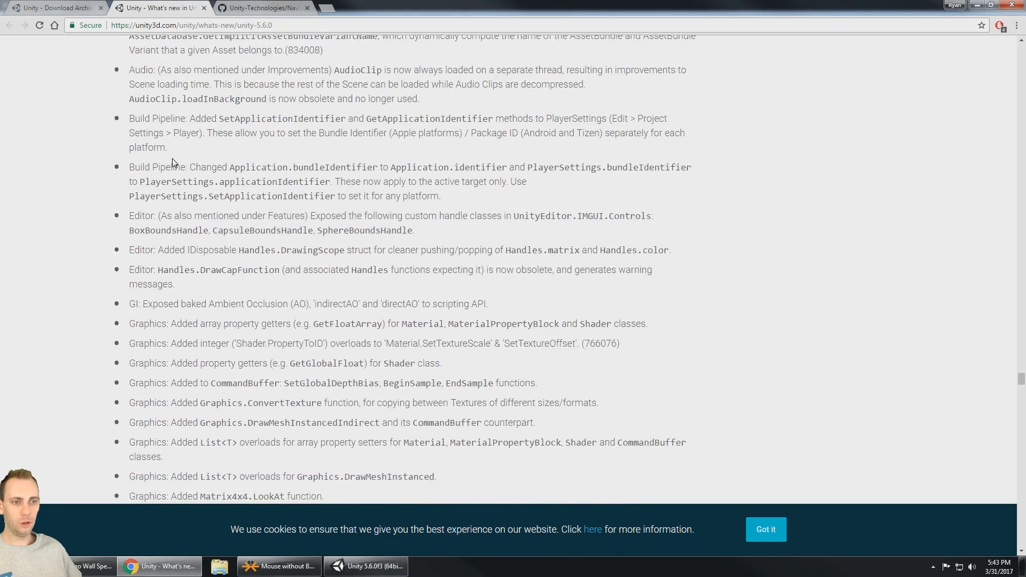
pyautogui.scroll(-3)
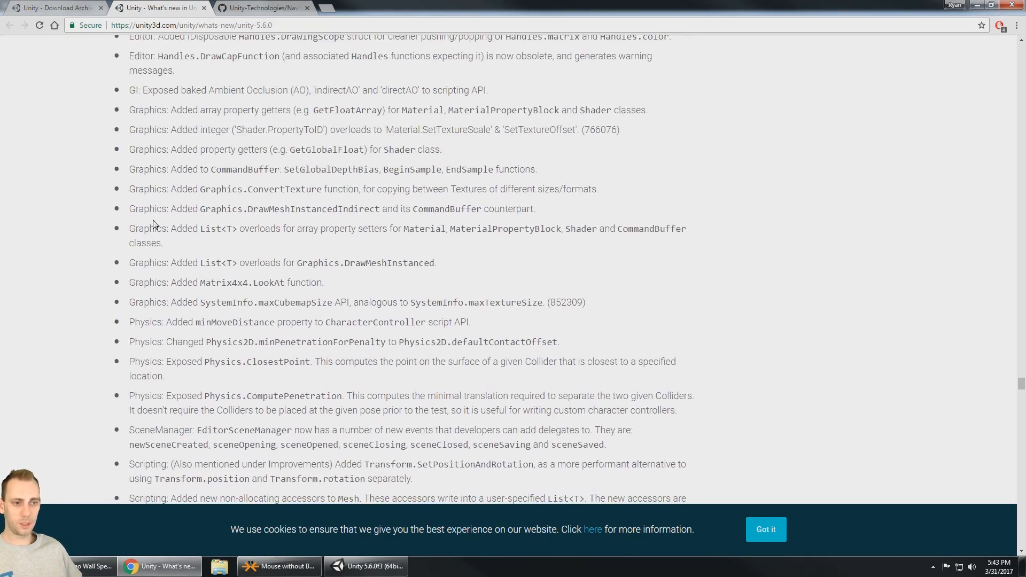
pyautogui.scroll(-3)
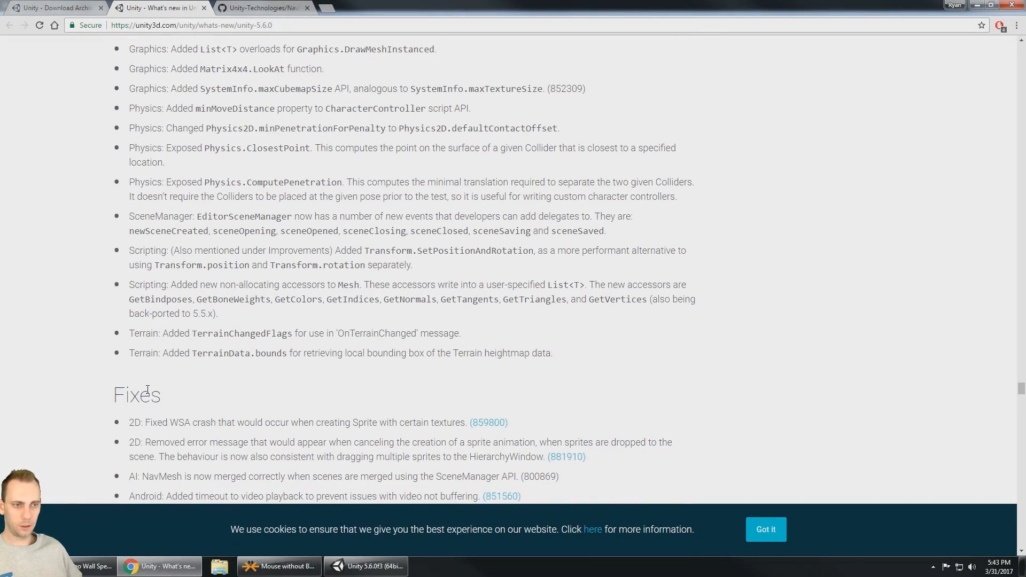
pyautogui.moveTo(139, 360)
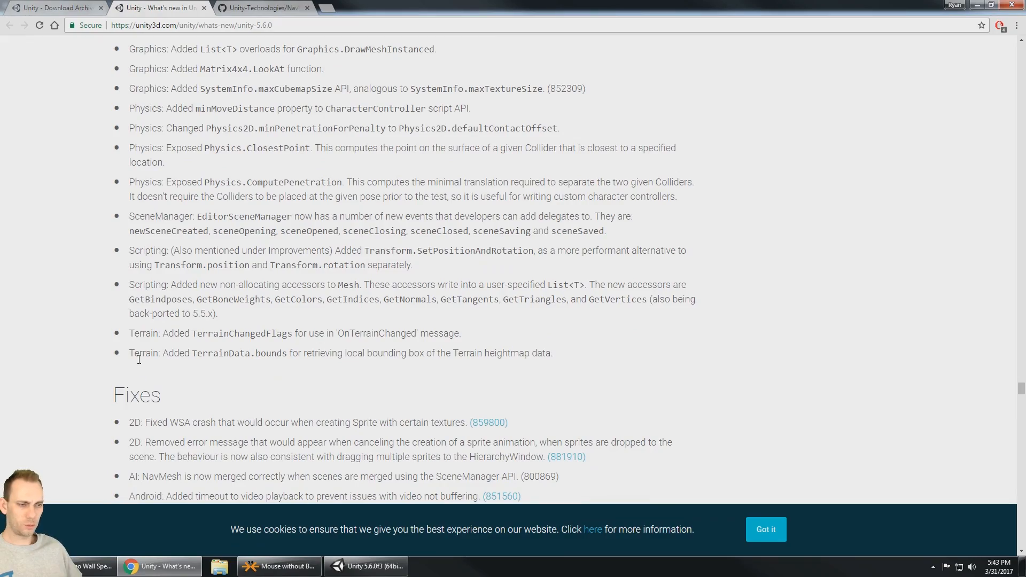
pyautogui.scroll(3)
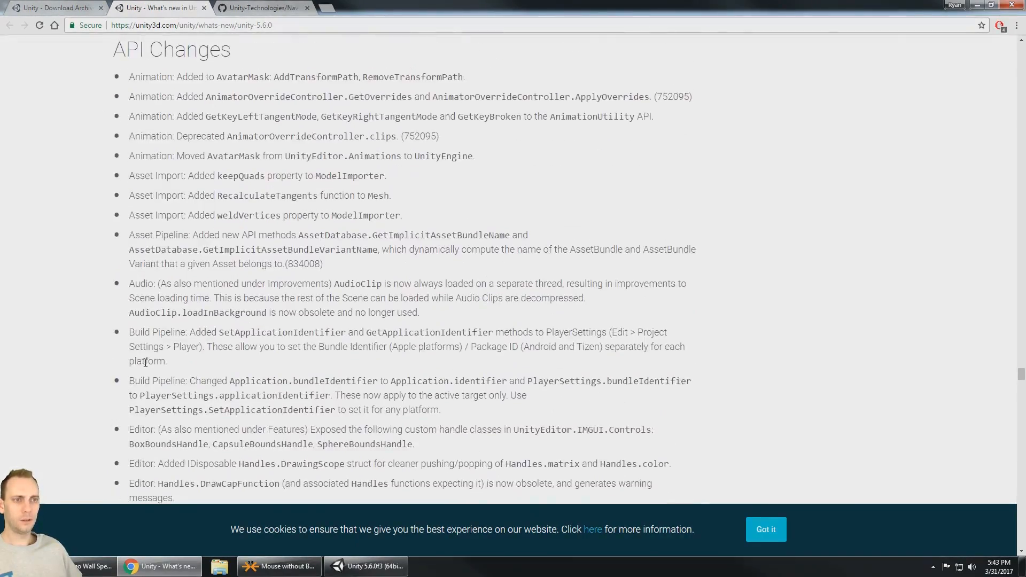
pyautogui.scroll(-3)
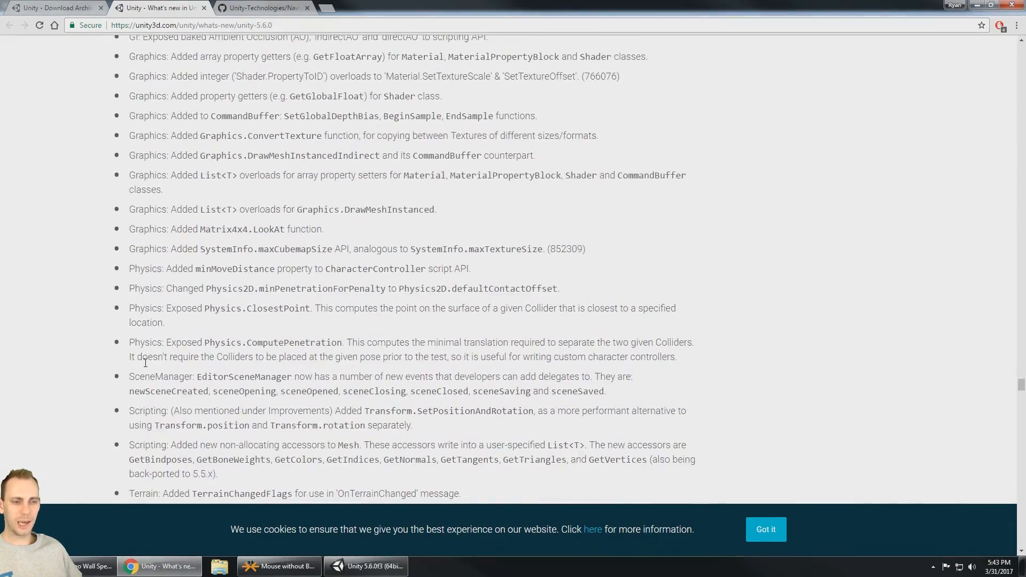
# - Scroll the 5.6.0 Fixes list from Animation through the Graphics and Particles fixes
pyautogui.scroll(-3)
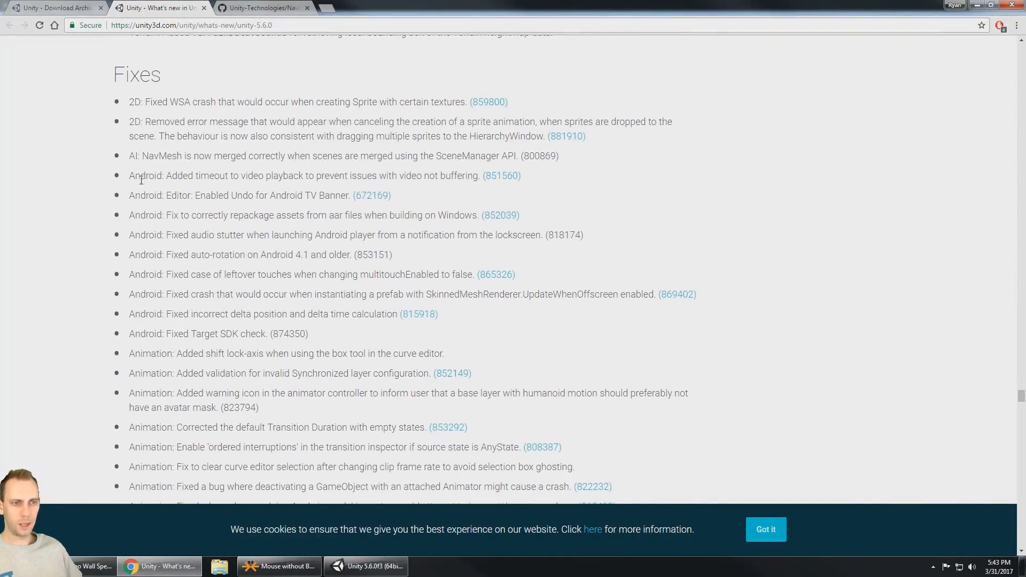
pyautogui.moveTo(131, 176)
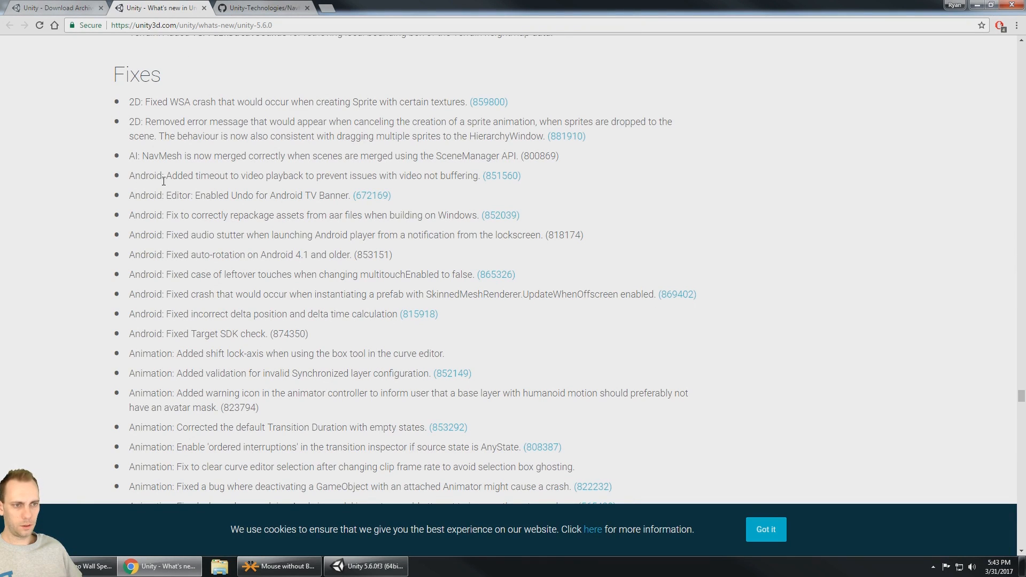
pyautogui.moveTo(167, 226)
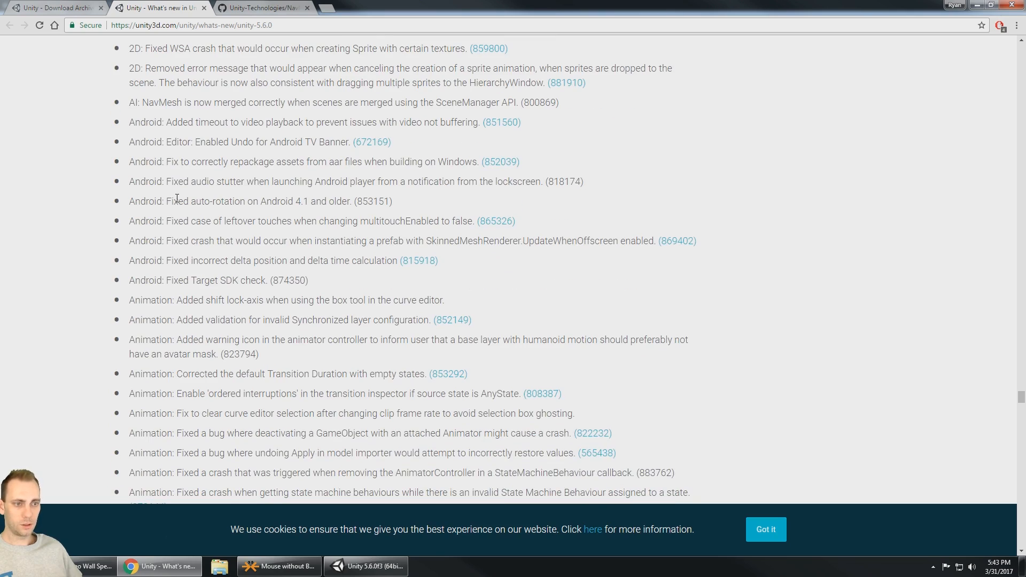
pyautogui.scroll(-3)
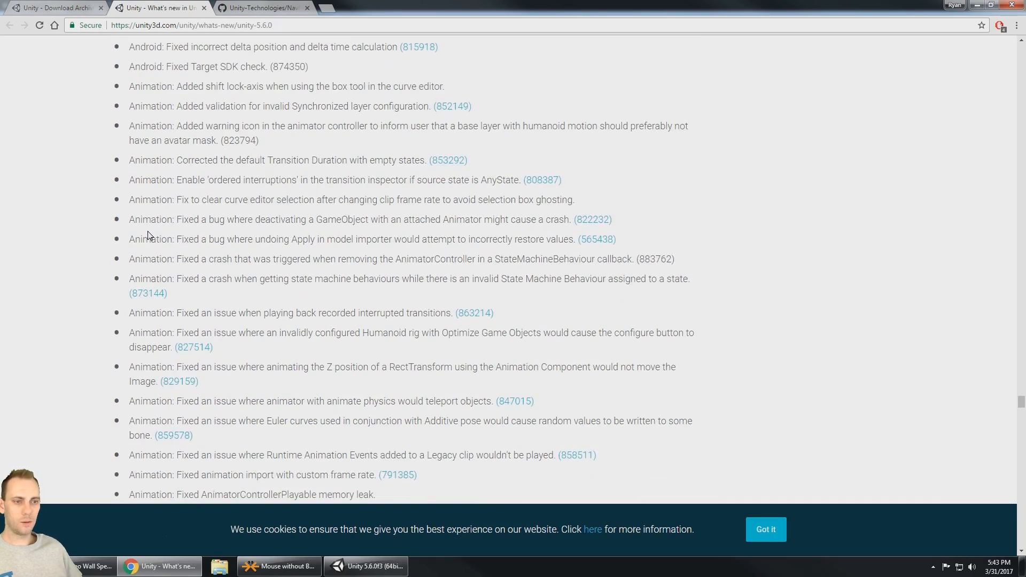
pyautogui.scroll(-3)
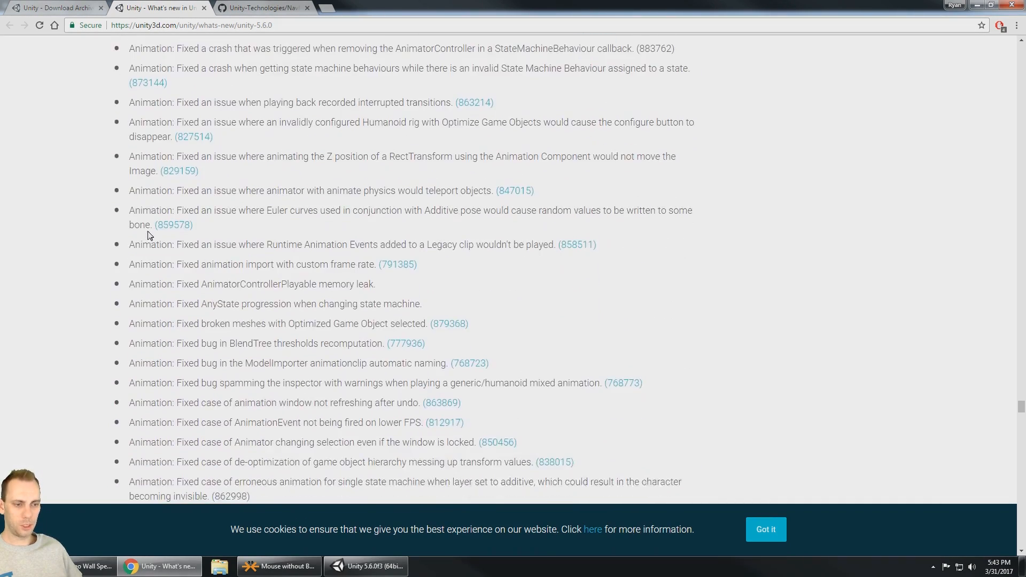
pyautogui.scroll(-3)
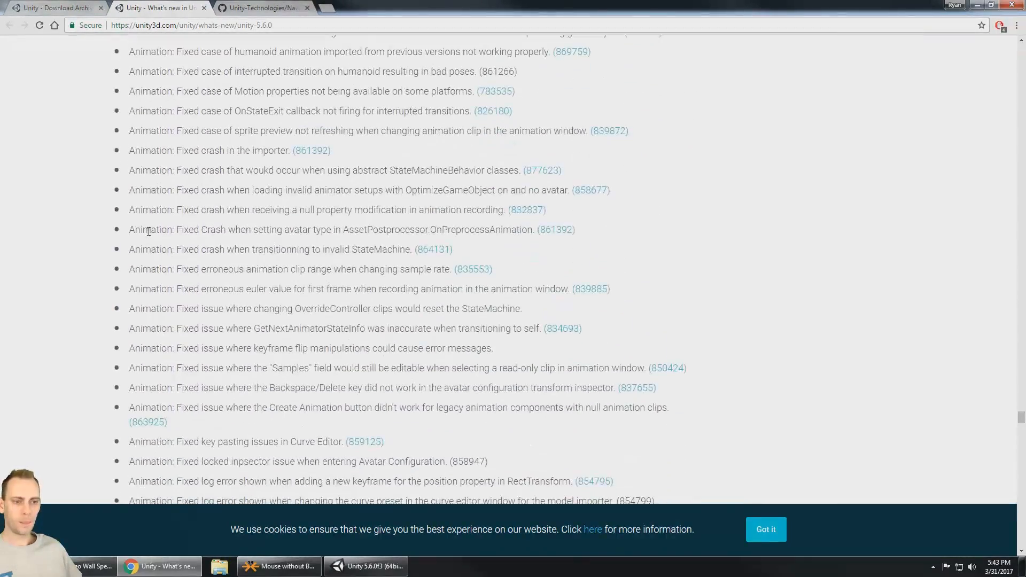
pyautogui.scroll(-3)
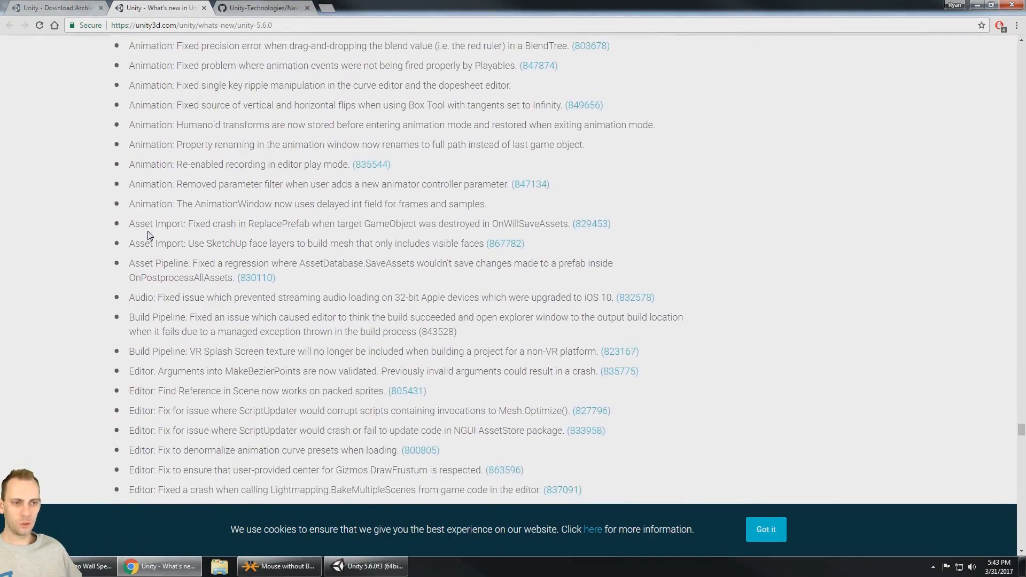
pyautogui.scroll(-3)
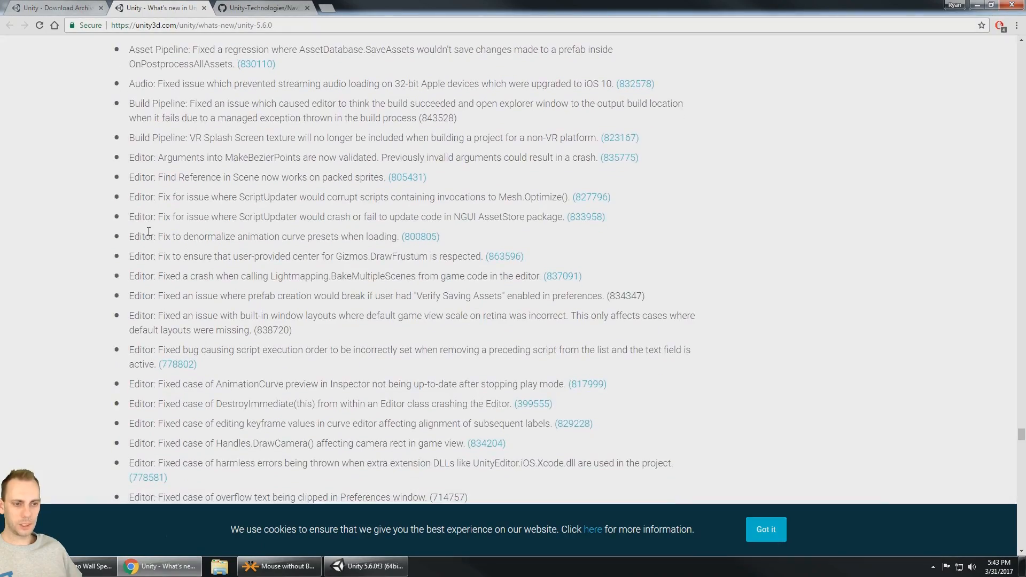
pyautogui.scroll(-3)
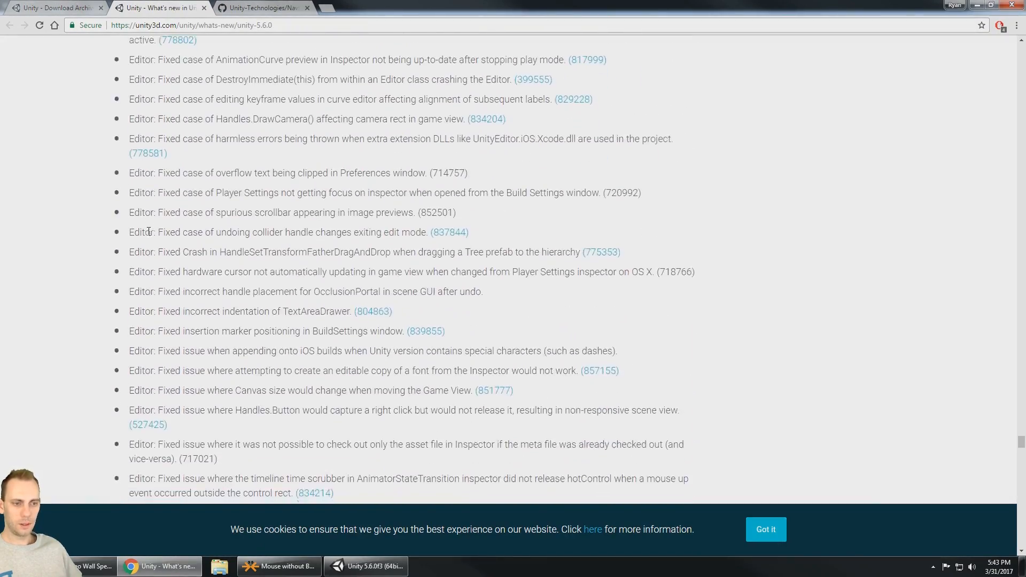
pyautogui.scroll(-3)
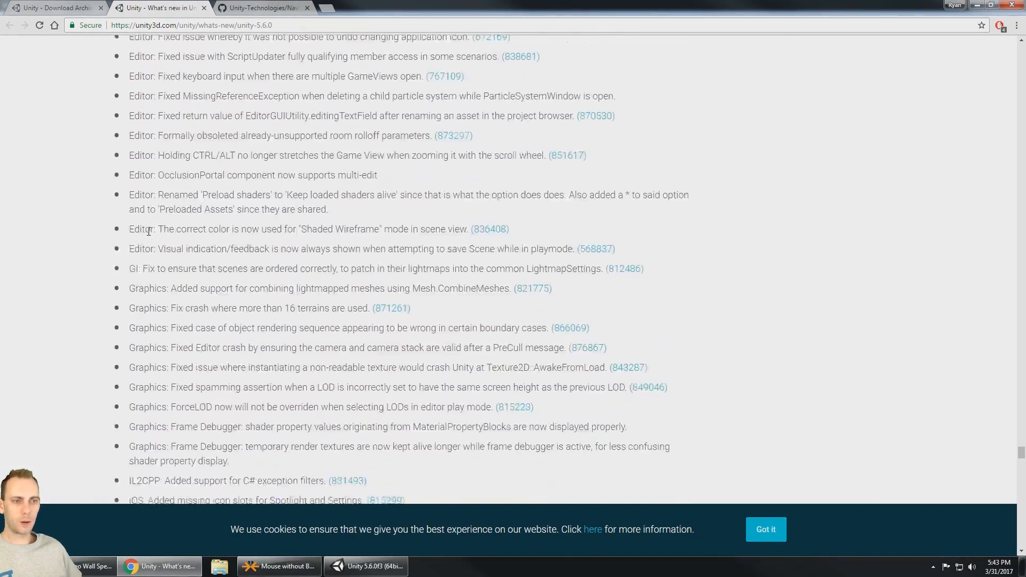
# - Continue past Physics, Terrain and UI fixes to the Web, WebGL and Windows UWP entries
pyautogui.scroll(-3)
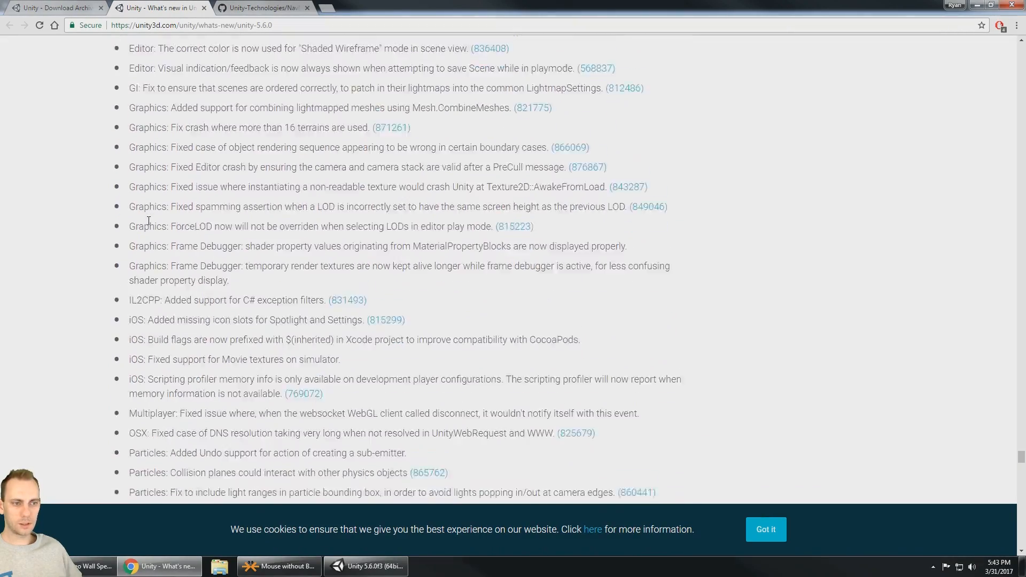
pyautogui.scroll(-3)
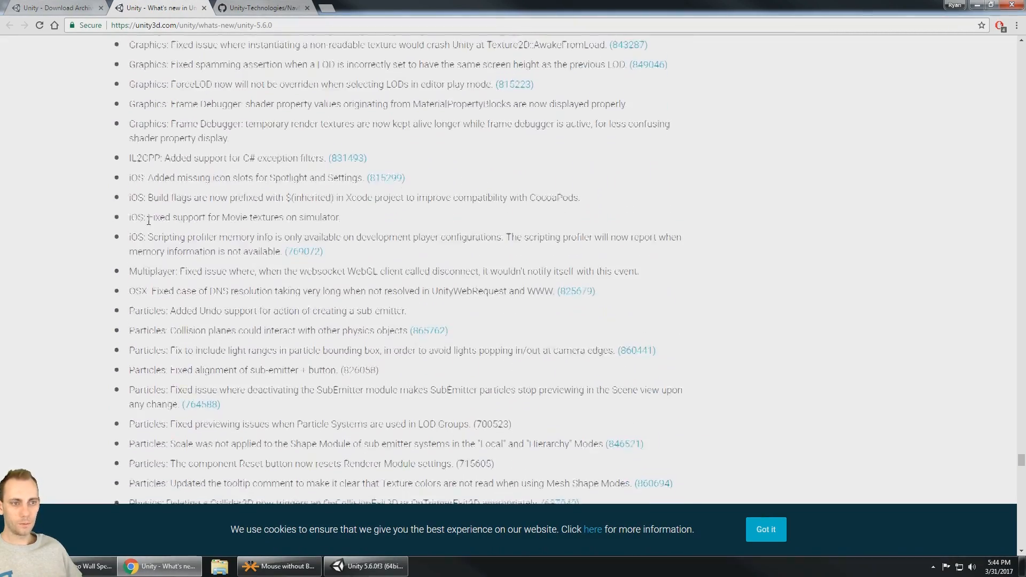
pyautogui.scroll(-3)
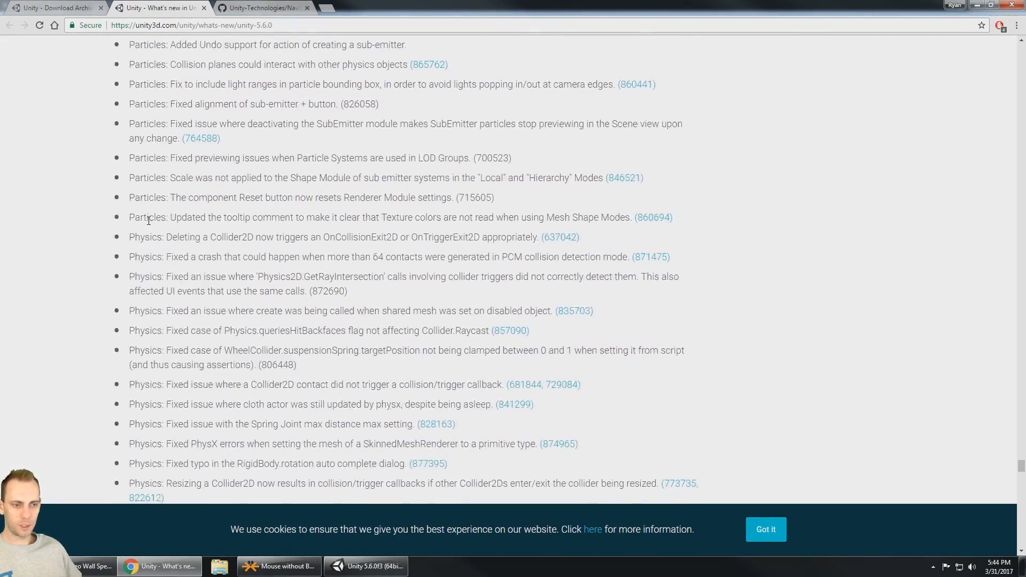
pyautogui.scroll(-3)
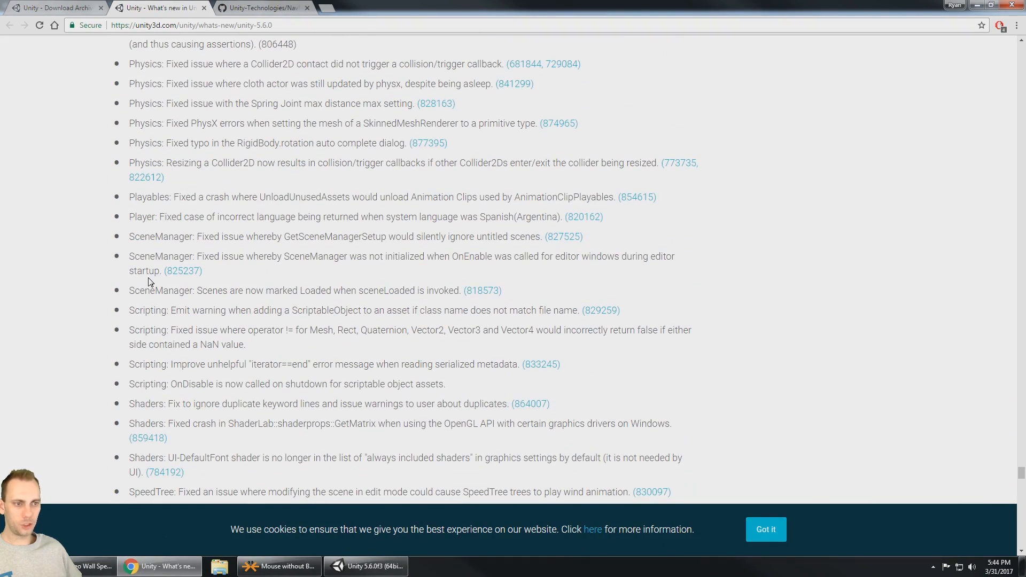
pyautogui.scroll(-3)
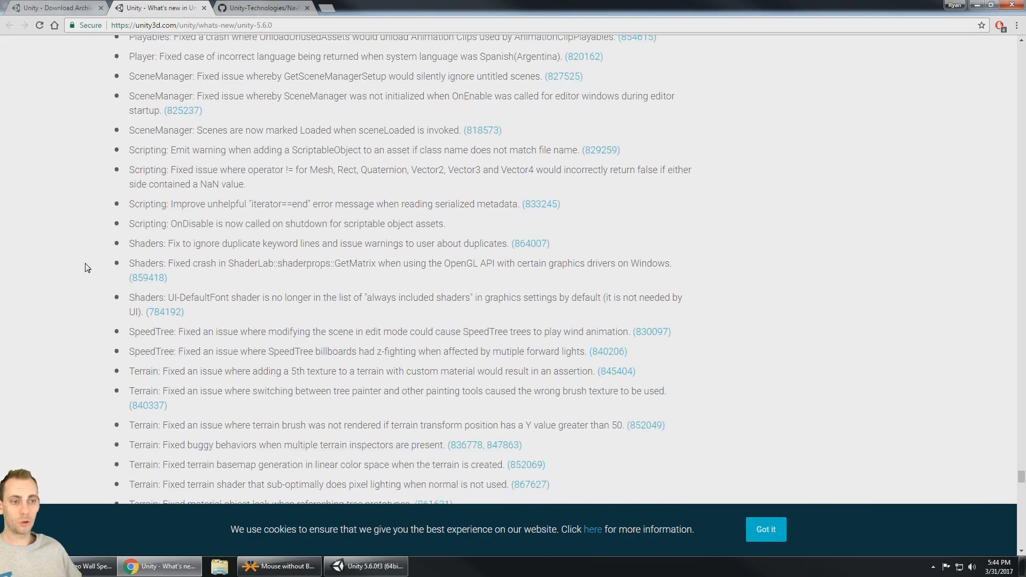
pyautogui.scroll(-3)
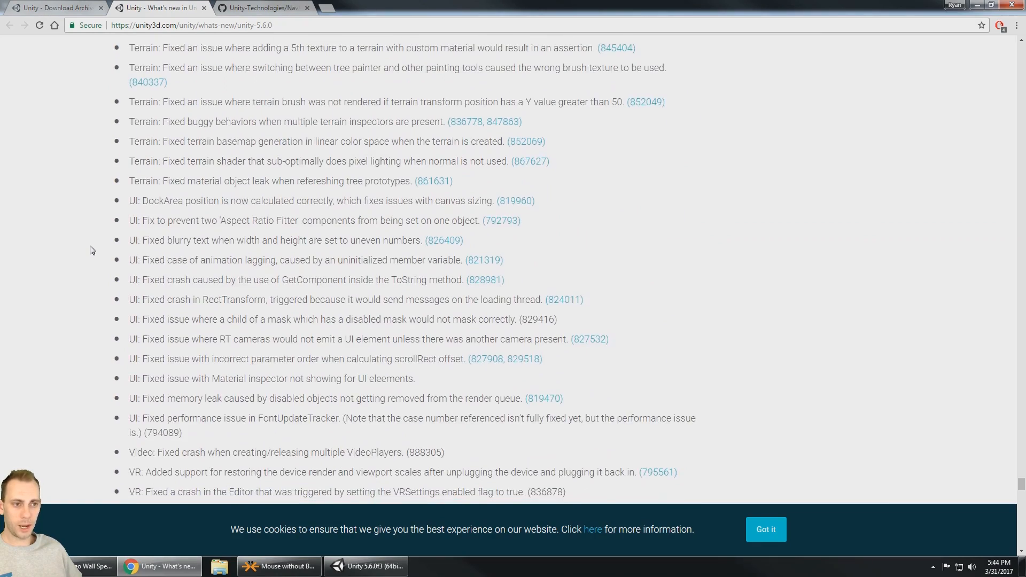
pyautogui.scroll(-3)
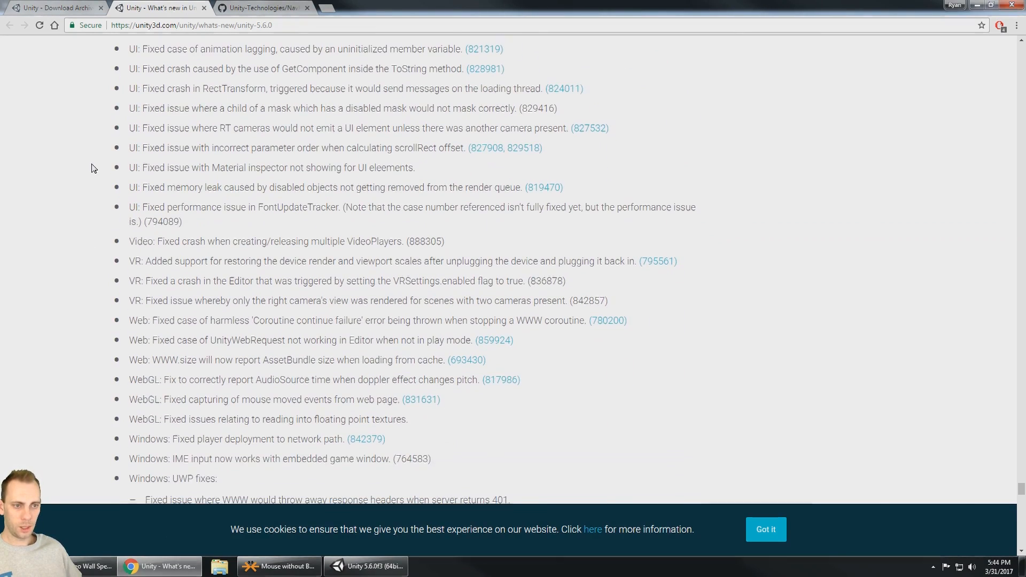
pyautogui.scroll(-3)
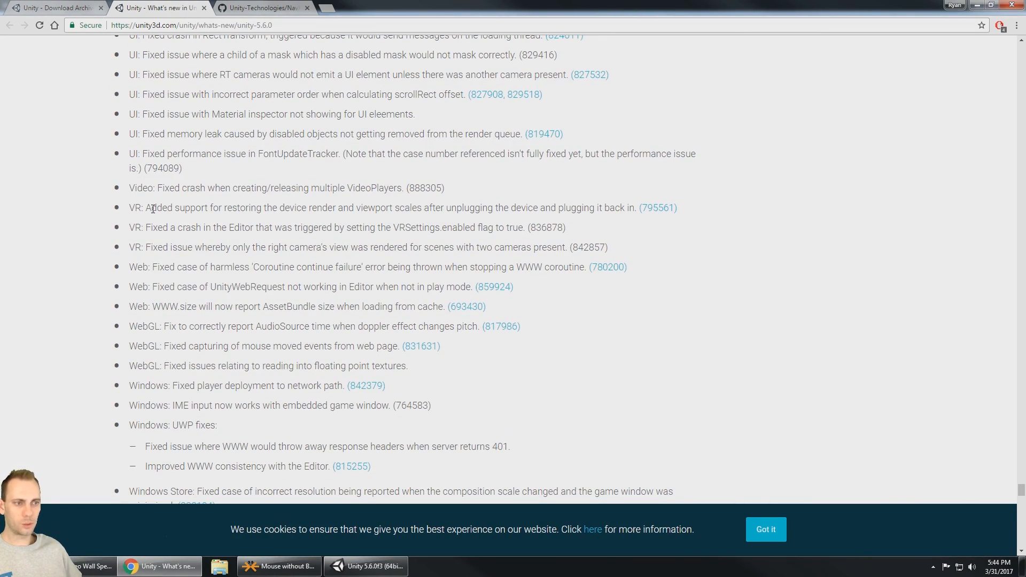
# - Highlight the VR fixes about restoring render scales and an Editor crash
pyautogui.moveTo(149, 207); pyautogui.dragTo(300, 207)
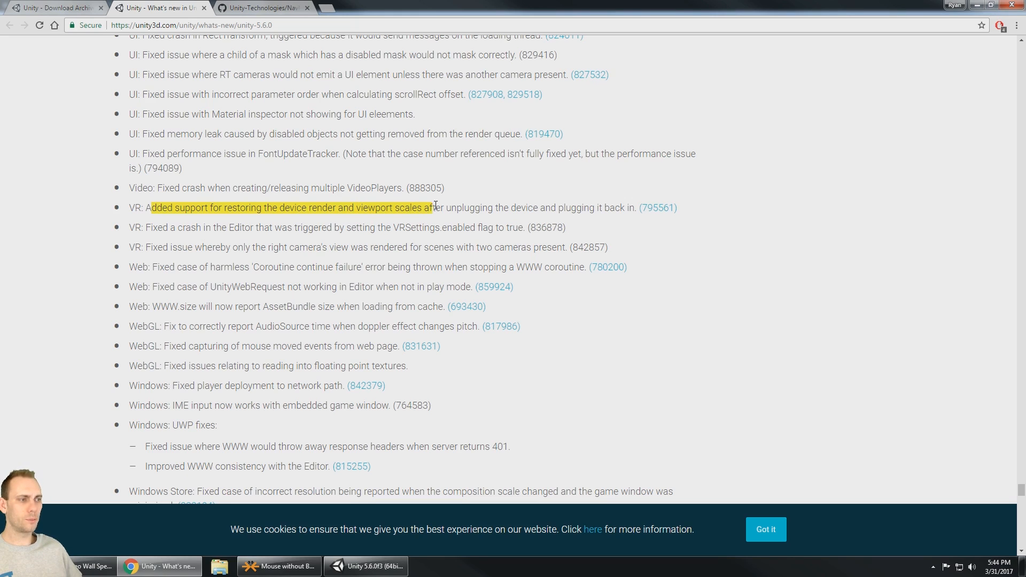
pyautogui.moveTo(431, 207); pyautogui.dragTo(633, 207)
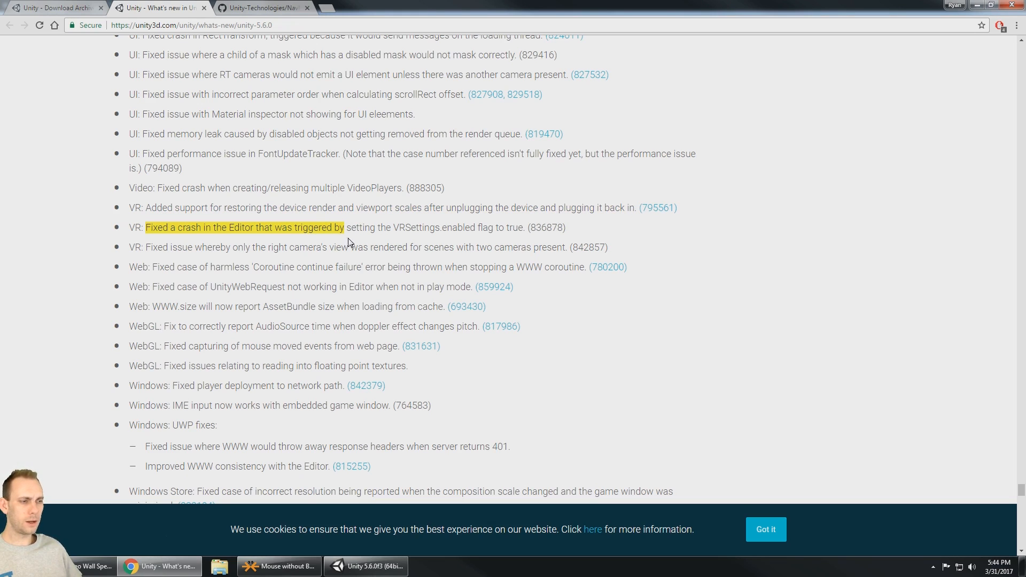
pyautogui.moveTo(457, 241)
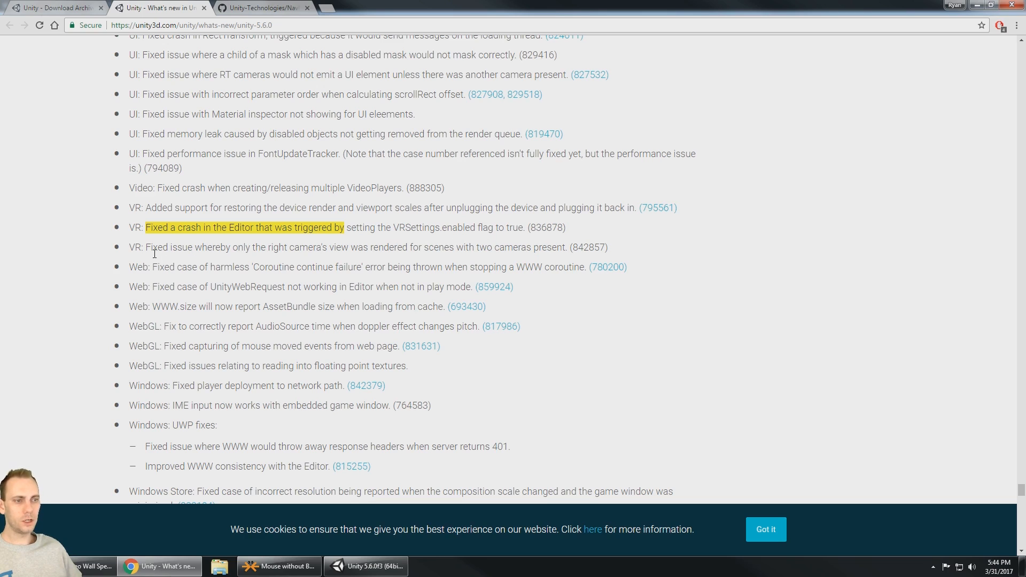
pyautogui.moveTo(384, 253)
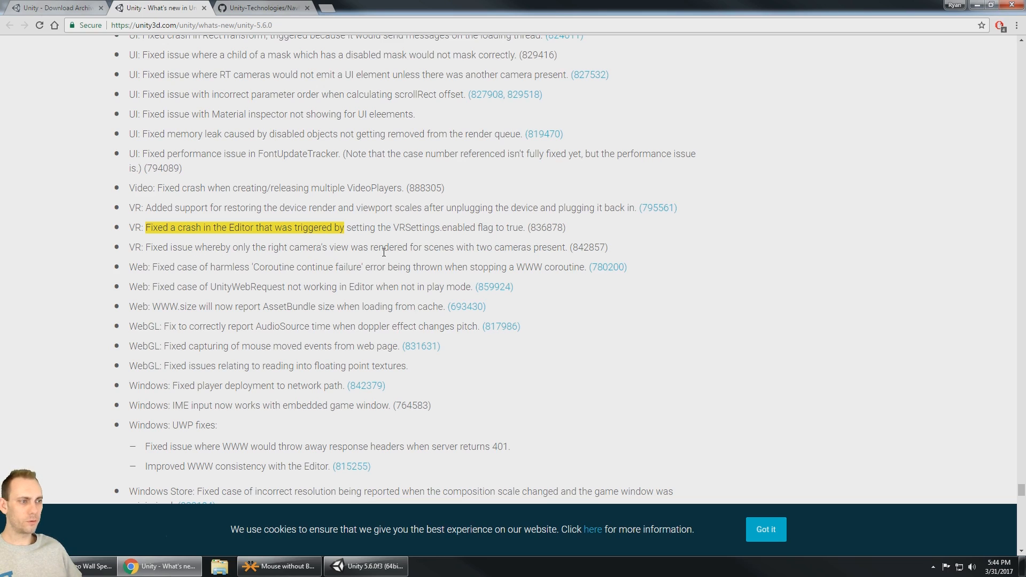
pyautogui.moveTo(553, 257)
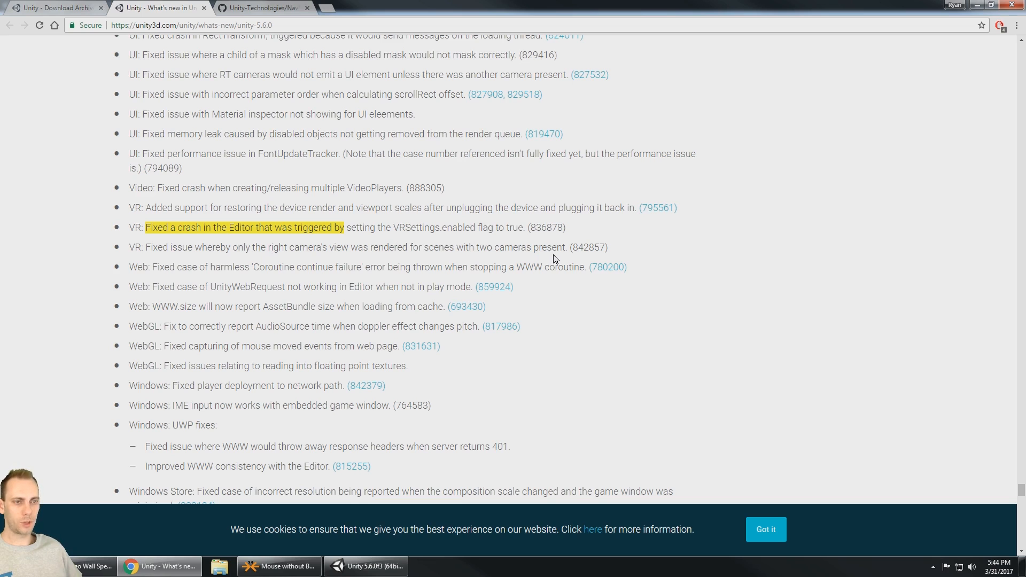
pyautogui.scroll(-3)
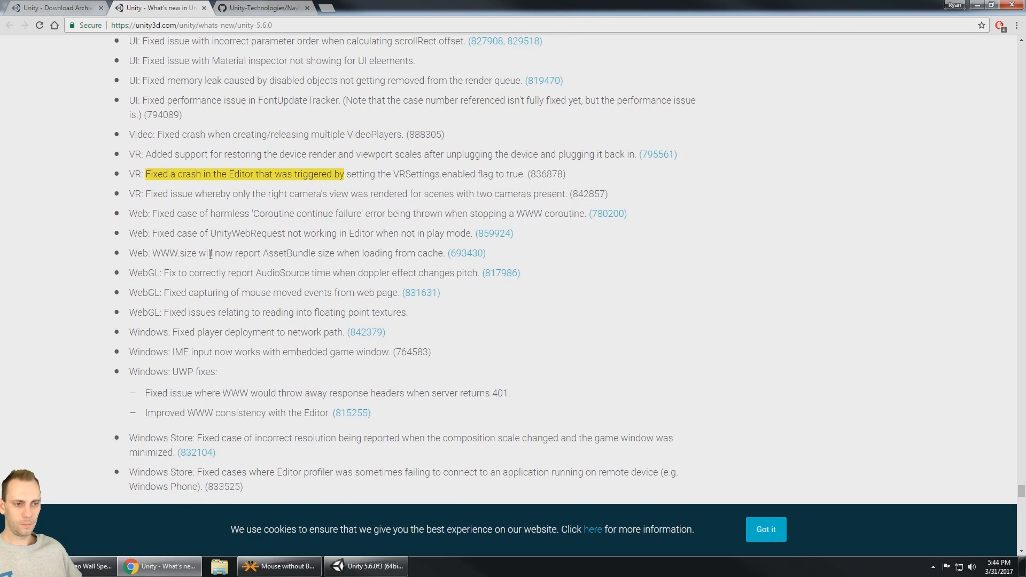
pyautogui.scroll(-3)
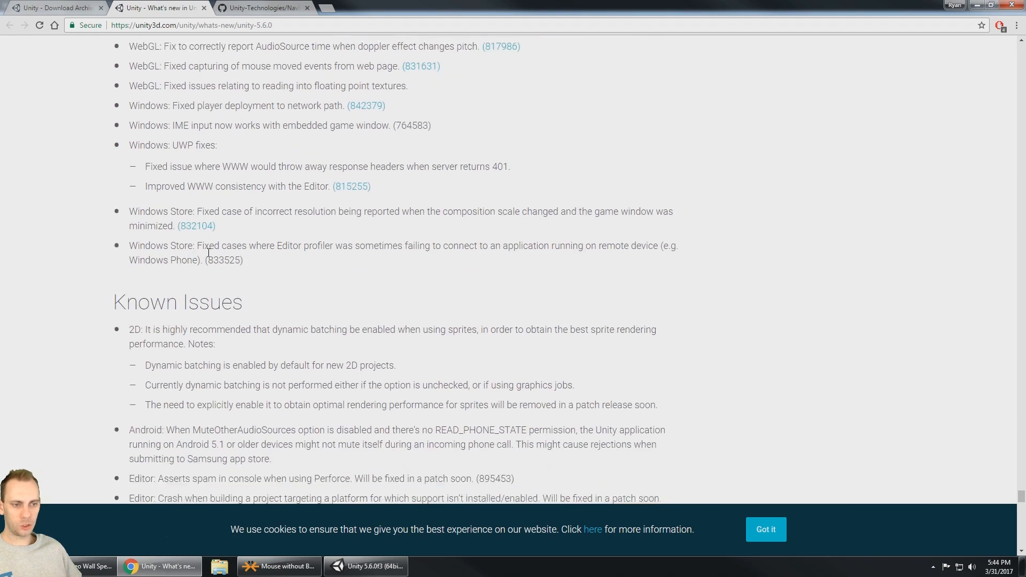
# - Scroll past the end of Fixes into the Known Issues VR entries
pyautogui.scroll(-3)
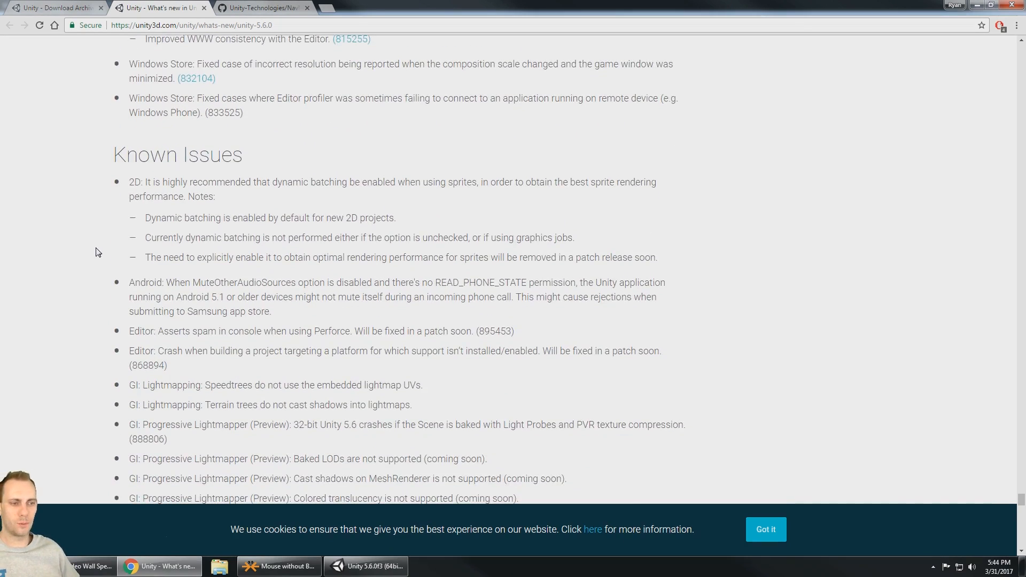
pyautogui.scroll(-3)
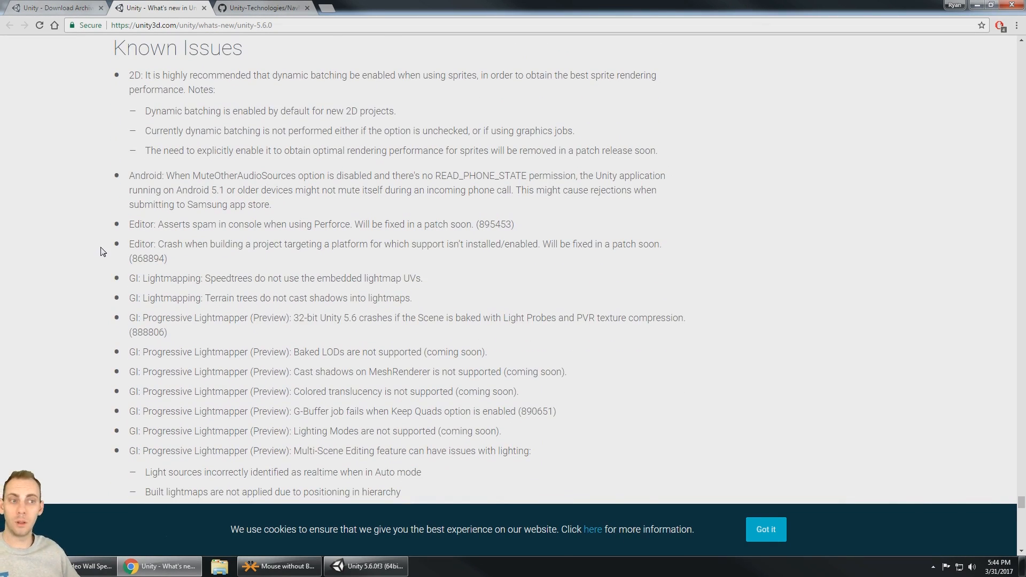
pyautogui.moveTo(119, 258)
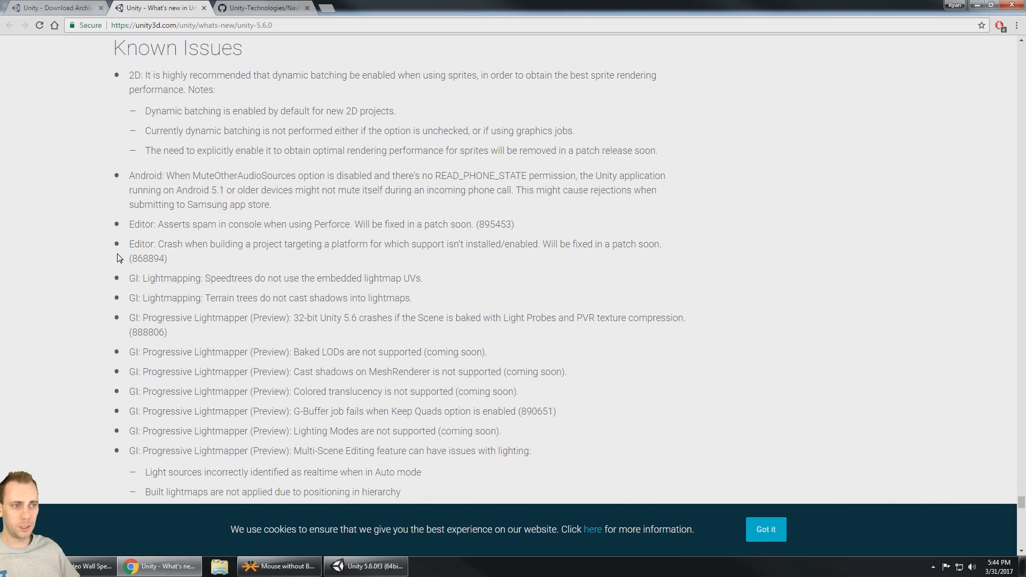
pyautogui.scroll(-3)
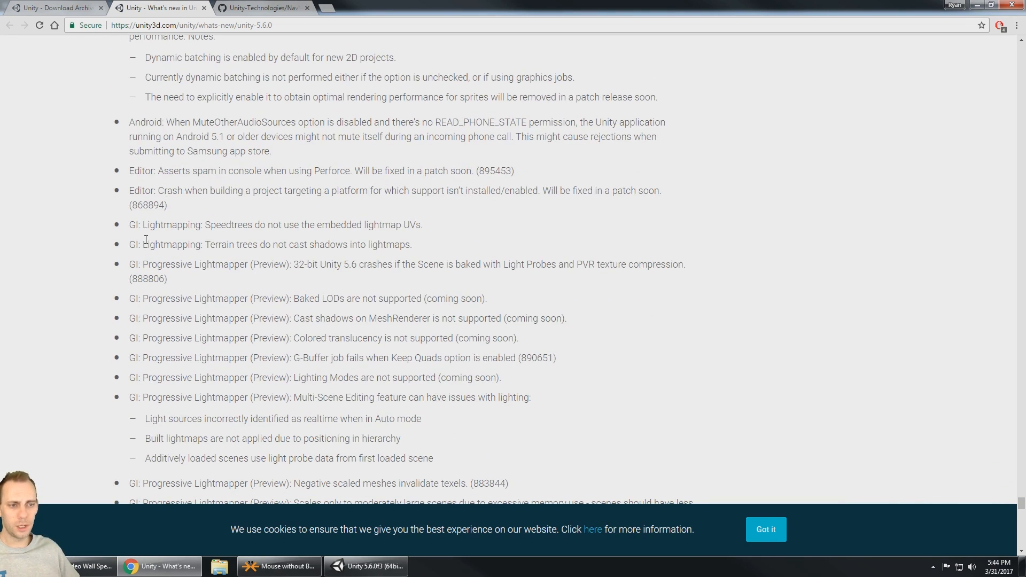
pyautogui.scroll(-3)
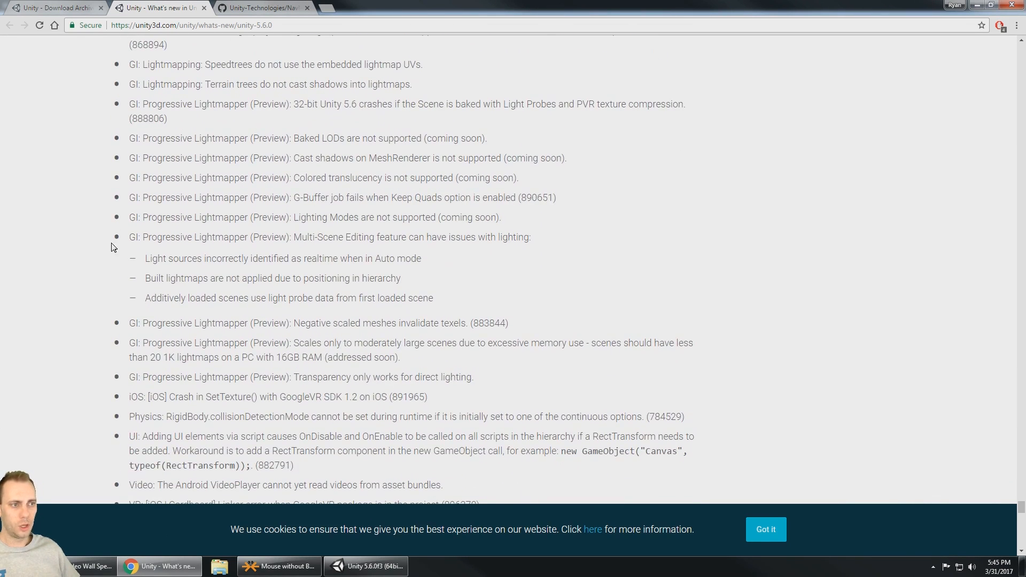
pyautogui.moveTo(147, 135)
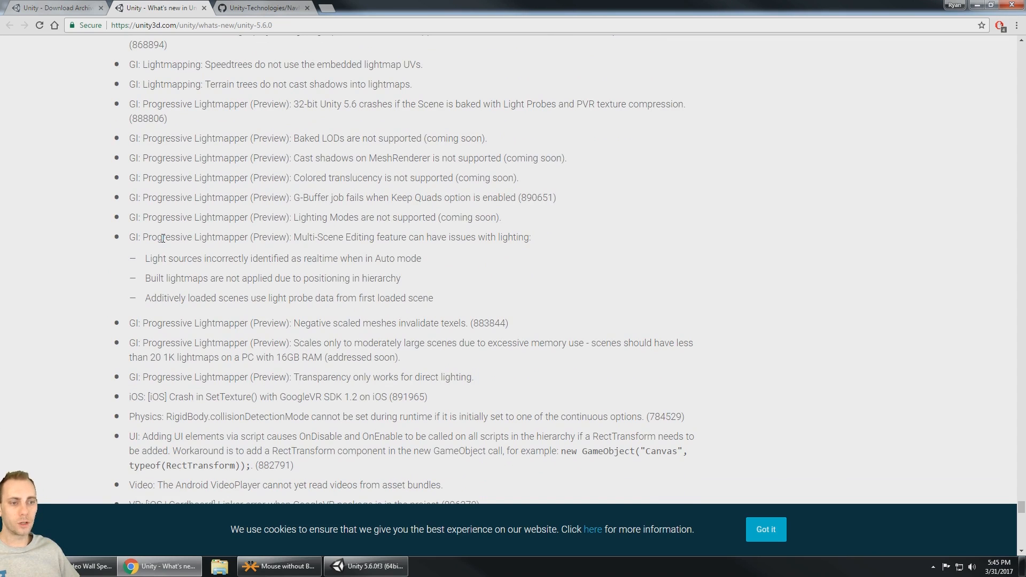
pyautogui.scroll(-3)
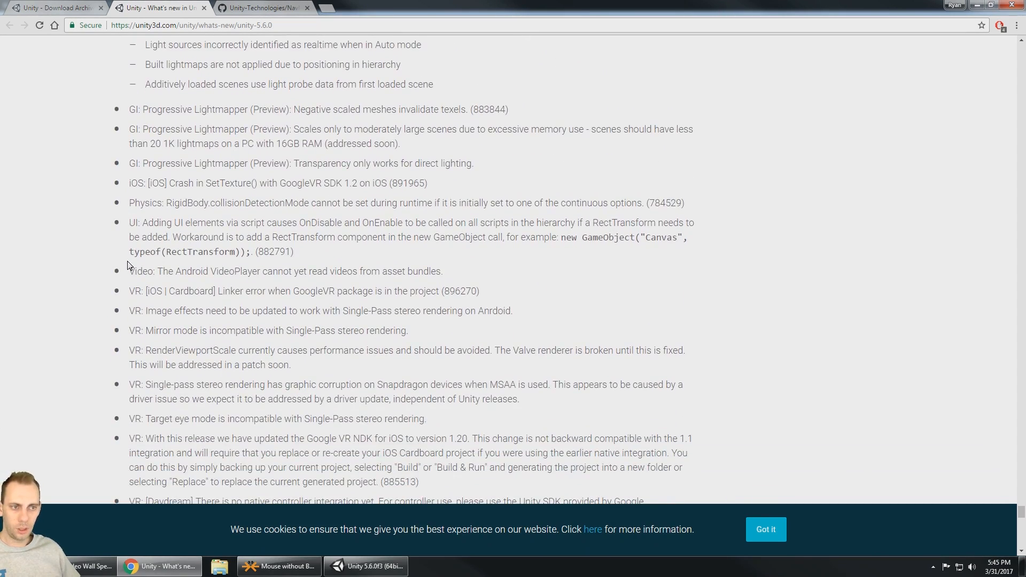
# - Highlight the Google Unity SDK advice and dimmer Daydream display note, then return to Unity
pyautogui.scroll(-3)
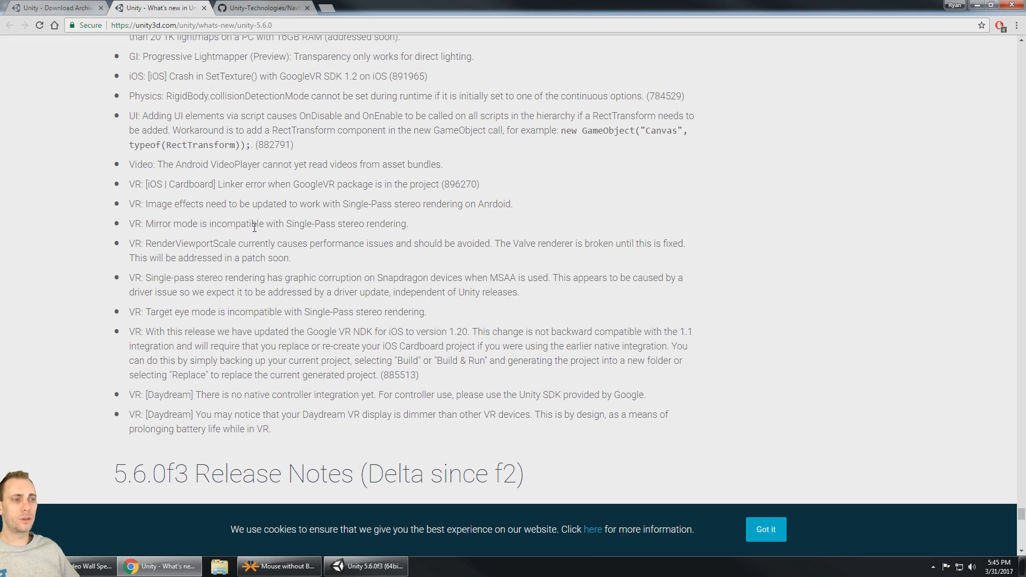
pyautogui.moveTo(285, 235)
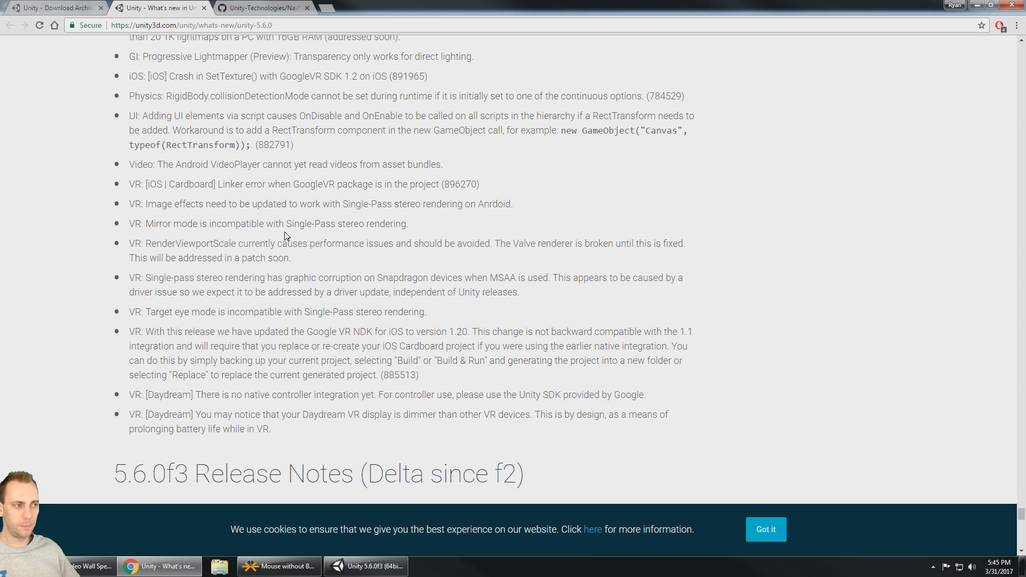
pyautogui.moveTo(140, 367)
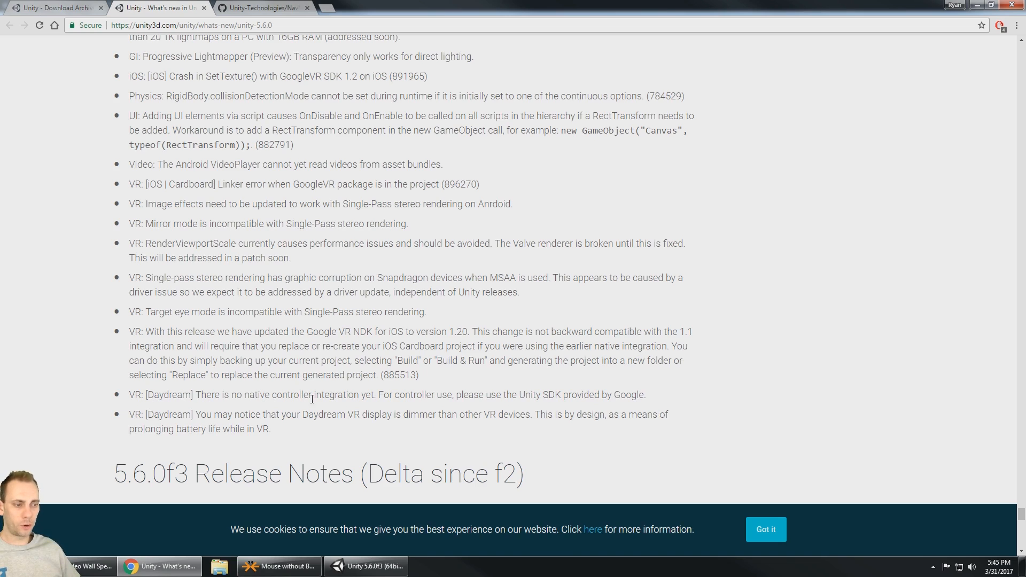
pyautogui.moveTo(453, 410)
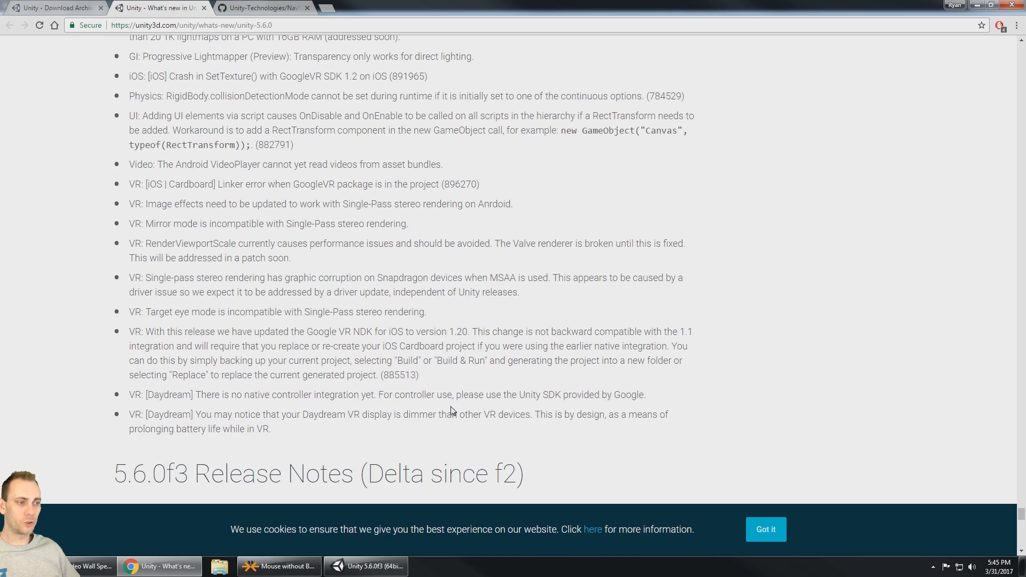
pyautogui.moveTo(463, 395); pyautogui.dragTo(648, 395)
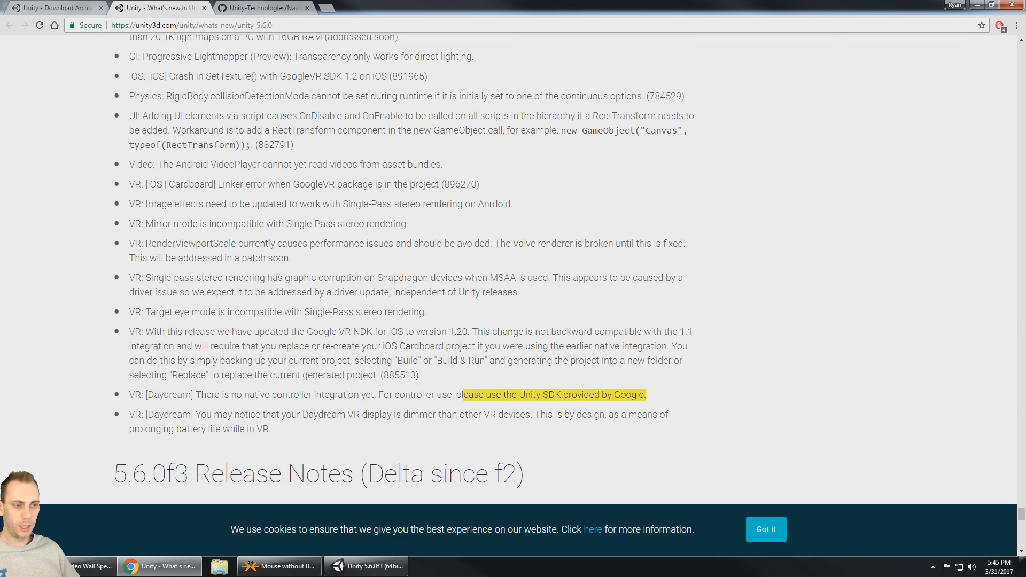
pyautogui.moveTo(197, 416)
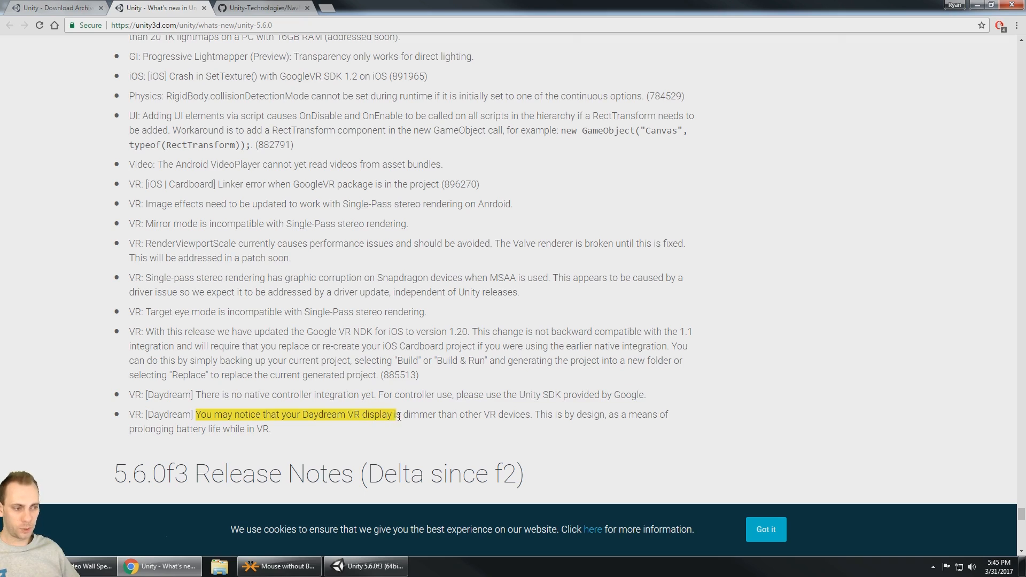
pyautogui.moveTo(398, 414); pyautogui.dragTo(529, 414)
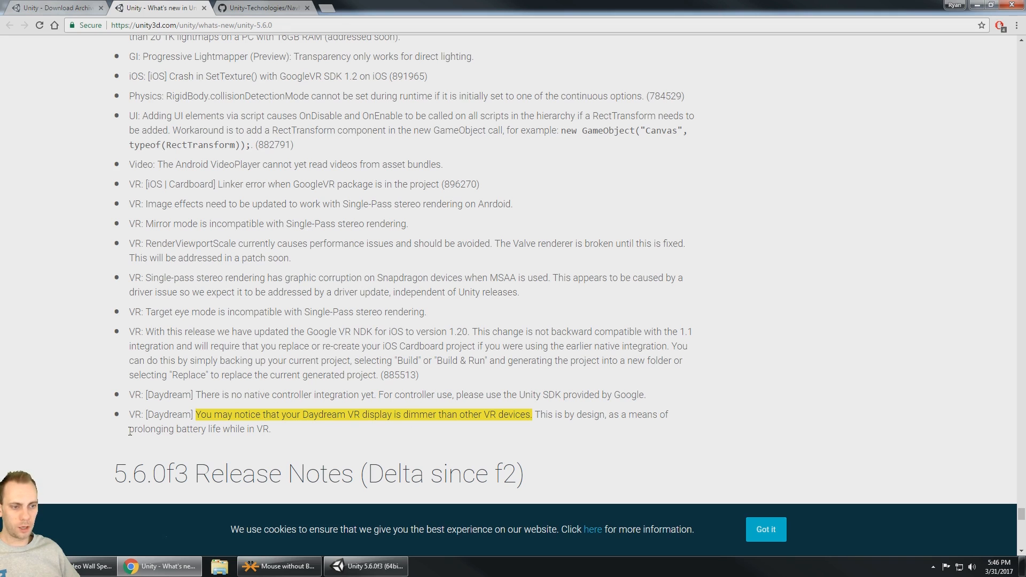
pyautogui.scroll(-3)
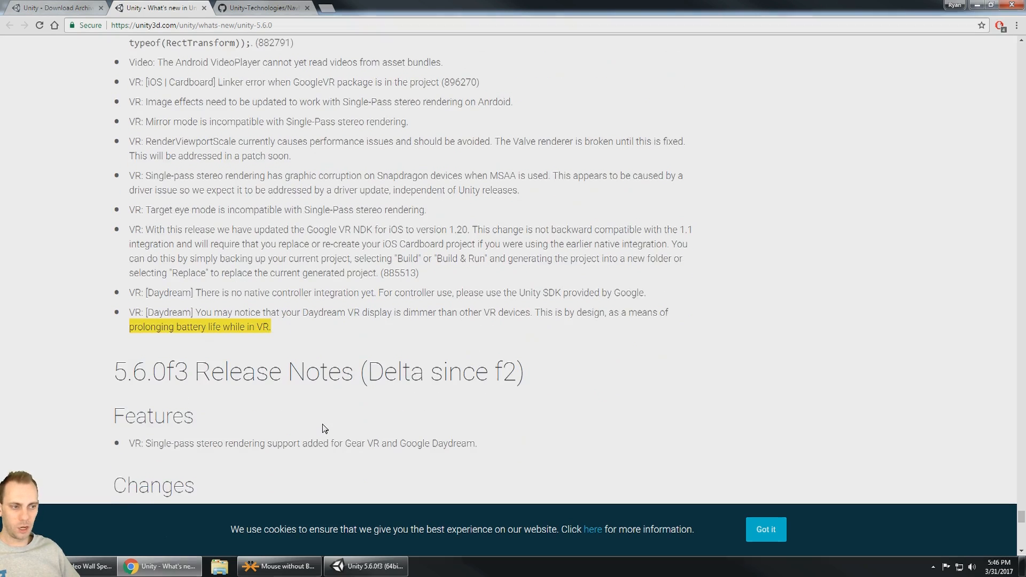
pyautogui.click(365, 566)
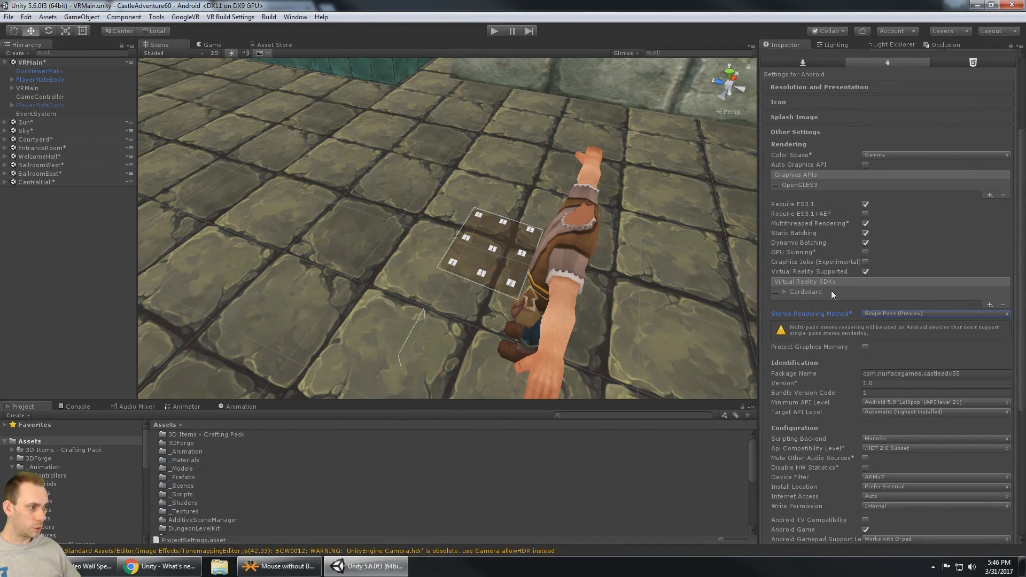
# - Orbit the Scene view around the castle courtyard toward the player character
pyautogui.click(936, 313)
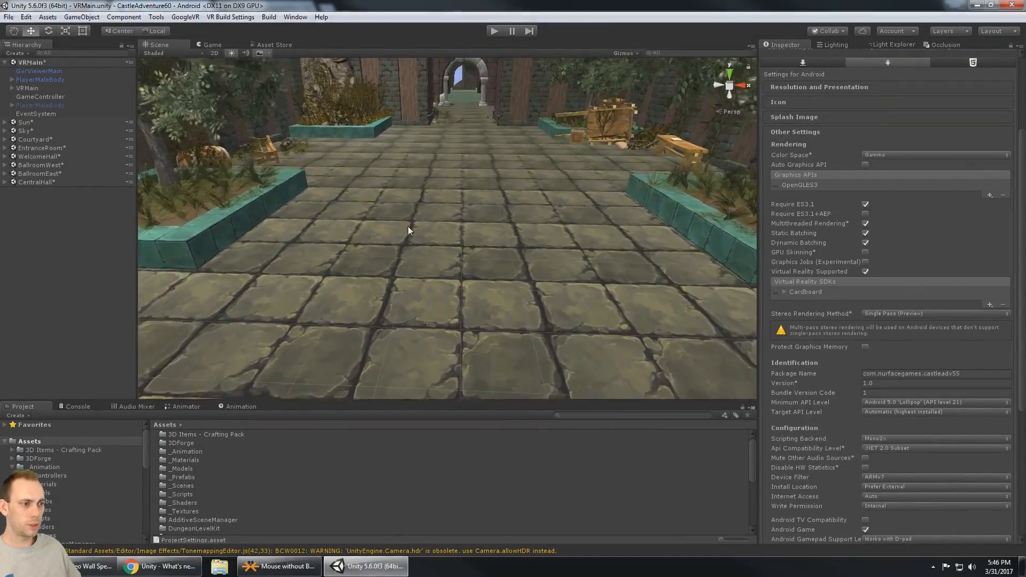
pyautogui.moveTo(408, 231); pyautogui.dragTo(533, 222)
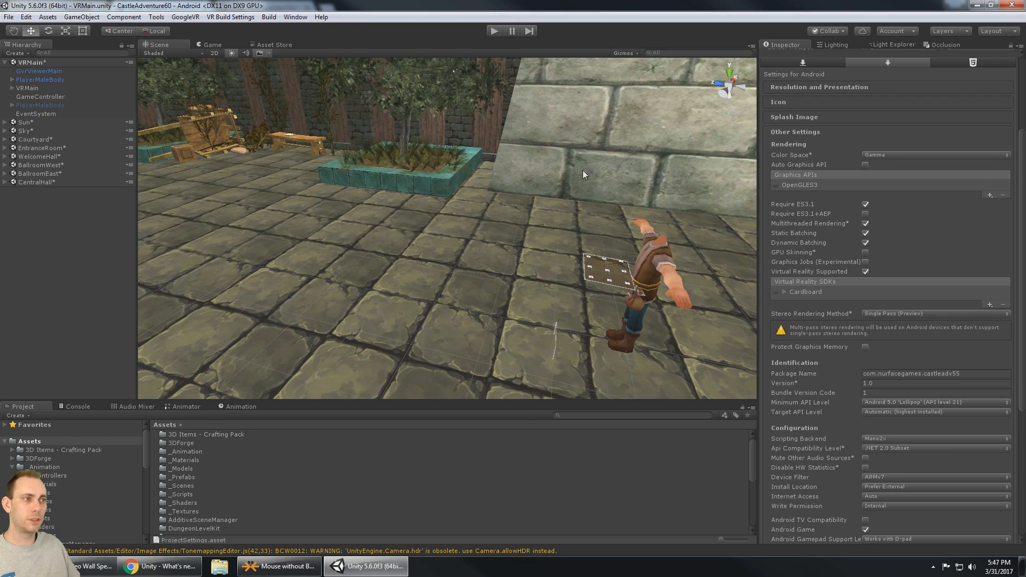
pyautogui.moveTo(492, 32)
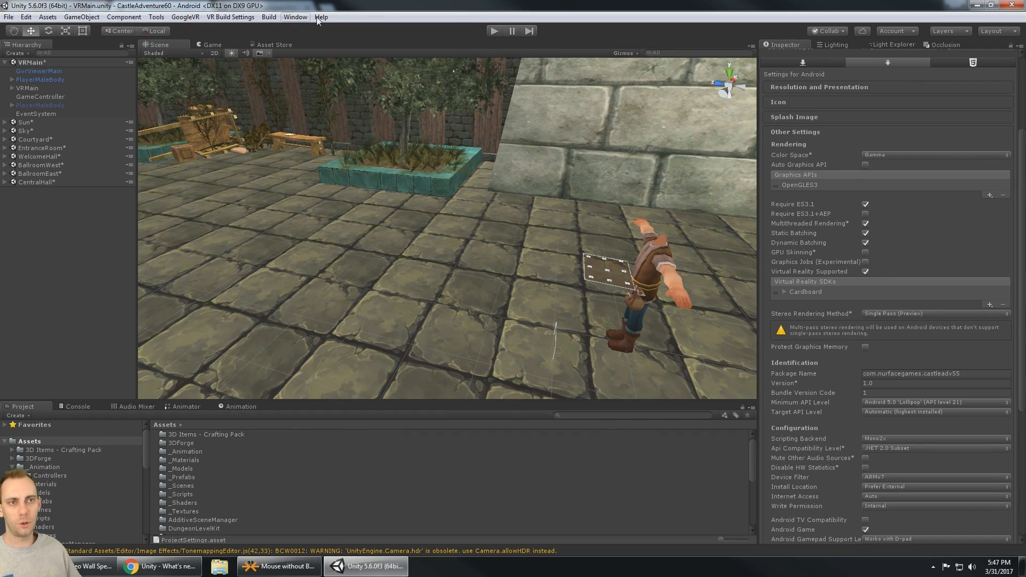
# - Open Quality settings and keep V Sync Count at Don't Sync after trying Every V Blank
pyautogui.click(48, 18)
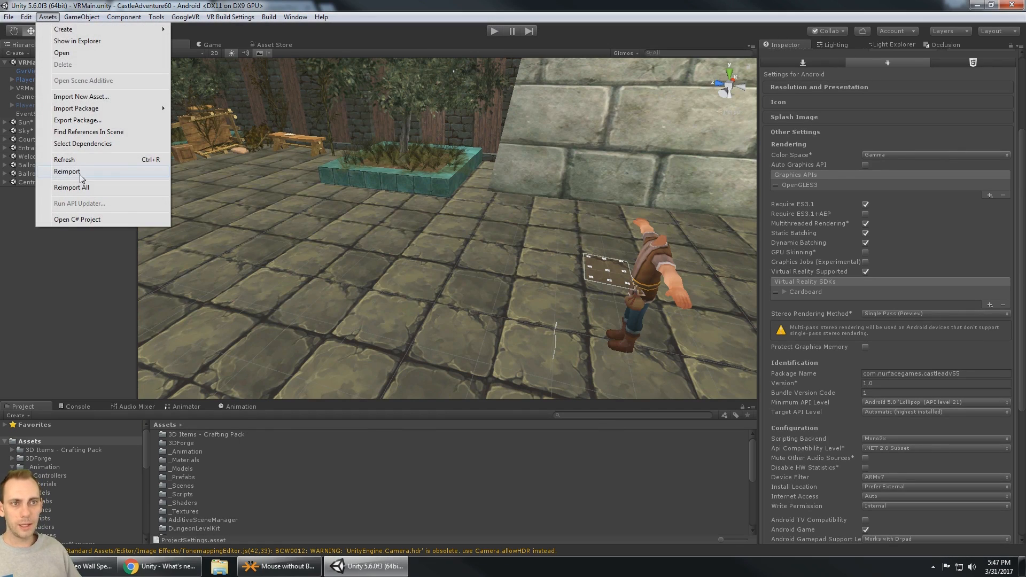
pyautogui.click(26, 17)
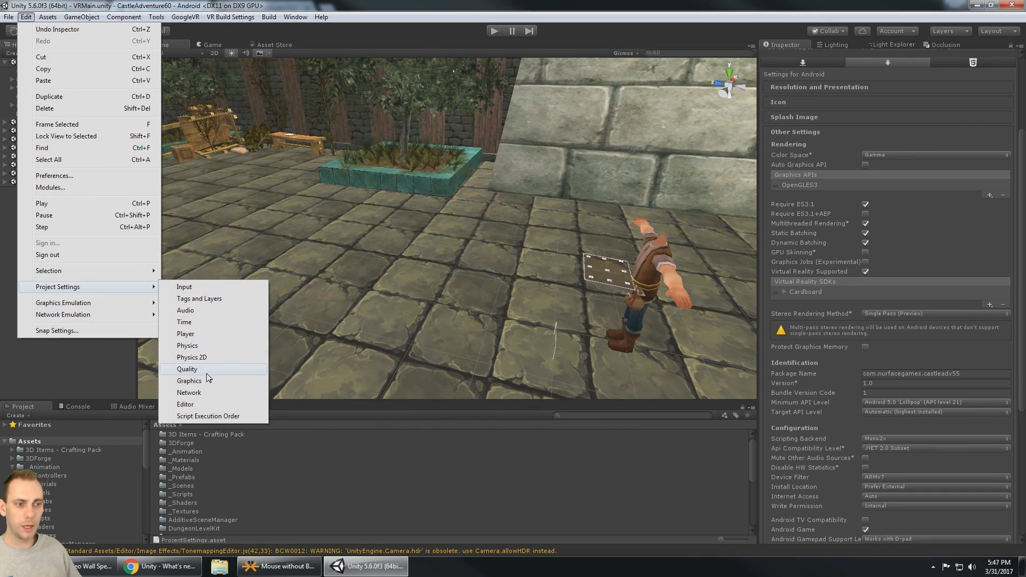
pyautogui.click(187, 369)
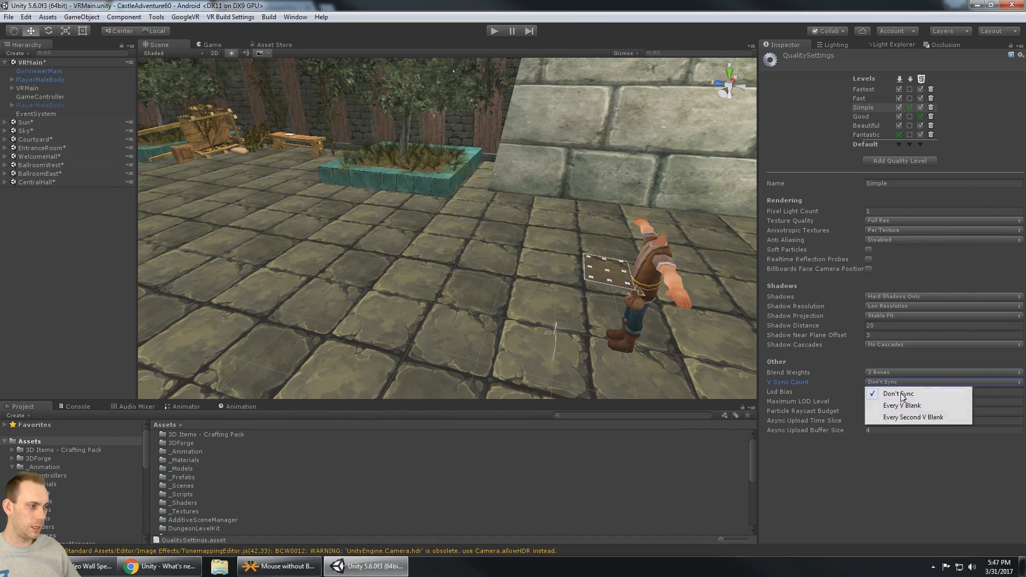
pyautogui.click(901, 405)
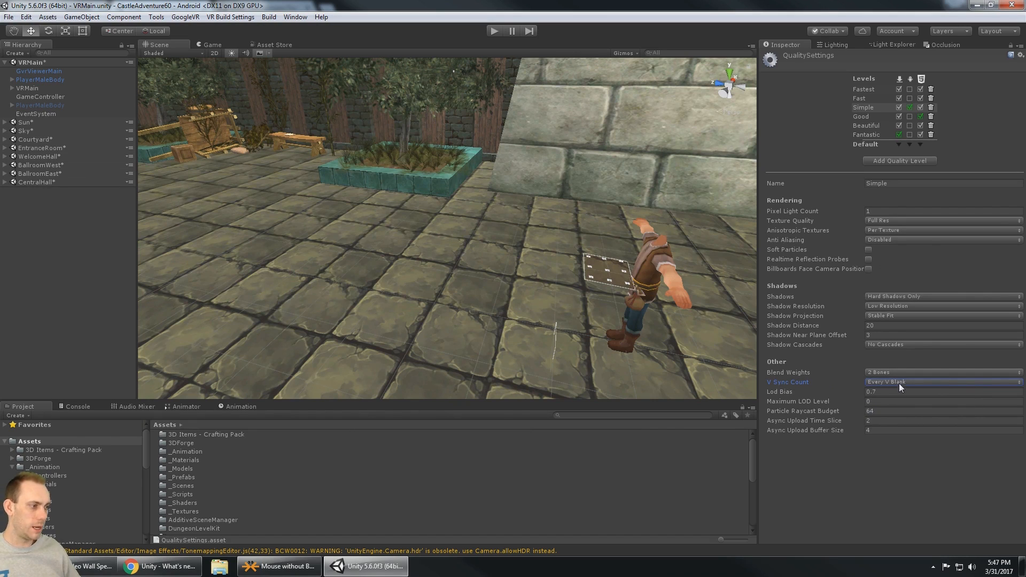
pyautogui.click(943, 381)
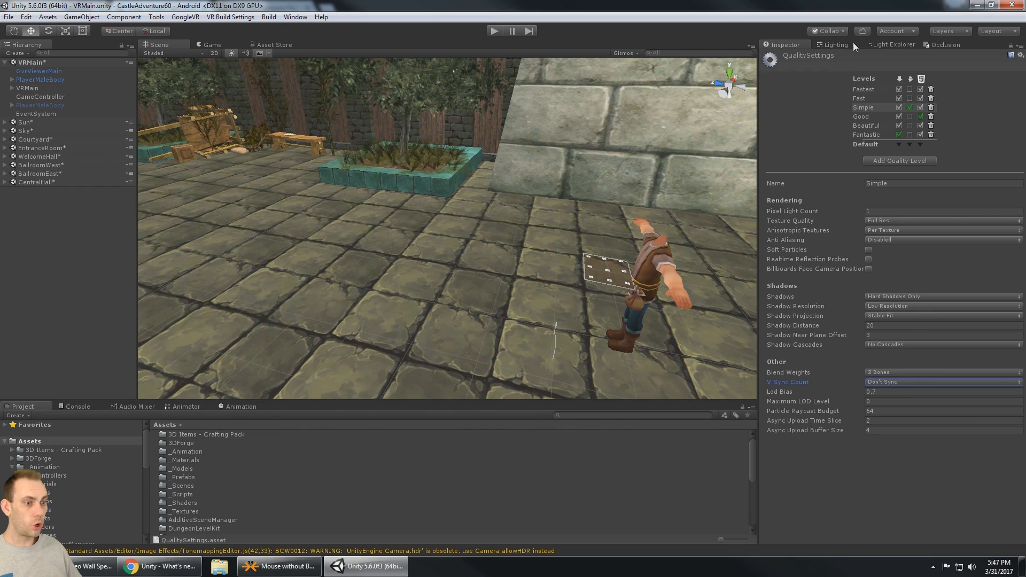
pyautogui.moveTo(800, 382)
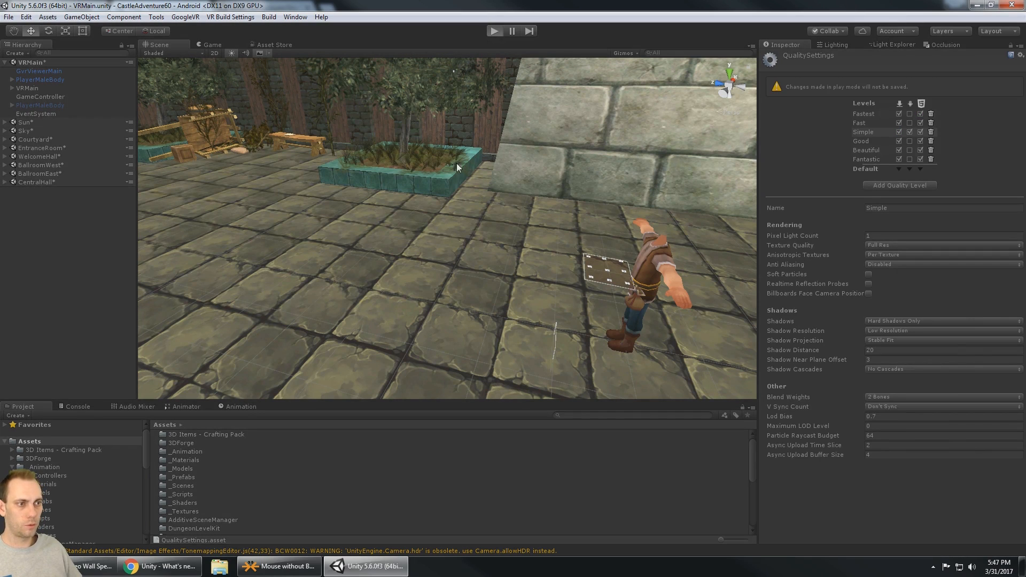
# - Play-test the castle scene, watching the split-eye VR view at about 121 FPS, then stop
pyautogui.click(203, 44)
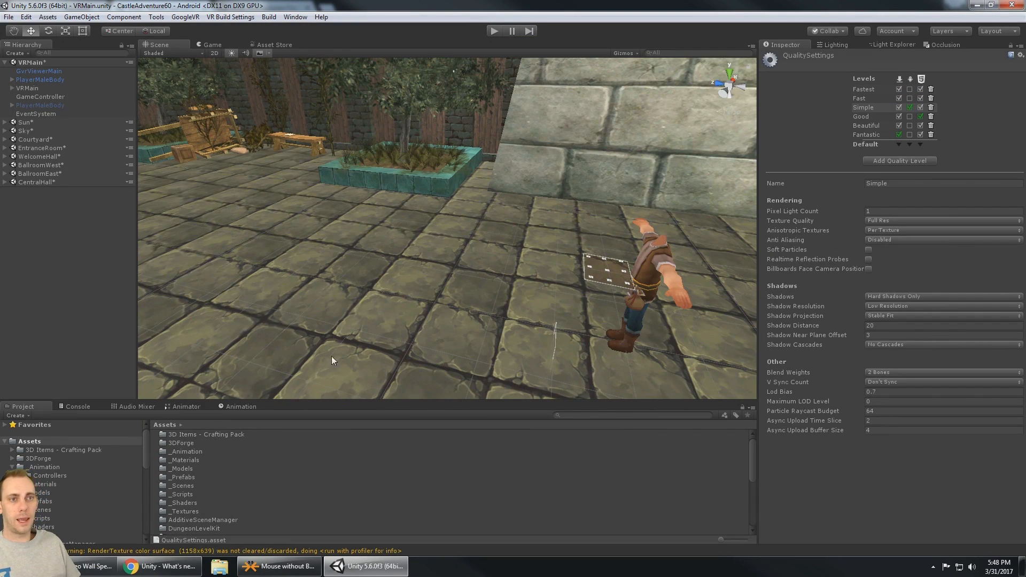
pyautogui.click(8, 20)
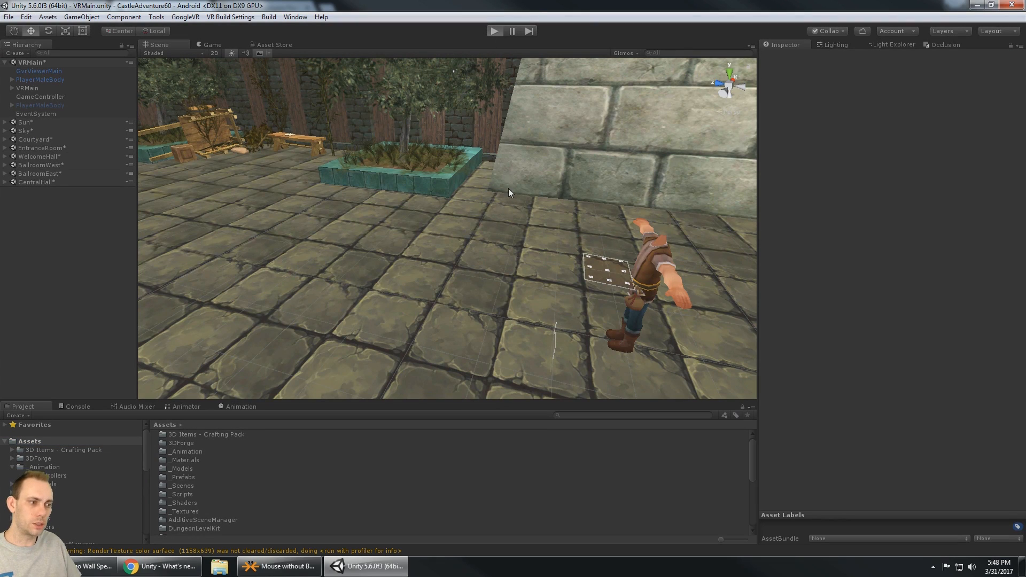
pyautogui.click(494, 30)
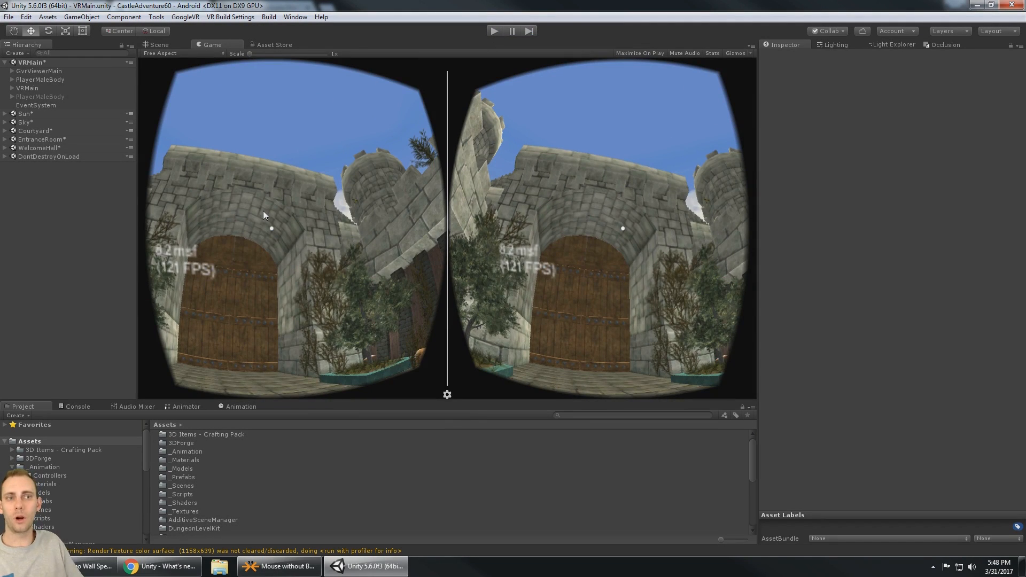
pyautogui.click(156, 45)
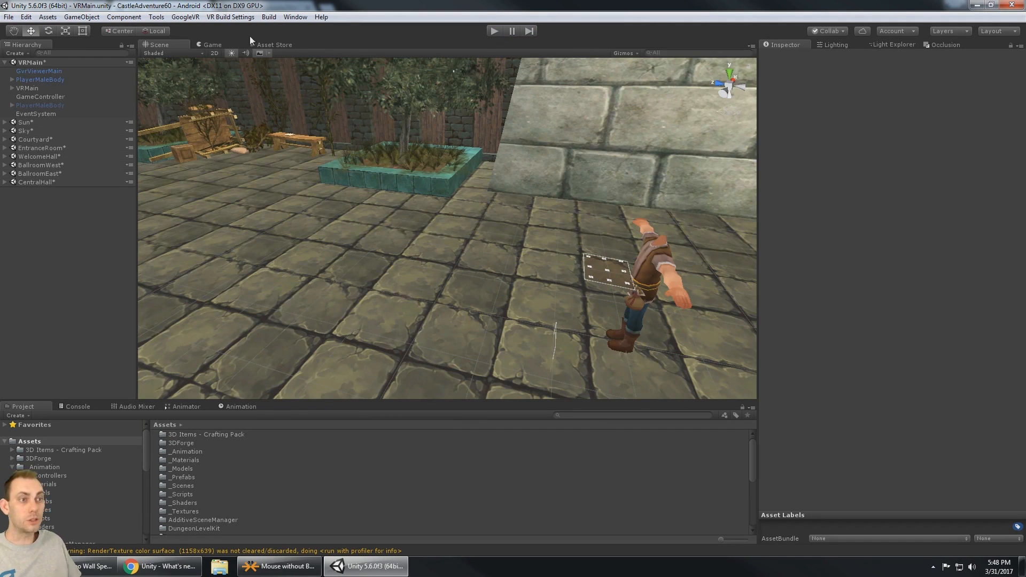
pyautogui.click(318, 16)
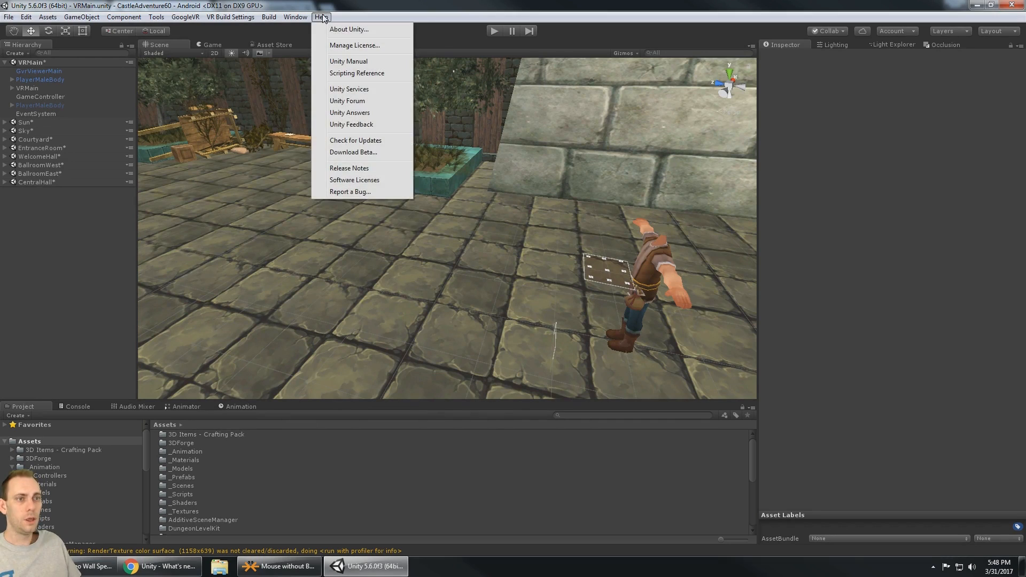
pyautogui.click(349, 30)
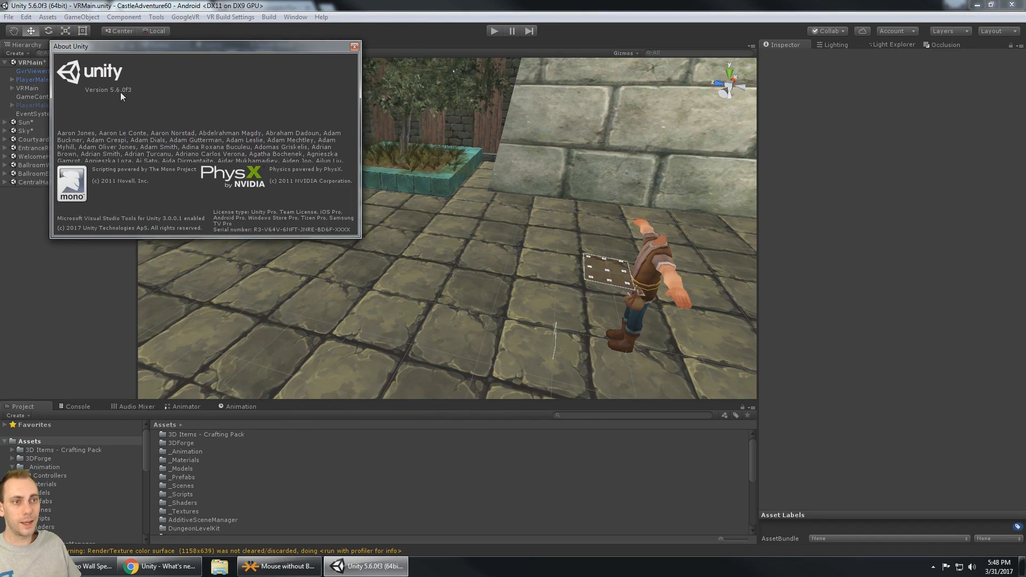
pyautogui.moveTo(130, 46); pyautogui.dragTo(235, 68)
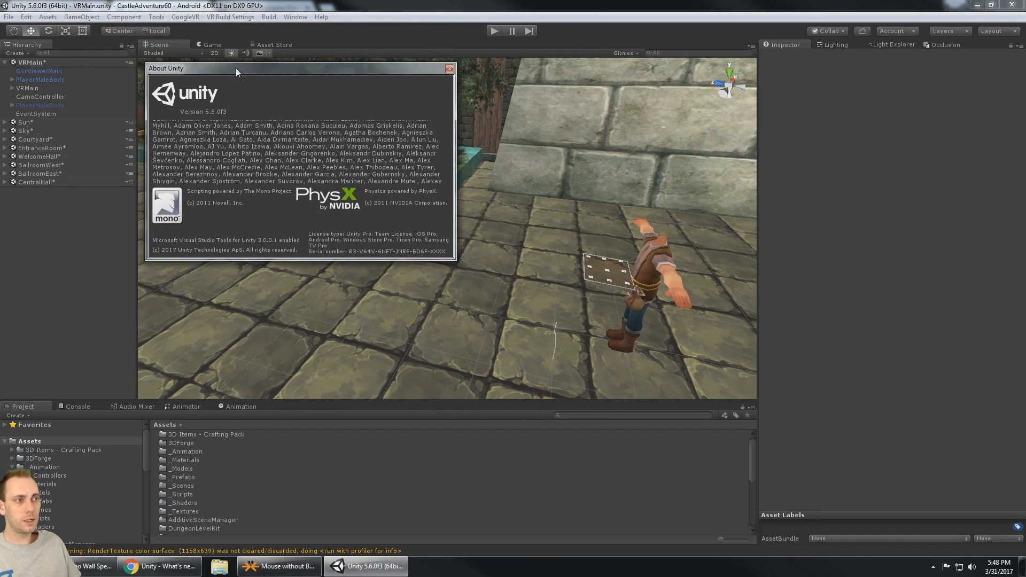
pyautogui.click(448, 69)
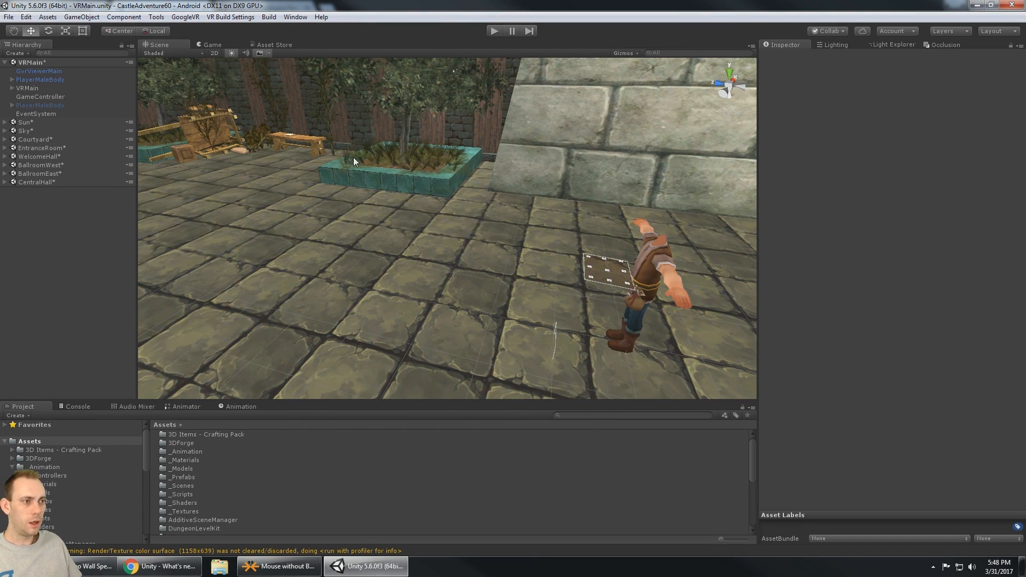
pyautogui.moveTo(479, 145)
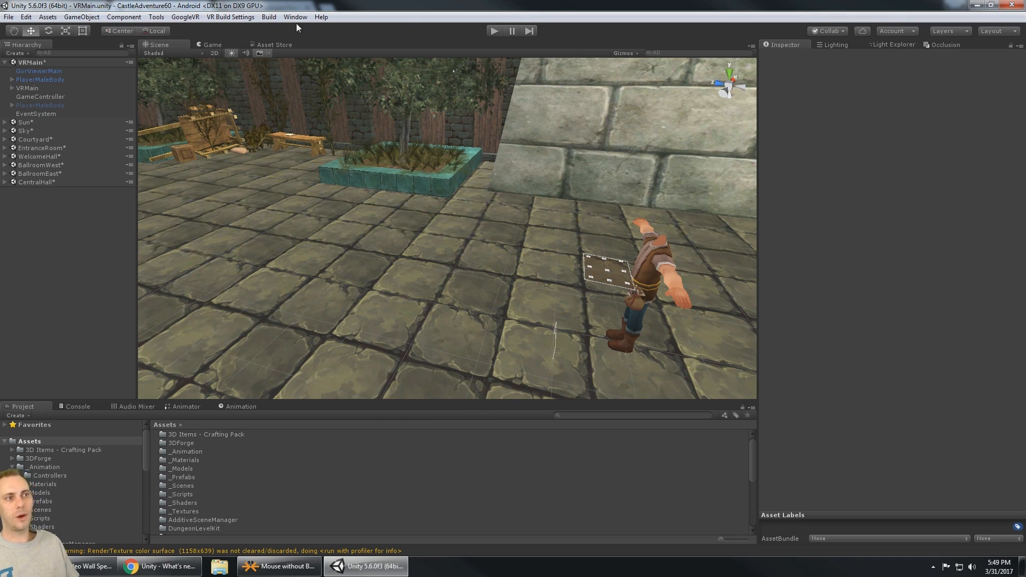
pyautogui.click(321, 17)
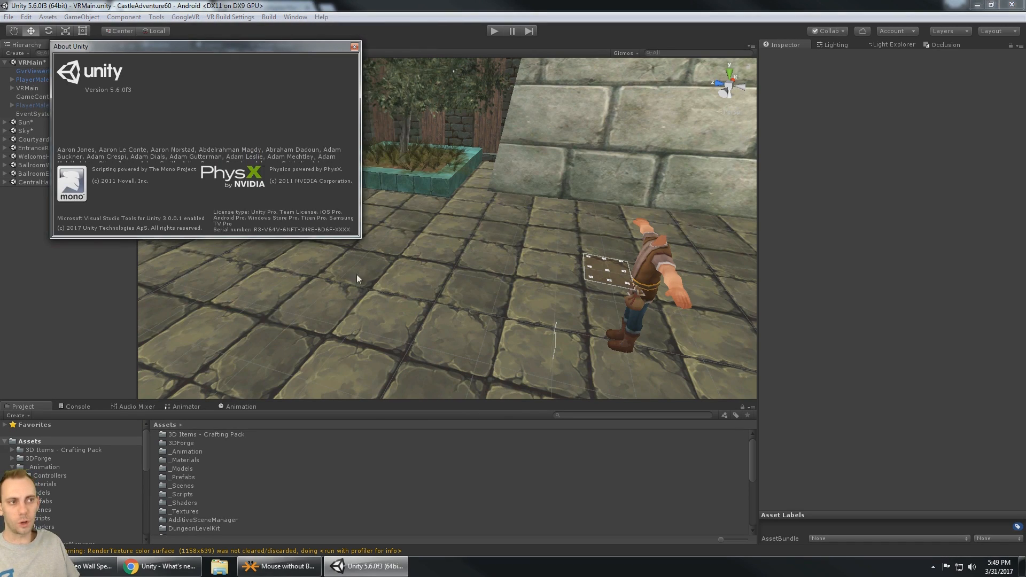
pyautogui.click(352, 47)
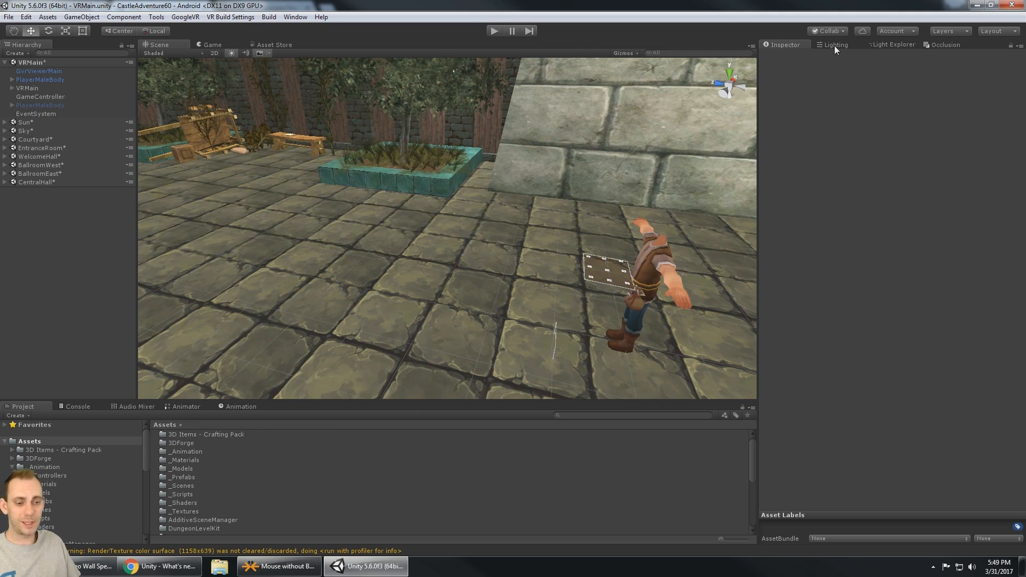
# - Show the Lighting settings and keep the lightmapper on Progressive (Preview)
pyautogui.click(836, 45)
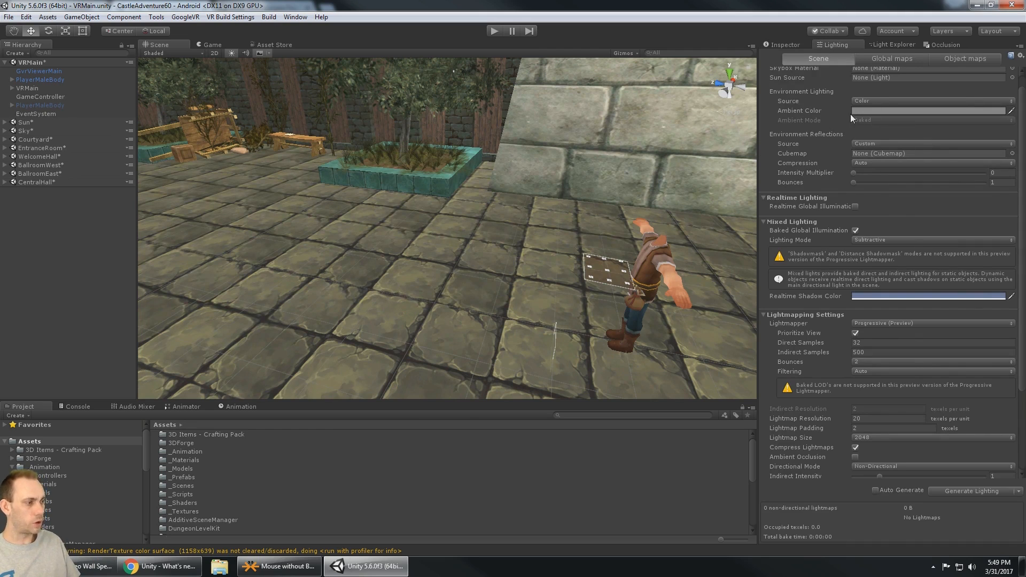
pyautogui.click(932, 322)
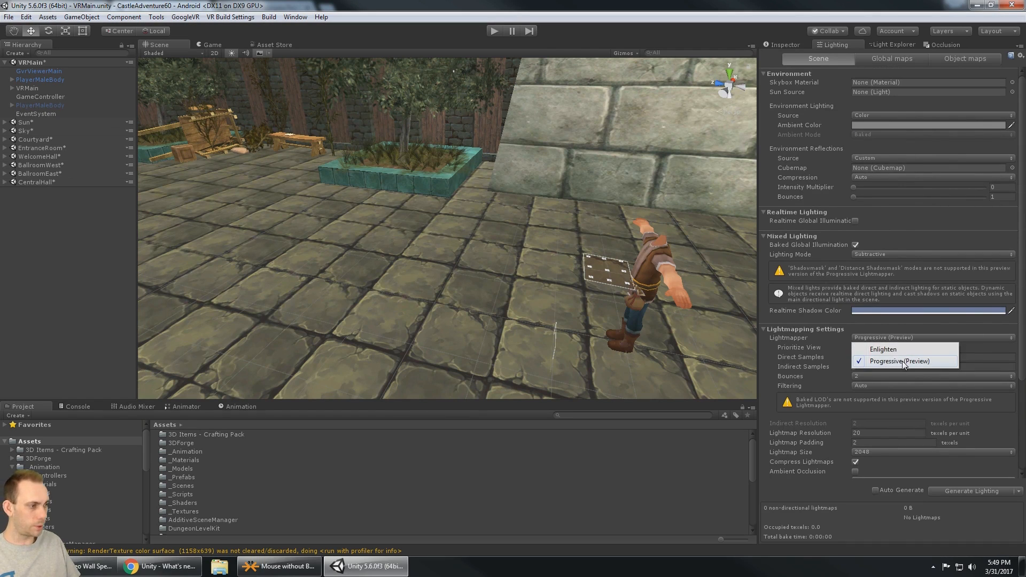
pyautogui.click(900, 360)
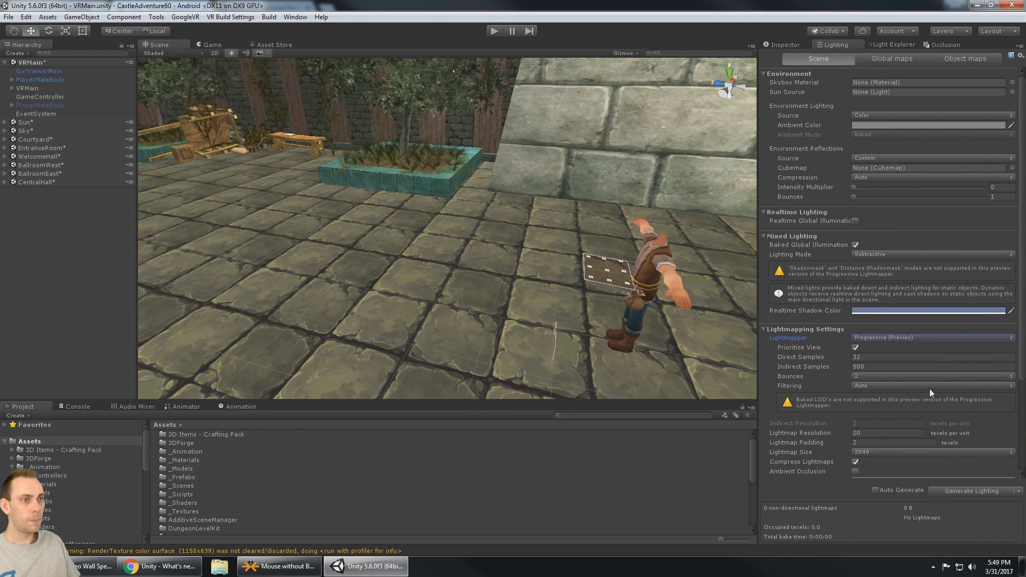
pyautogui.click(295, 17)
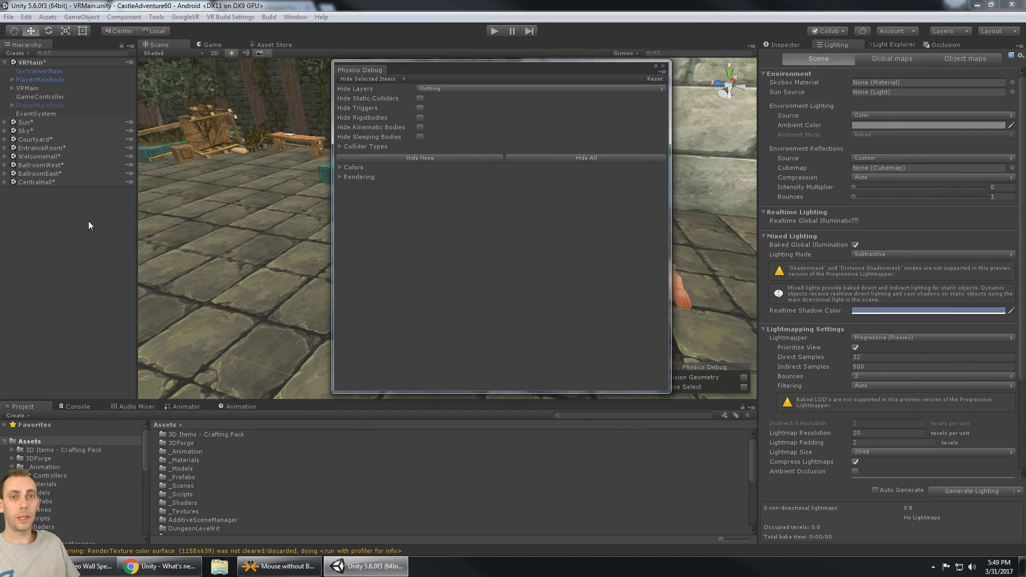
pyautogui.moveTo(157, 268)
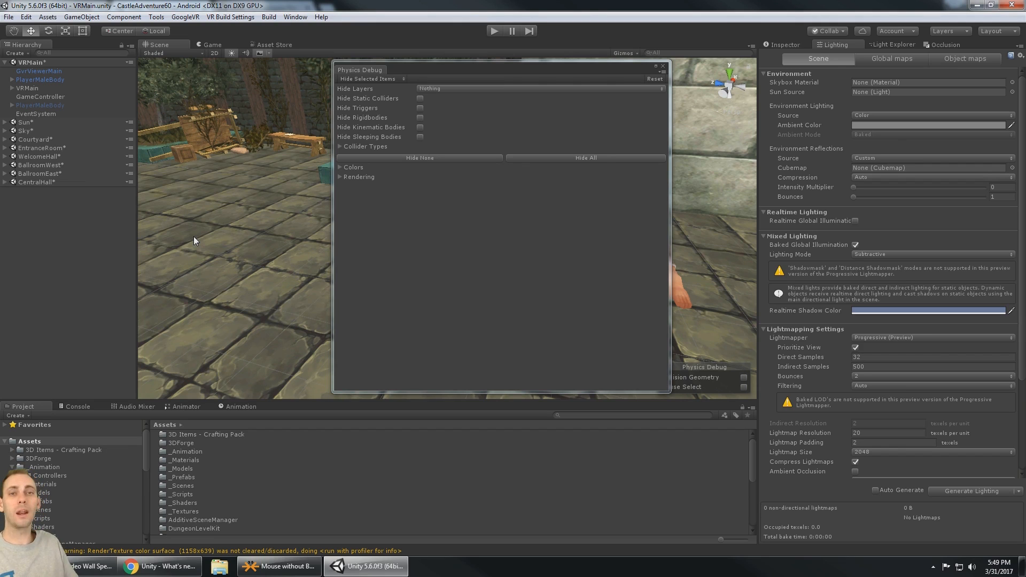
pyautogui.moveTo(595, 40)
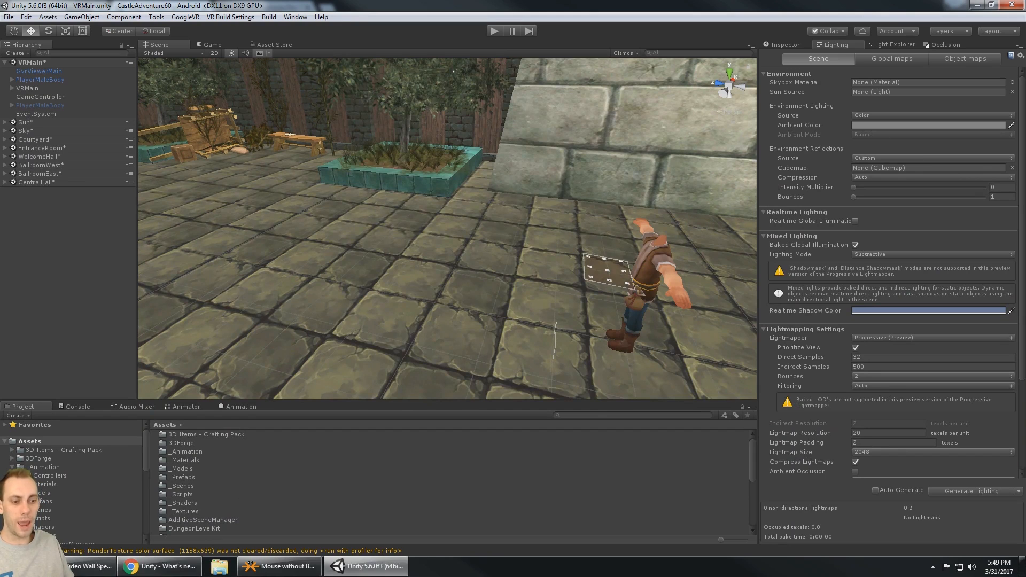
pyautogui.moveTo(150, 566)
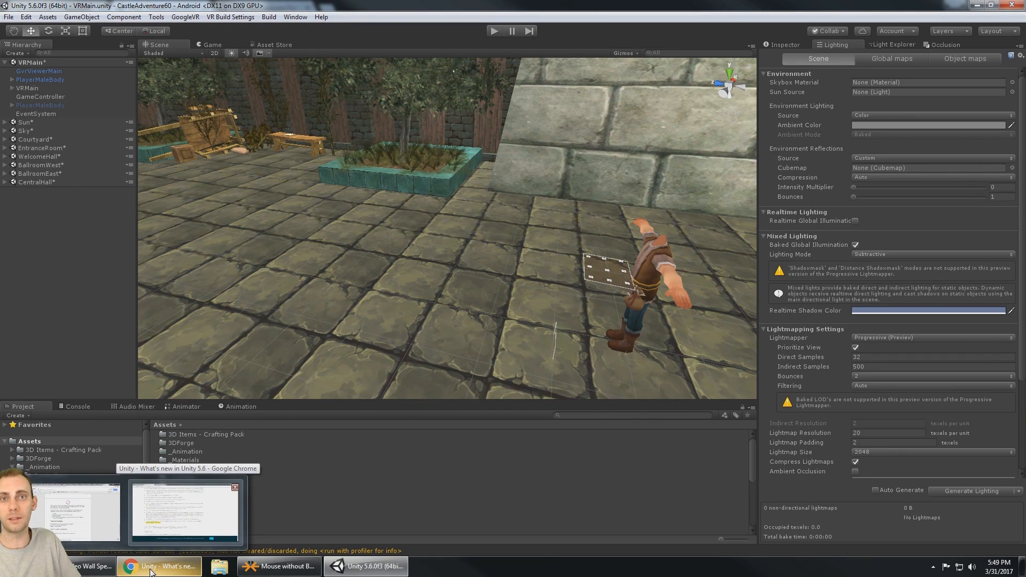